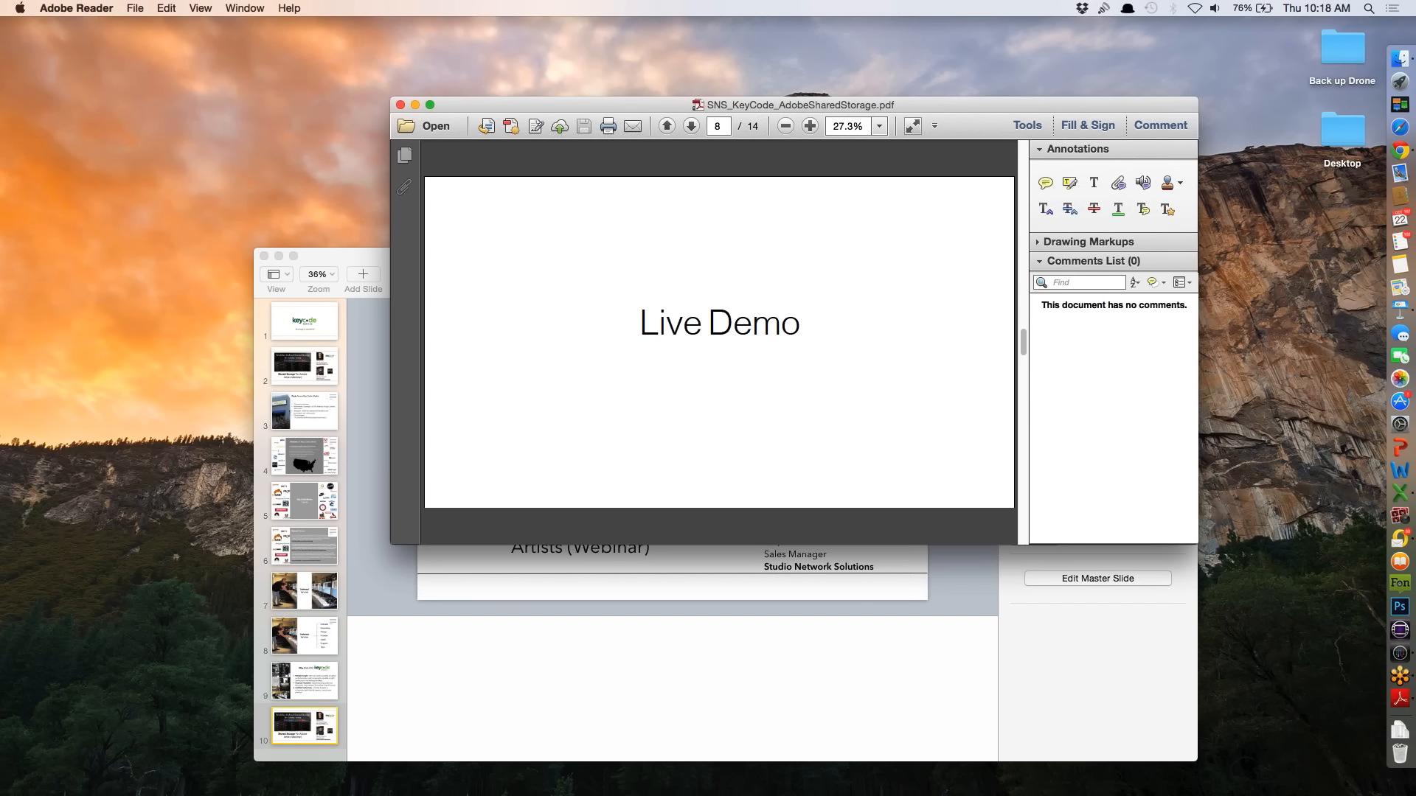
mouse_move(848, 297)
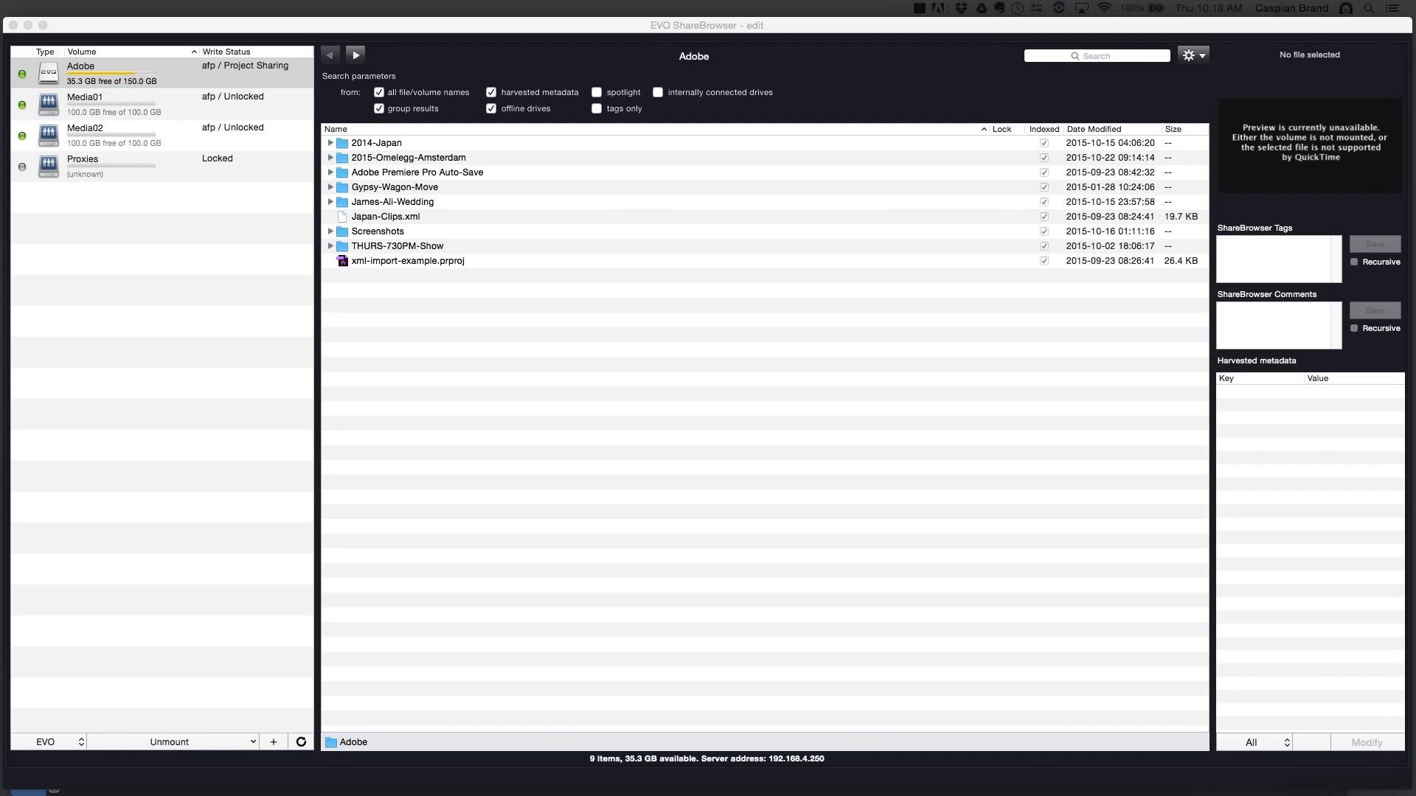
mouse_move(751, 312)
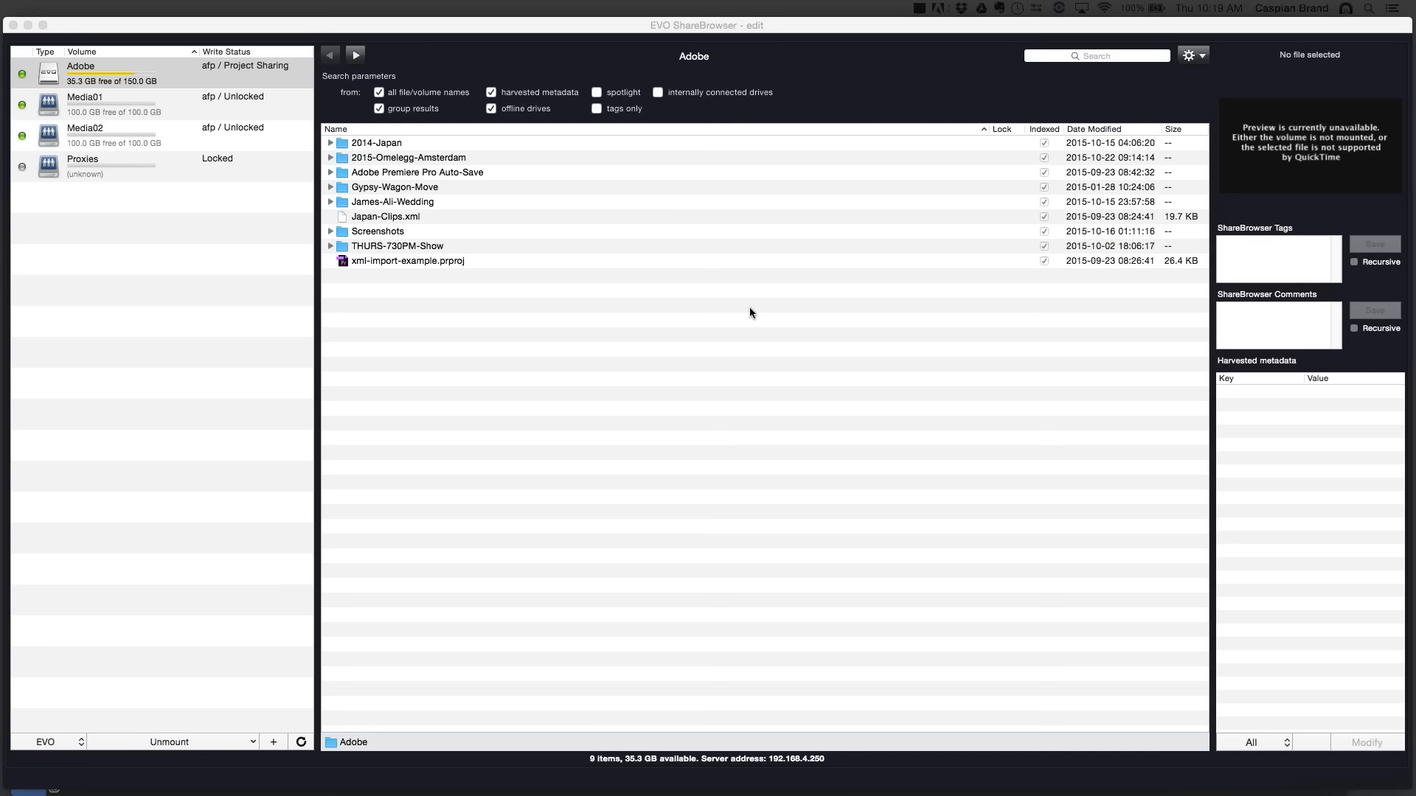
- Browse Media02's three files, then return to the Adobe volume with its harvested metadata
left_click(81, 72)
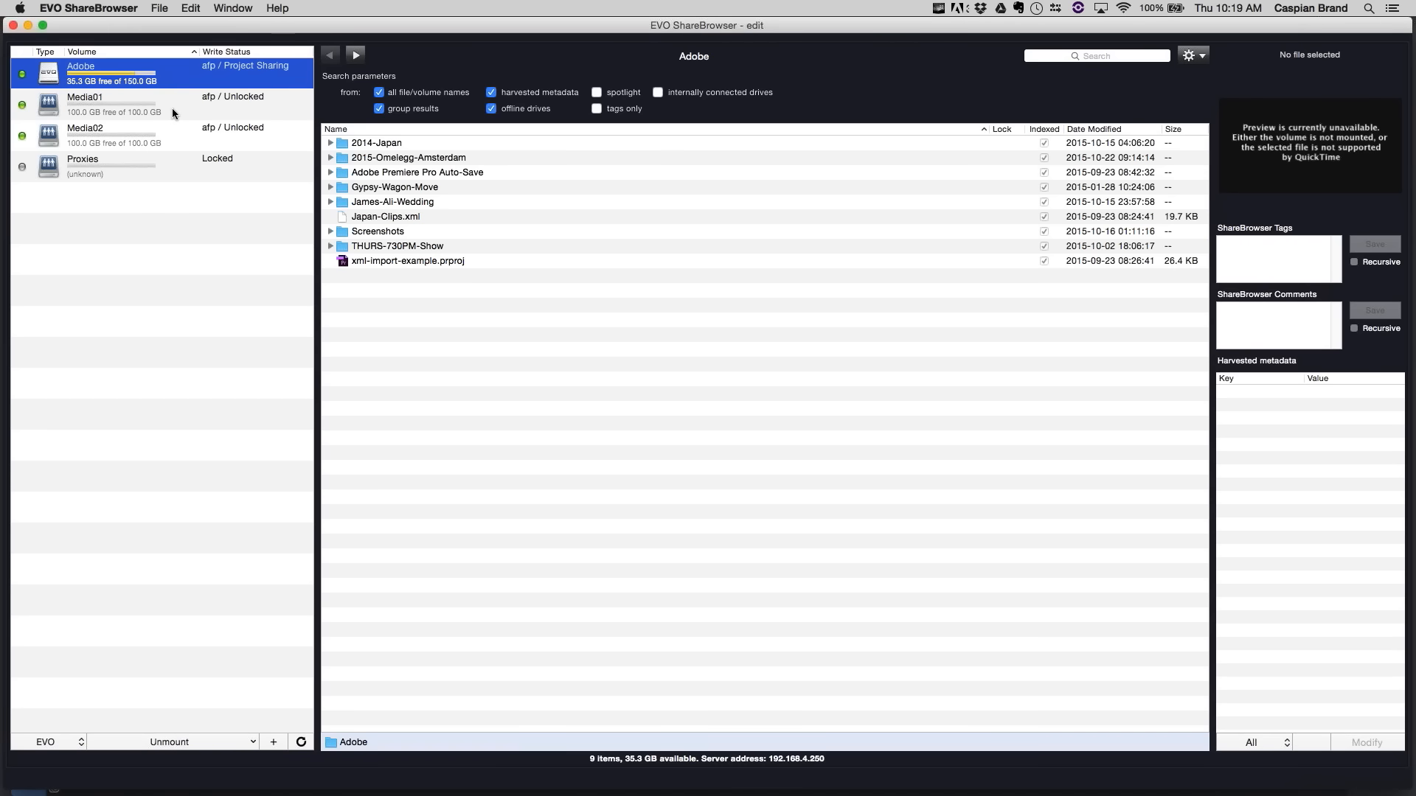
left_click(86, 132)
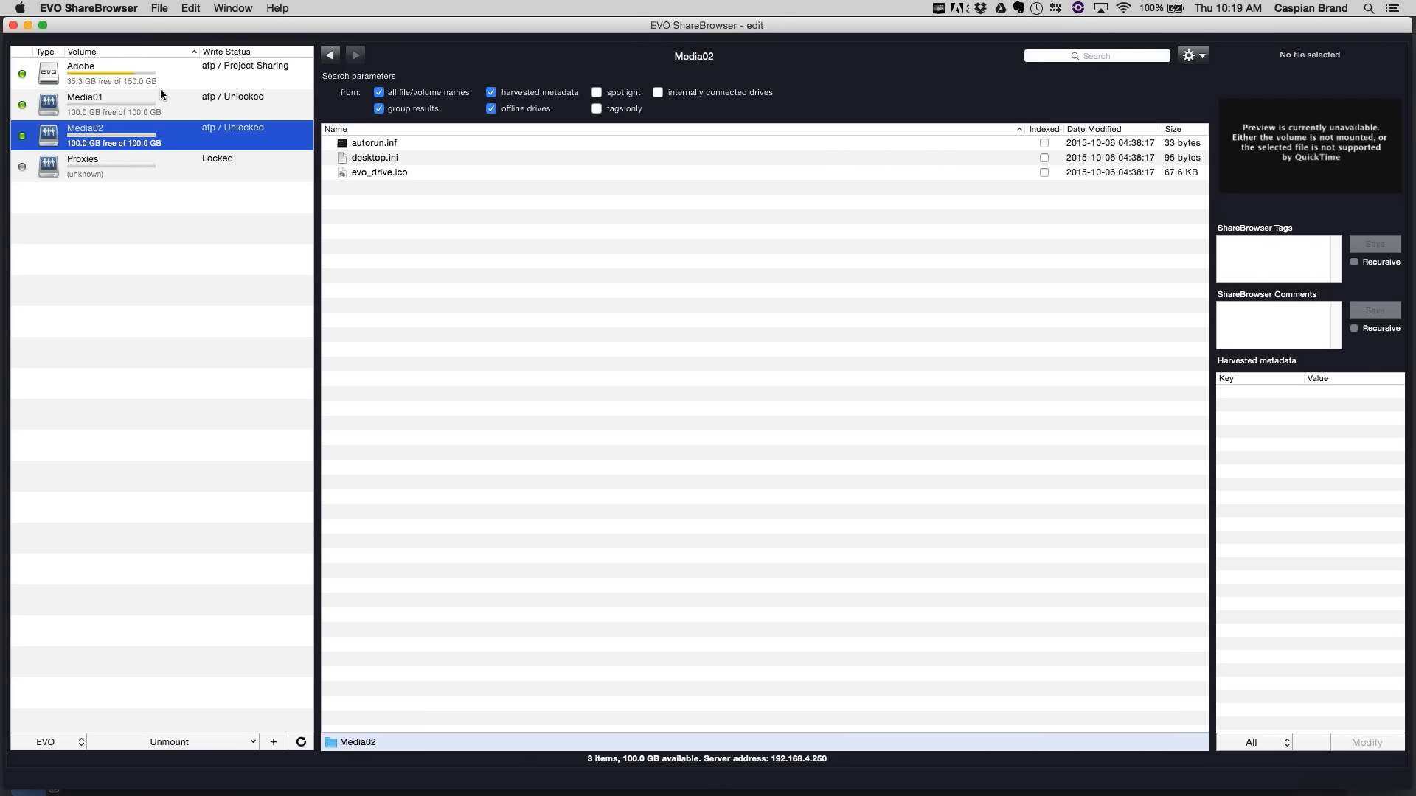
left_click(81, 72)
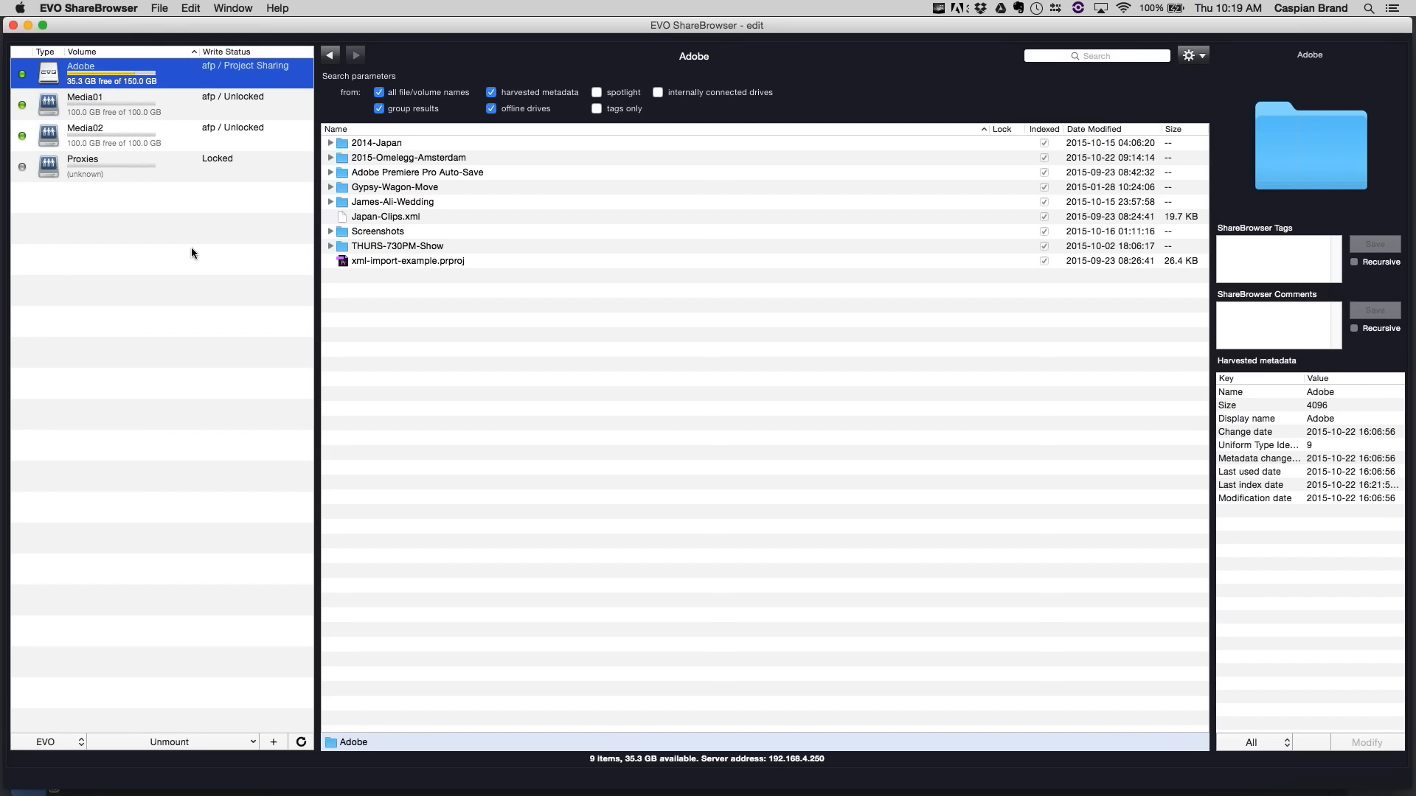
mouse_move(984, 190)
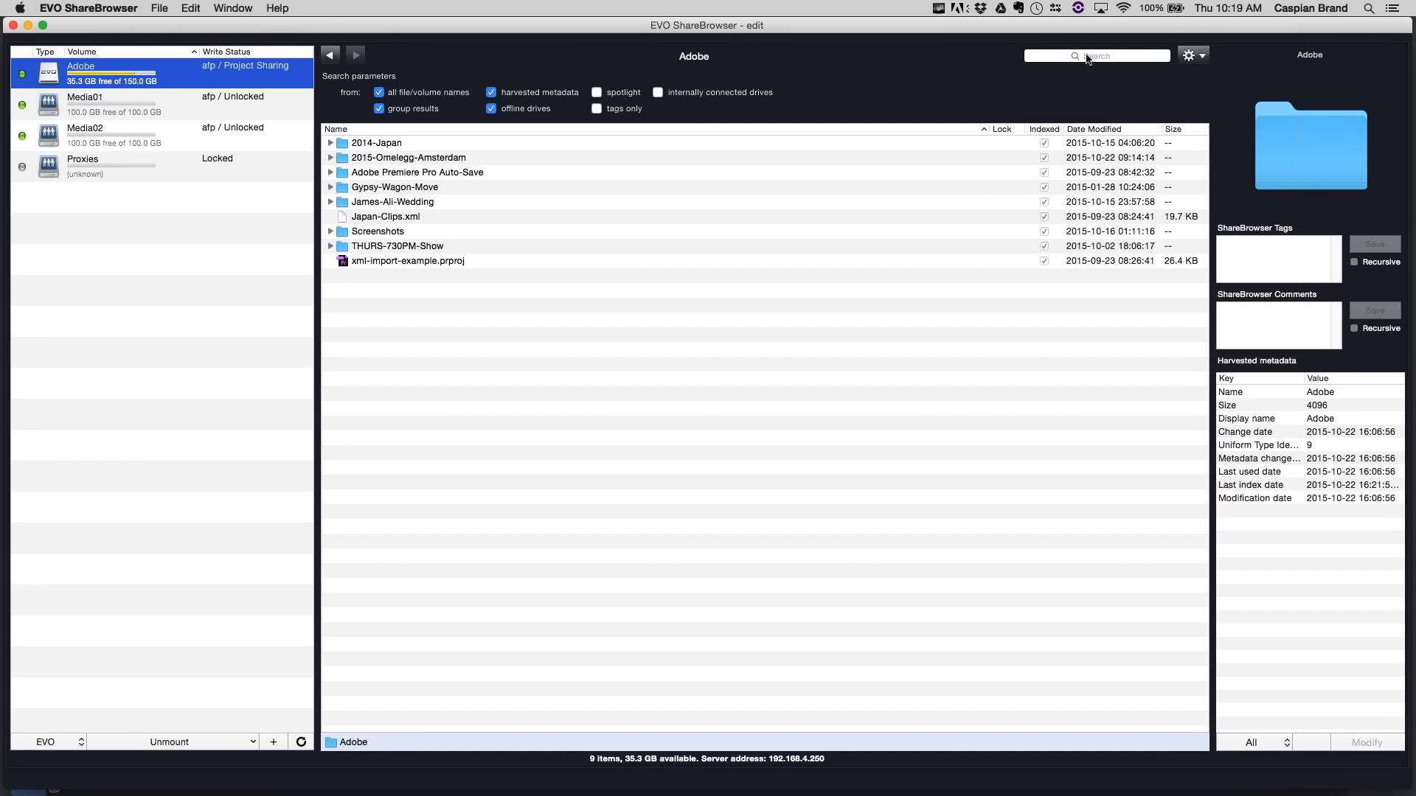
- Expand 2014-Japan and its Projects folder to list the After Effects and Premiere project files
left_click(330, 143)
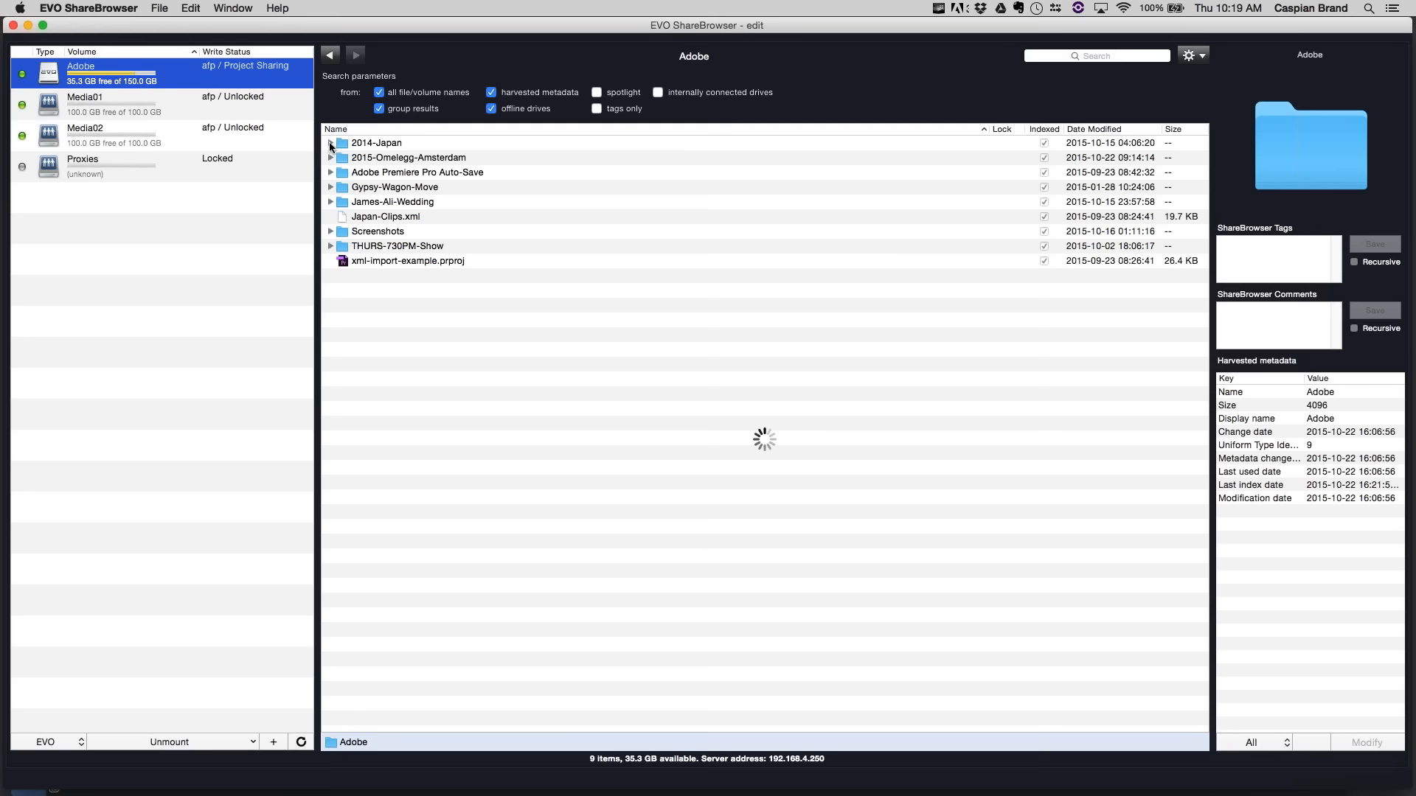
left_click(330, 143)
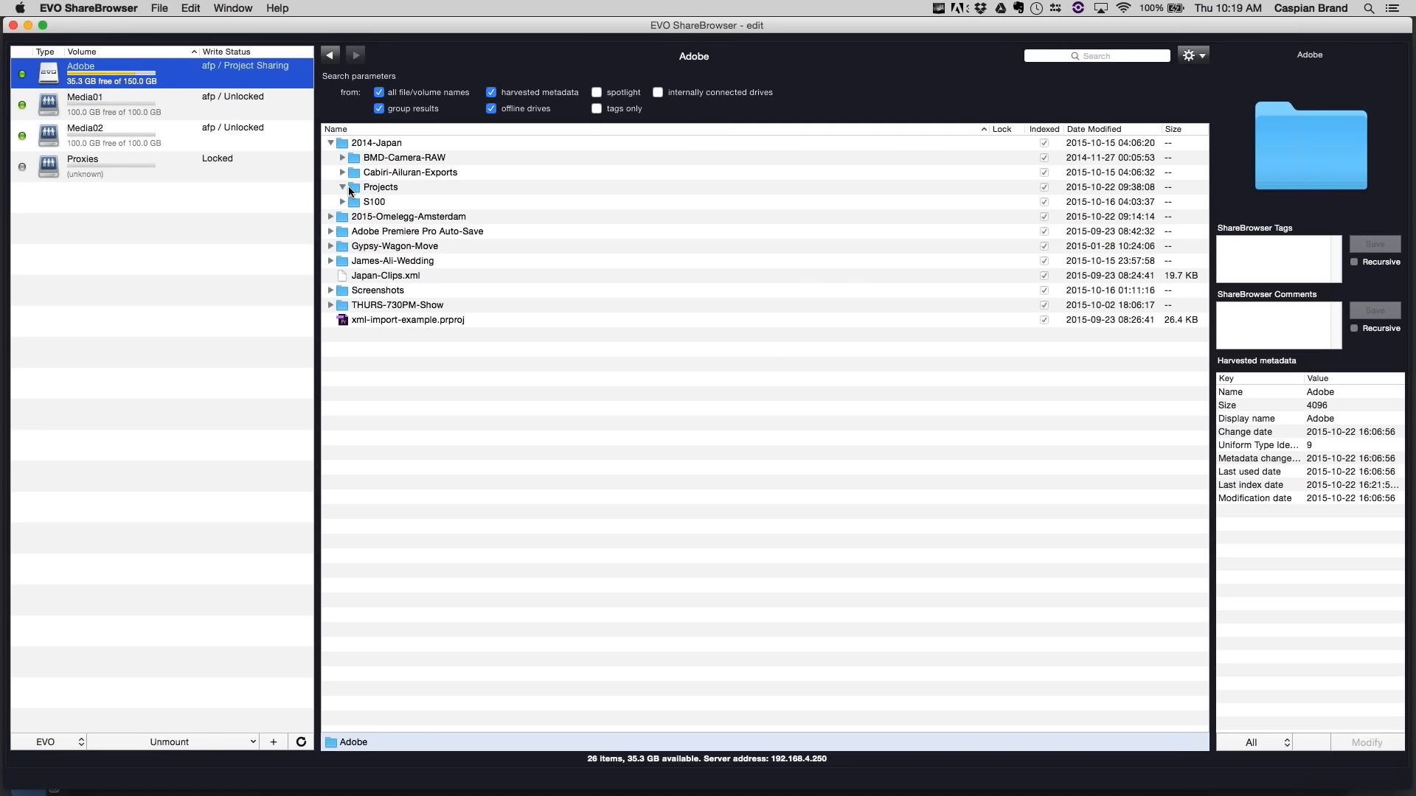
left_click(341, 187)
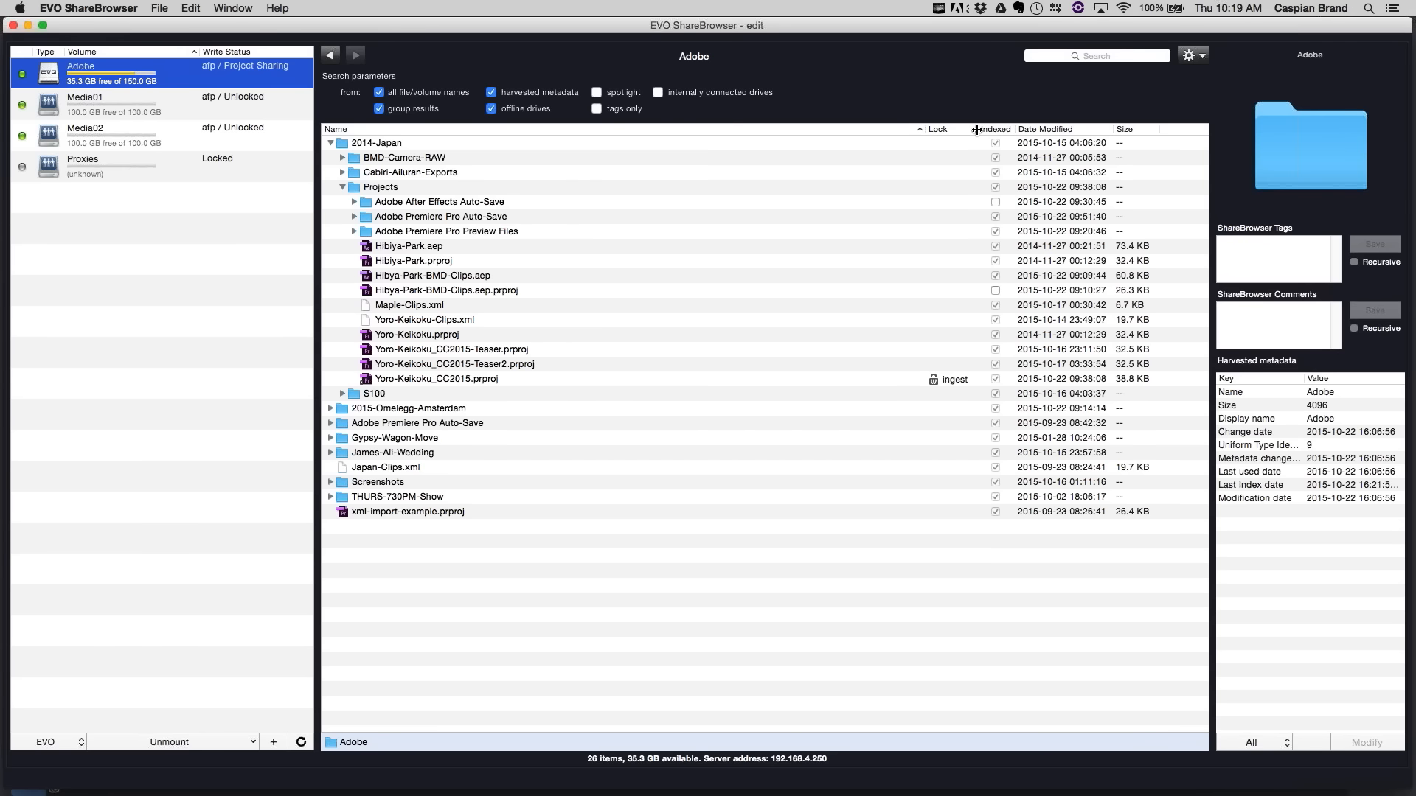
mouse_move(517, 327)
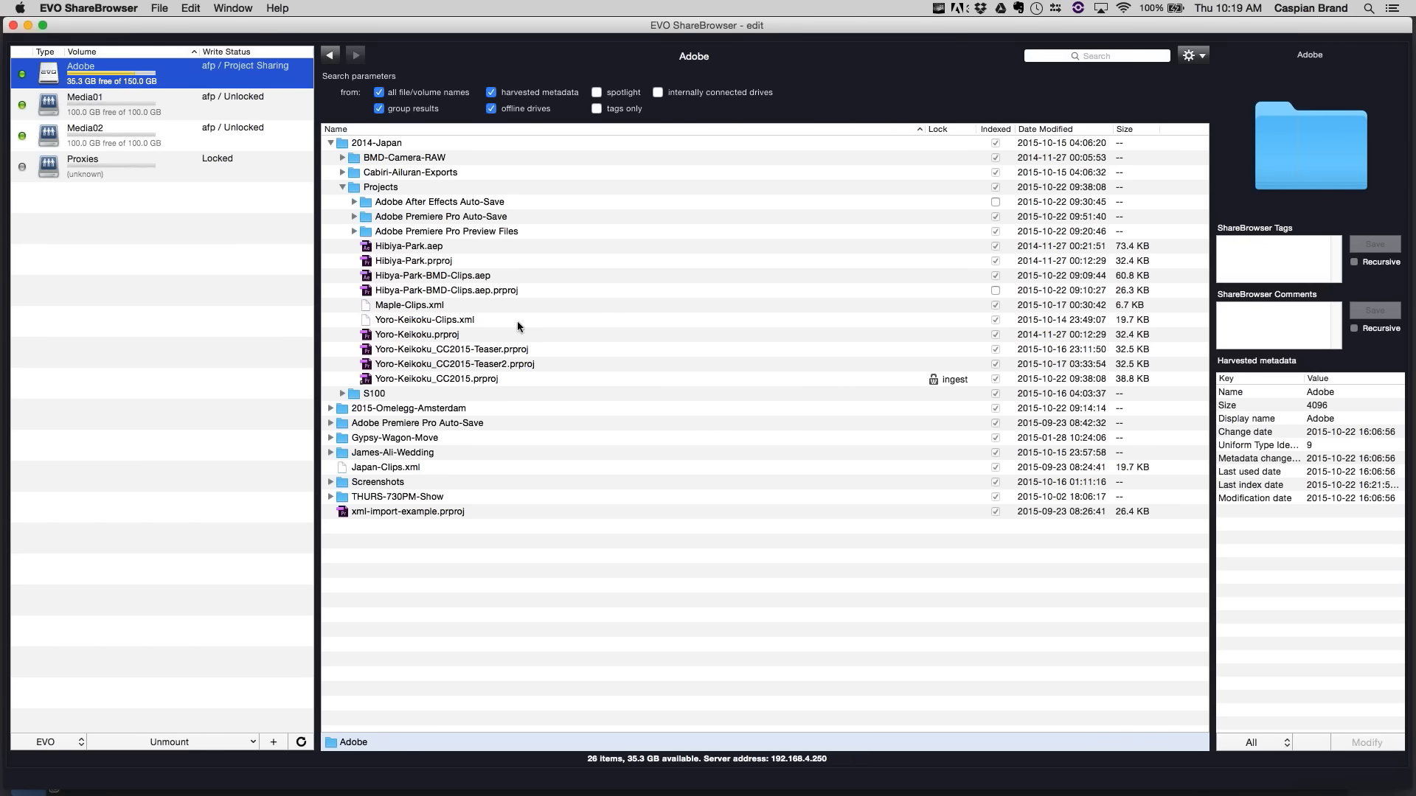
mouse_move(380, 194)
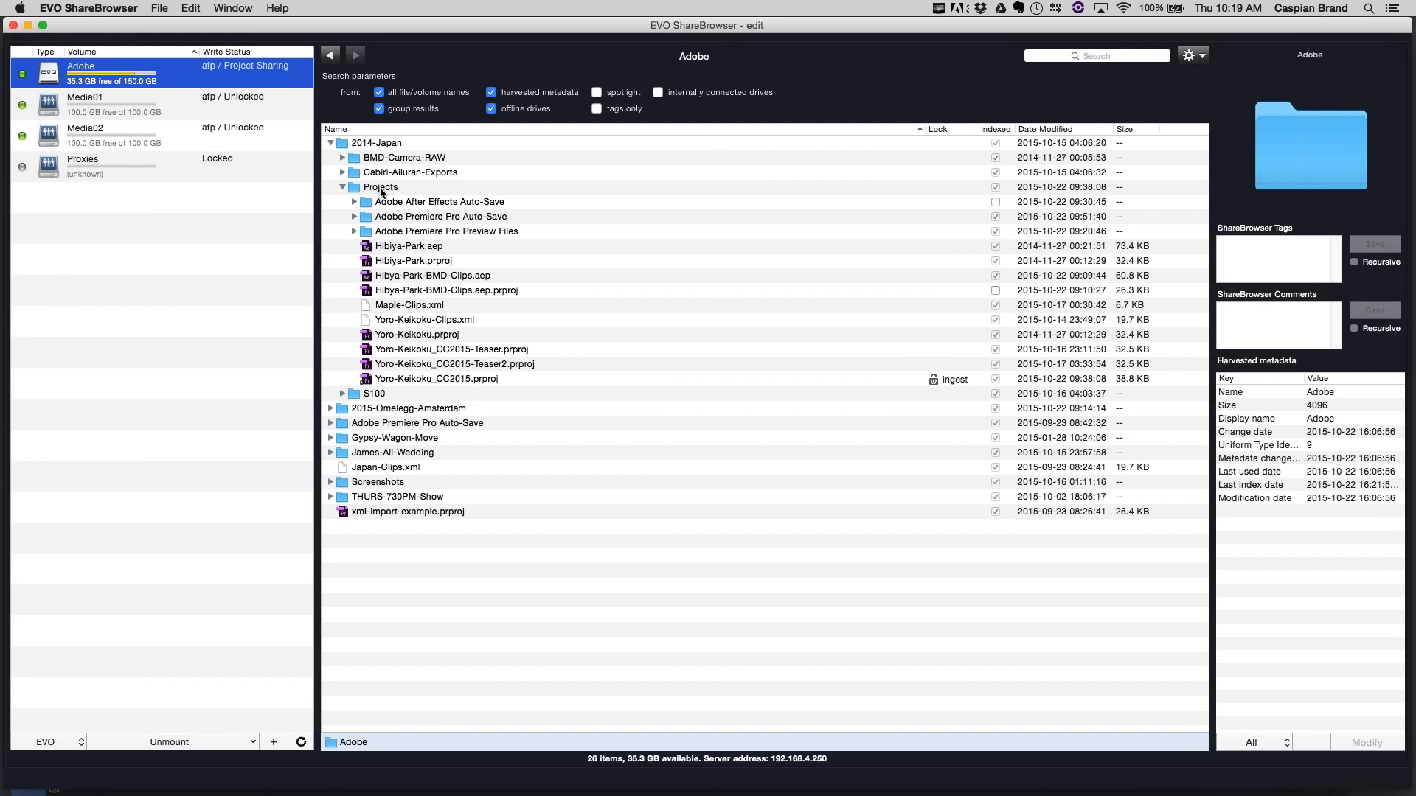
mouse_move(961, 383)
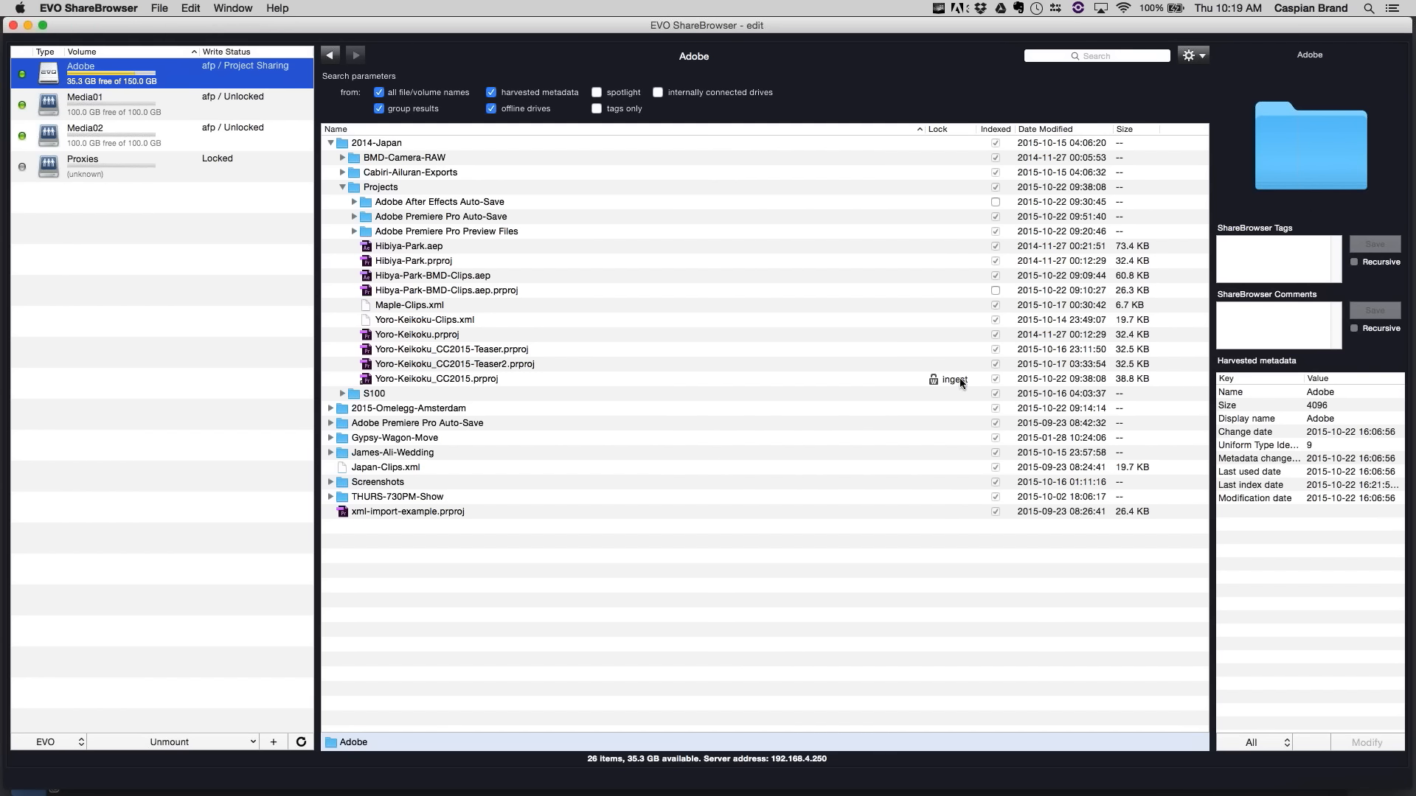
mouse_move(960, 385)
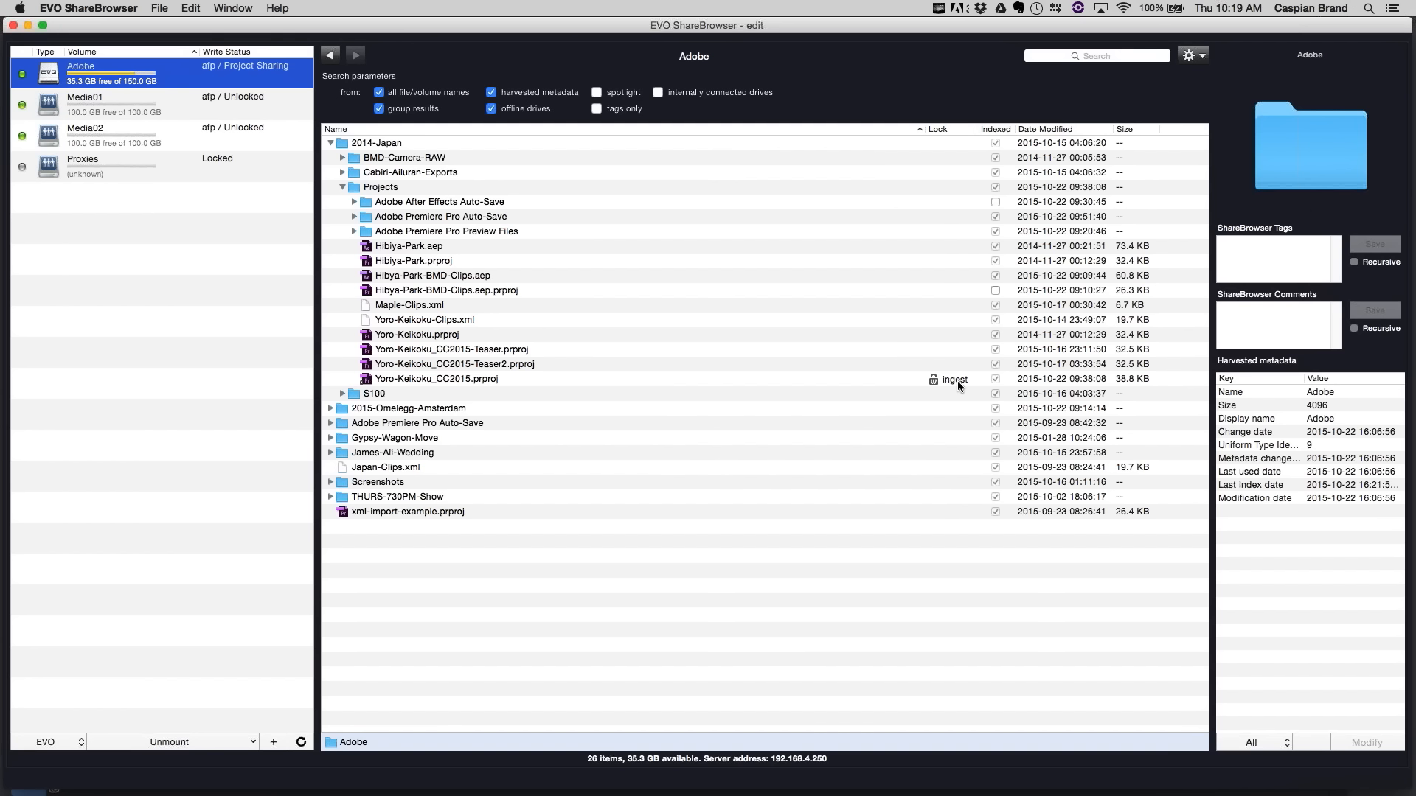
mouse_move(757, 34)
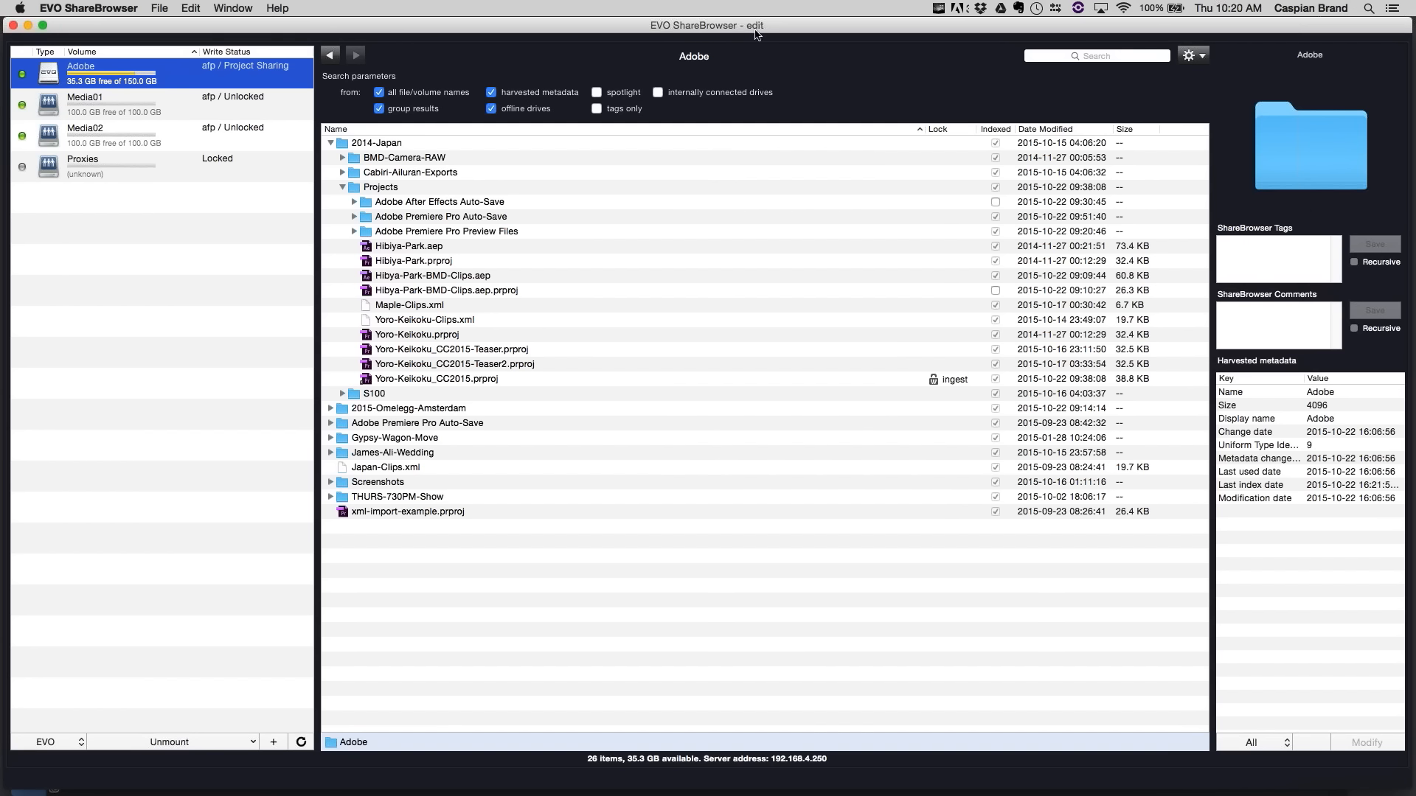
mouse_move(755, 35)
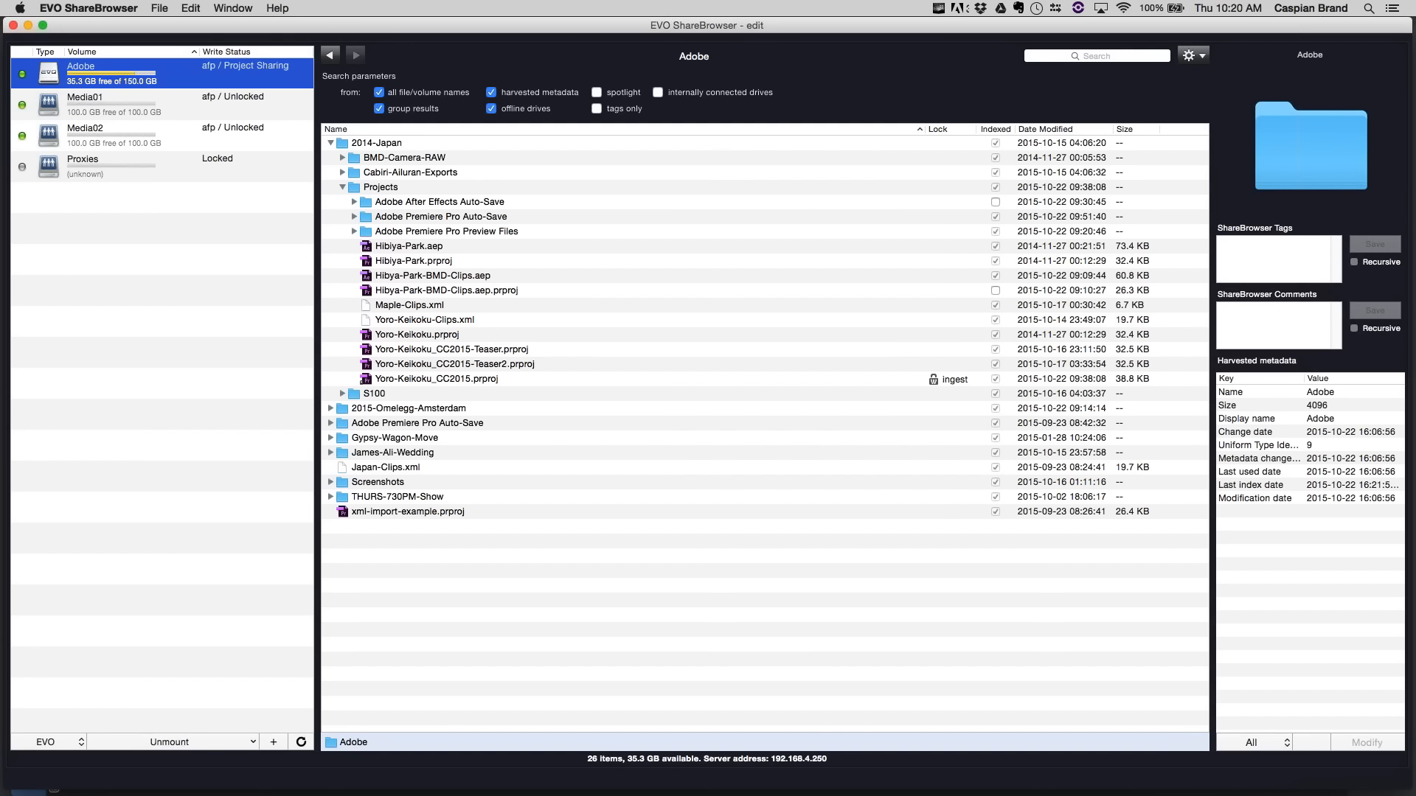
mouse_move(956, 385)
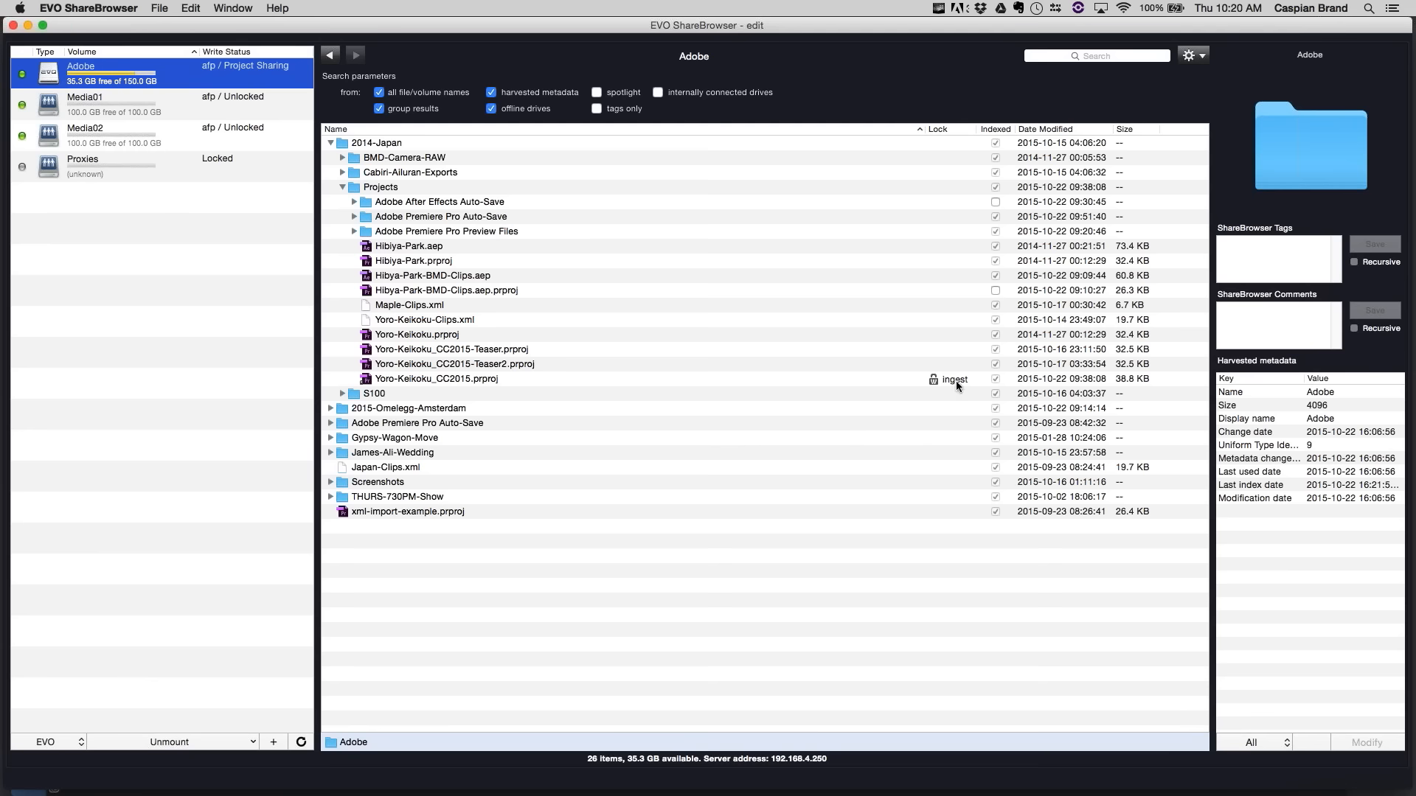
- Open Yoro-Keikoku_CC2015.prproj read-only in Premiere Pro despite the ingest lock warning
left_click(437, 379)
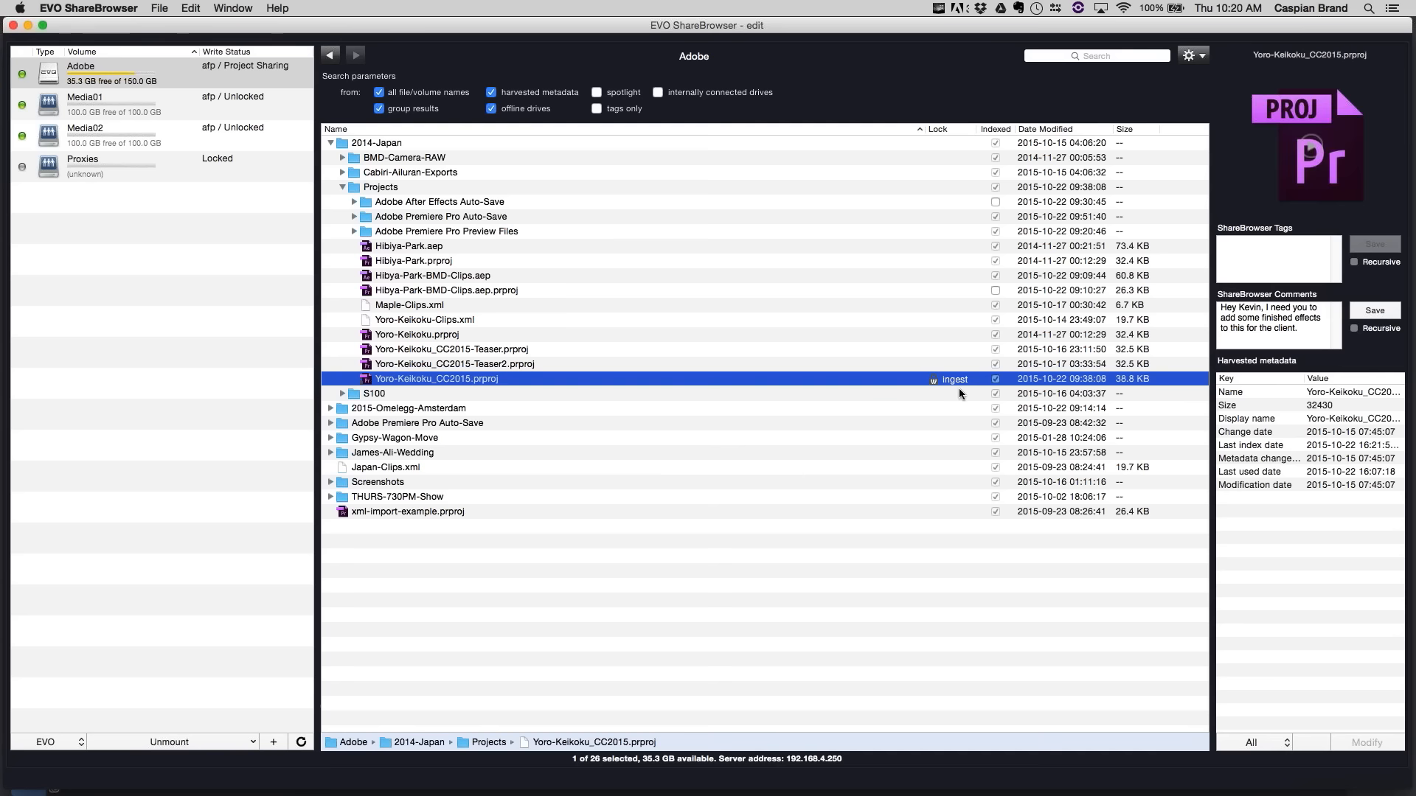
mouse_move(954, 386)
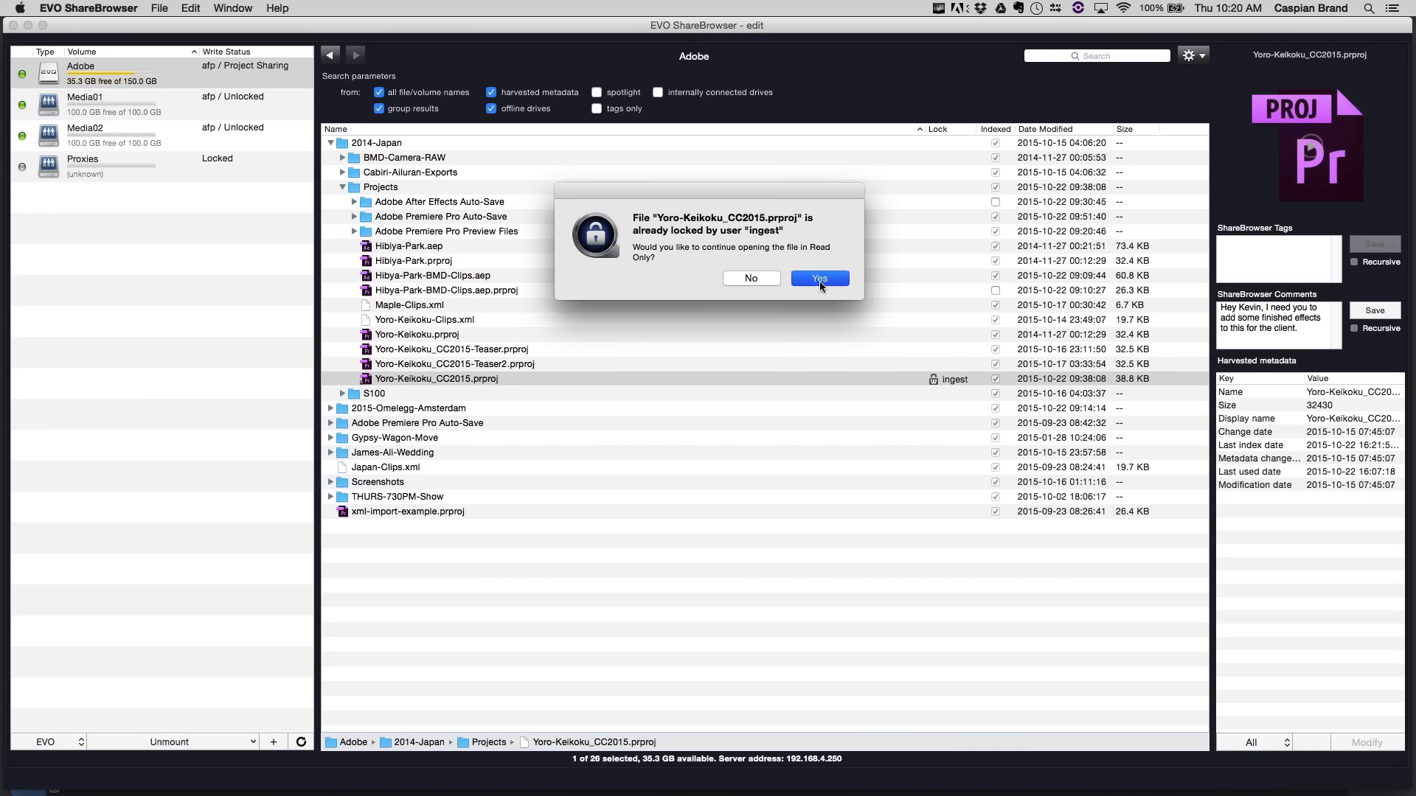
left_click(817, 279)
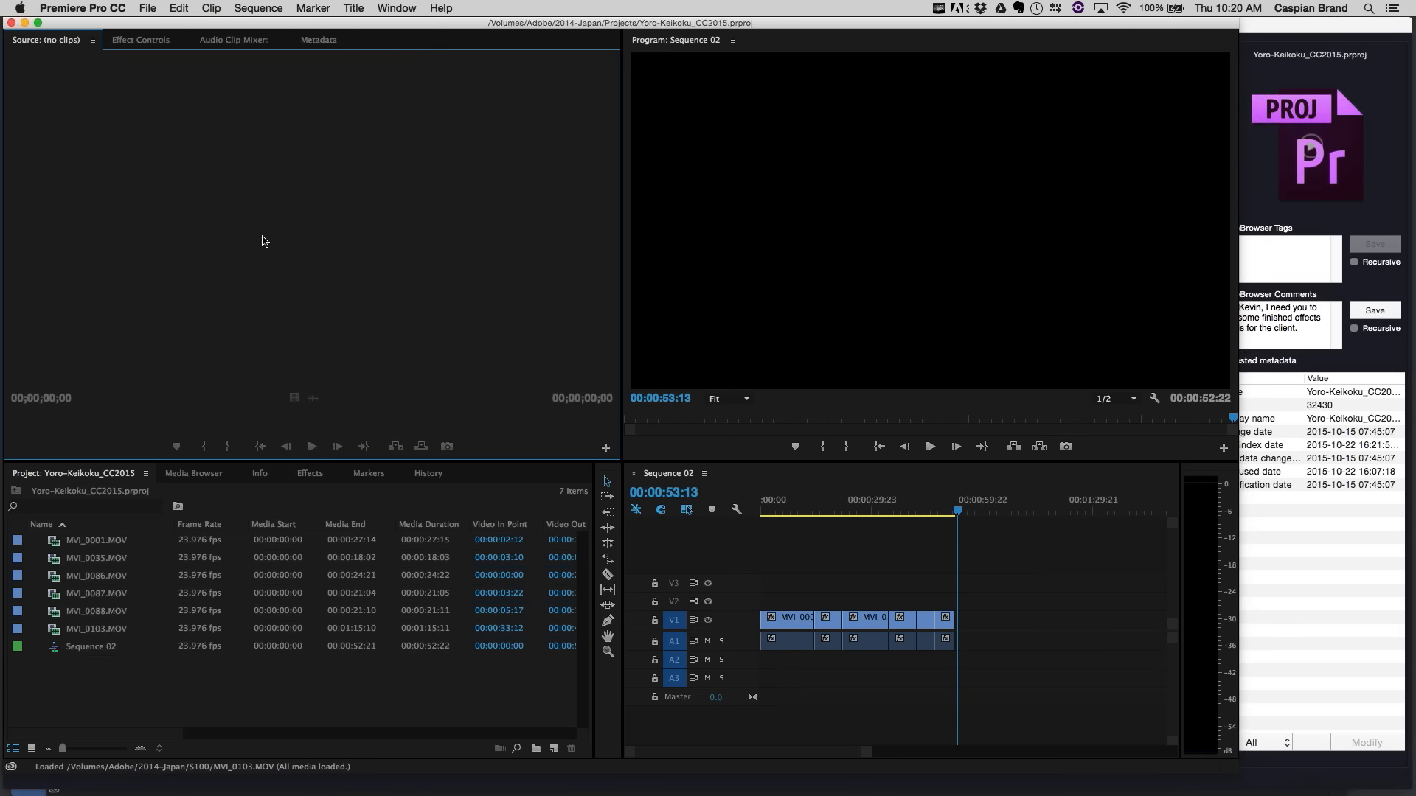
- Save the project as Yoro-Keikoku_CC2015-v2.prproj in the Projects folder and return to ShareBrowser
left_click(146, 7)
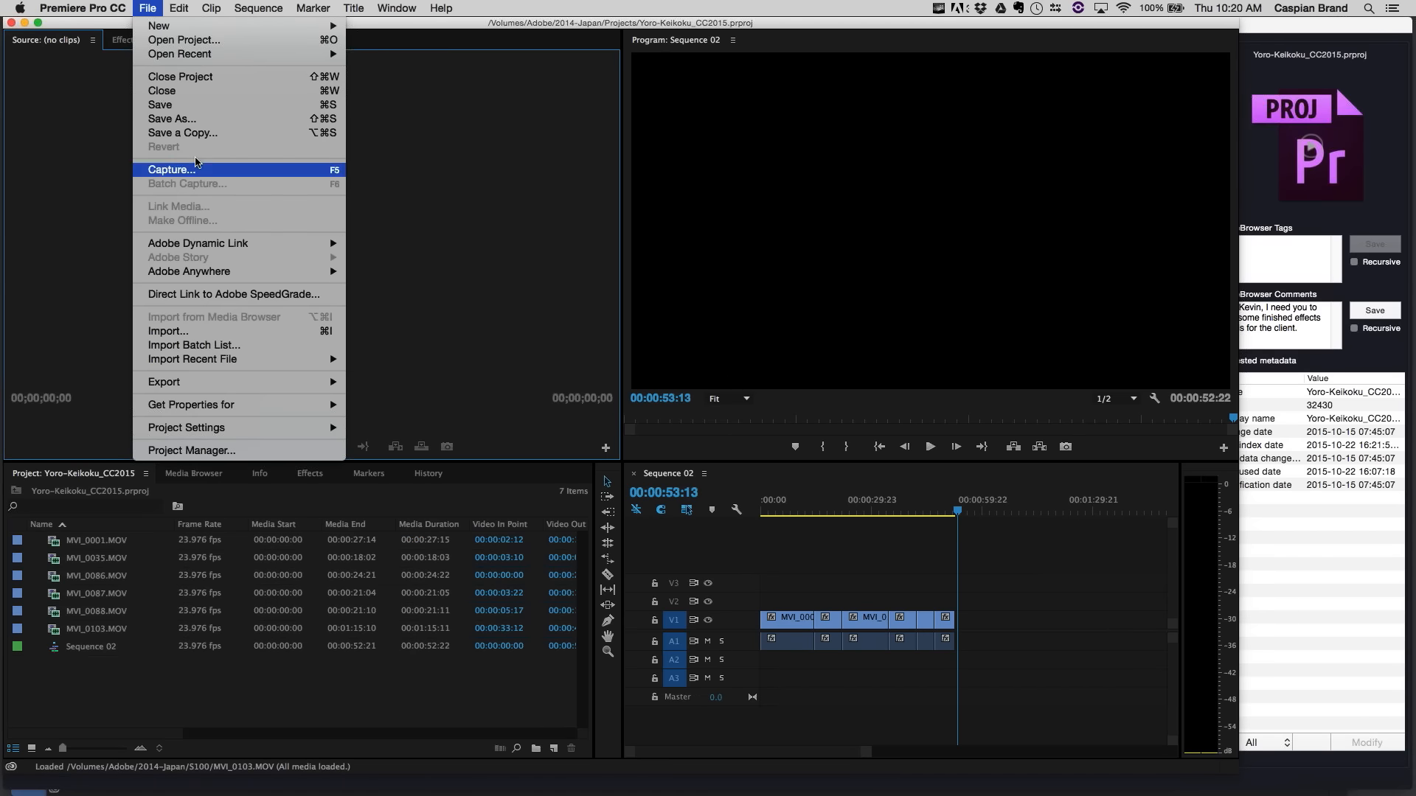
left_click(159, 104)
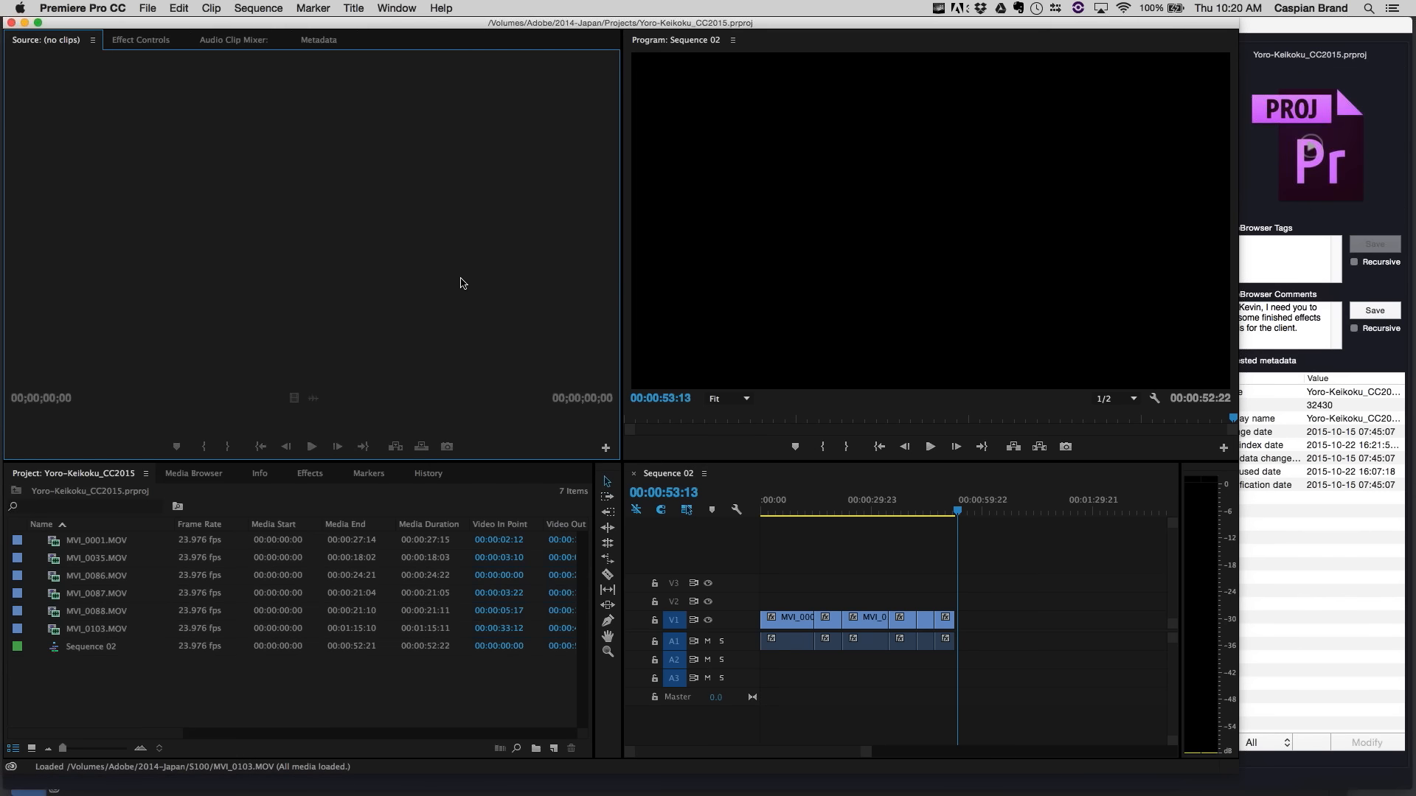
left_click(146, 7)
type("Yoro-Keikoku_CC2015-v2.prproj")
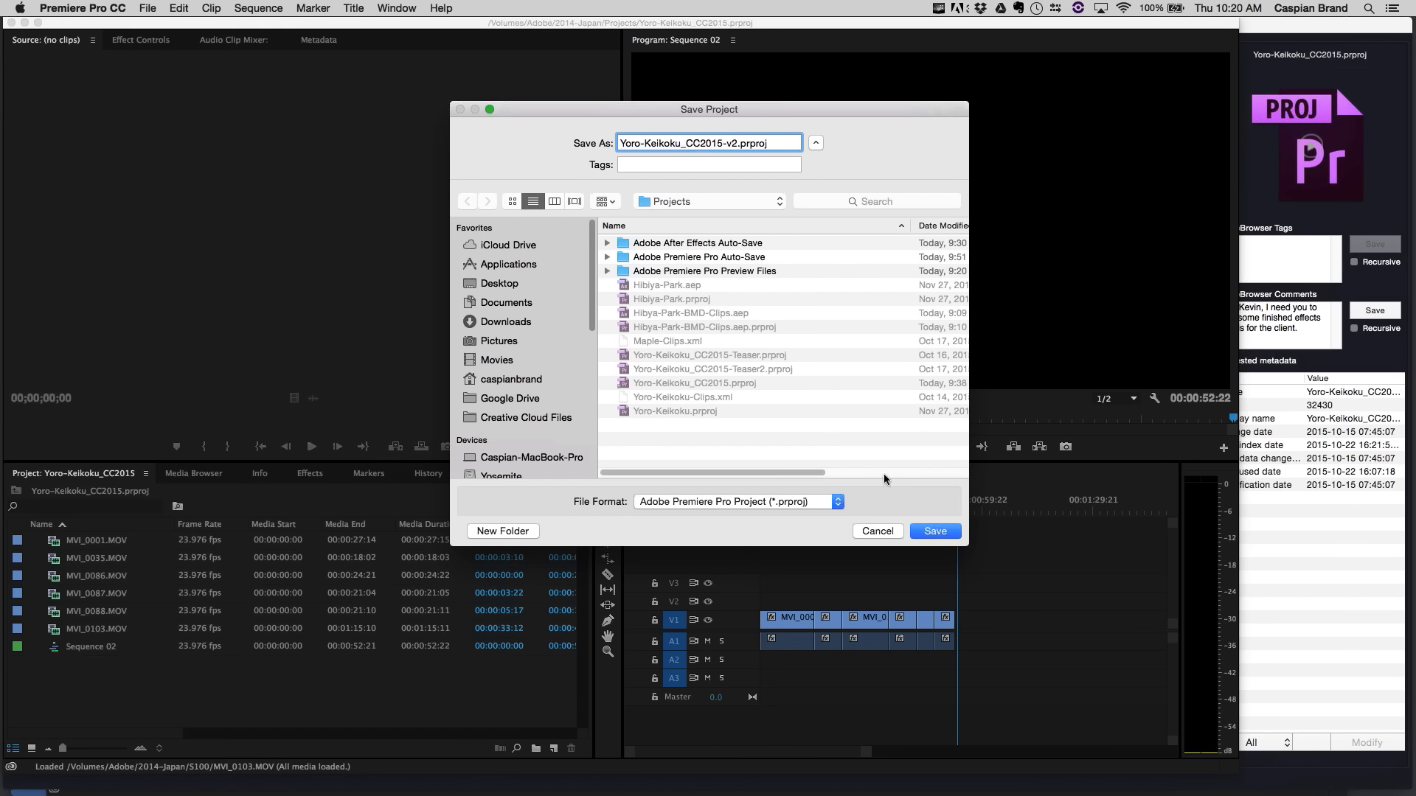
left_click(934, 531)
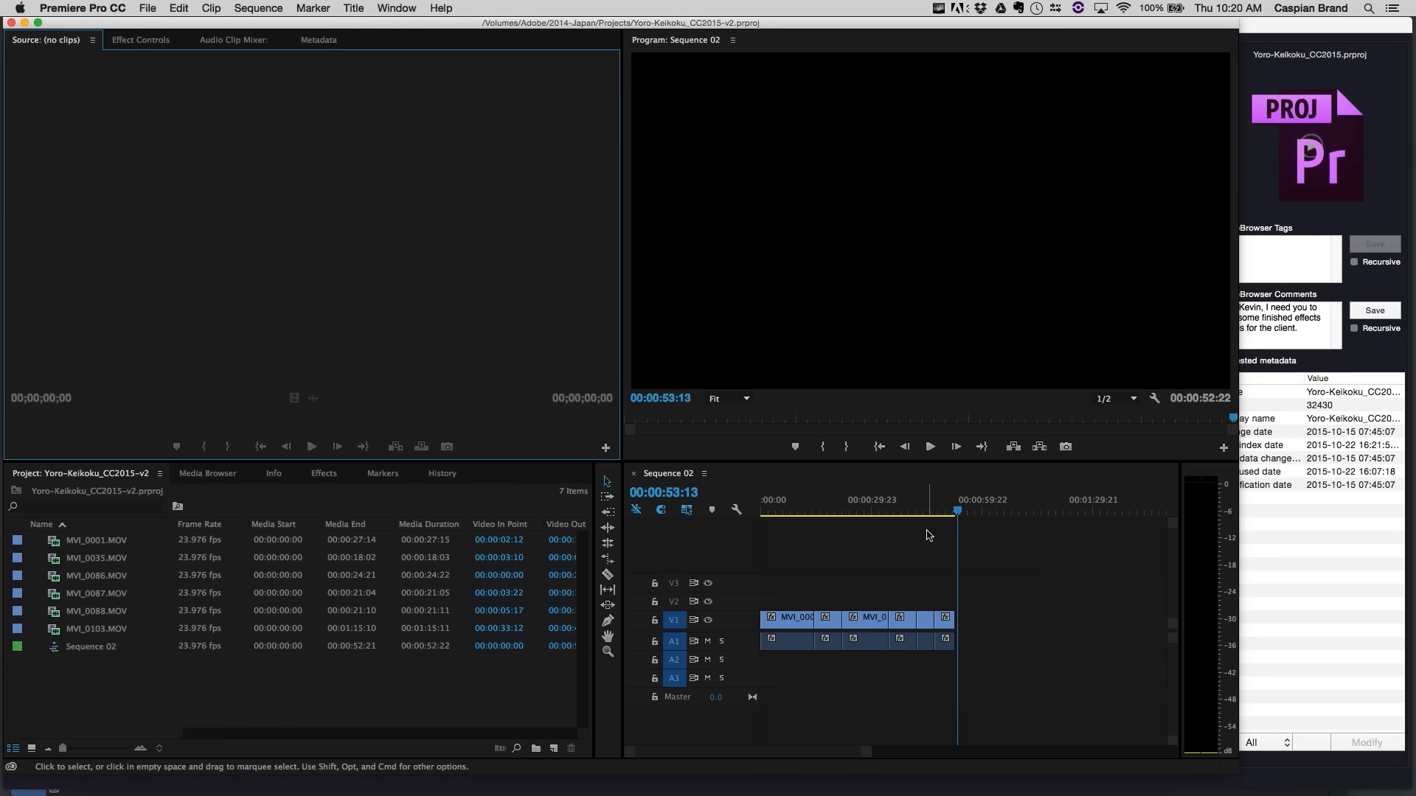
key("cmd+tab")
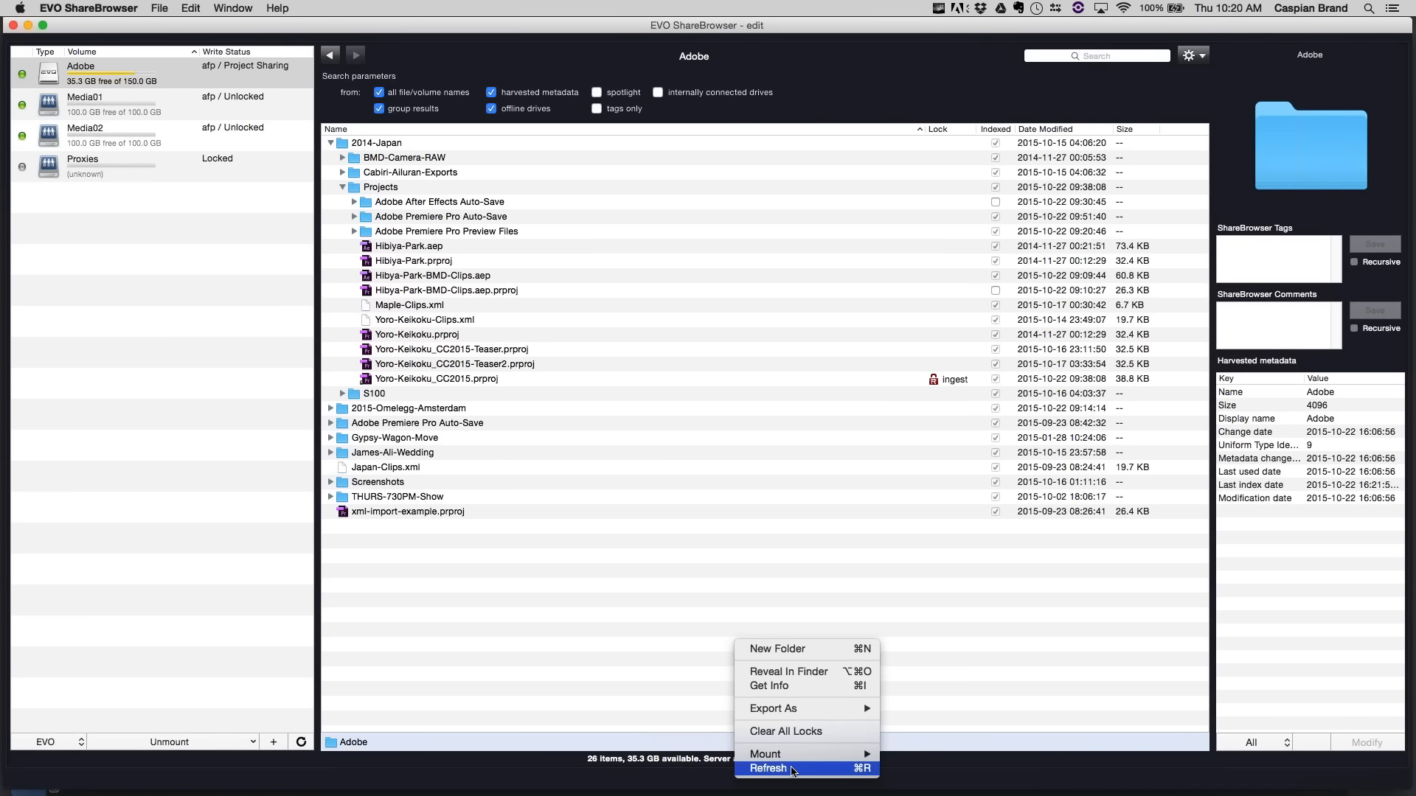
- Refresh the Adobe volume file listing from the context menu
left_click(767, 769)
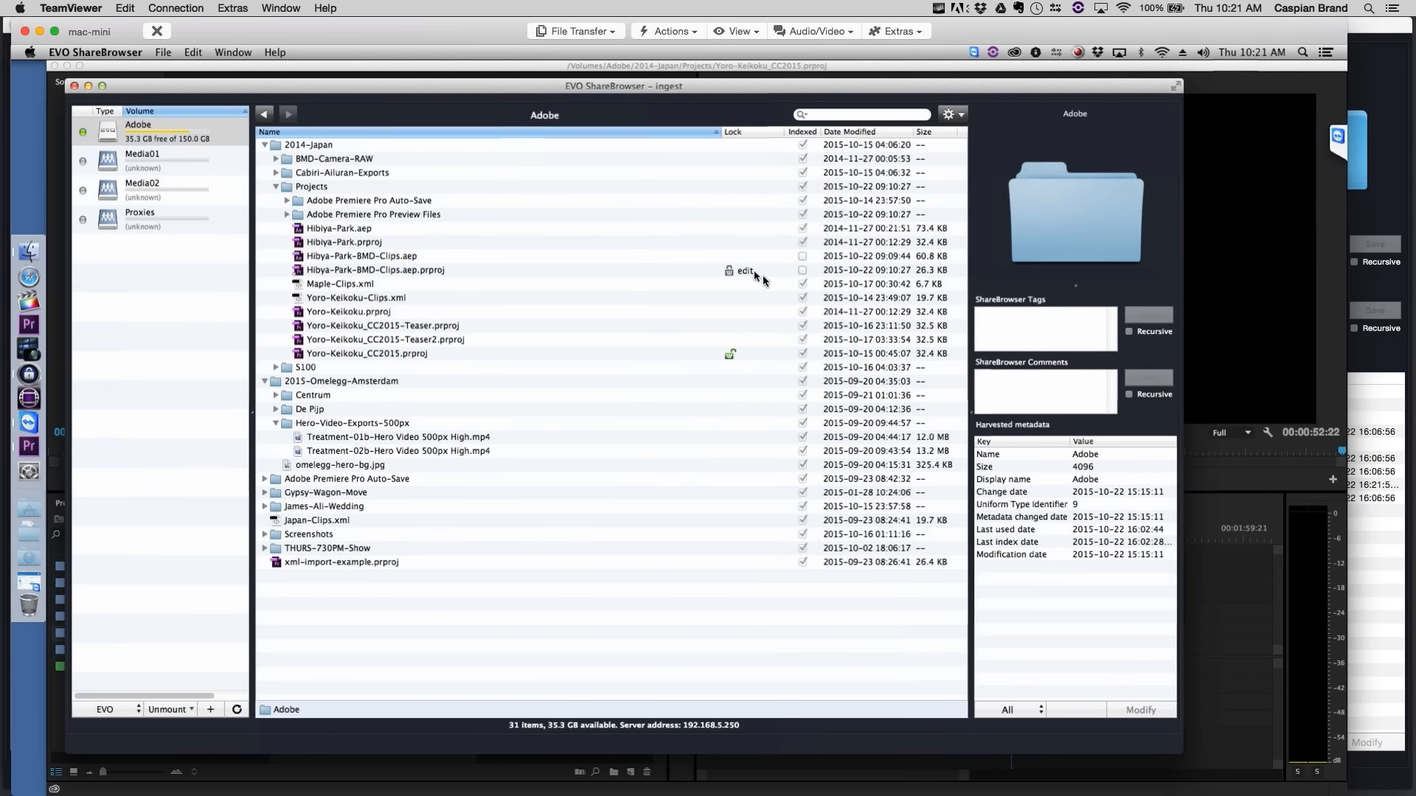
mouse_move(762, 357)
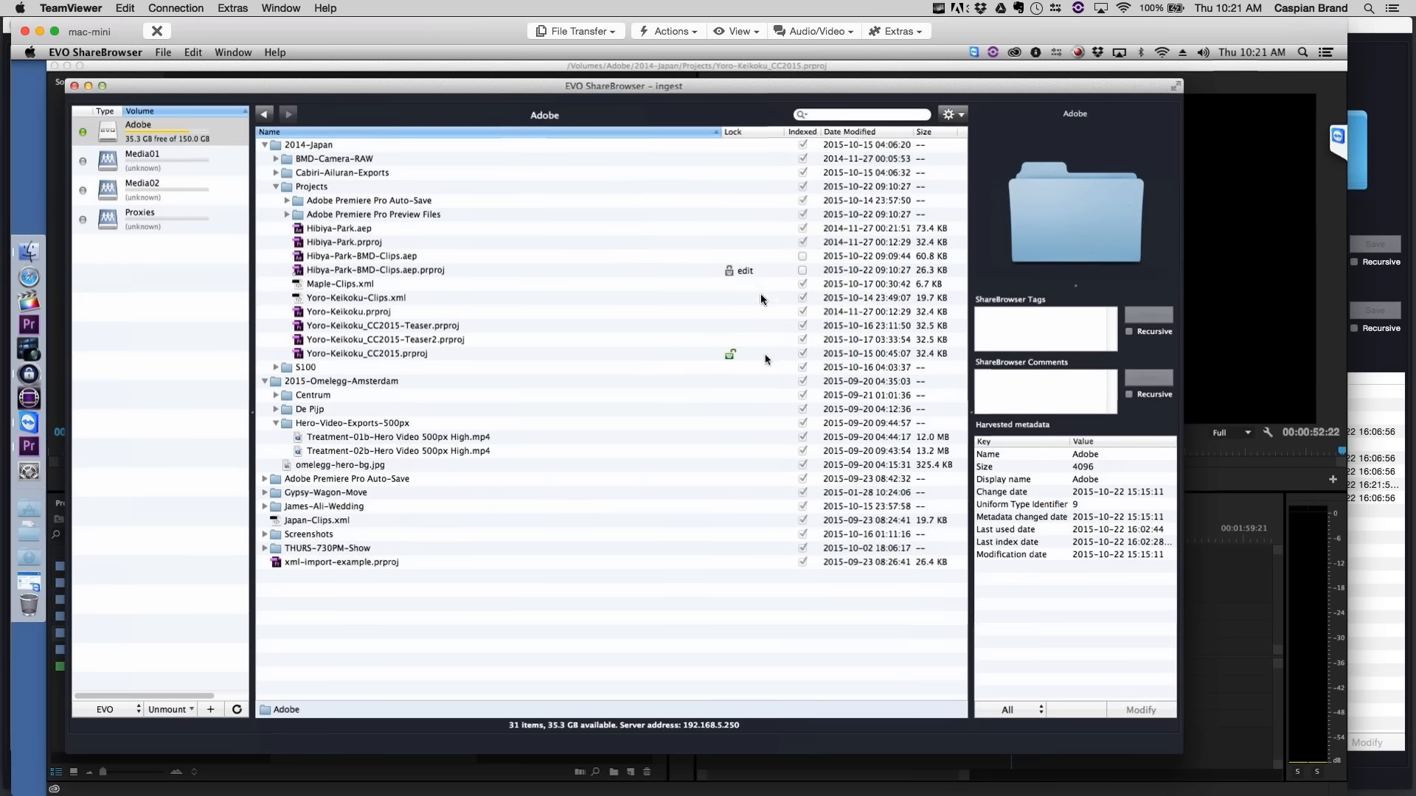
- Refresh the remote listing and send an unlock request for Yoro-Keikoku_CC2015-v2.prproj
left_click(407, 268)
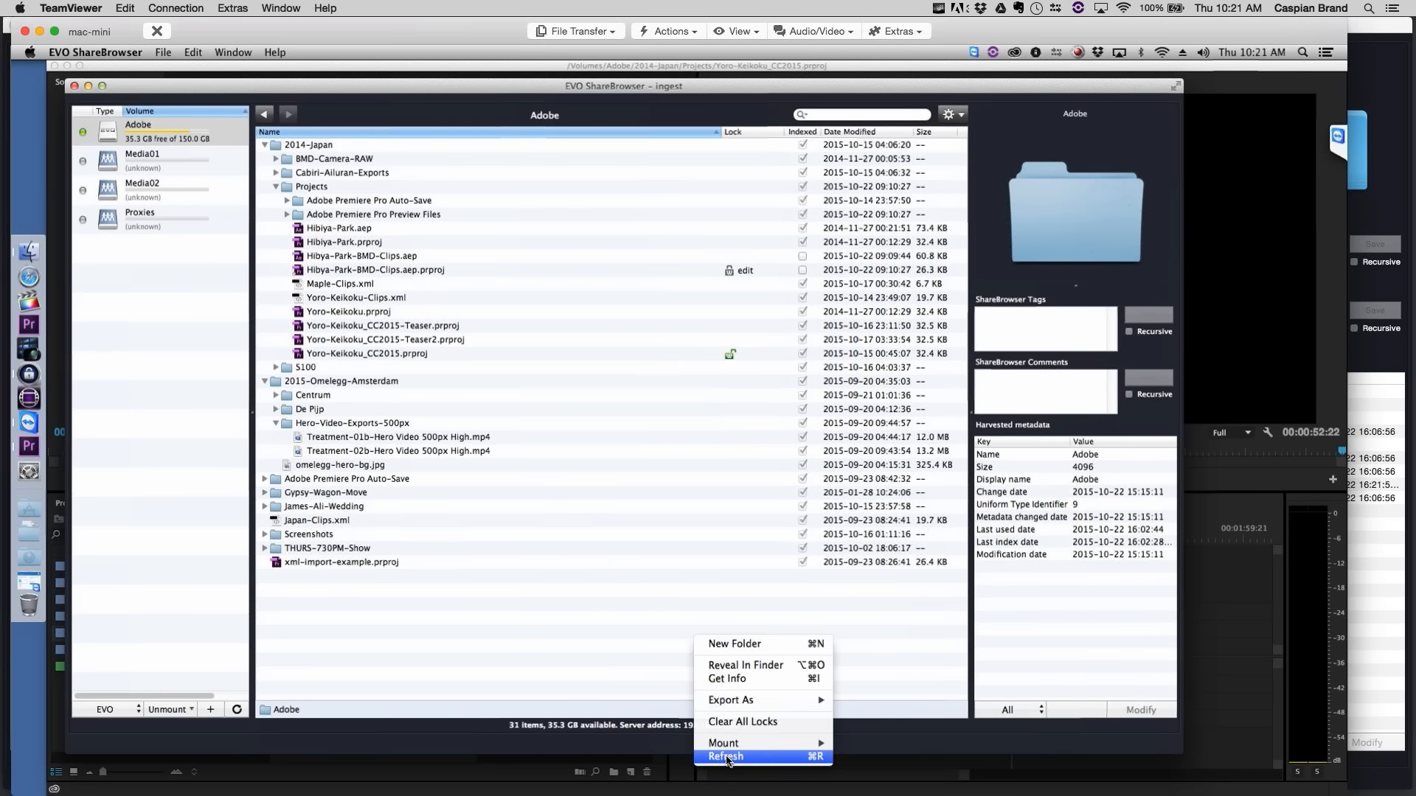
left_click(726, 756)
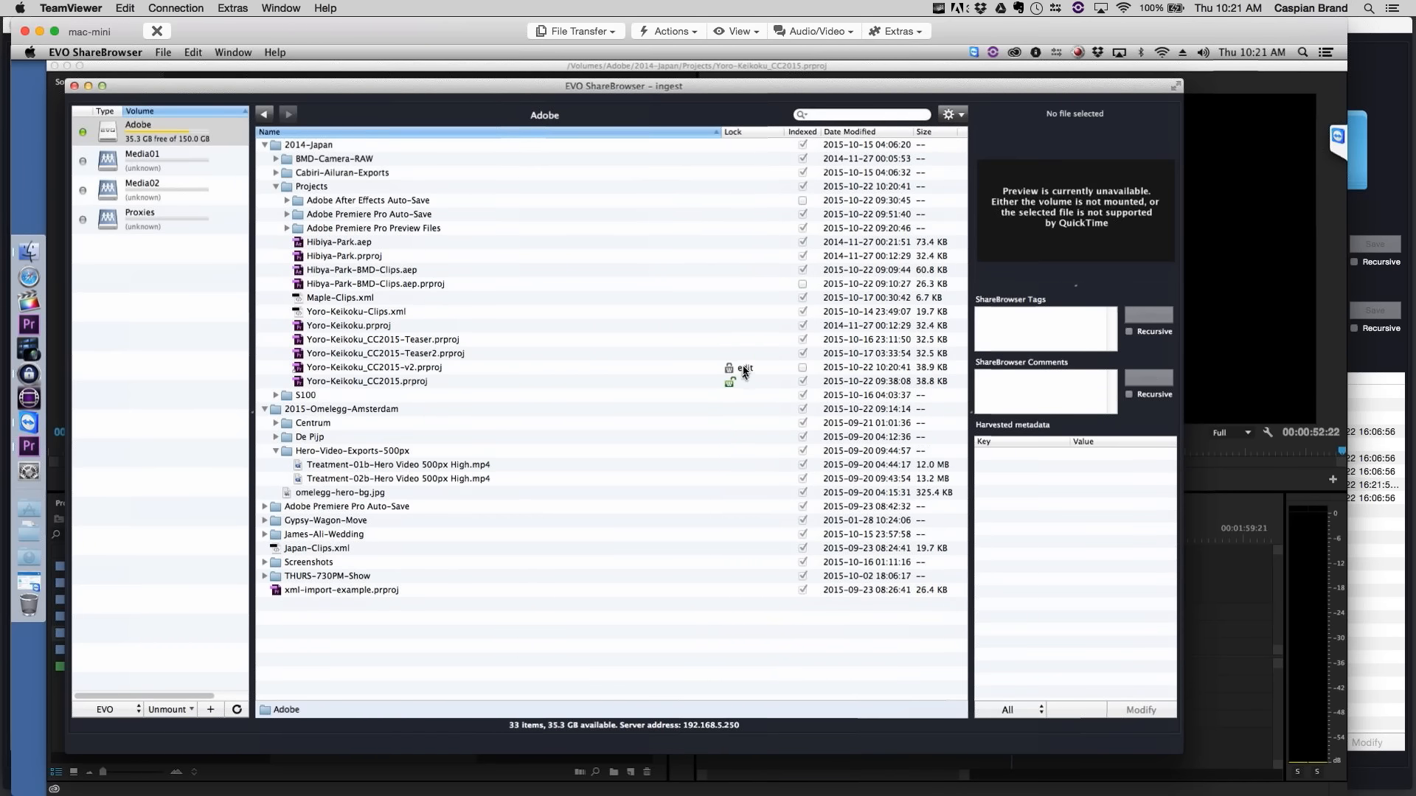
left_click(373, 367)
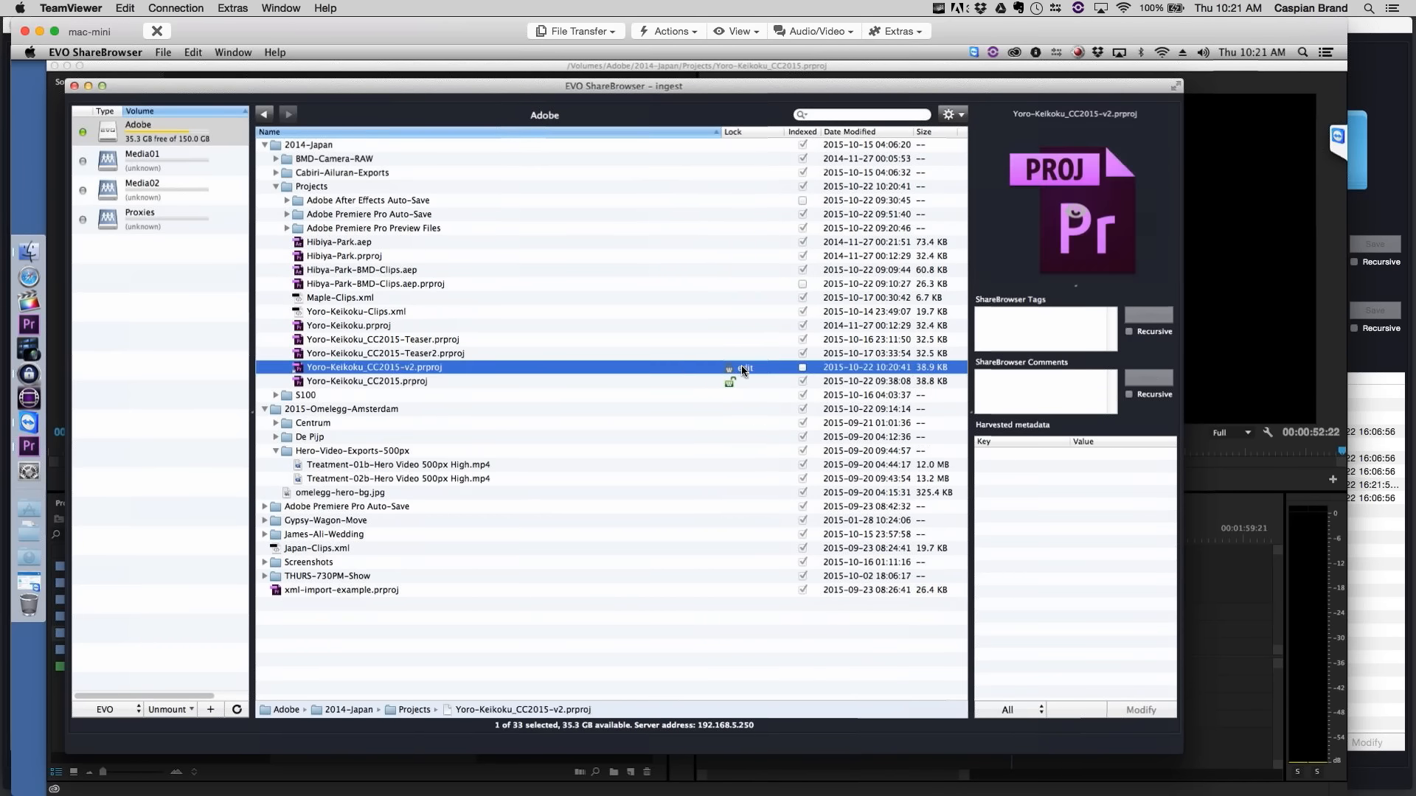
right_click(374, 367)
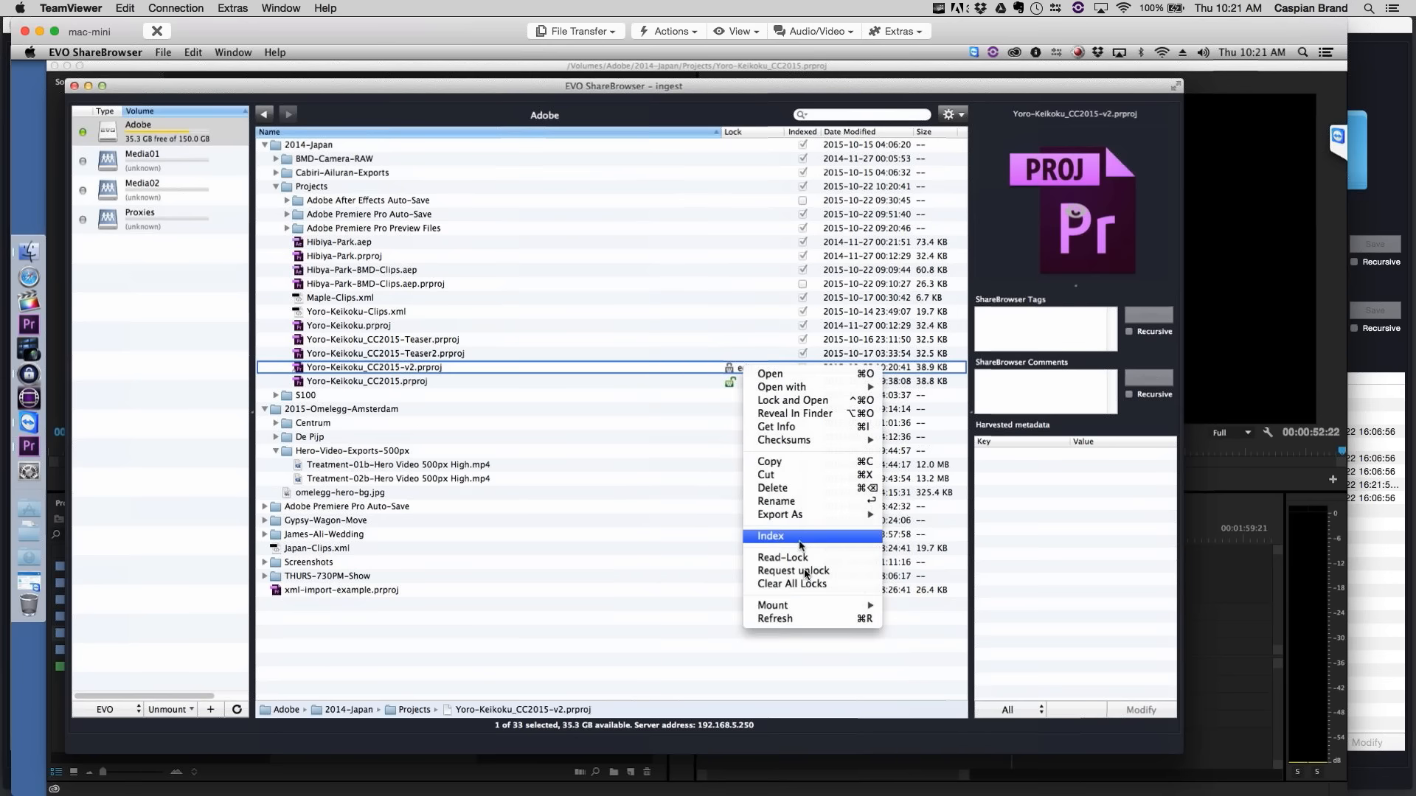
mouse_move(794, 571)
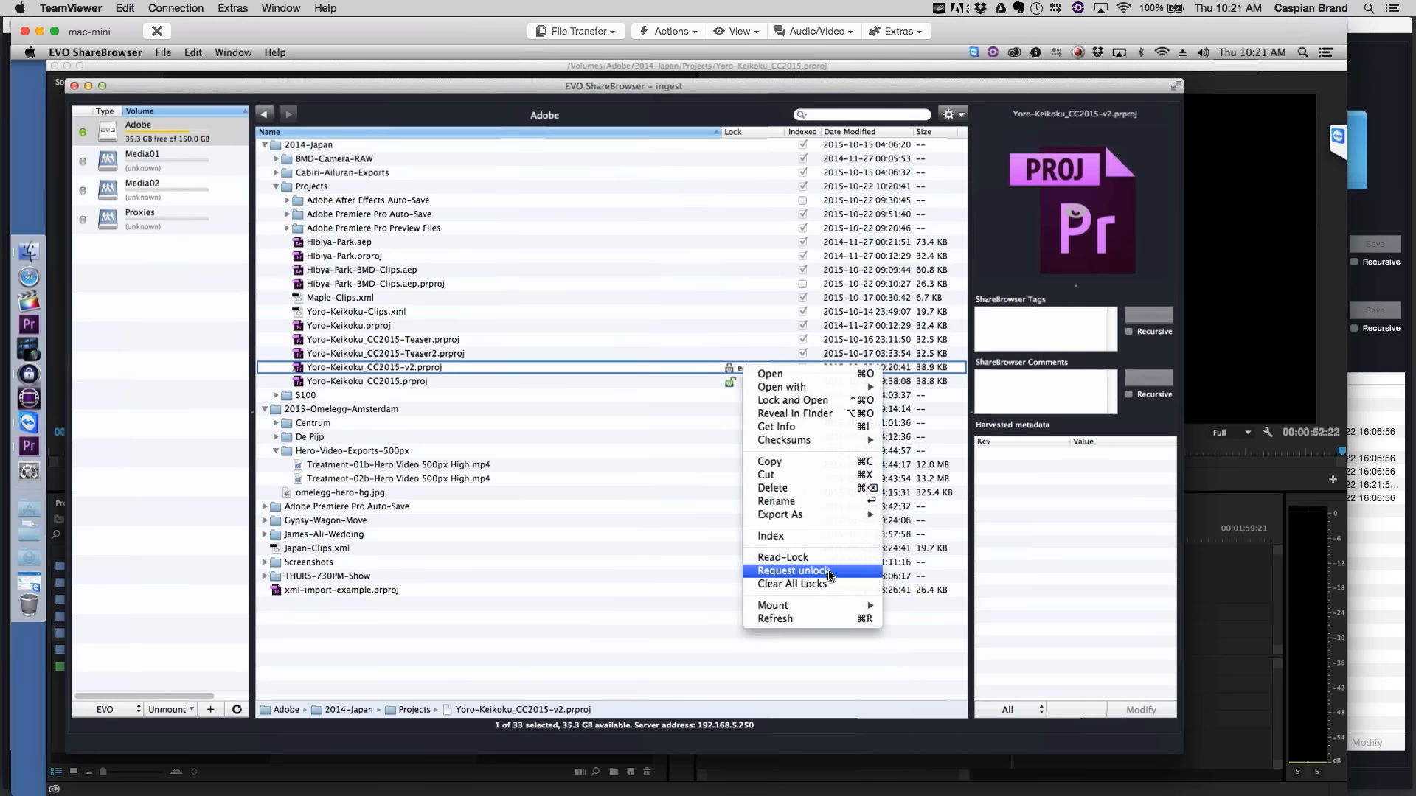
left_click(795, 569)
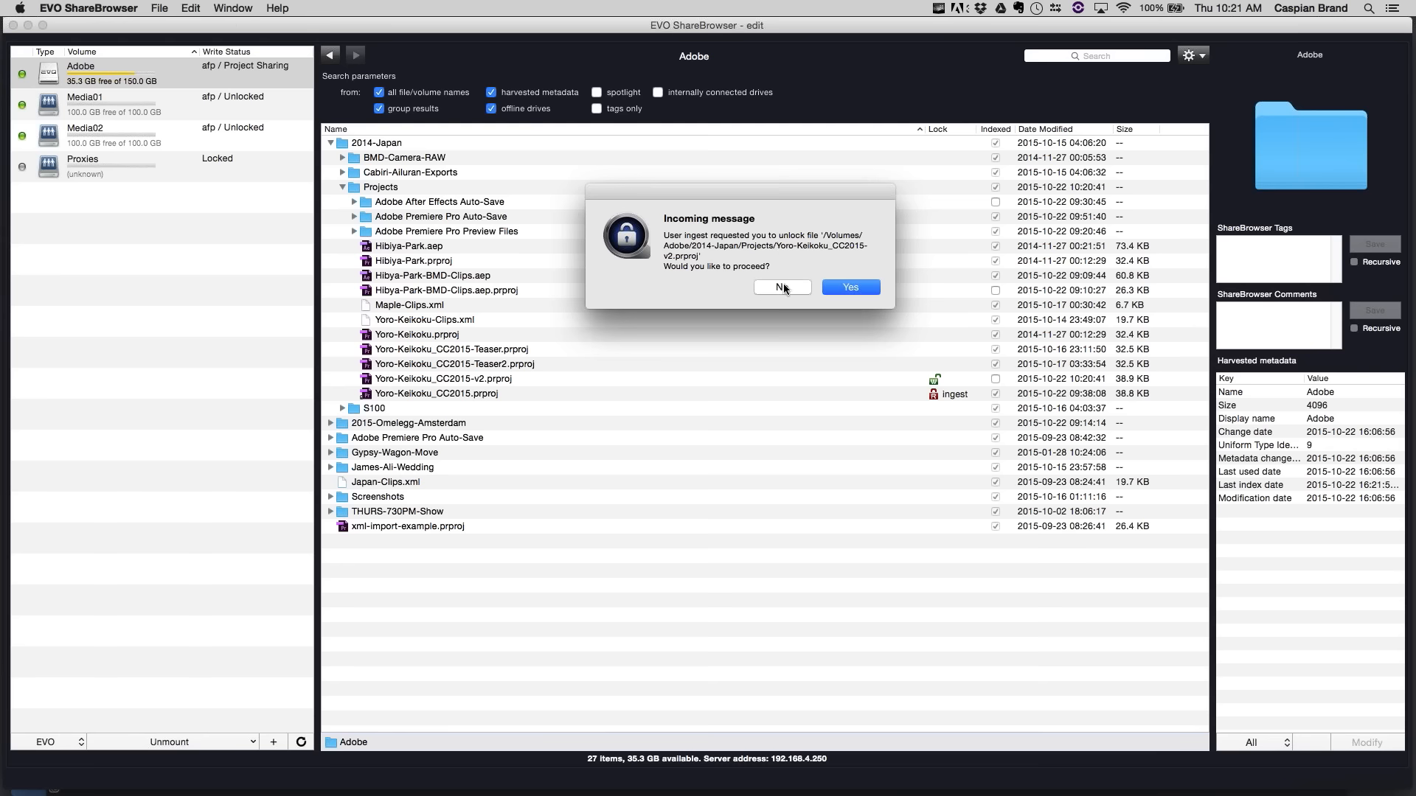
mouse_move(789, 265)
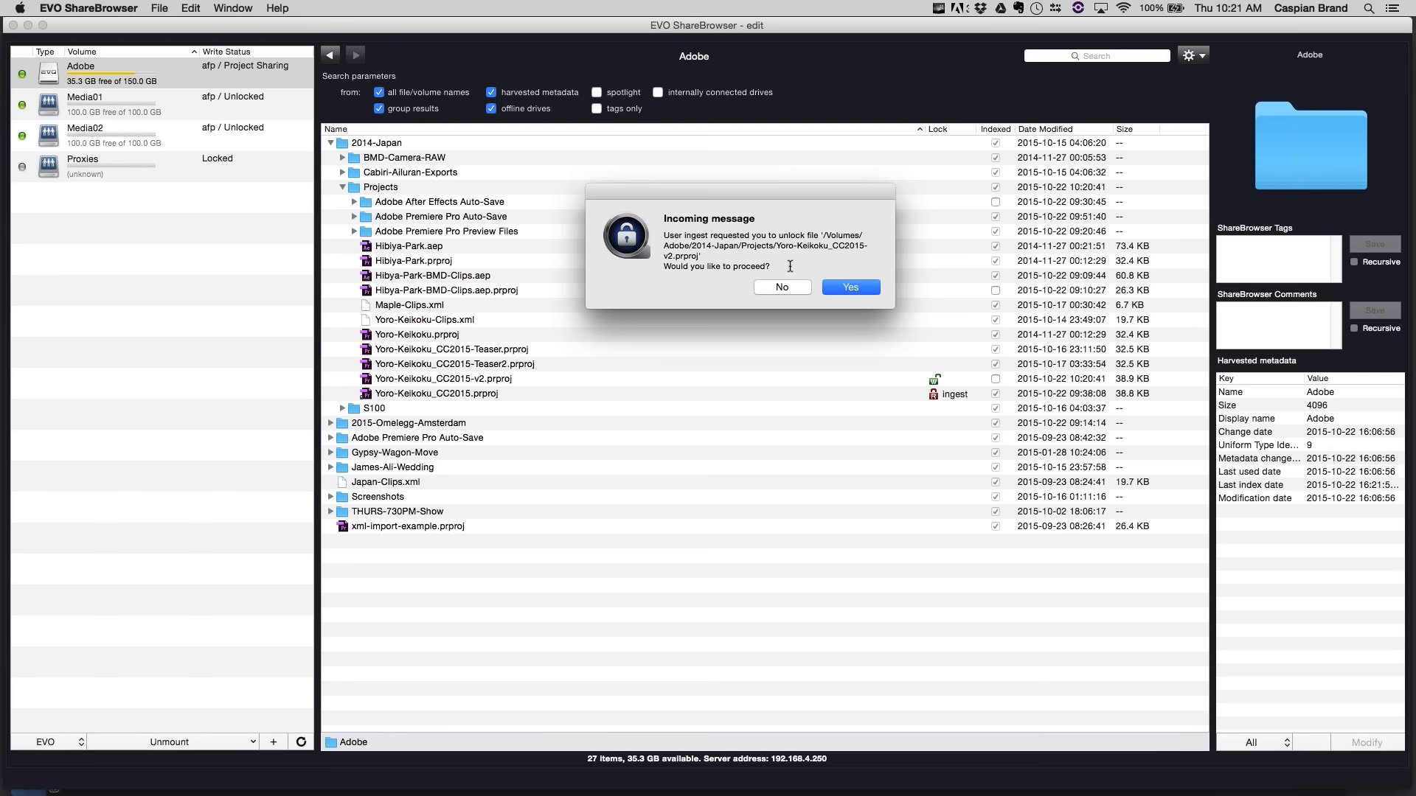
- Accept the incoming unlock request to release Yoro-Keikoku_CC2015-v2.prproj
left_click(849, 288)
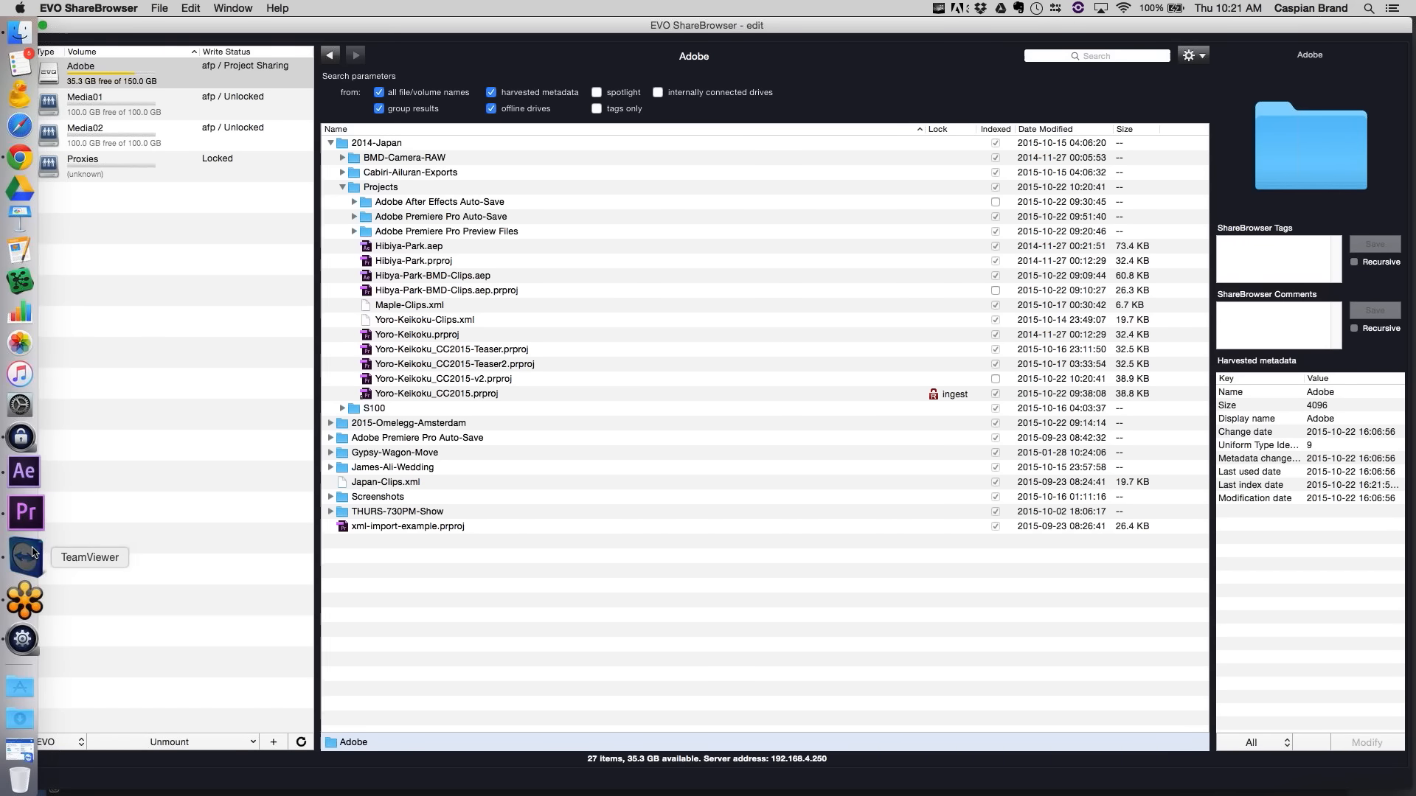
- Back in the remote session, take the write lock on Yoro-Keikoku_CC2015-v2.prproj
left_click(19, 550)
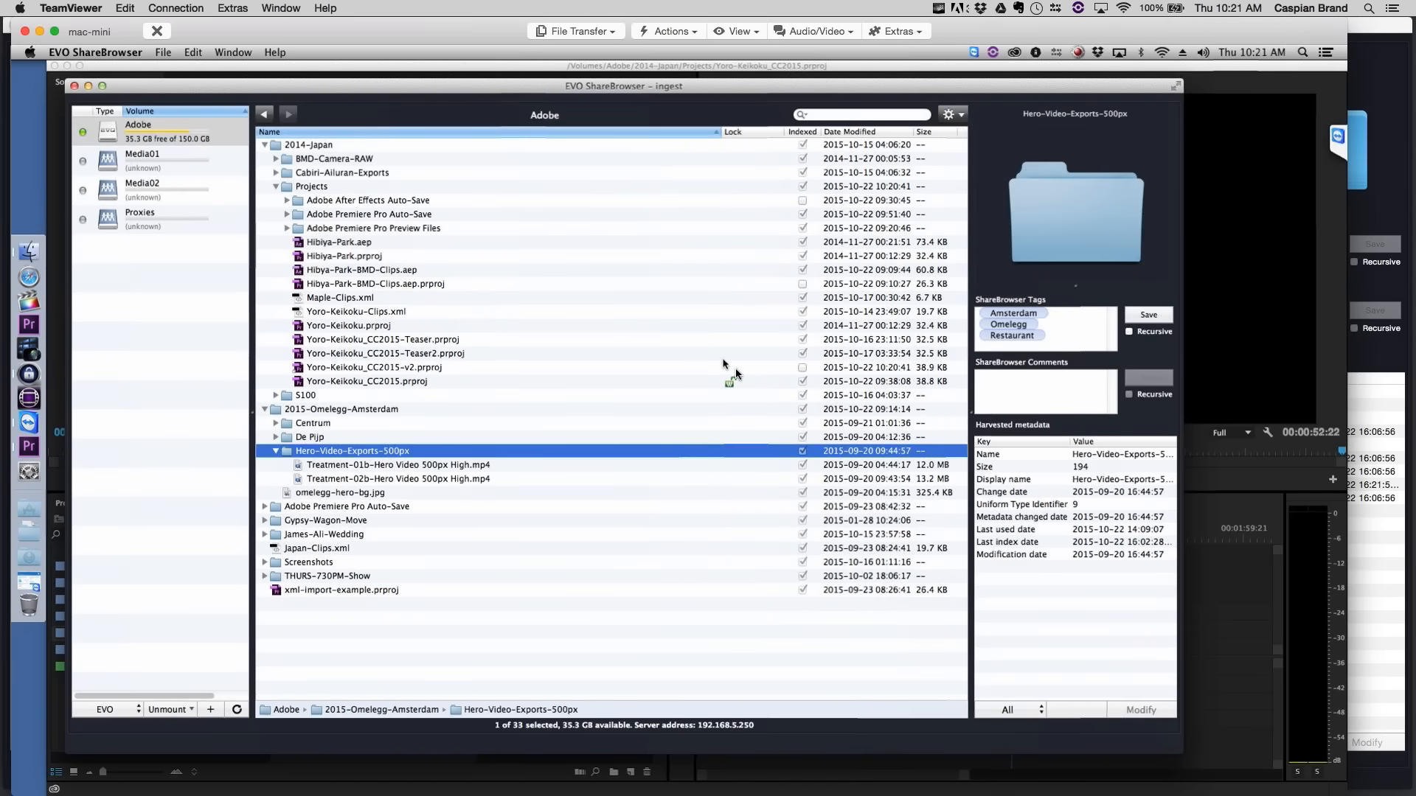
right_click(373, 367)
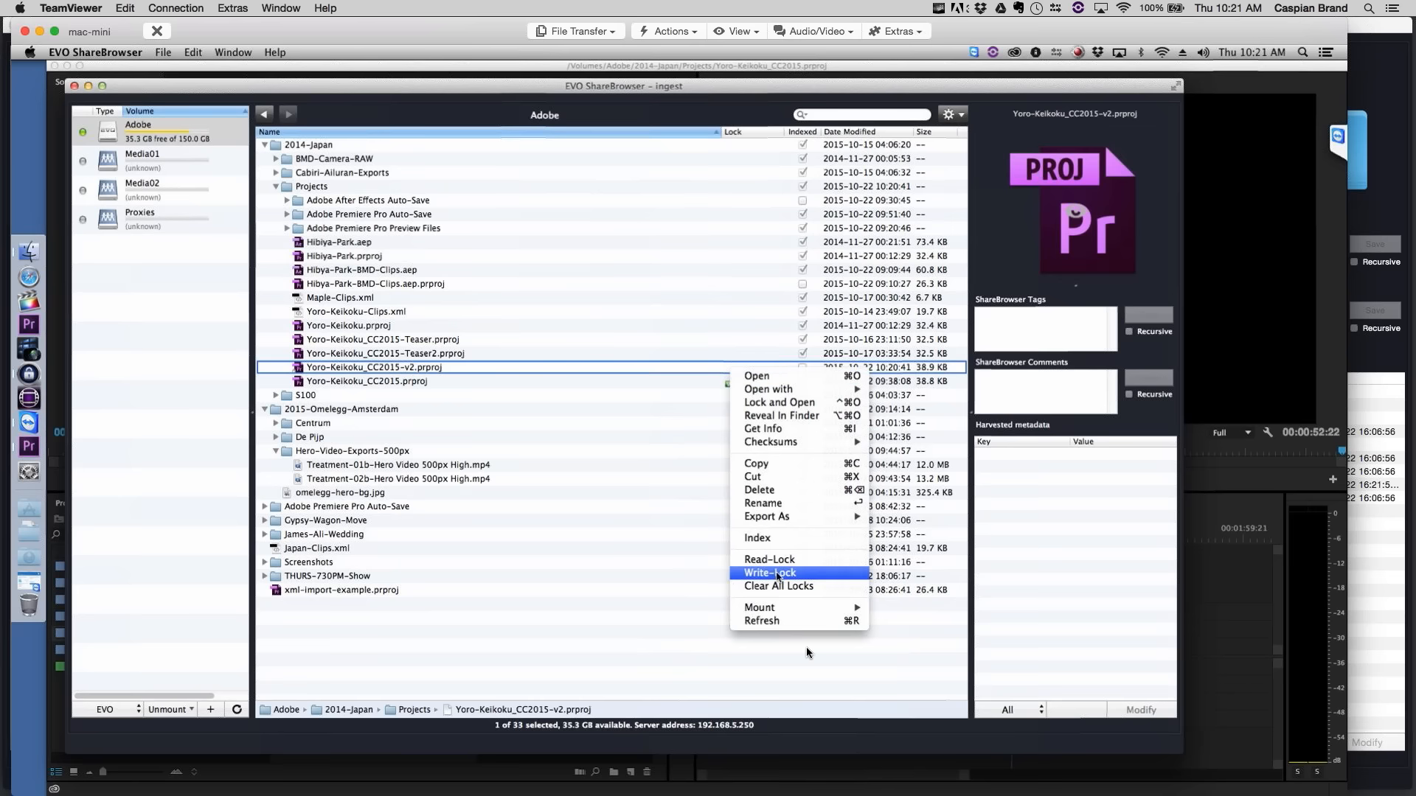
left_click(768, 572)
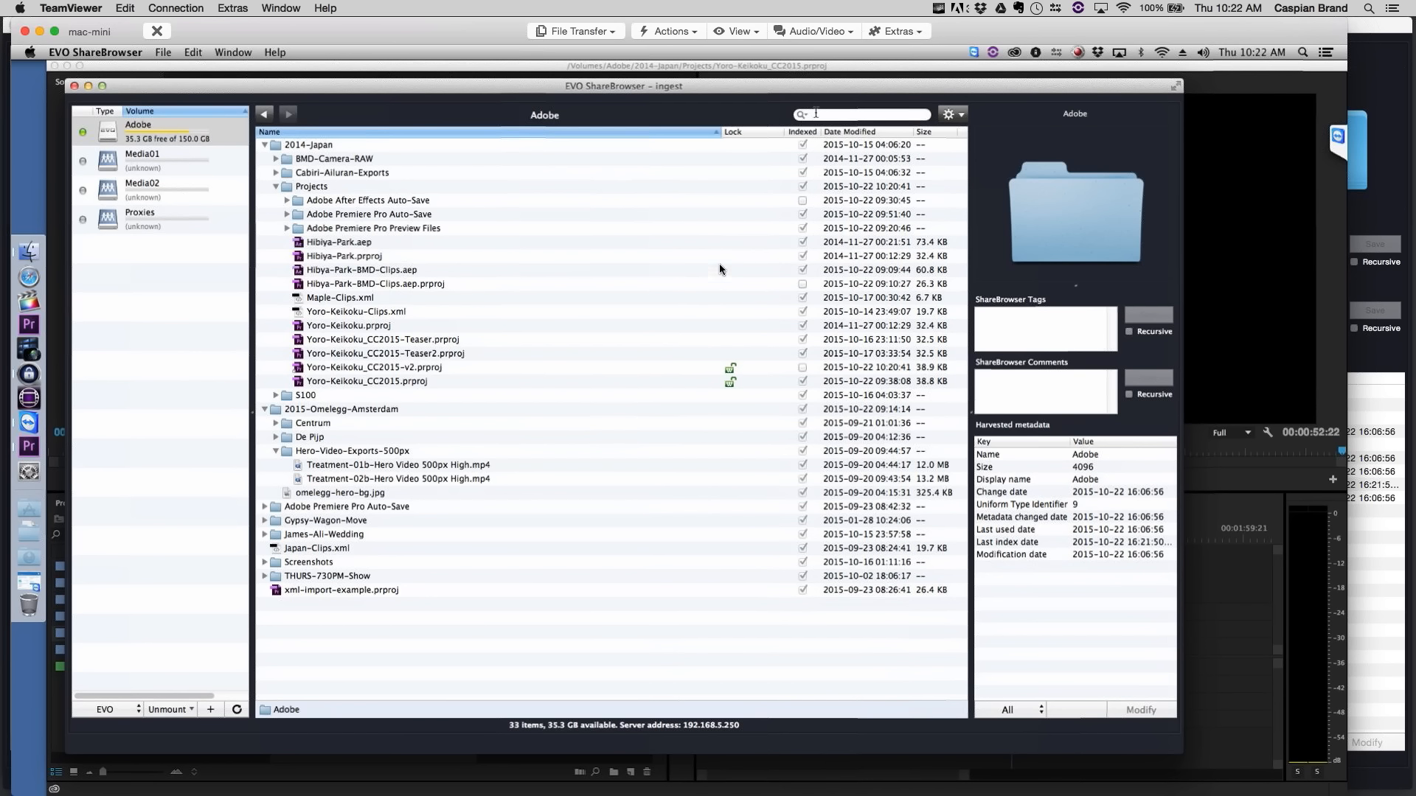
mouse_move(693, 353)
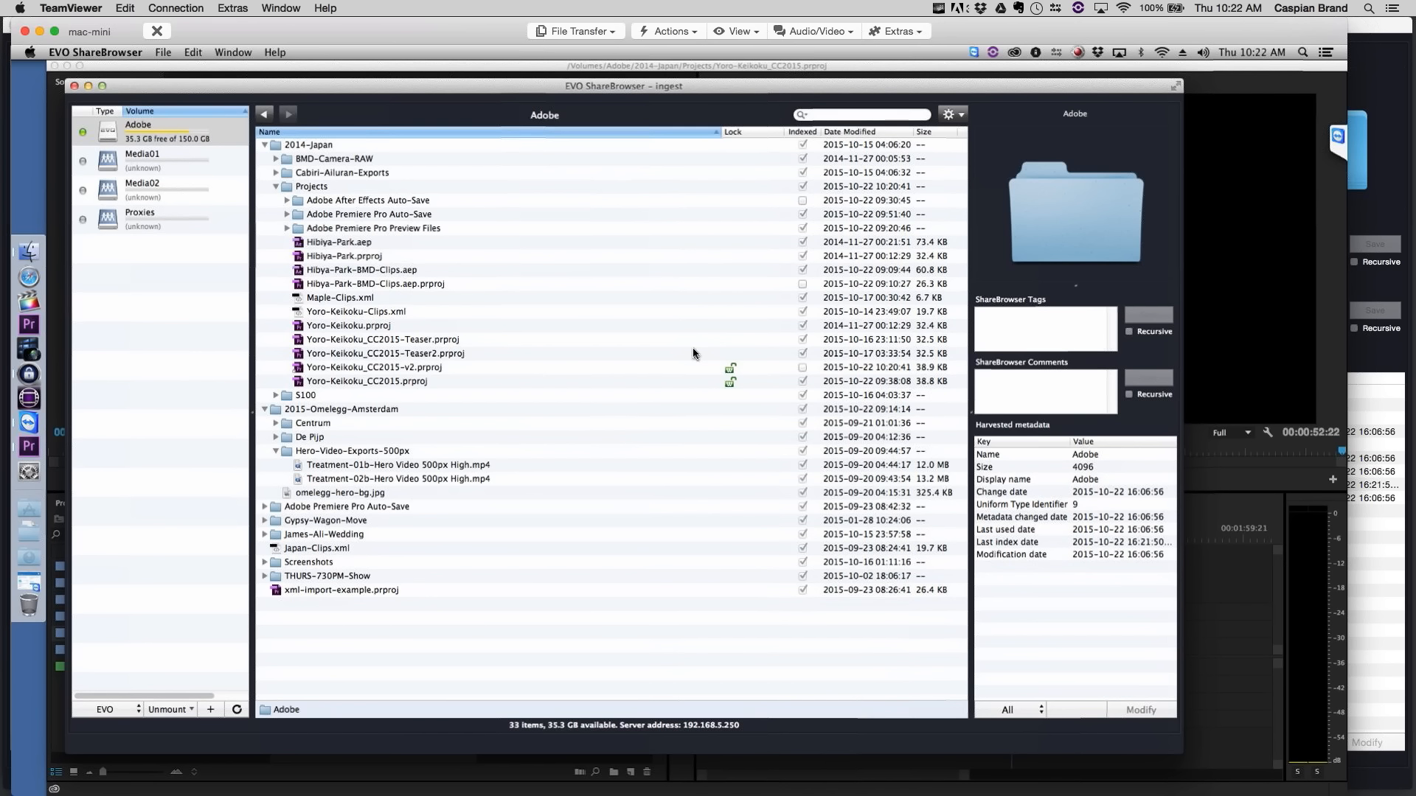
mouse_move(678, 350)
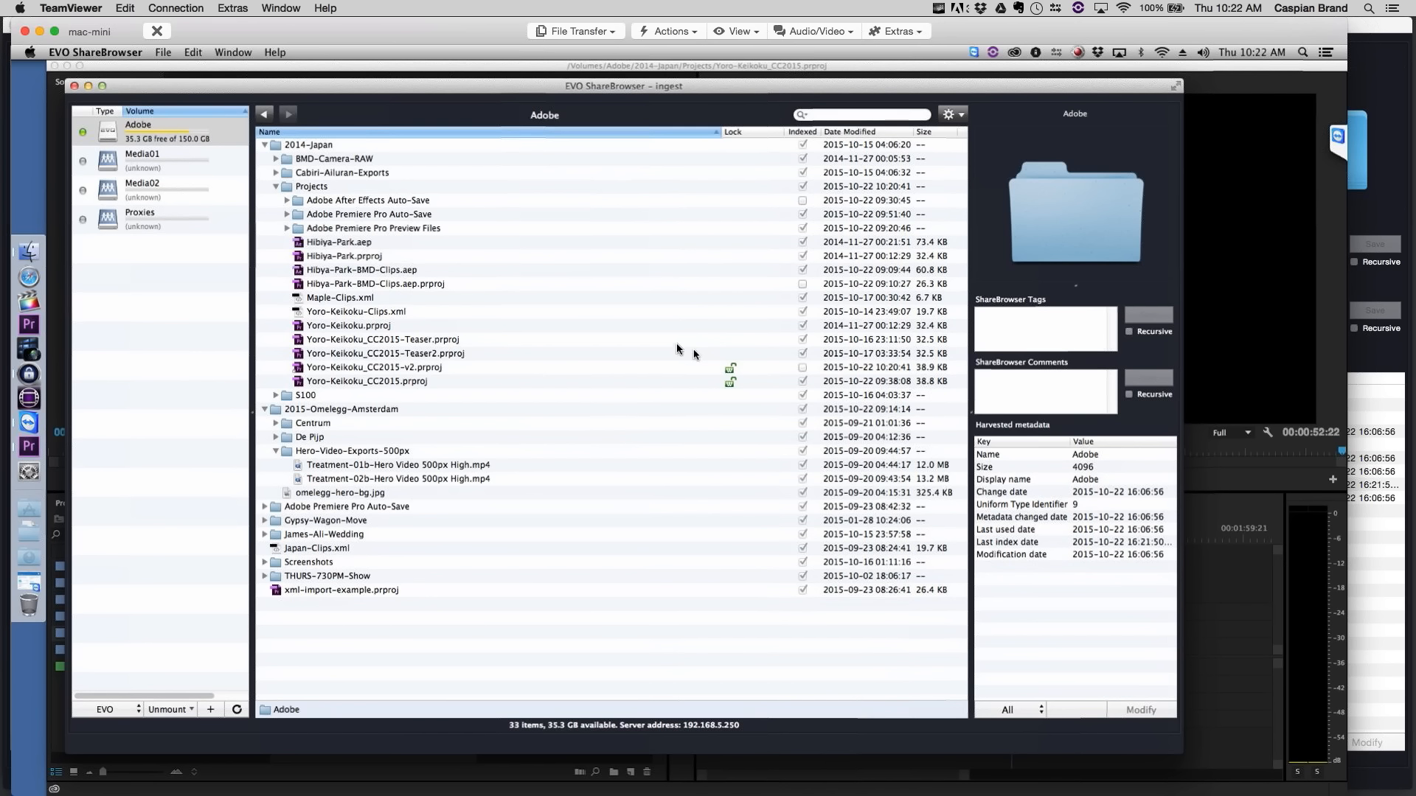
mouse_move(677, 348)
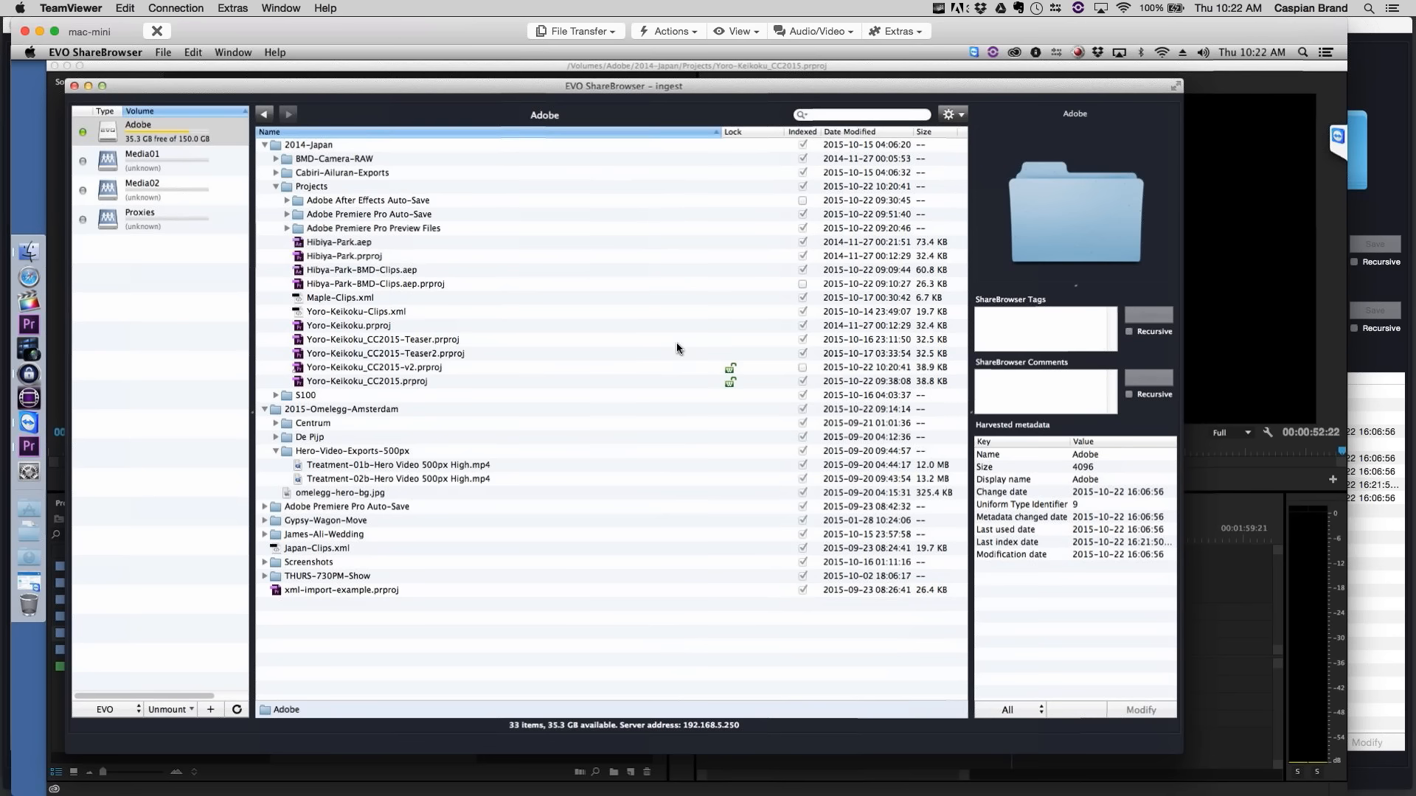
mouse_move(1293, 385)
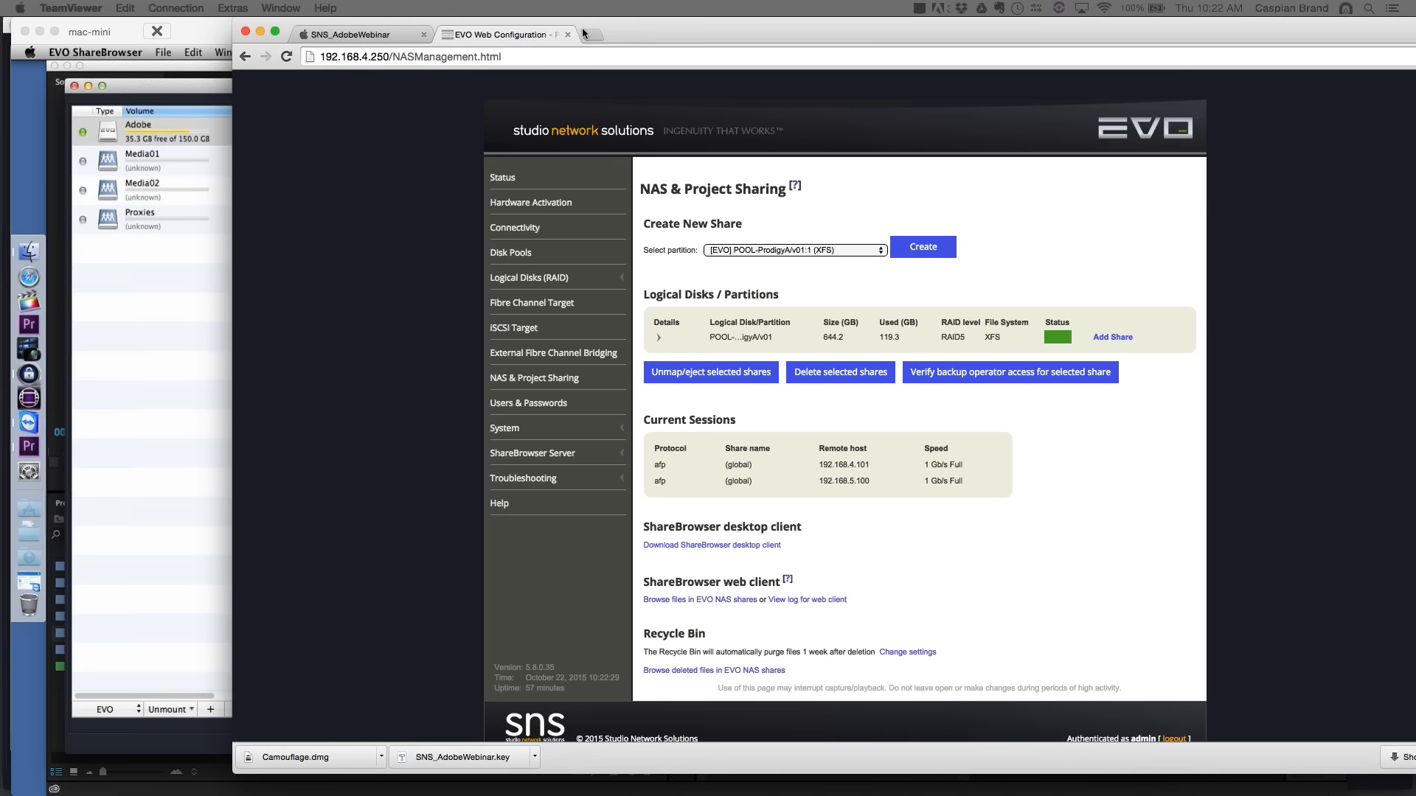
- Review the Adobe share's Project Sharing file masks and cancel out unchanged
left_click(658, 336)
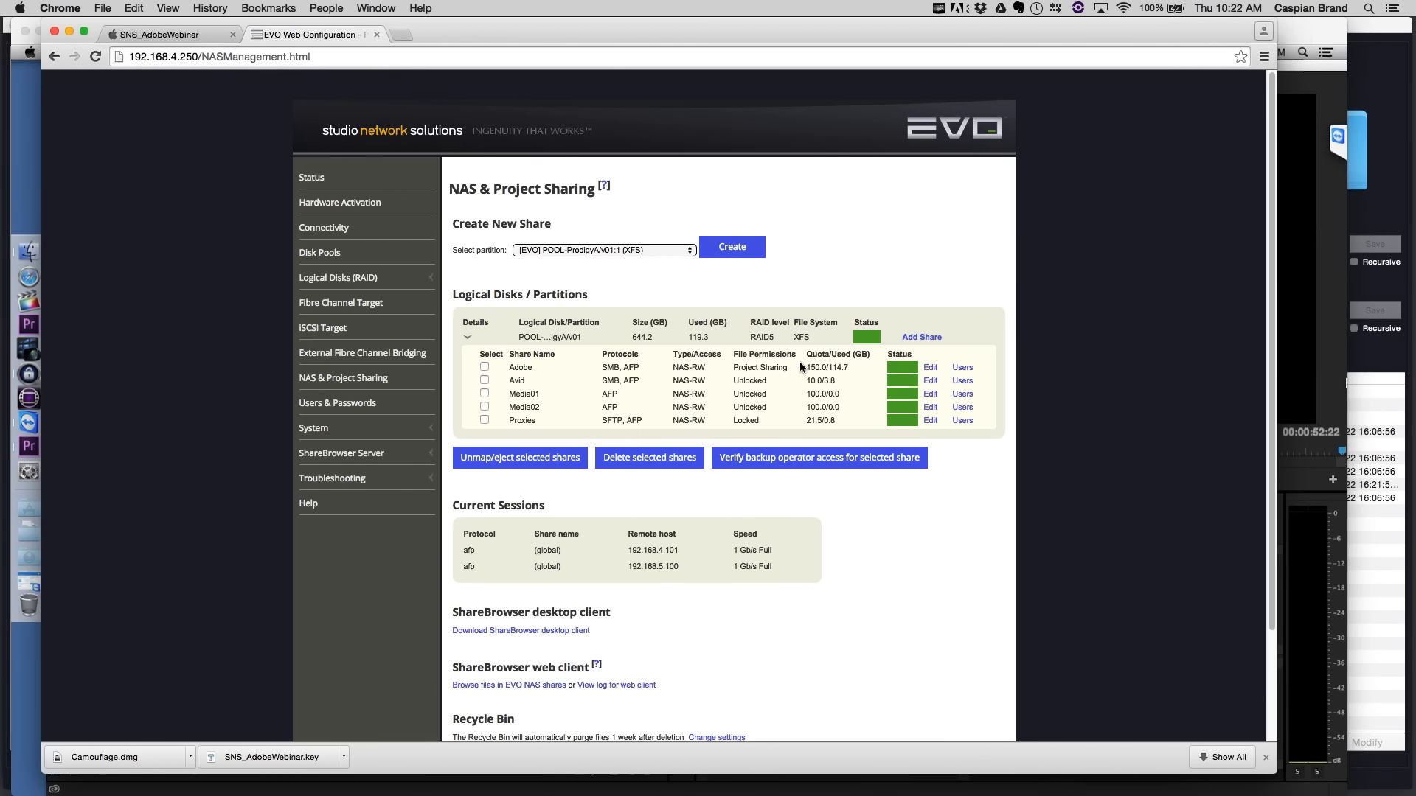
left_click(929, 367)
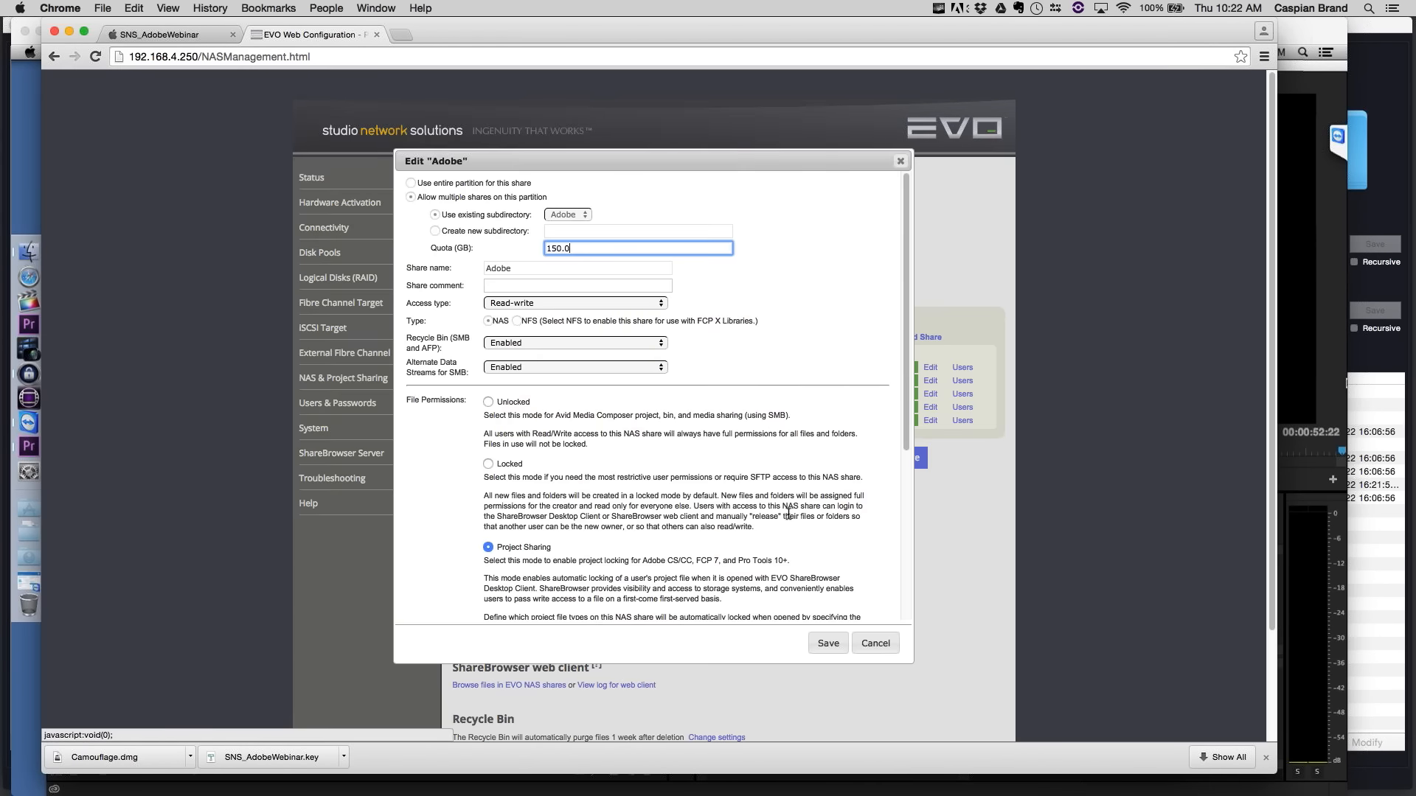
scroll("down", 3)
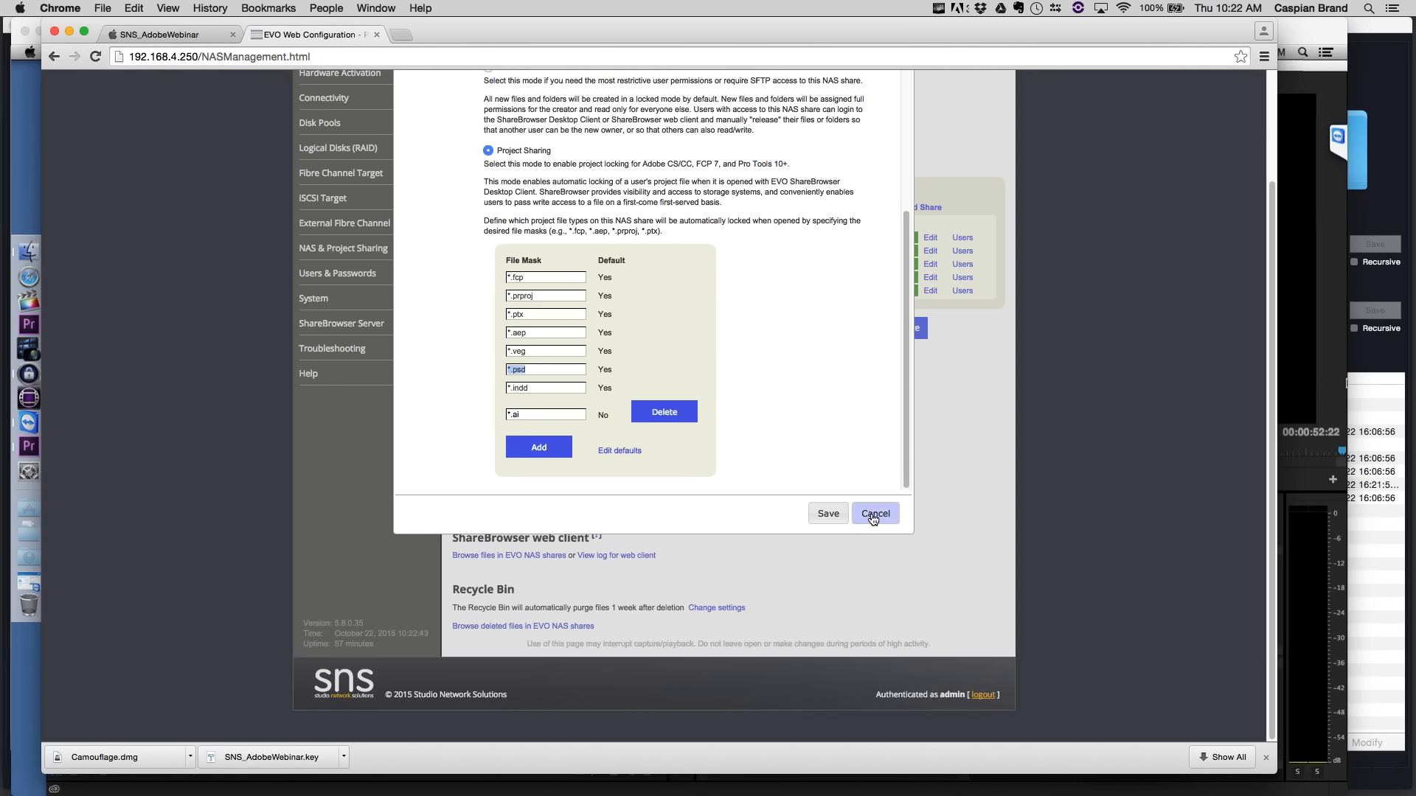
left_click(873, 514)
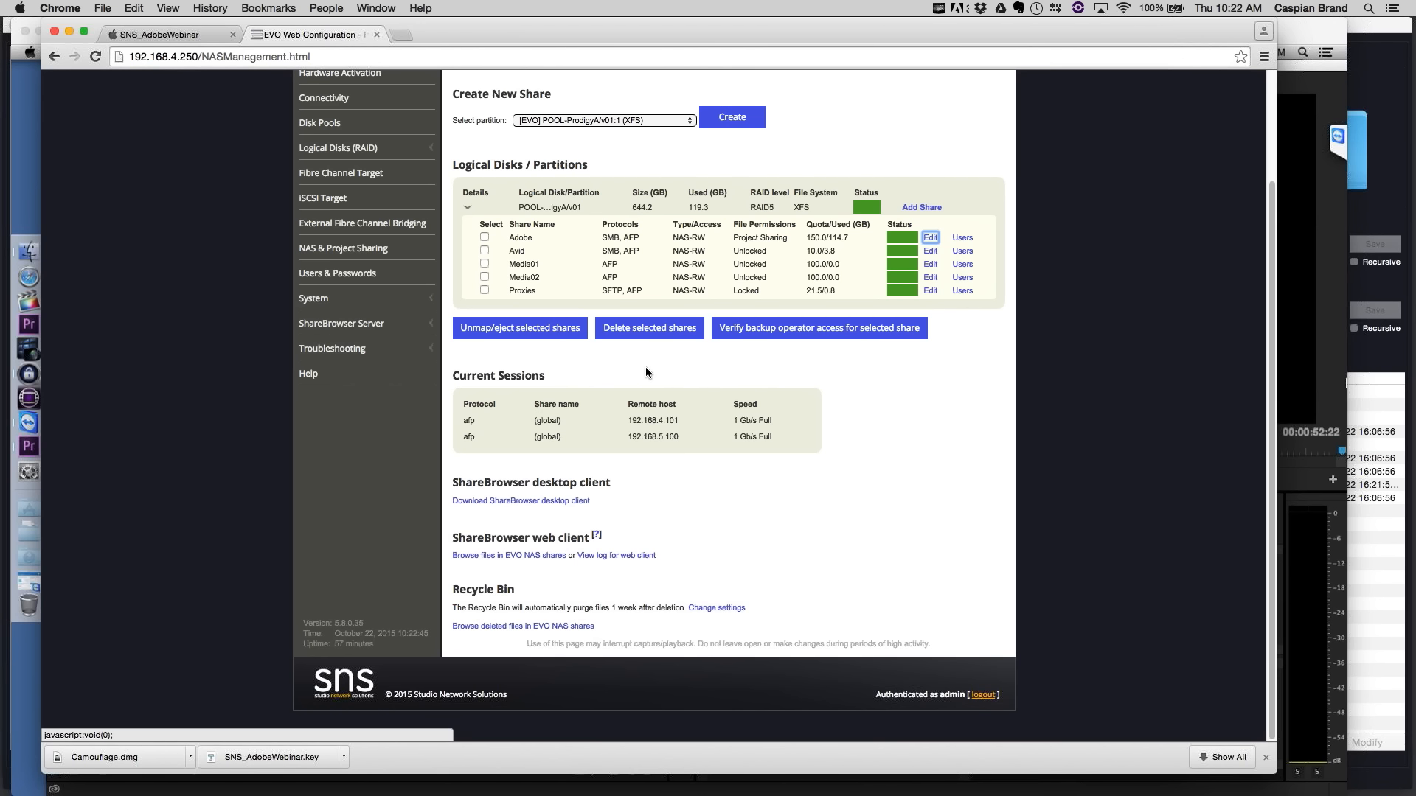
mouse_move(781, 77)
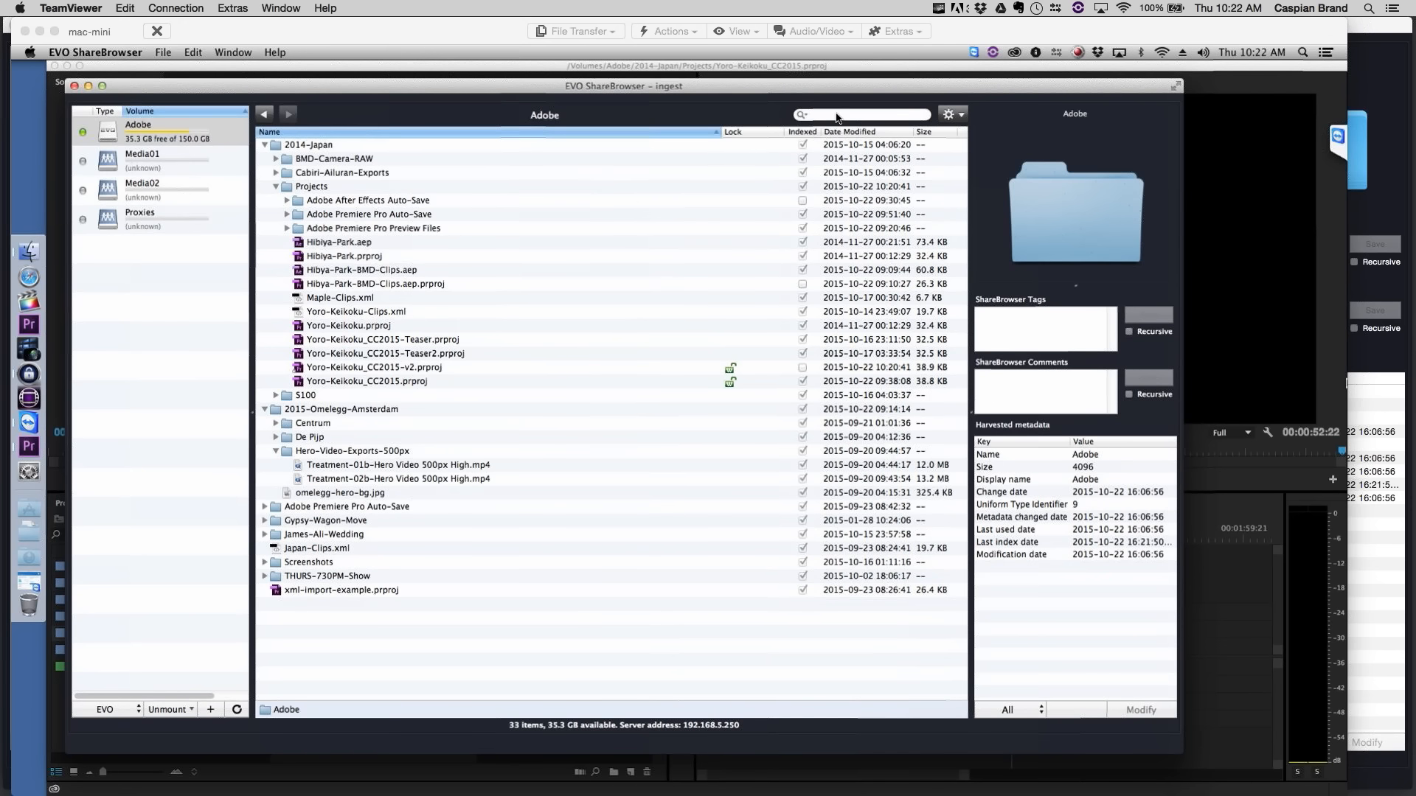
- Expand Gypsy-Wagon-Move, write-lock MVI_0169.MOV, then select its matching MVI_0169.LOG
left_click(858, 115)
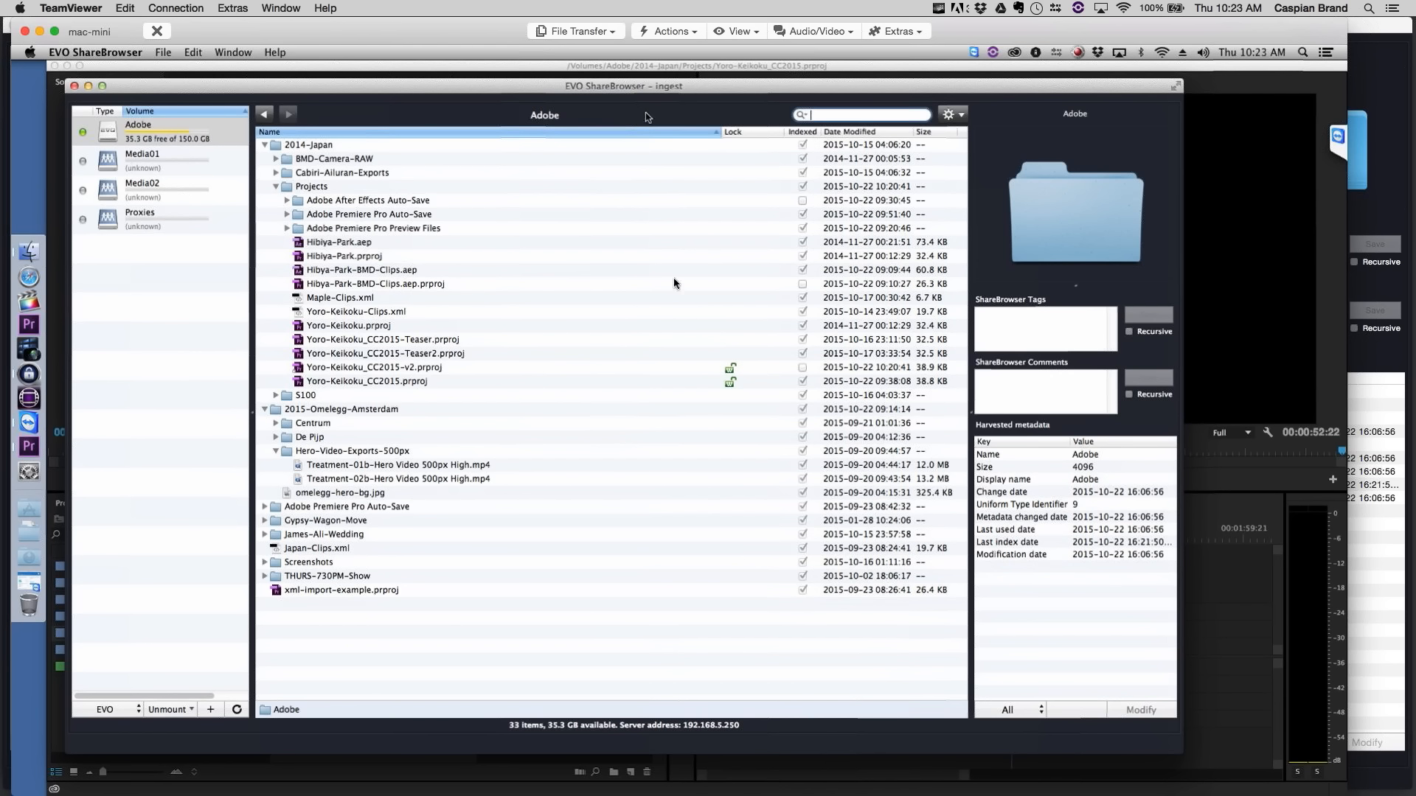
mouse_move(620, 411)
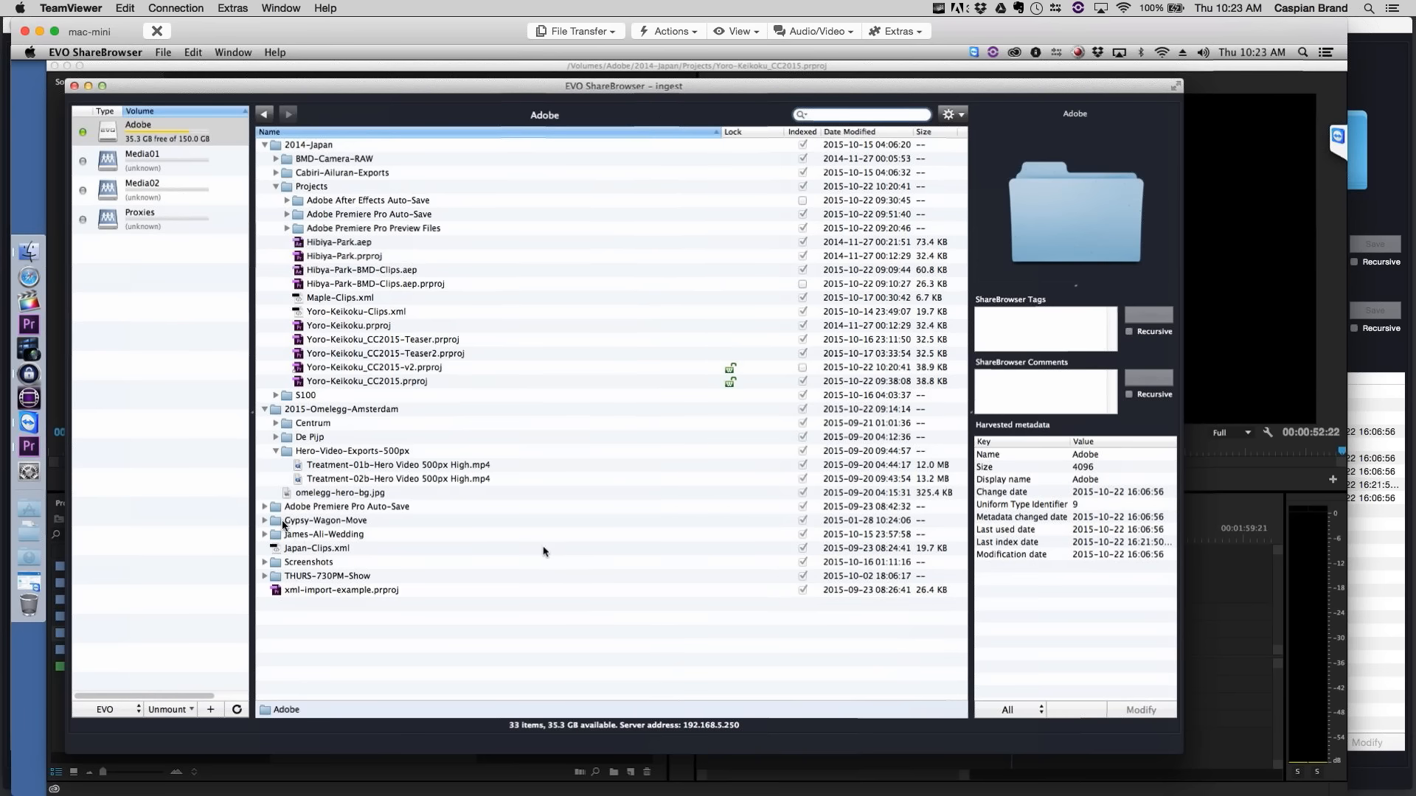
left_click(265, 520)
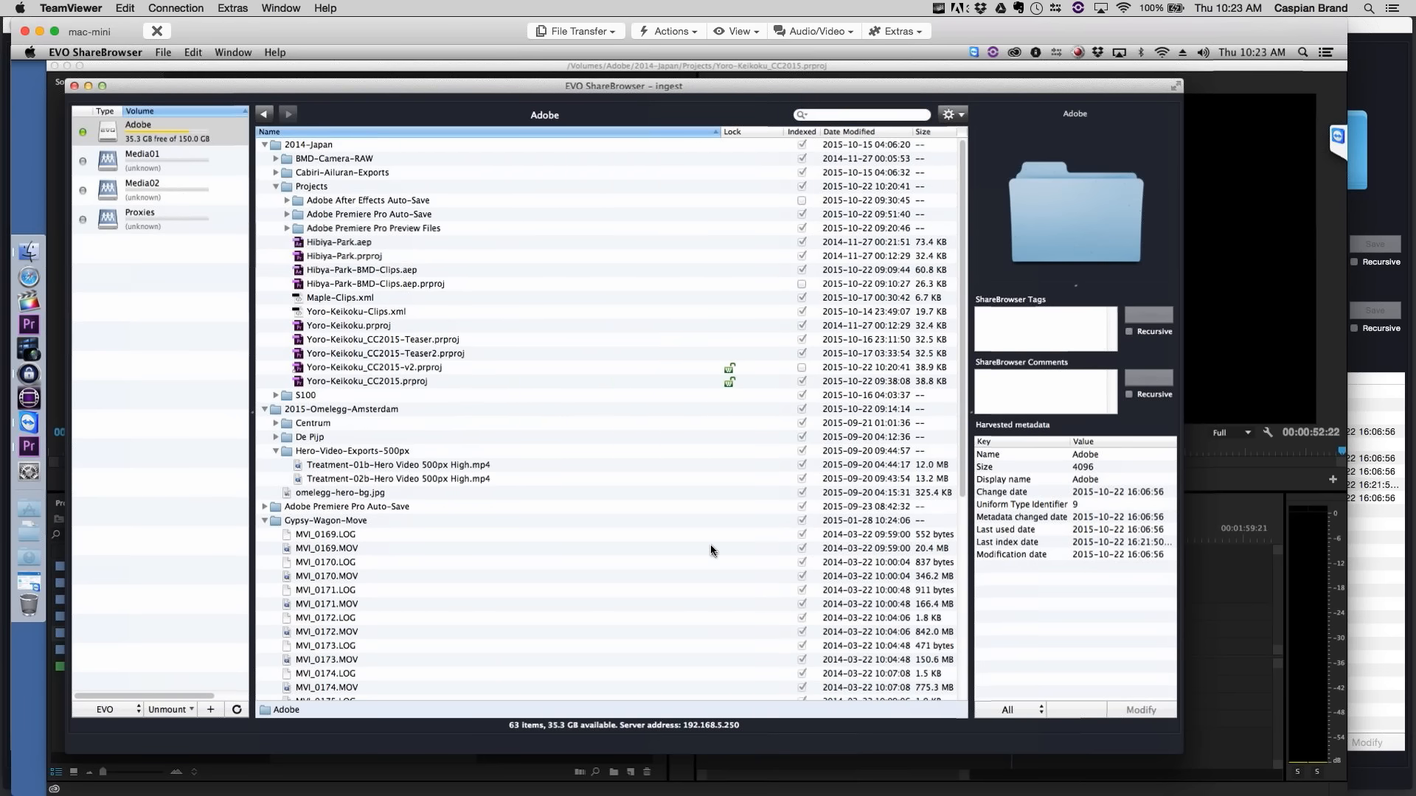
left_click(362, 549)
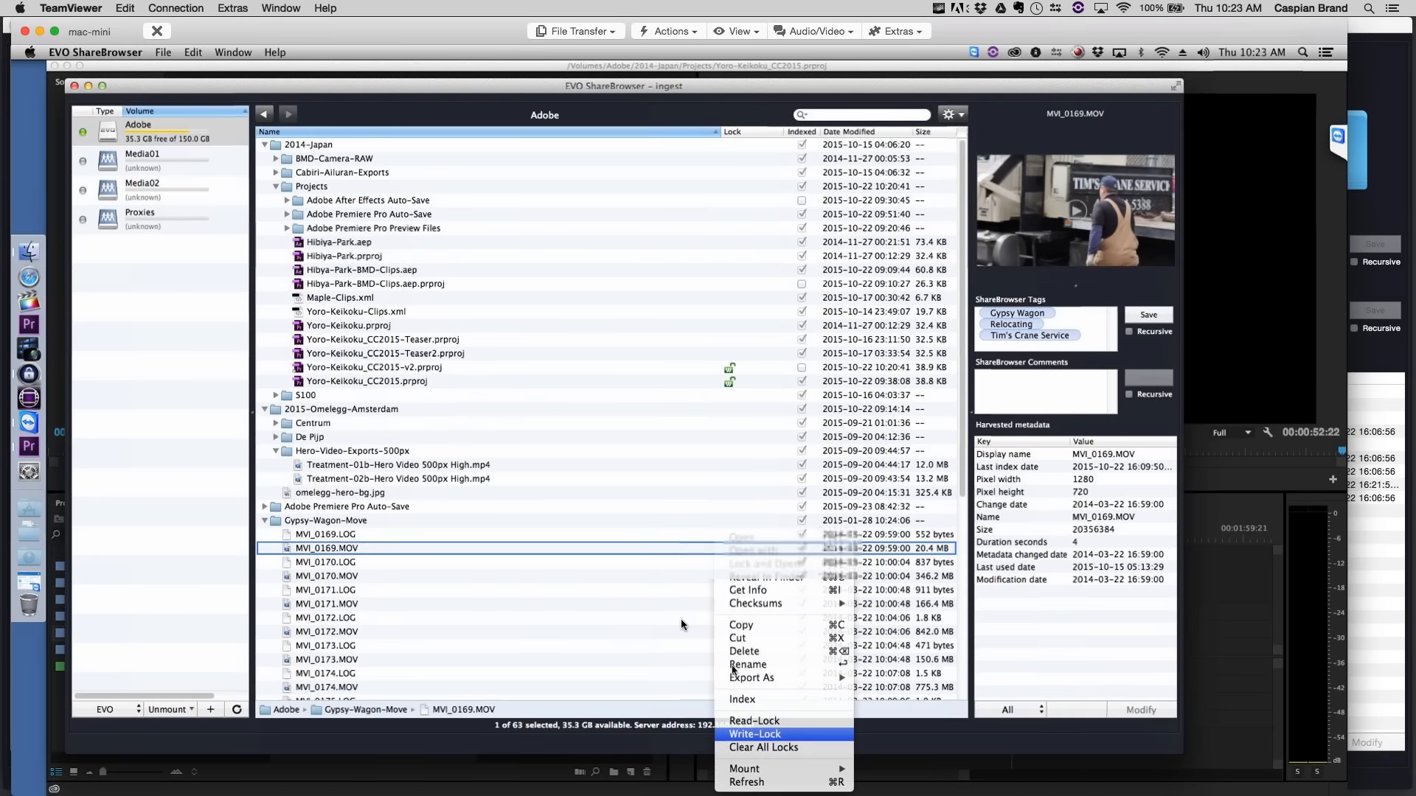
left_click(755, 734)
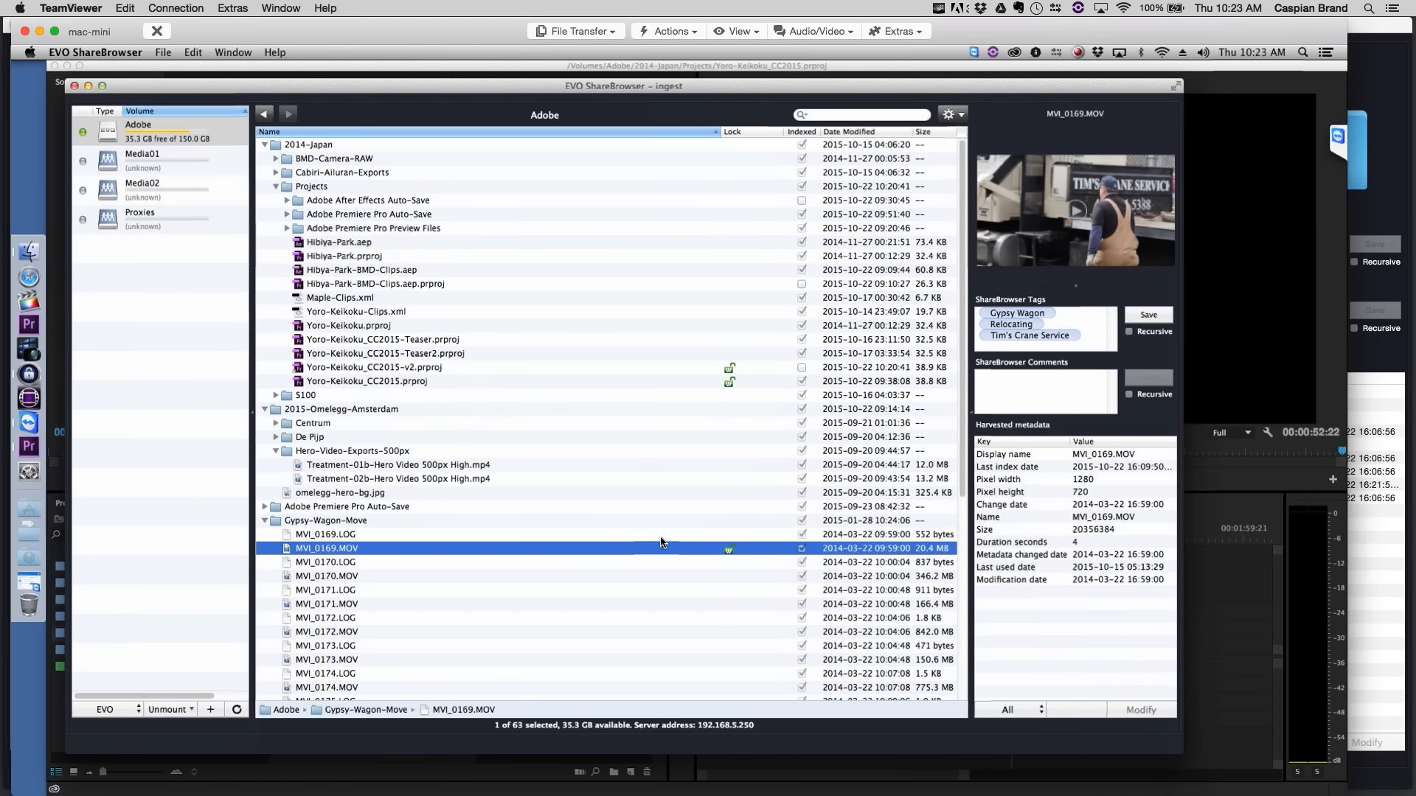
left_click(325, 533)
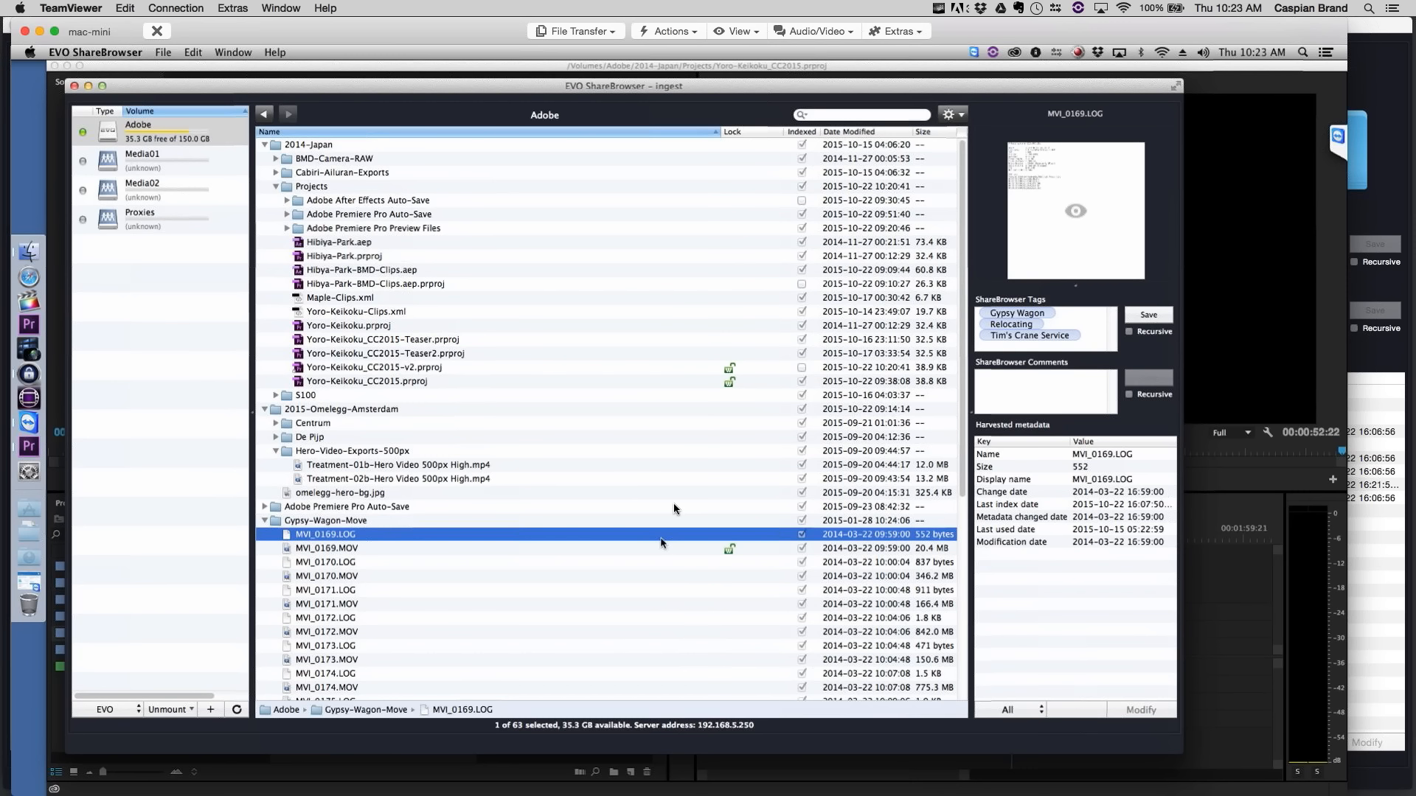
mouse_move(705, 555)
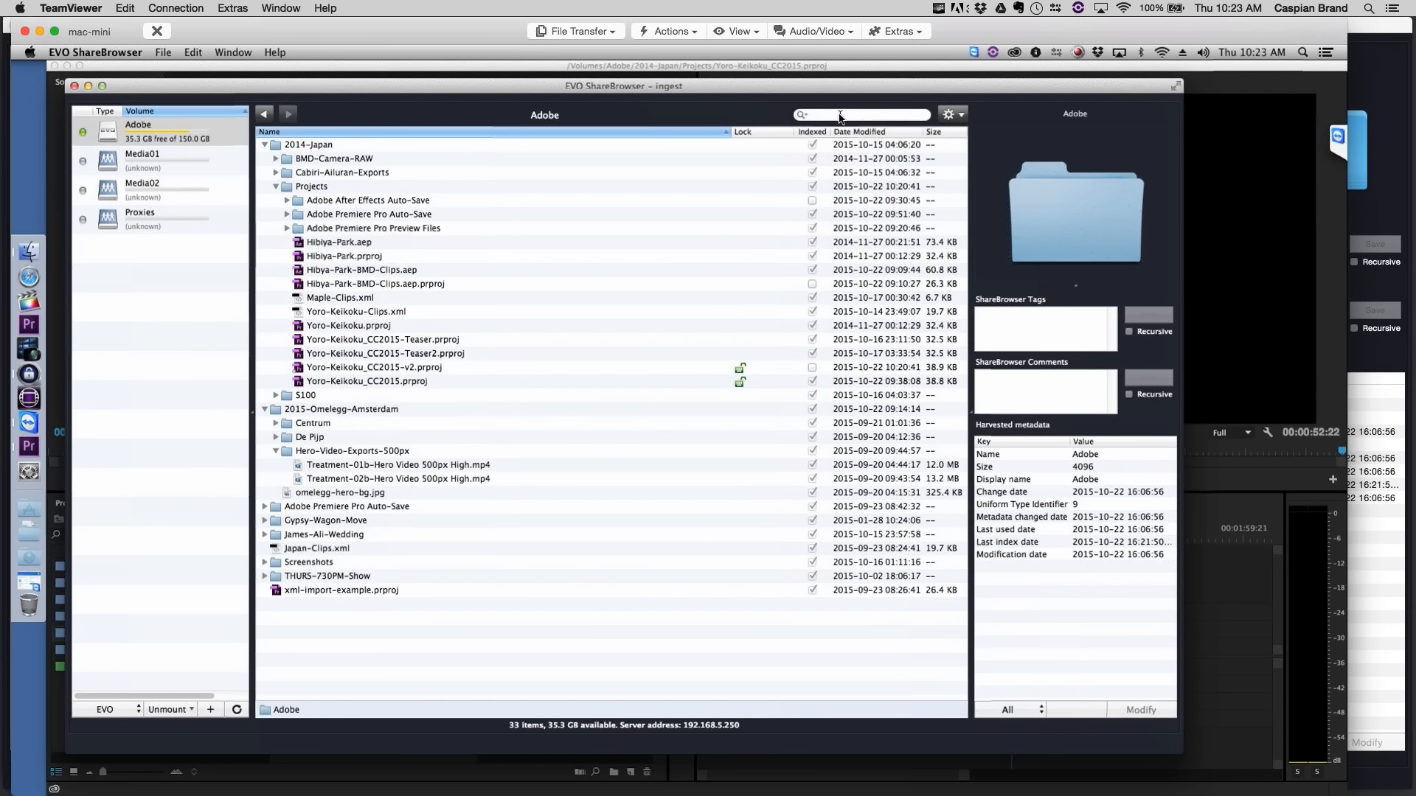
- Search the library for 'train' and select MVI_0001.MOV to show its tags and comment
left_click(860, 115)
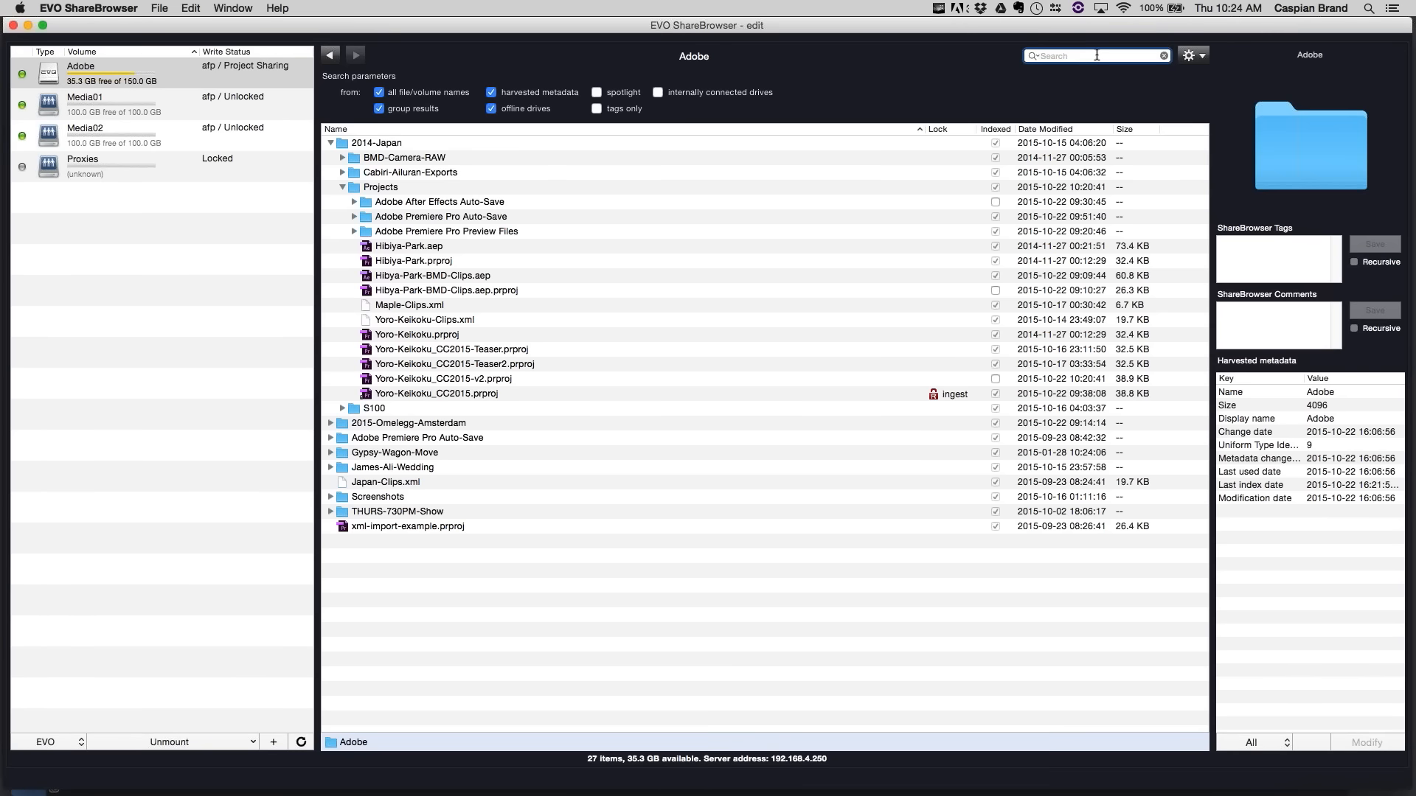
type("train")
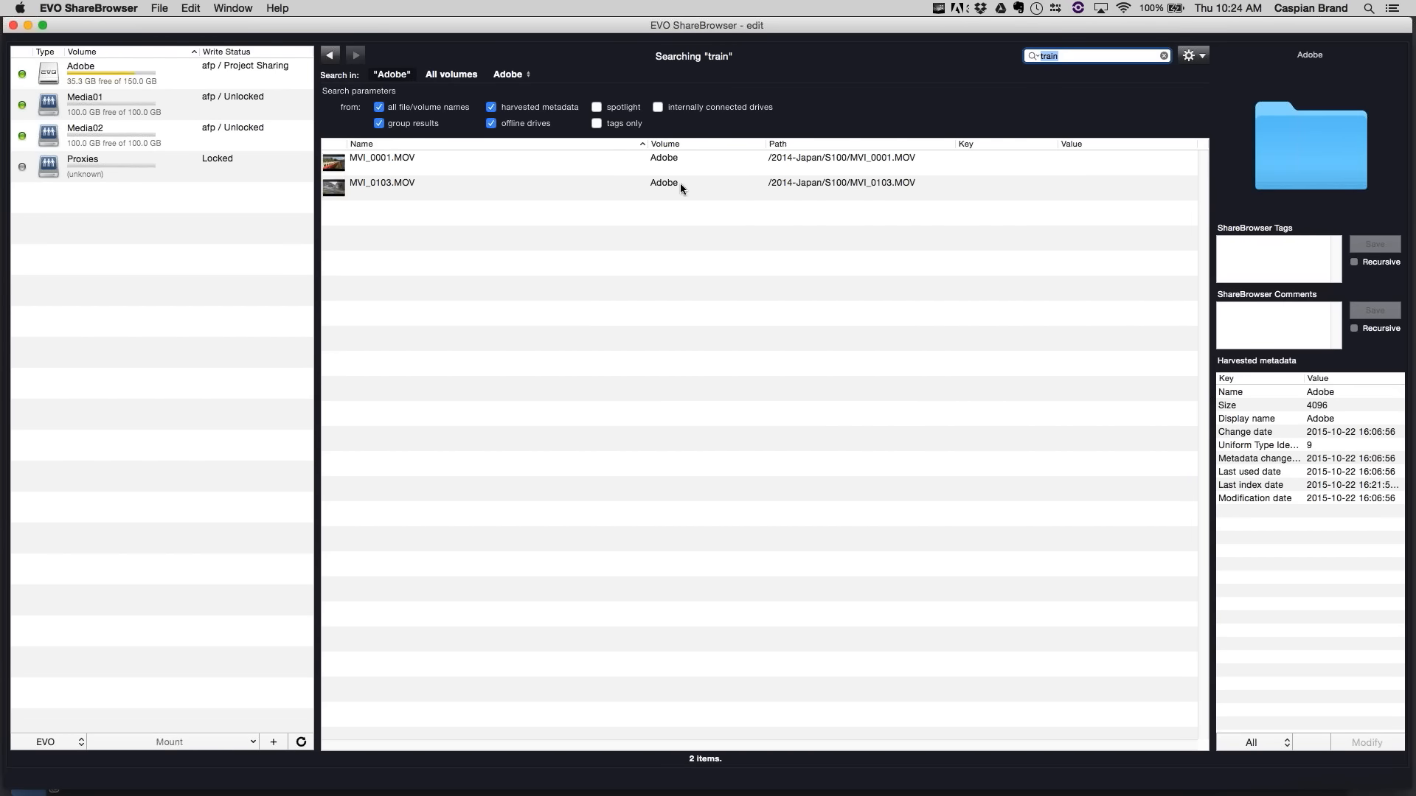
left_click(382, 183)
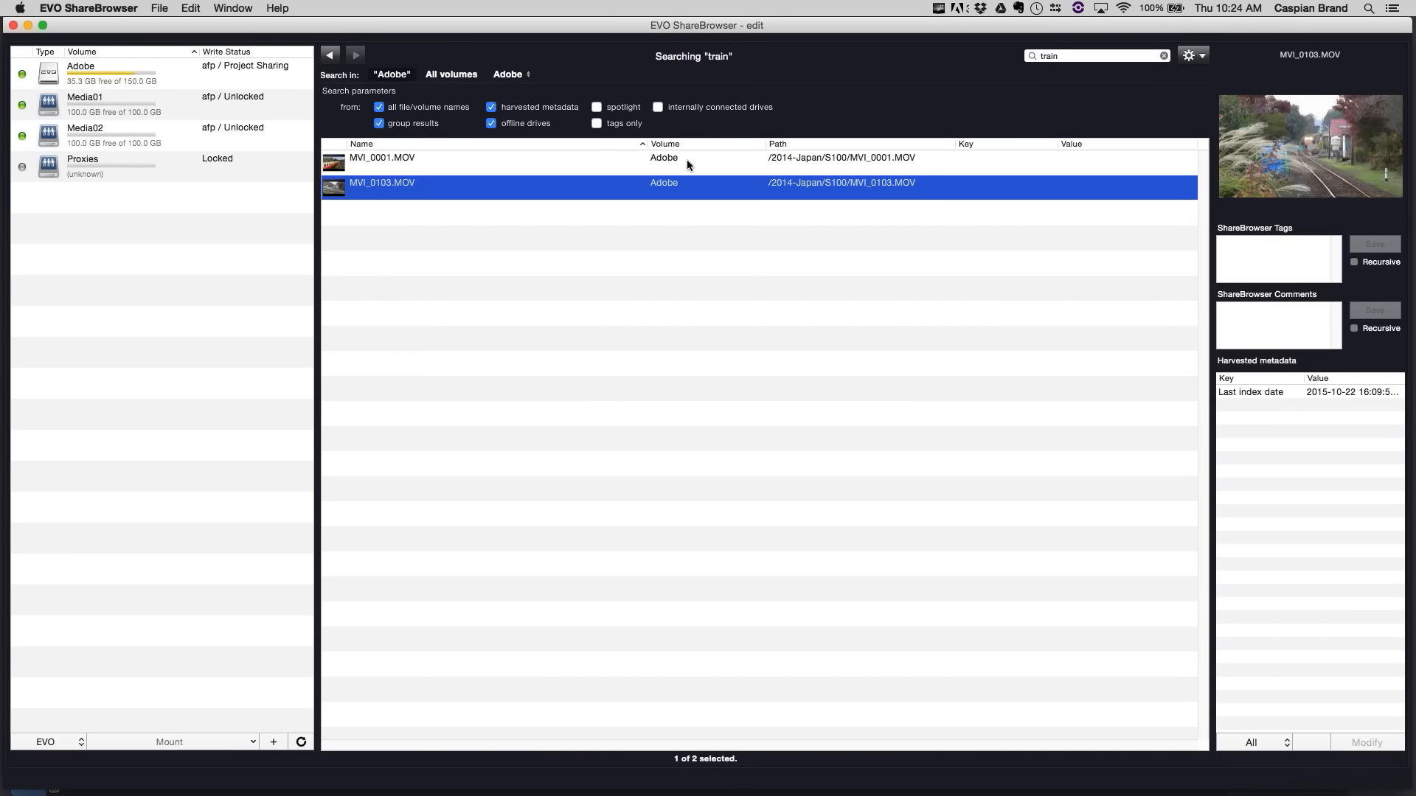
left_click(381, 157)
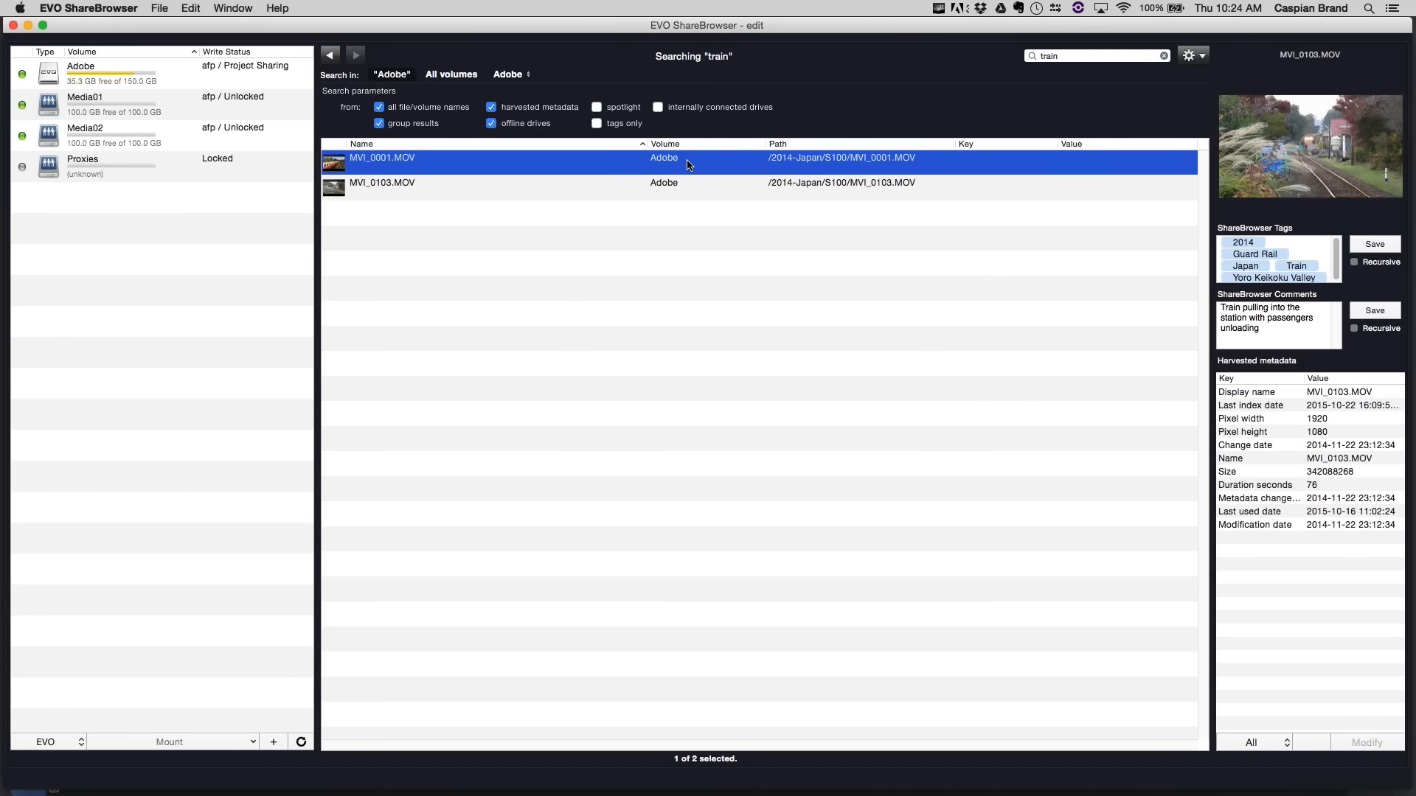
left_click(382, 158)
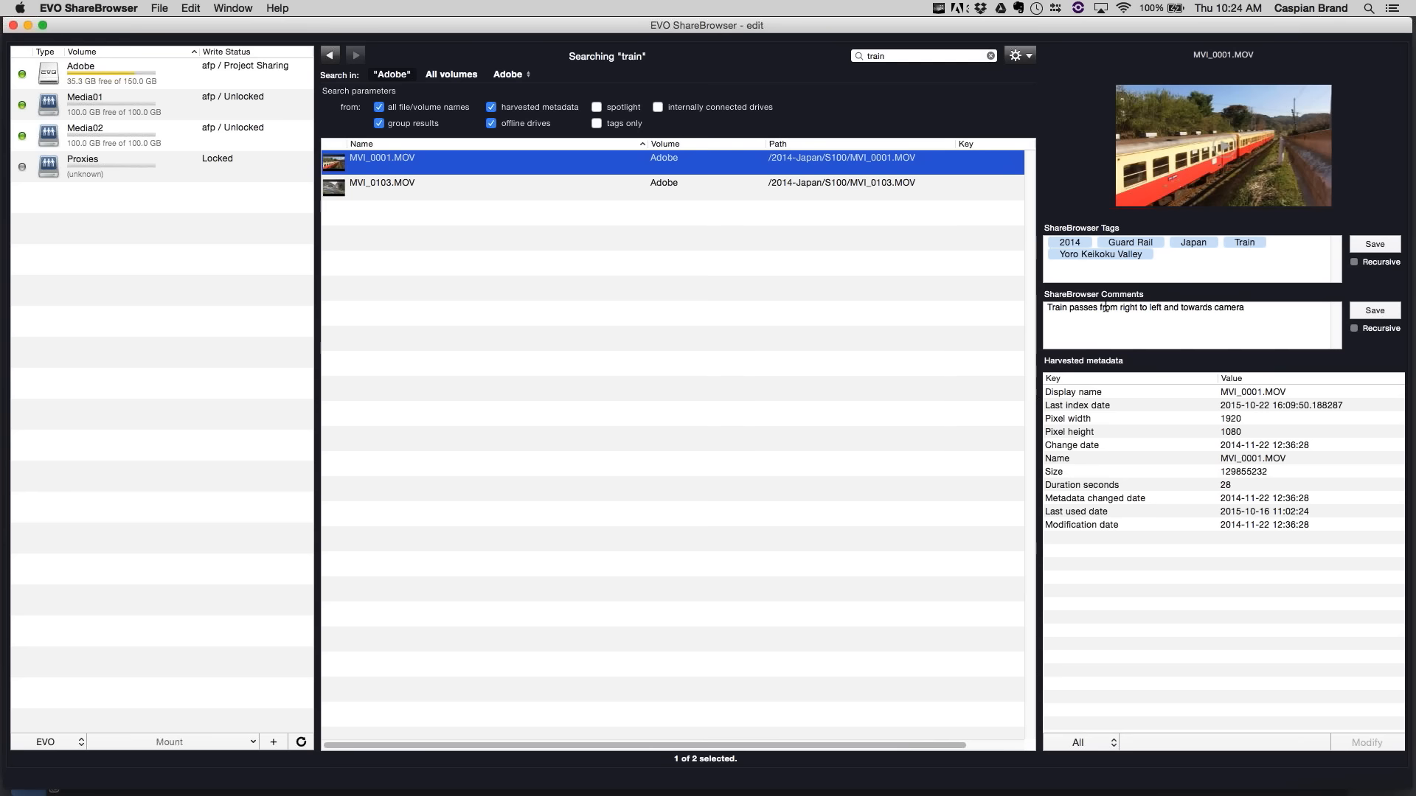
- Rewrite MVI_0001.MOV's comment to end '…towards camera. Guard rail on side of frame'
double_click(1056, 307)
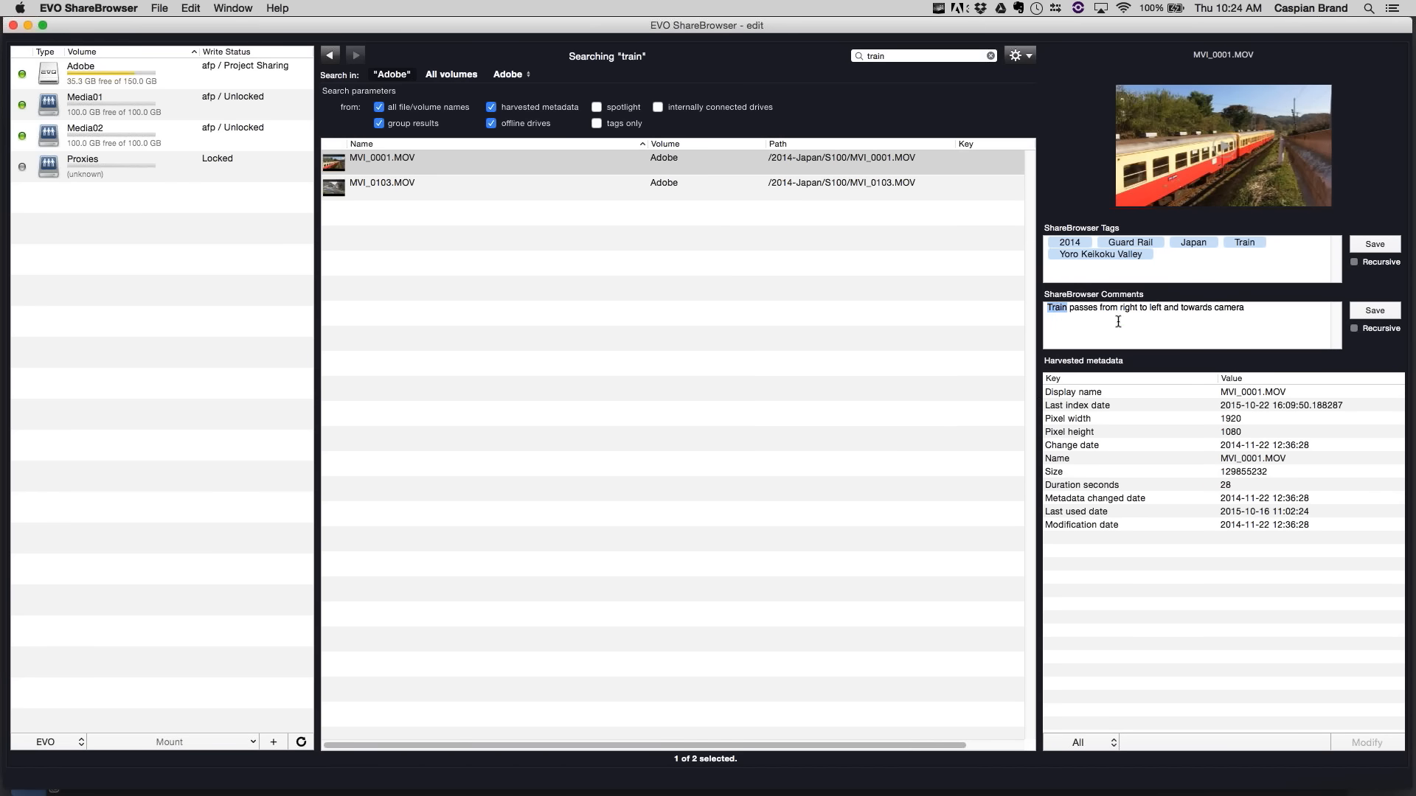
mouse_move(1218, 161)
type(". Guard rail on")
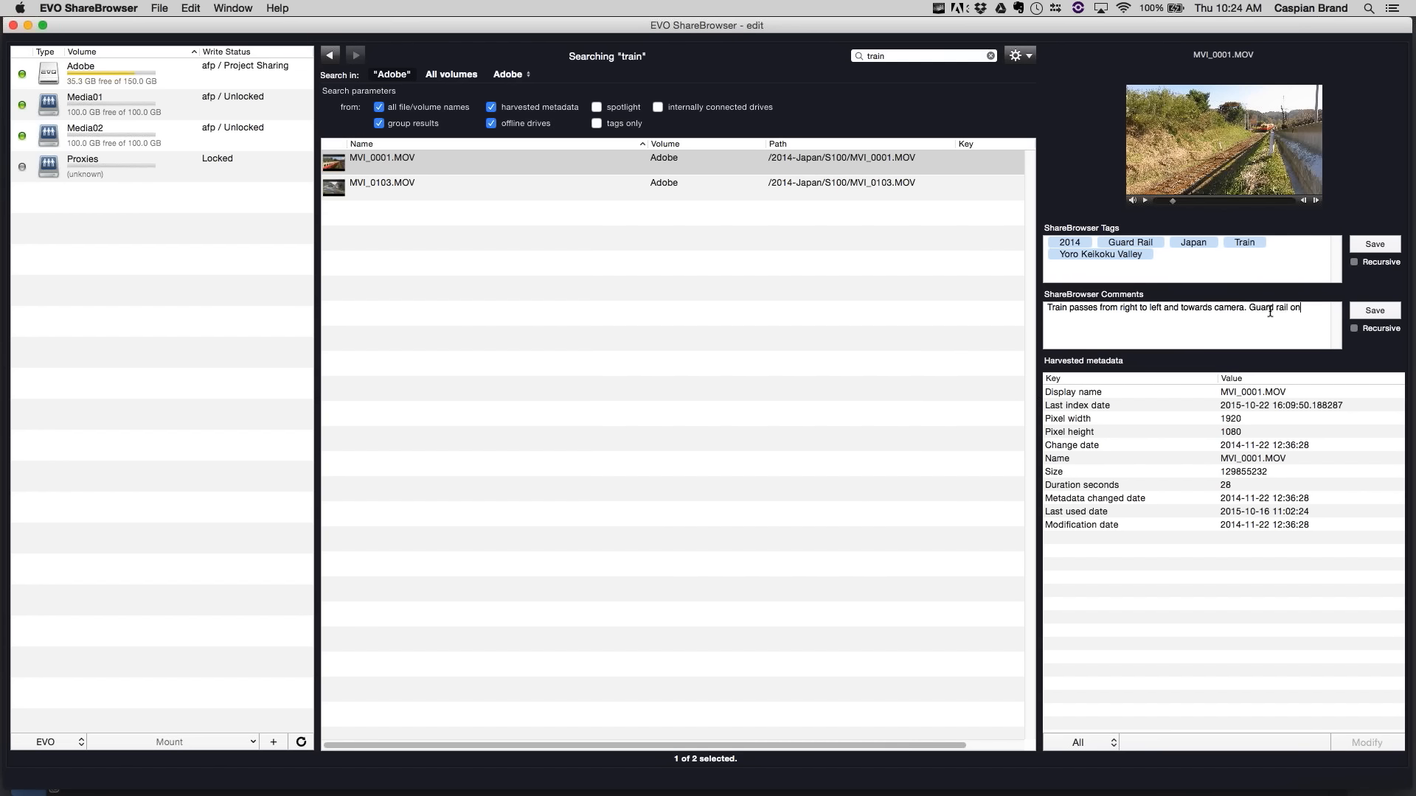
type("side of fram")
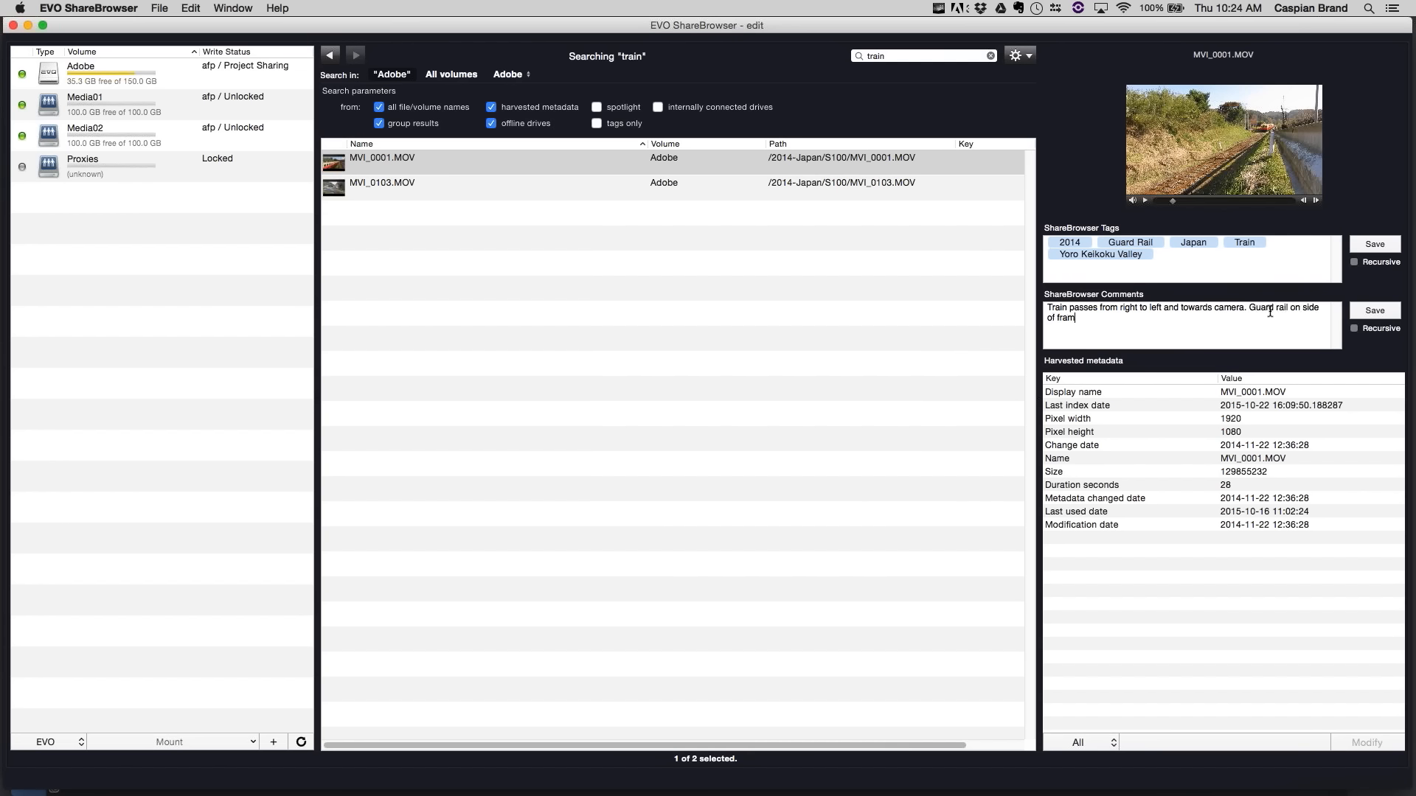
- Review the Export As XML options for the two train clips, then browse the Adobe volume
type("e")
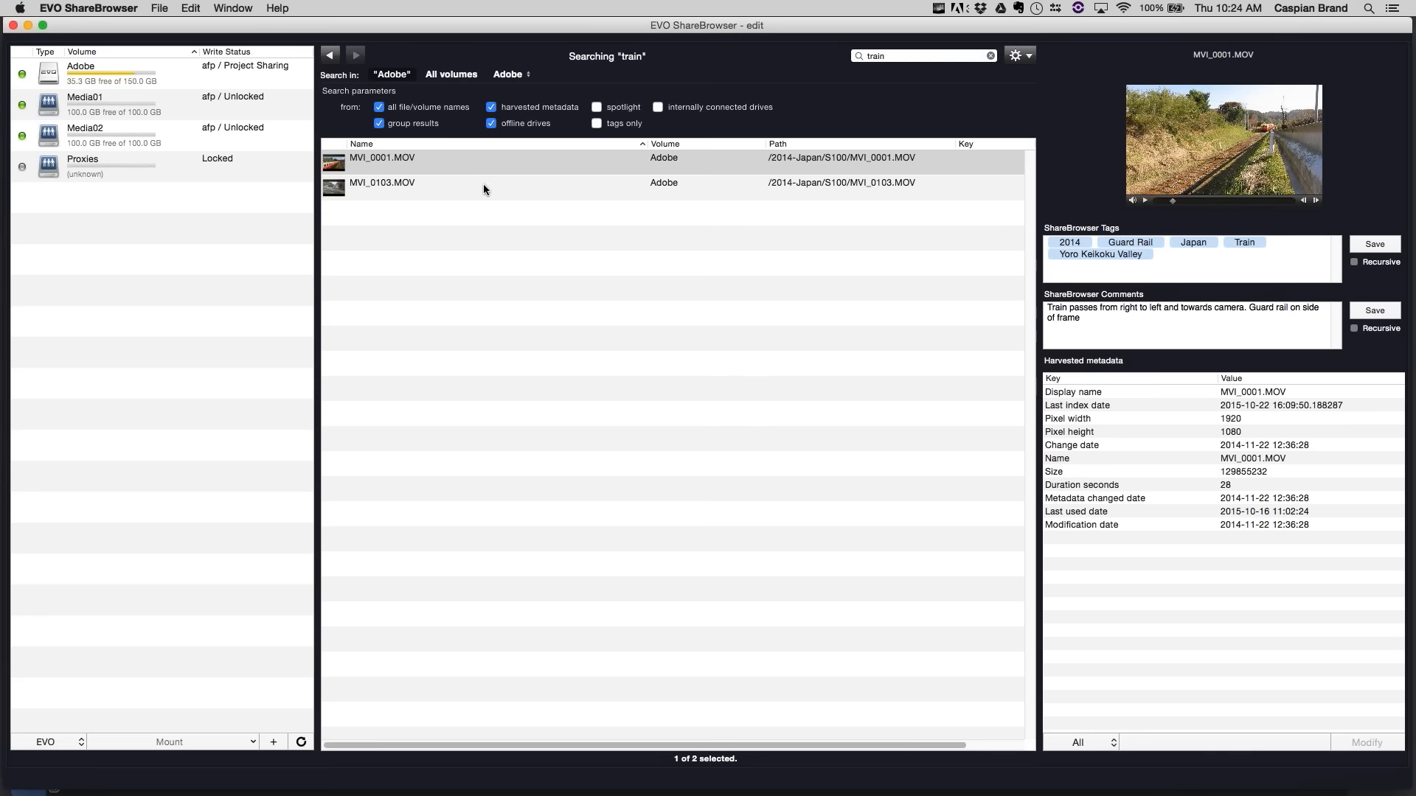
right_click(484, 182)
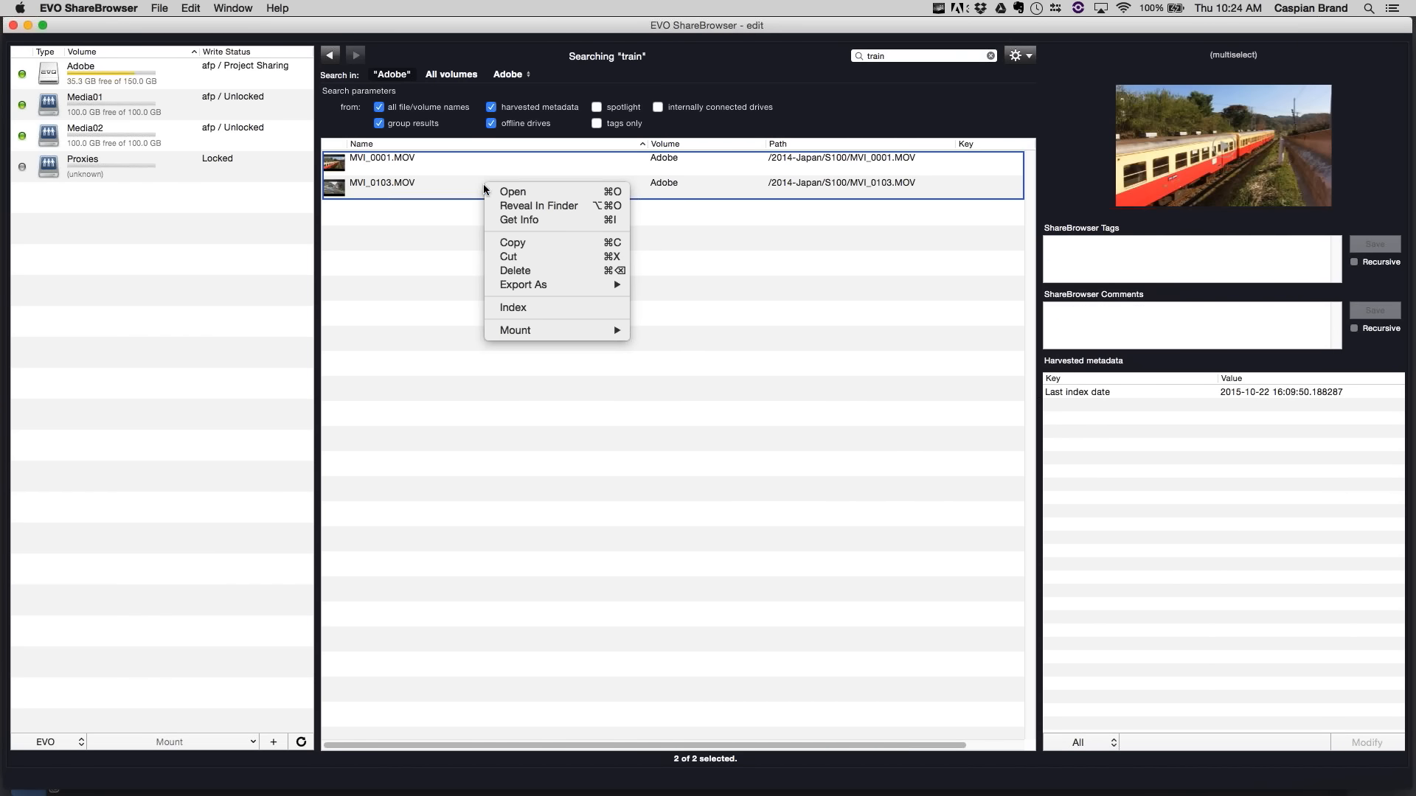
left_click(523, 285)
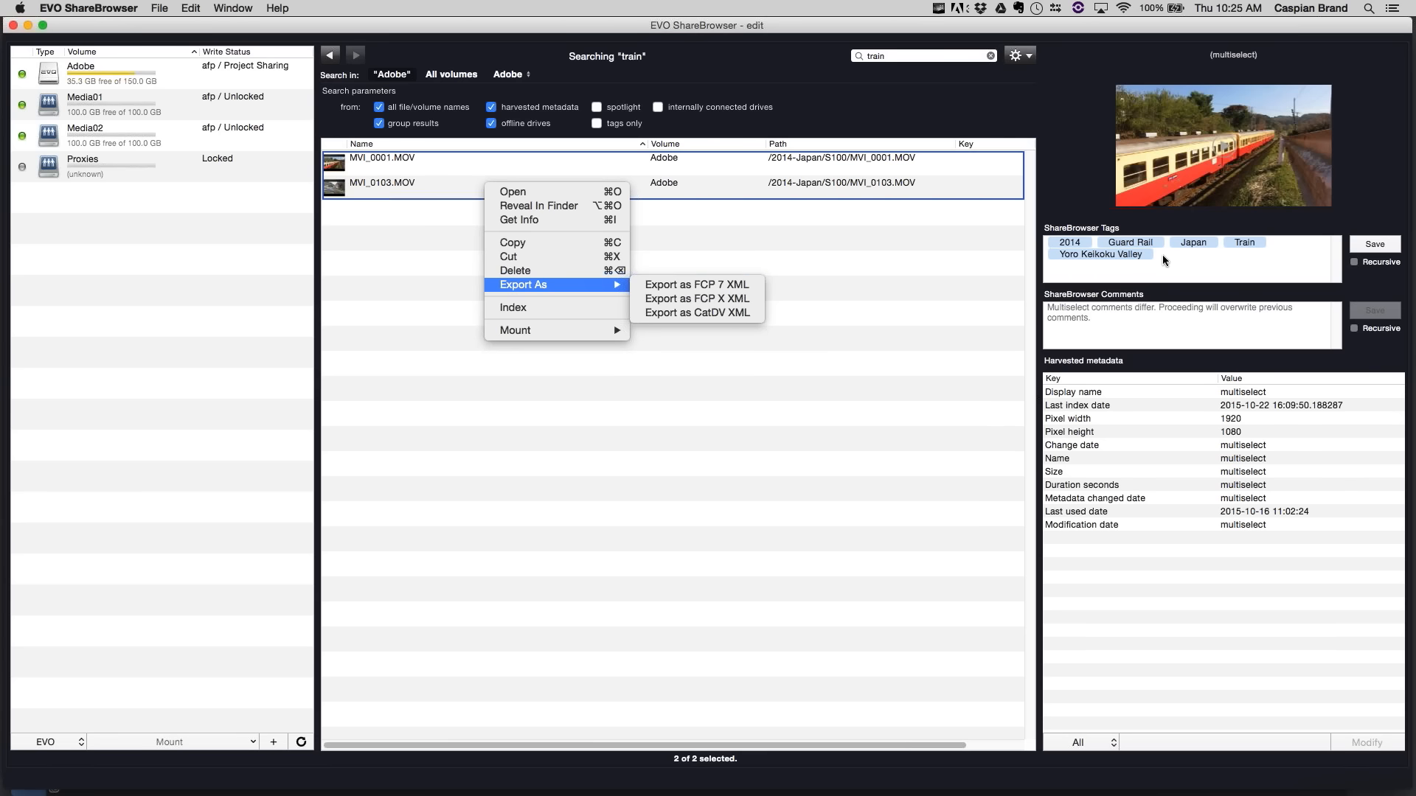
mouse_move(1137, 290)
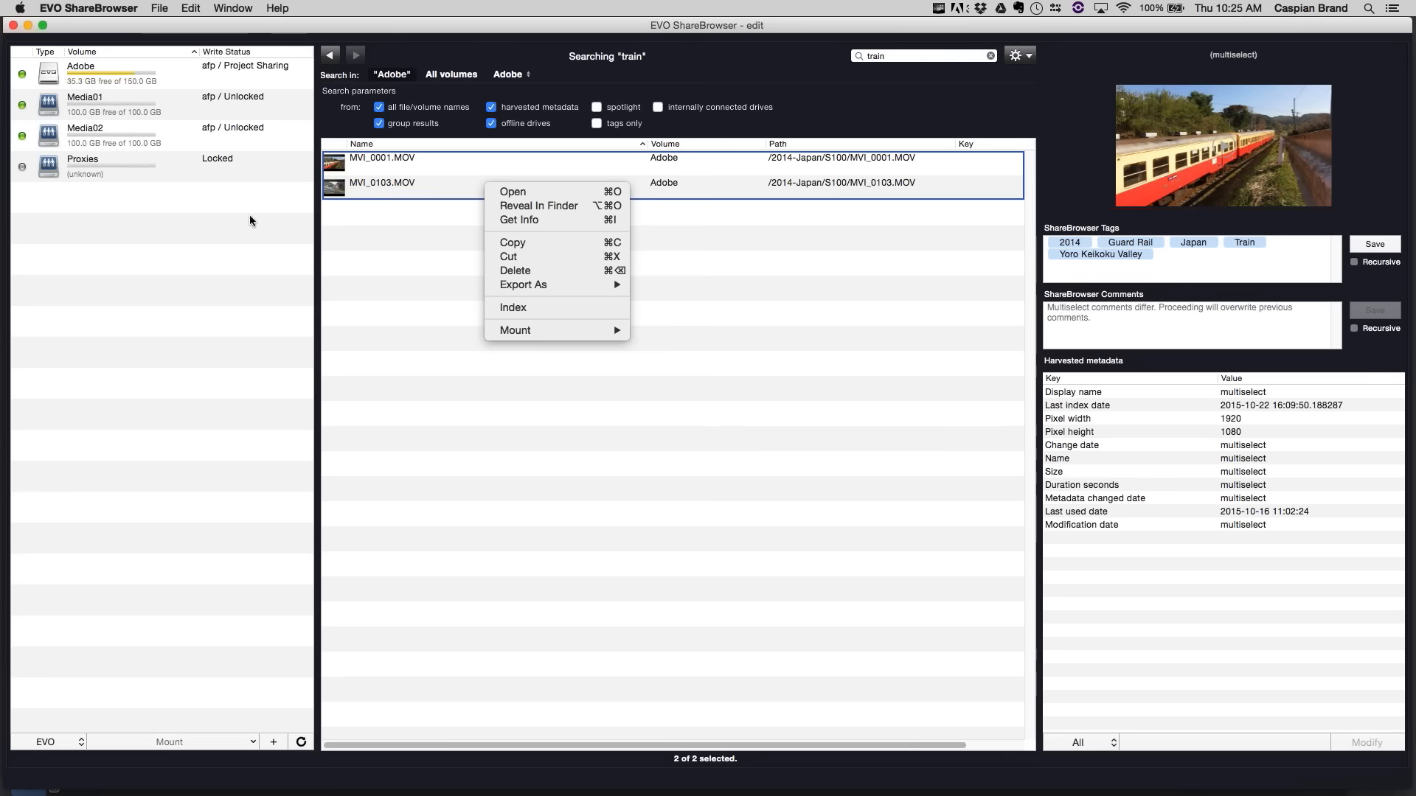
mouse_move(3, 348)
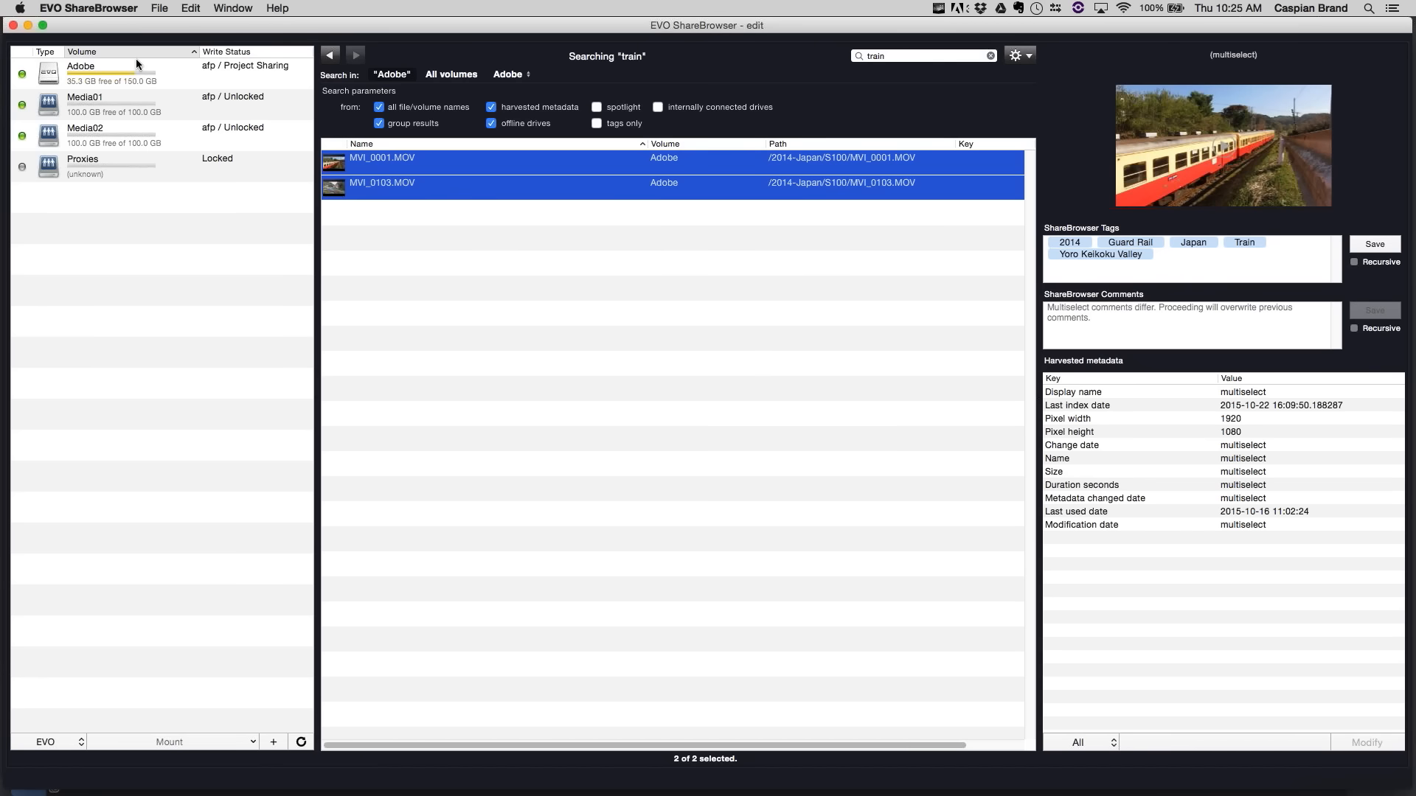
left_click(80, 65)
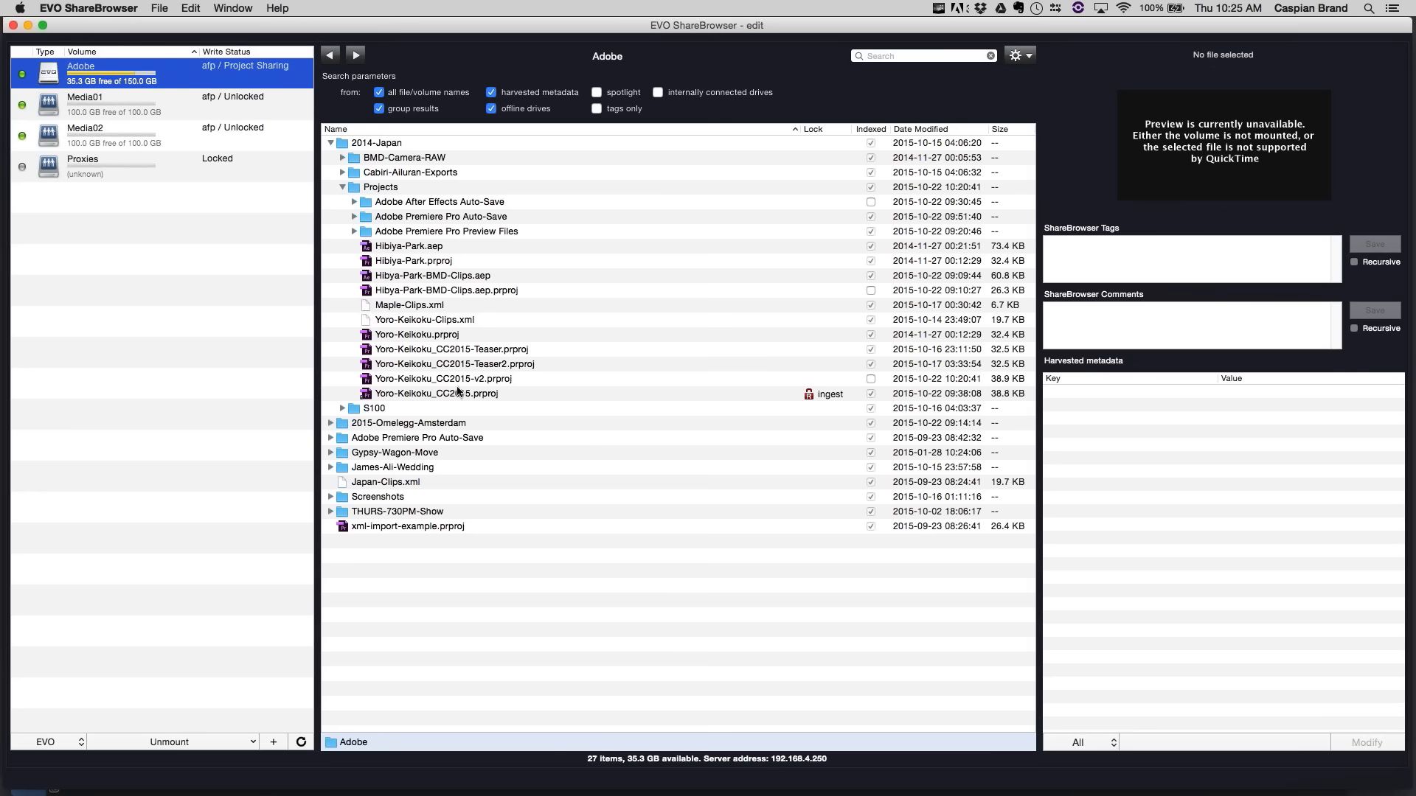
- Review the clips' Log Note column in the Yoro-Keikoku Premiere project and return to ShareBrowser
left_click(425, 320)
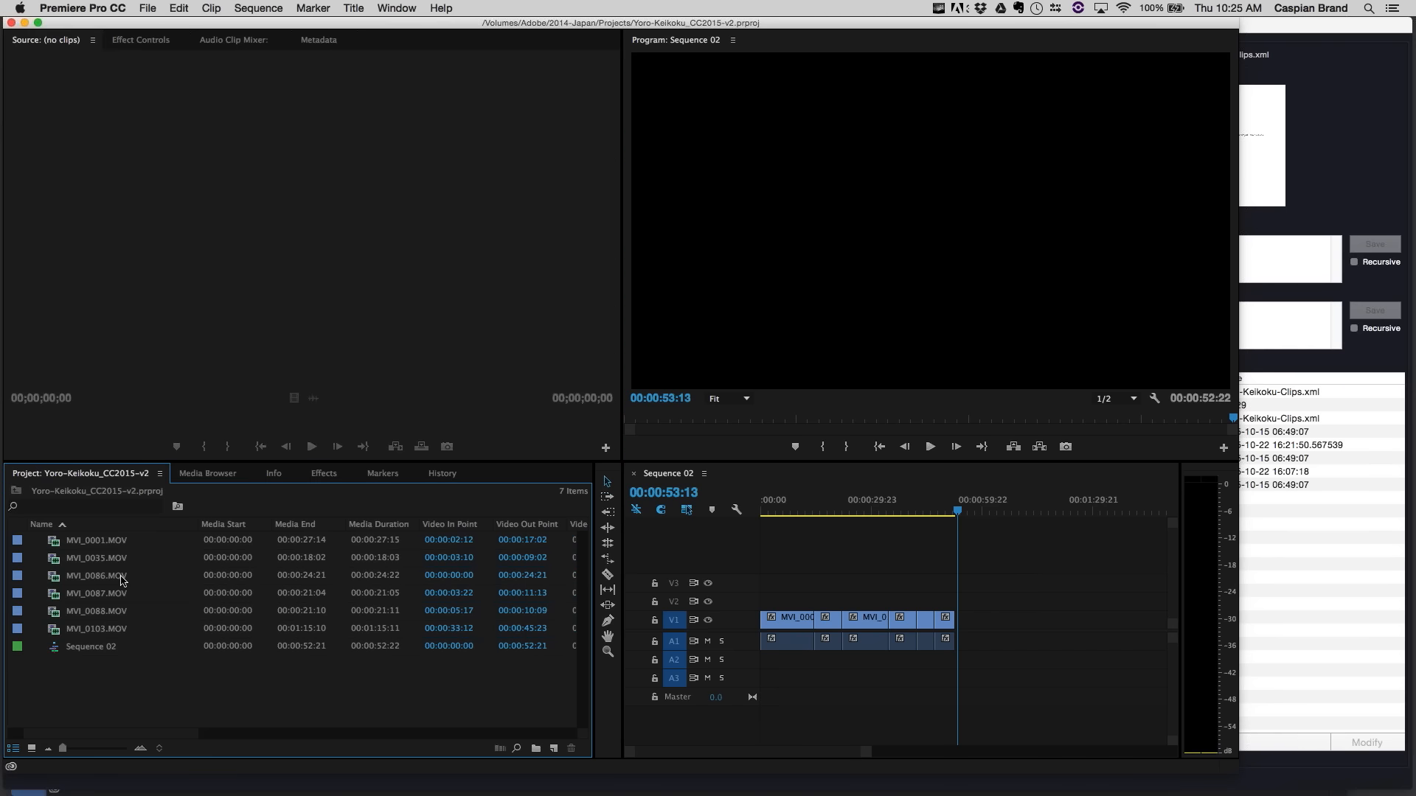
mouse_move(124, 612)
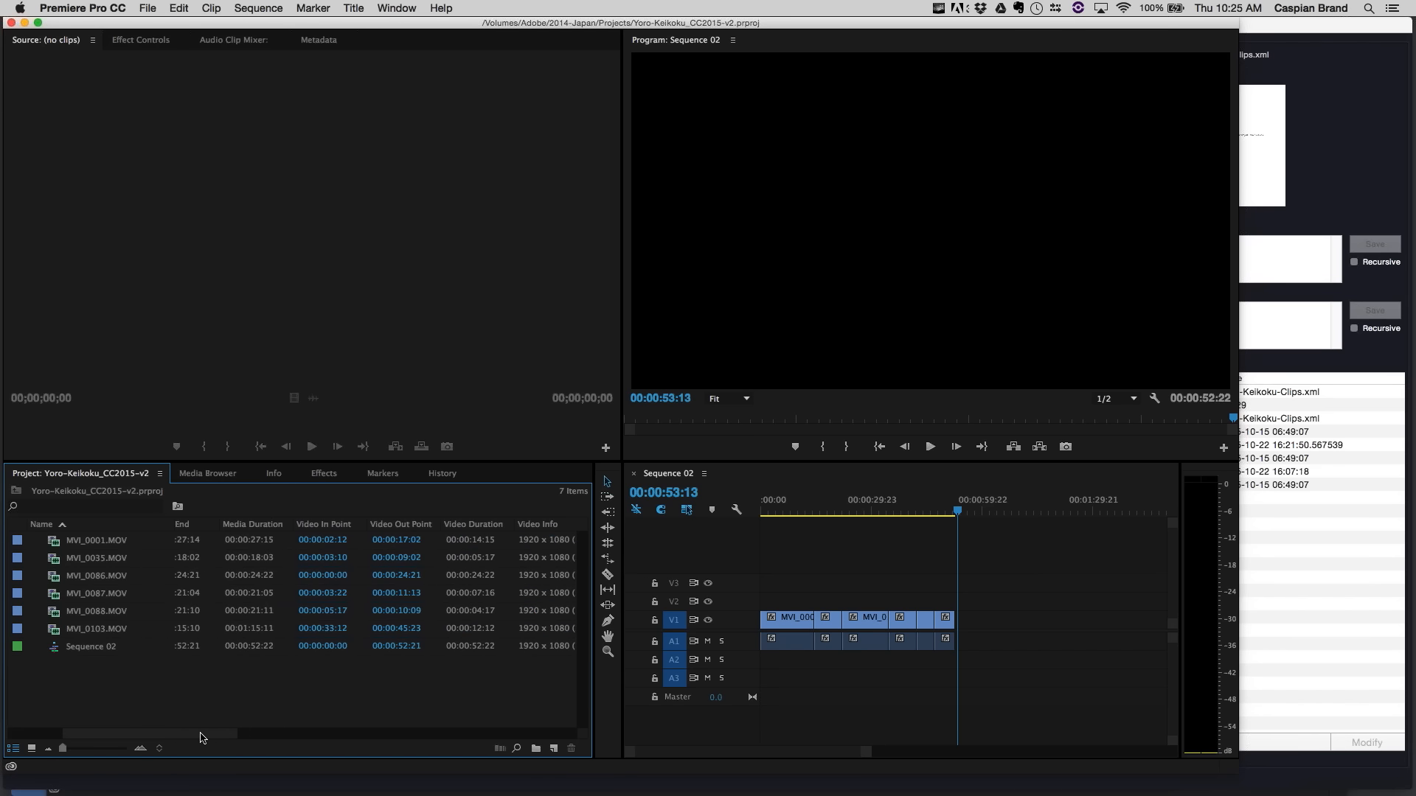
scroll("right", 3)
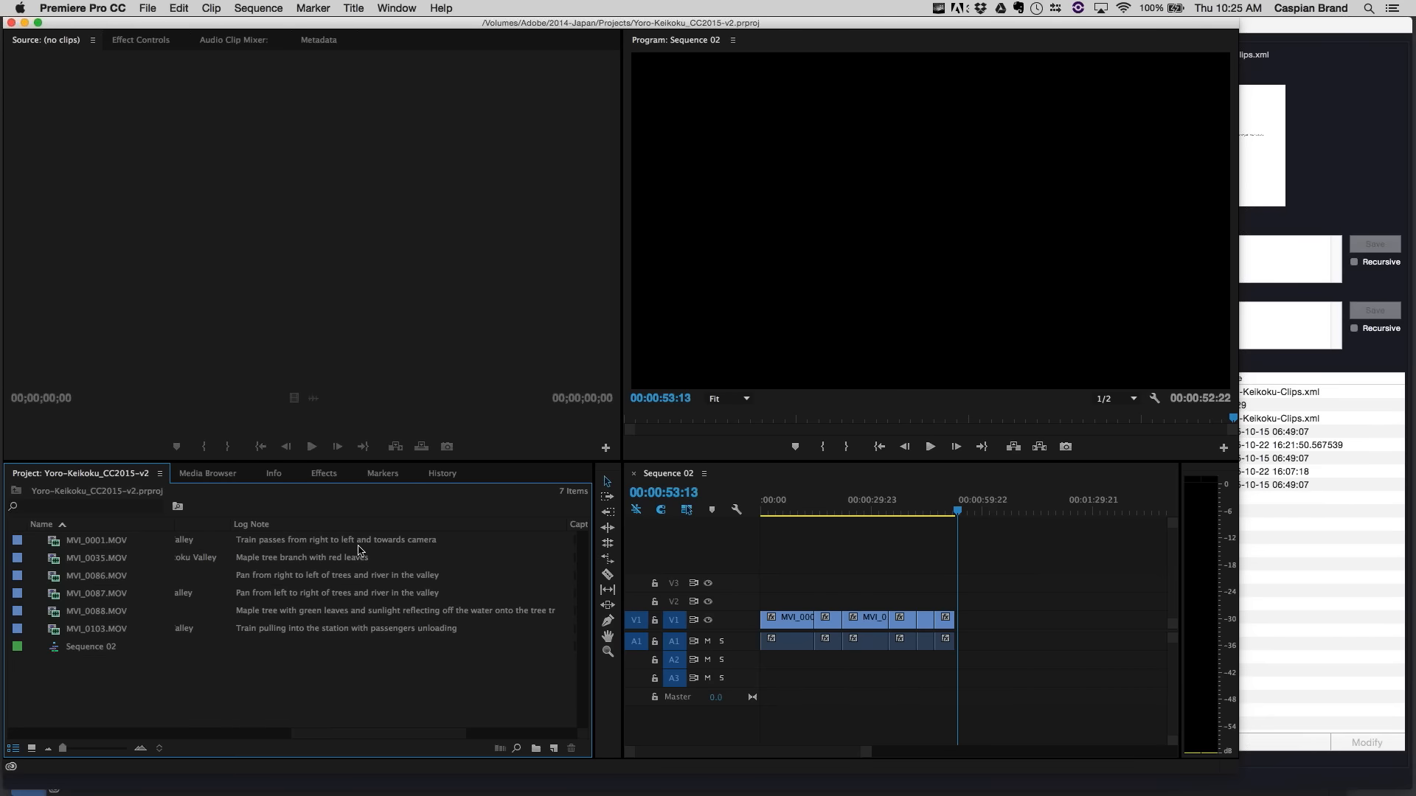
double_click(339, 575)
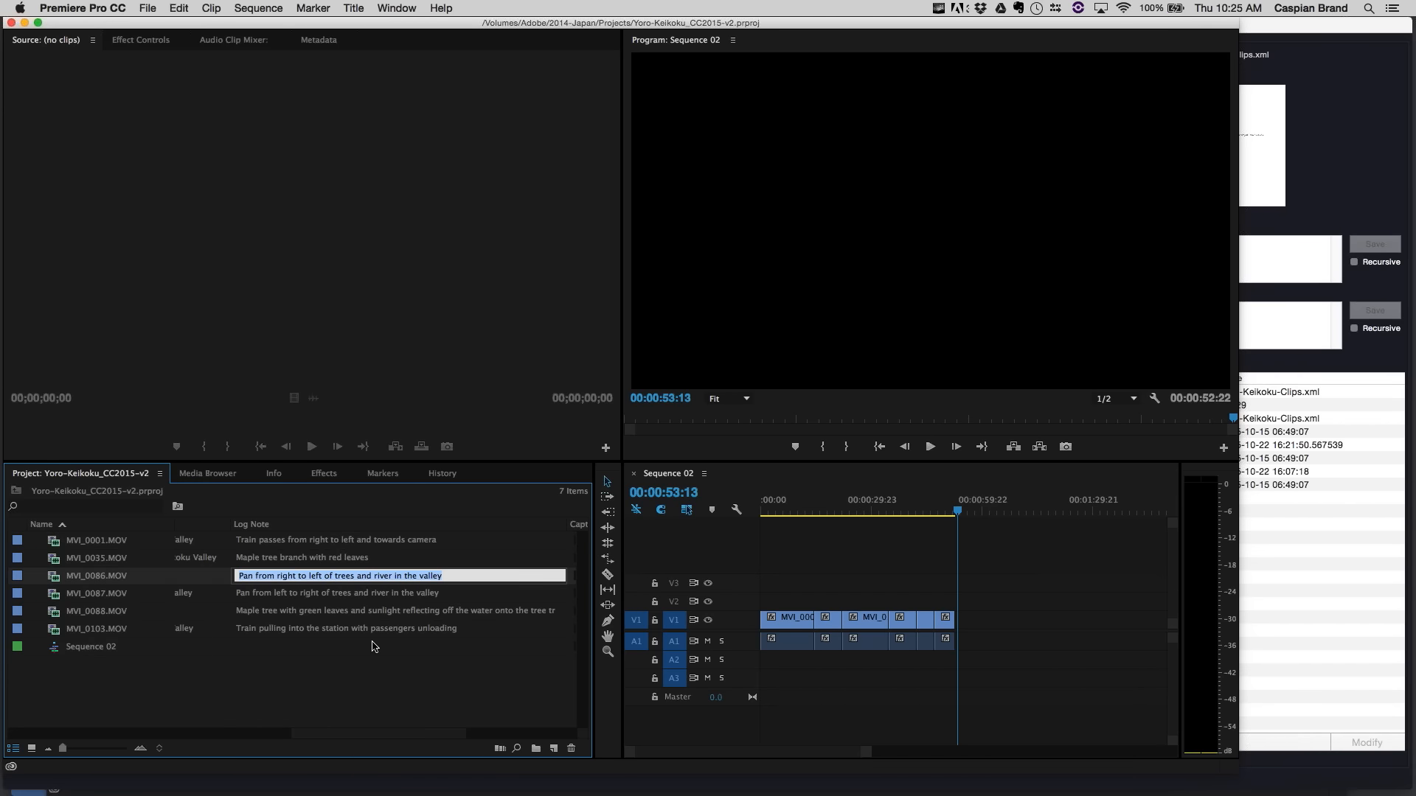
key("cmd+tab")
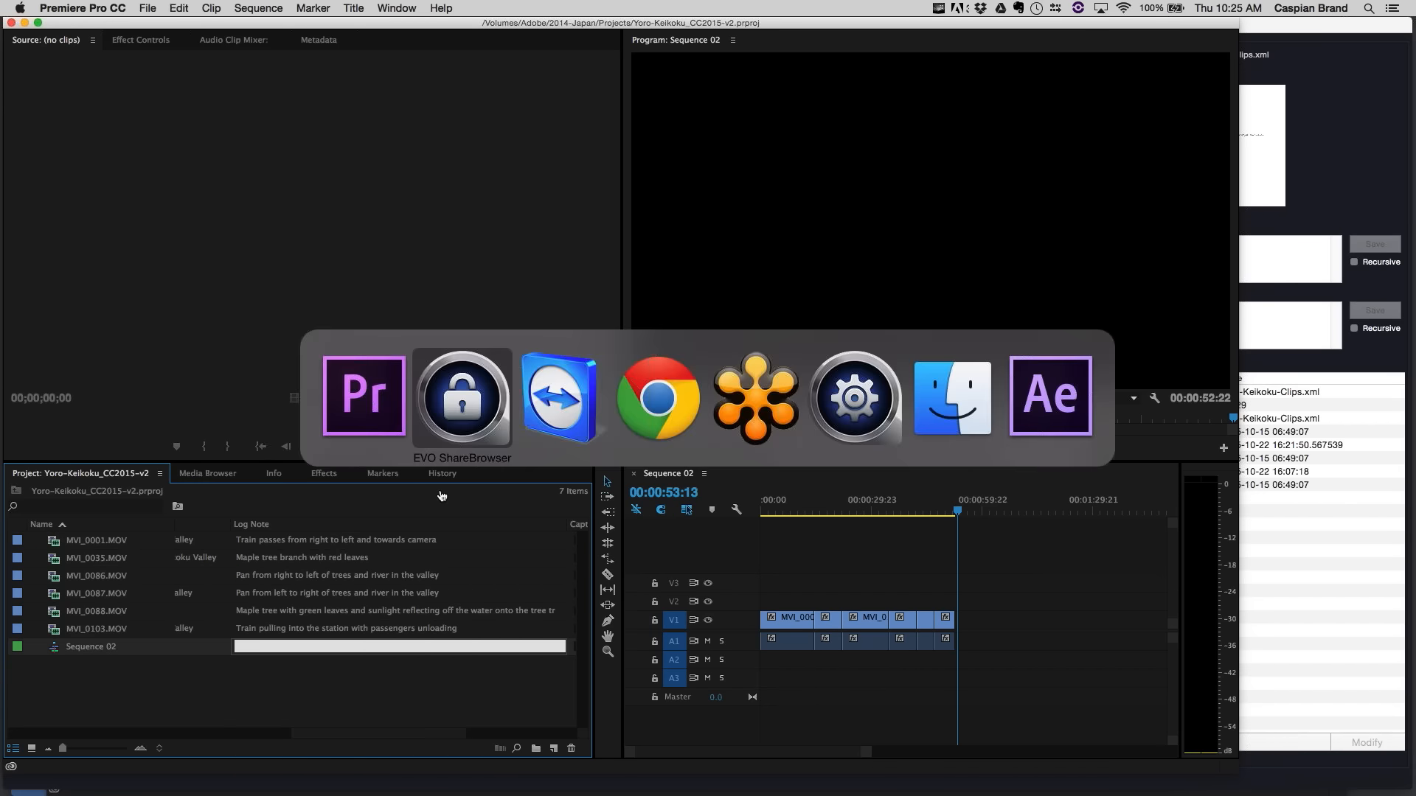
left_click(461, 396)
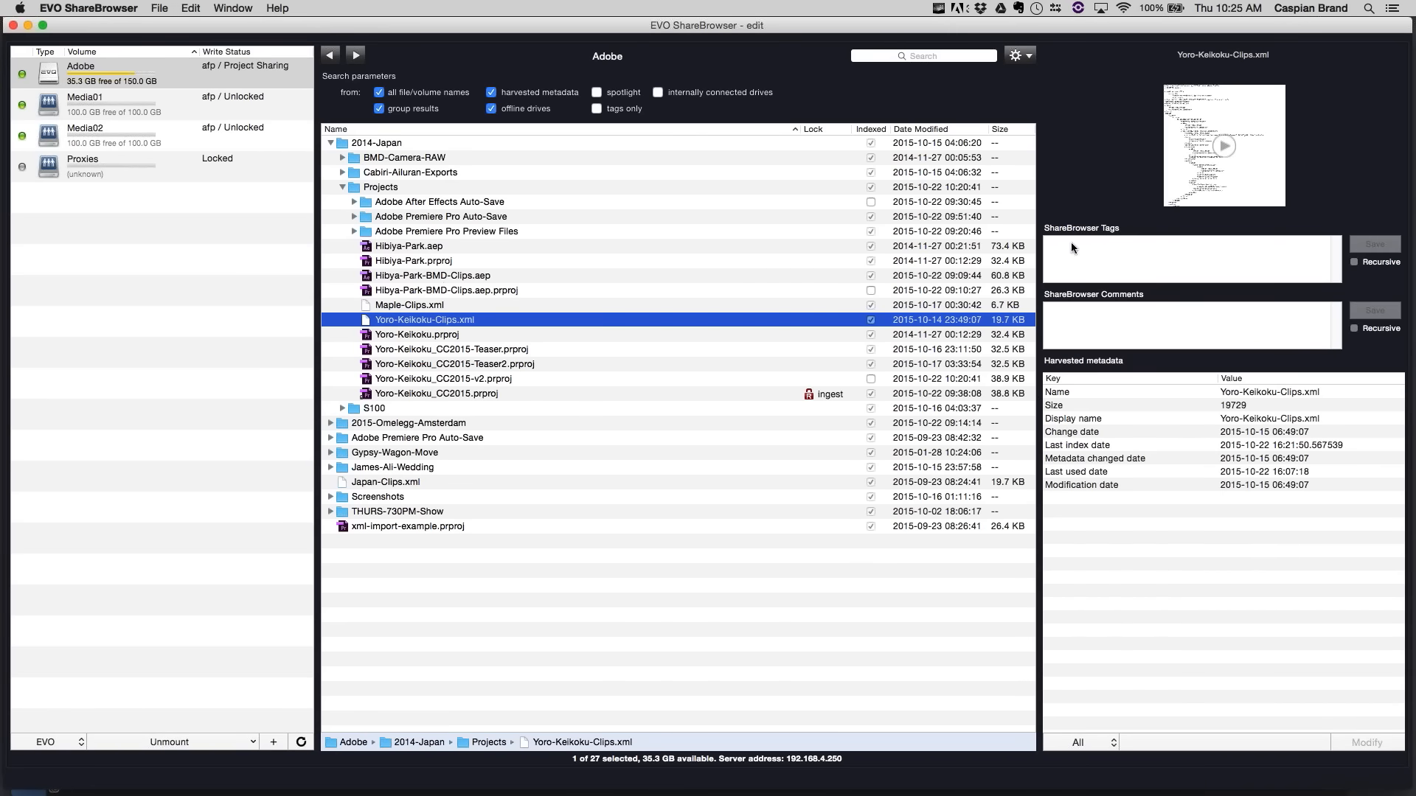
- From the Media01 volume, search all volumes for 'train' to show MVI_0001.MOV's updated comment
left_click(86, 98)
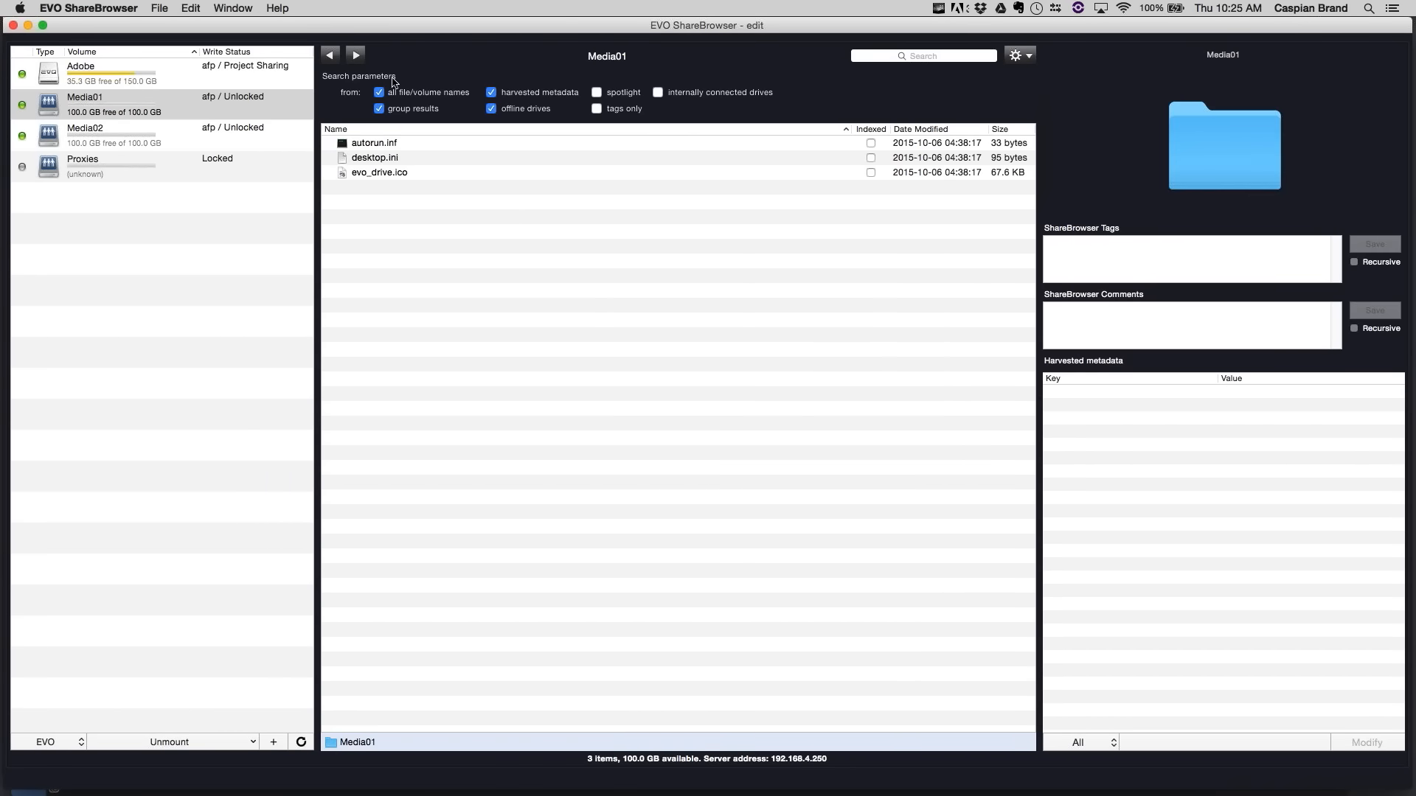
type("train")
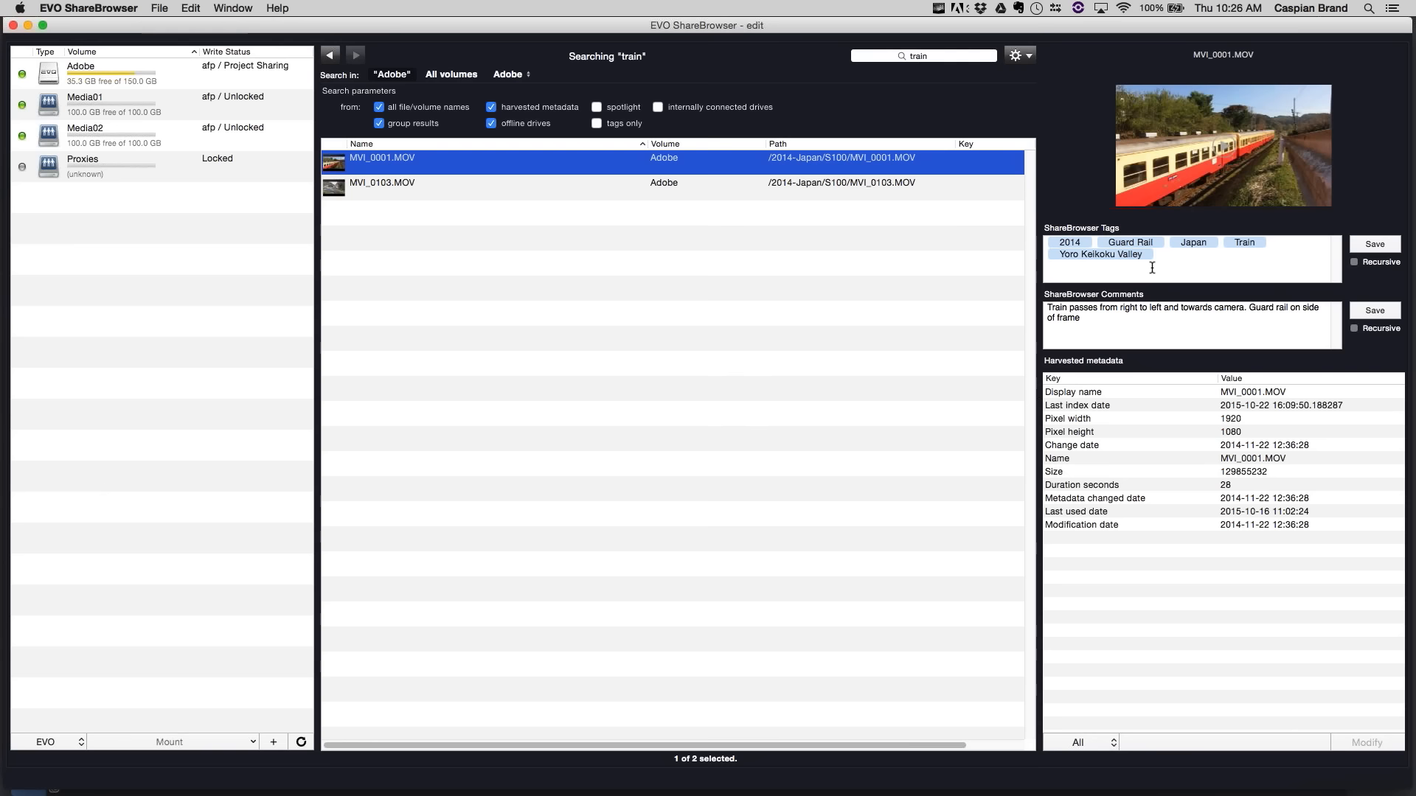
left_click(920, 55)
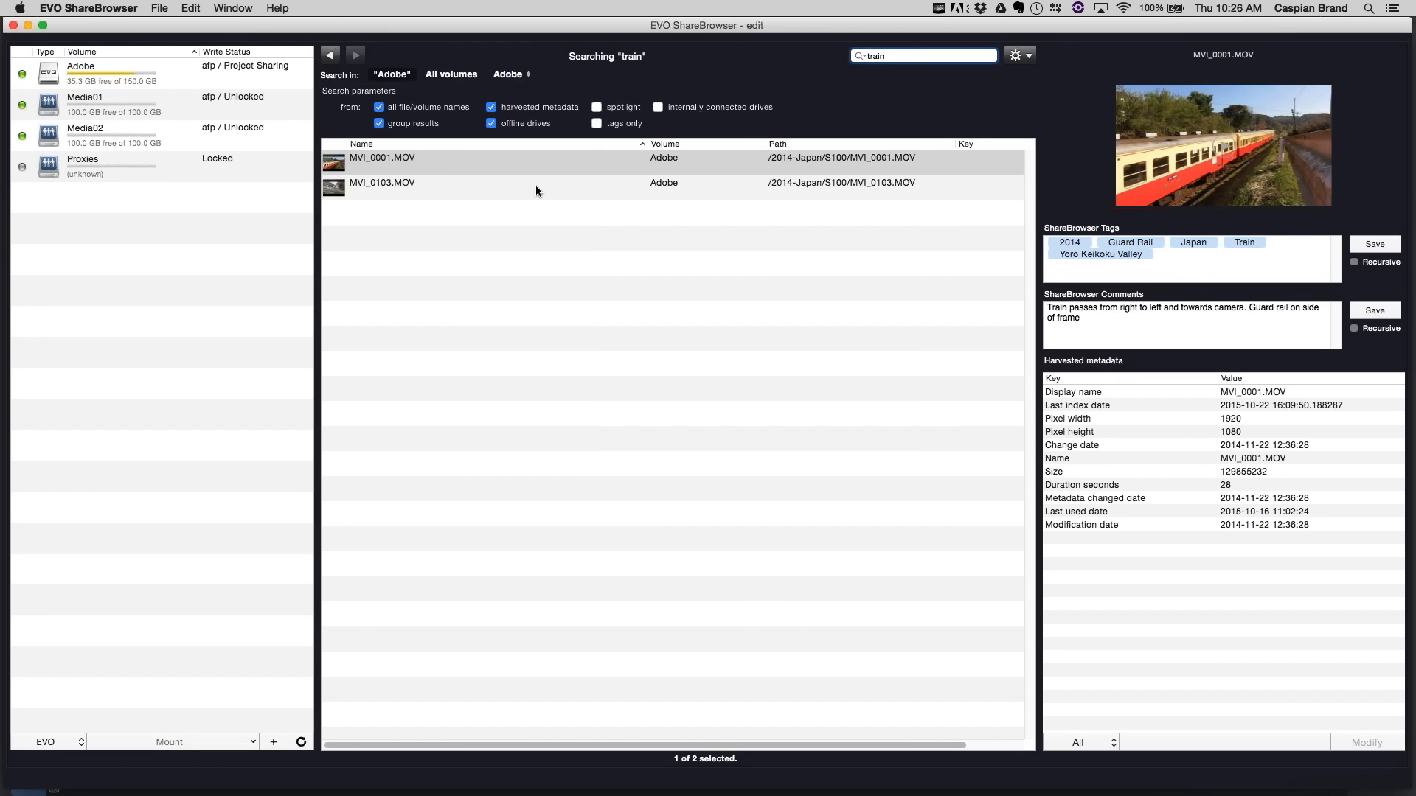
mouse_move(747, 192)
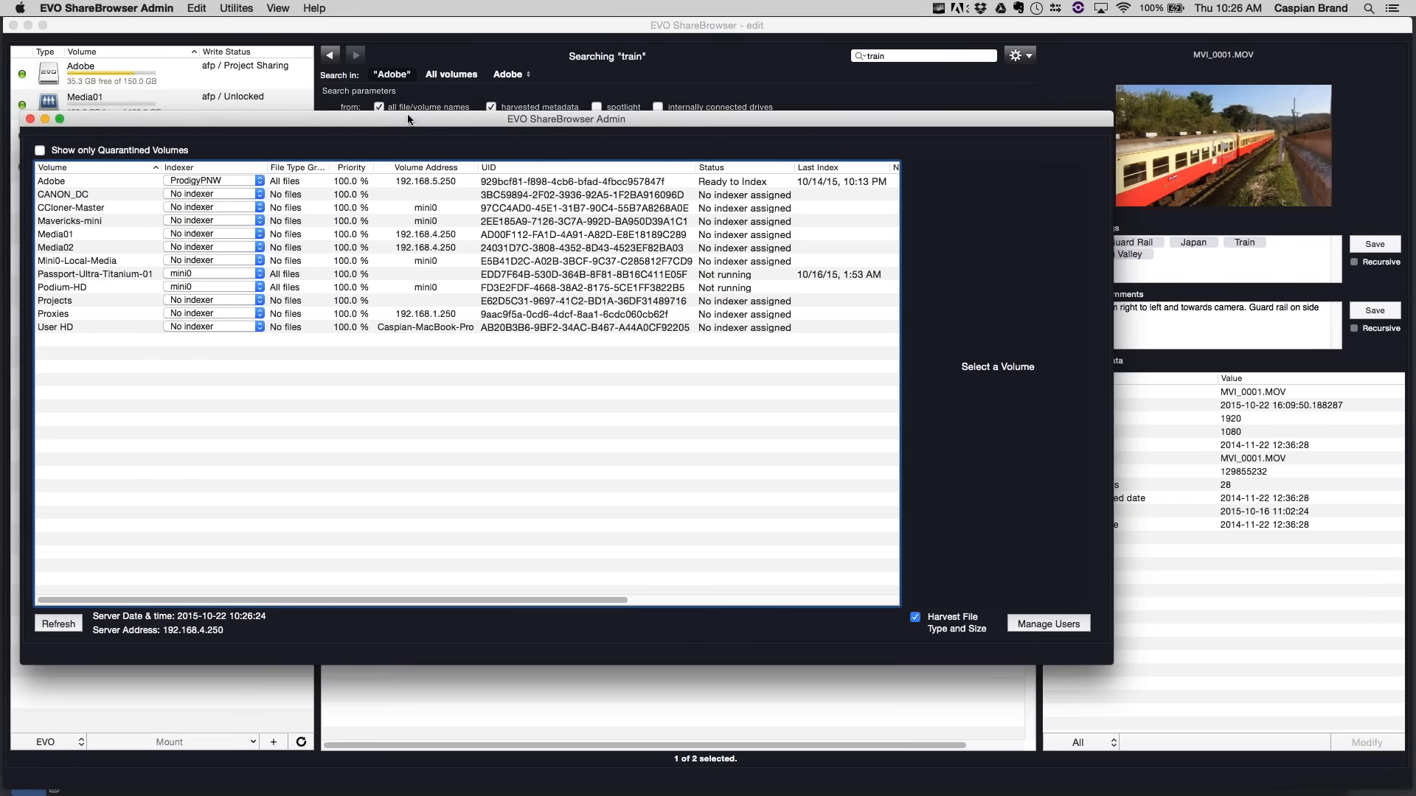
- Show Passport-Ultra-Titanium-01's indexing settings in ShareBrowser Admin, status Not running
left_click_drag(566, 118, 643, 97)
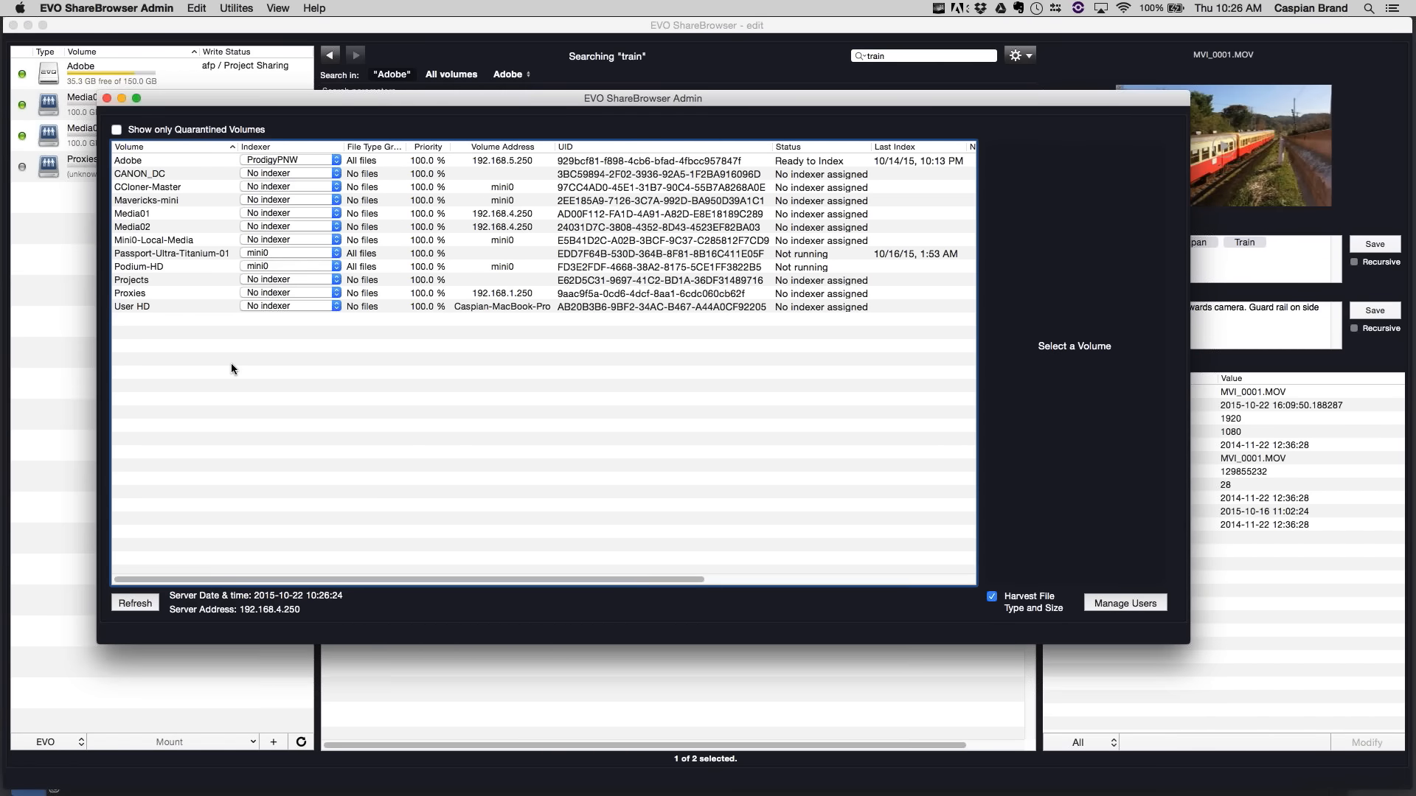
mouse_move(229, 444)
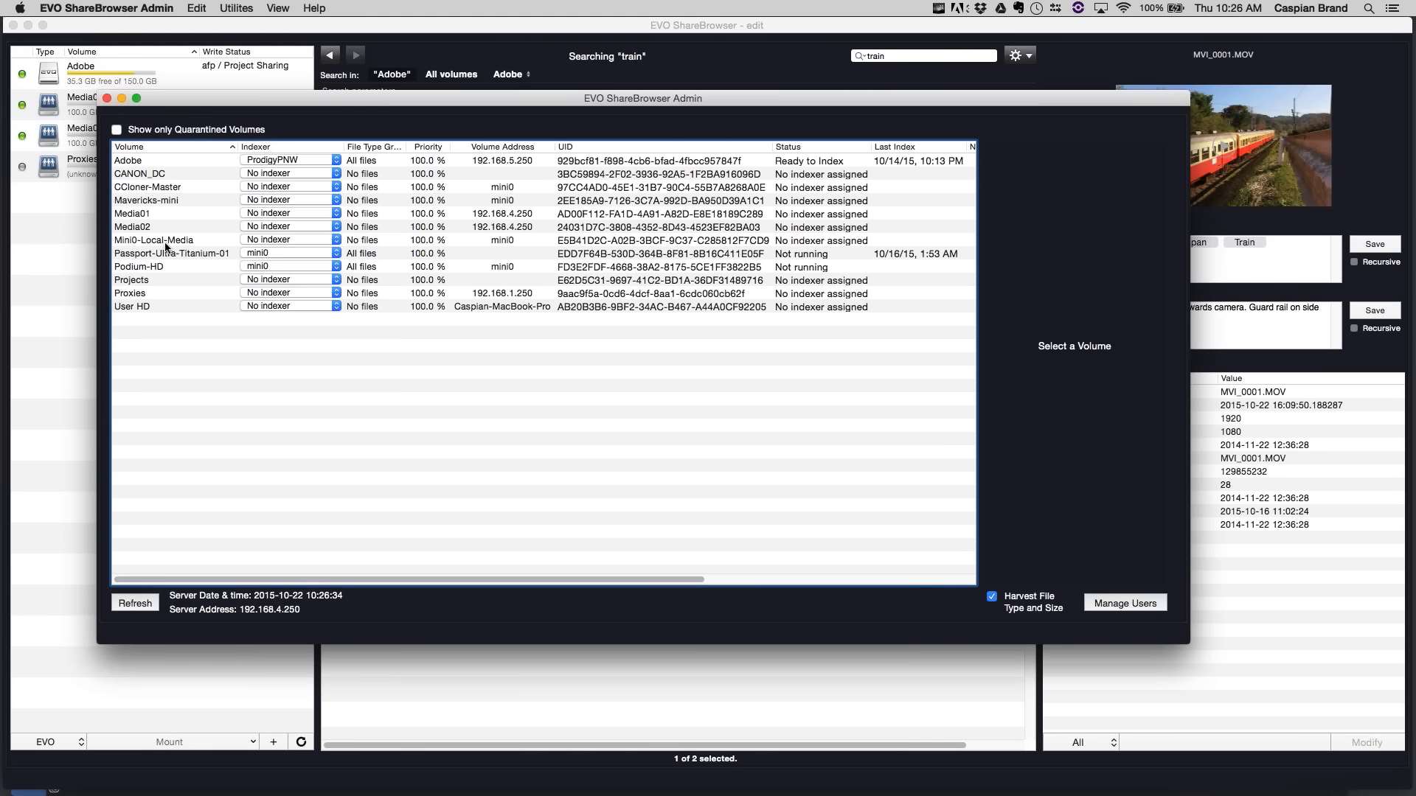
left_click(171, 253)
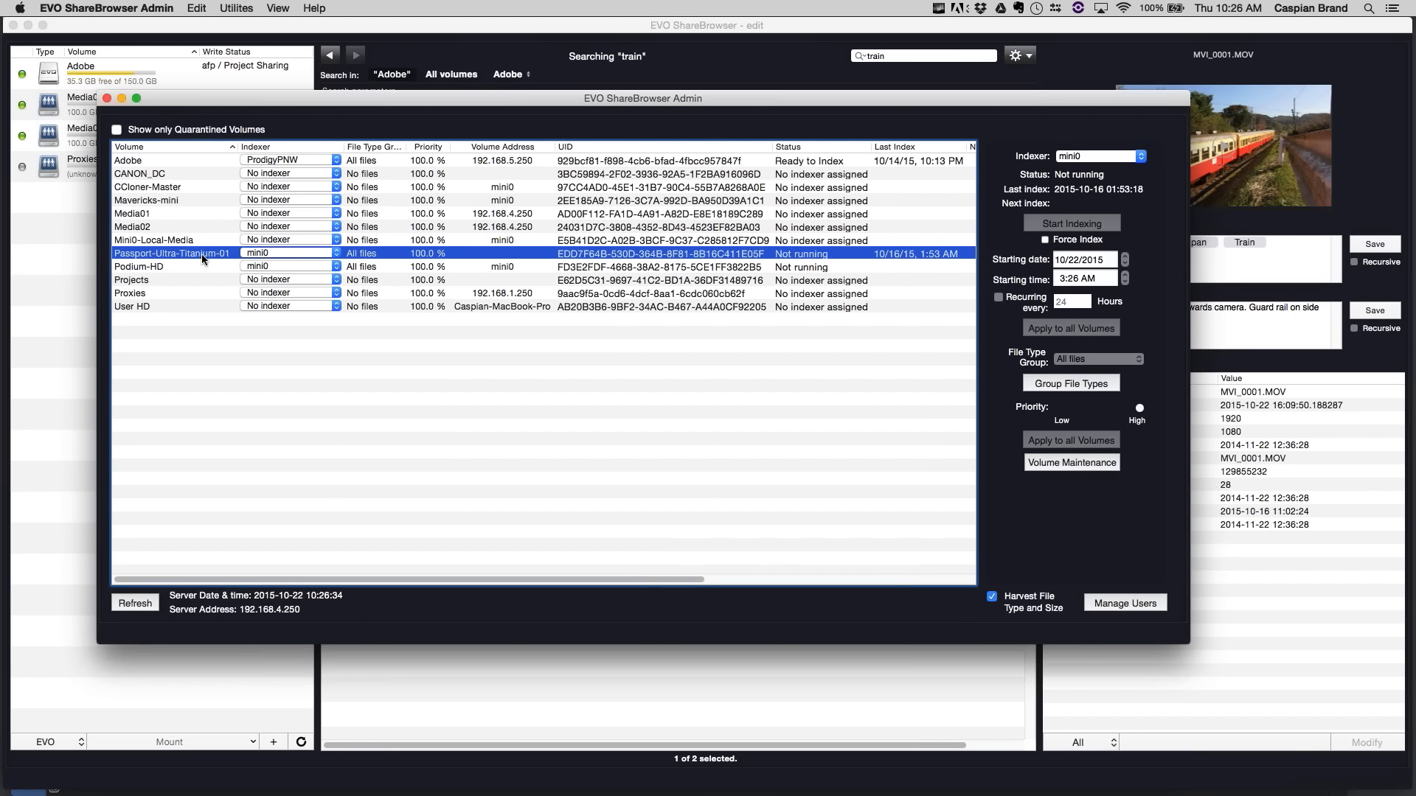
mouse_move(225, 298)
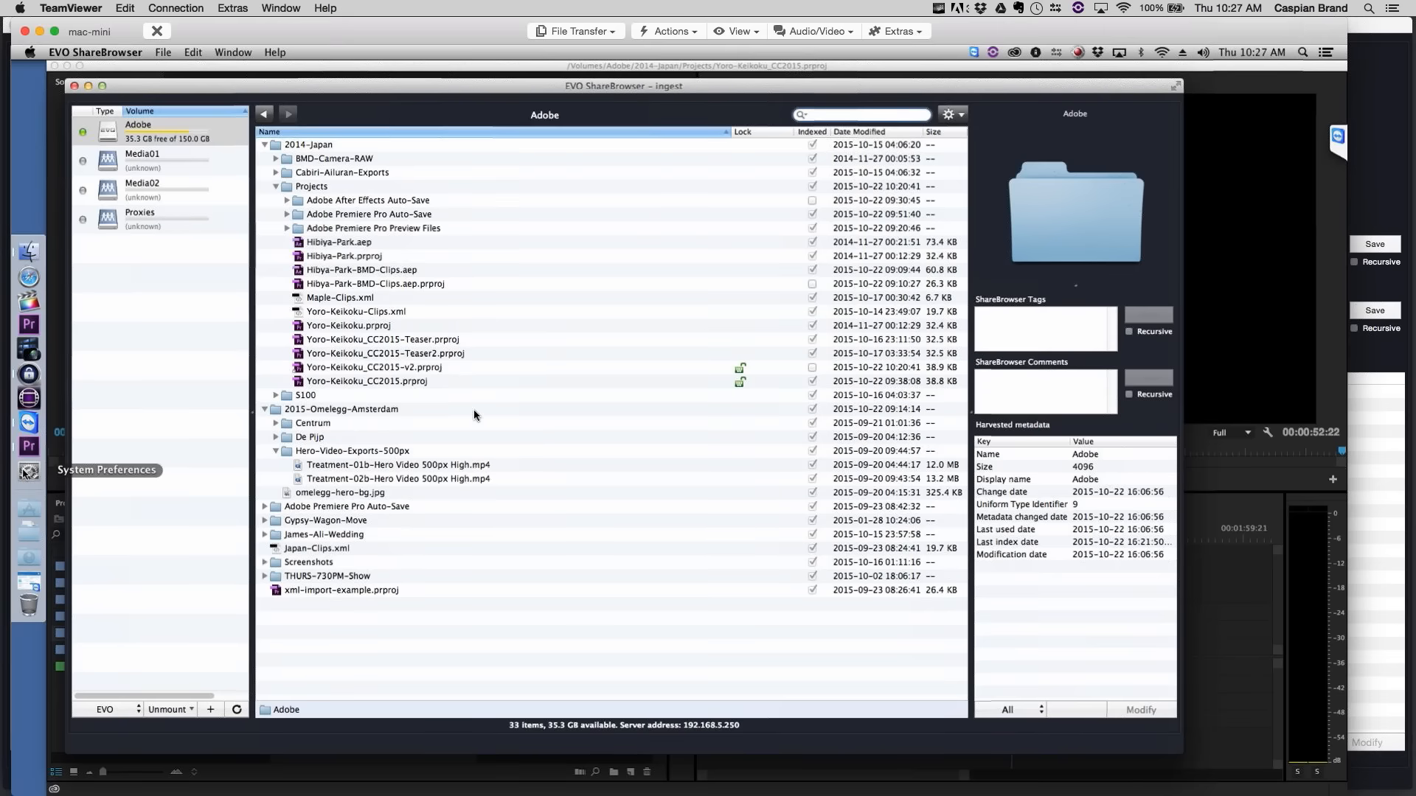
- Filter the volume list to mounted volumes and browse WD-Passport-Ultra-Black-02
left_click(118, 710)
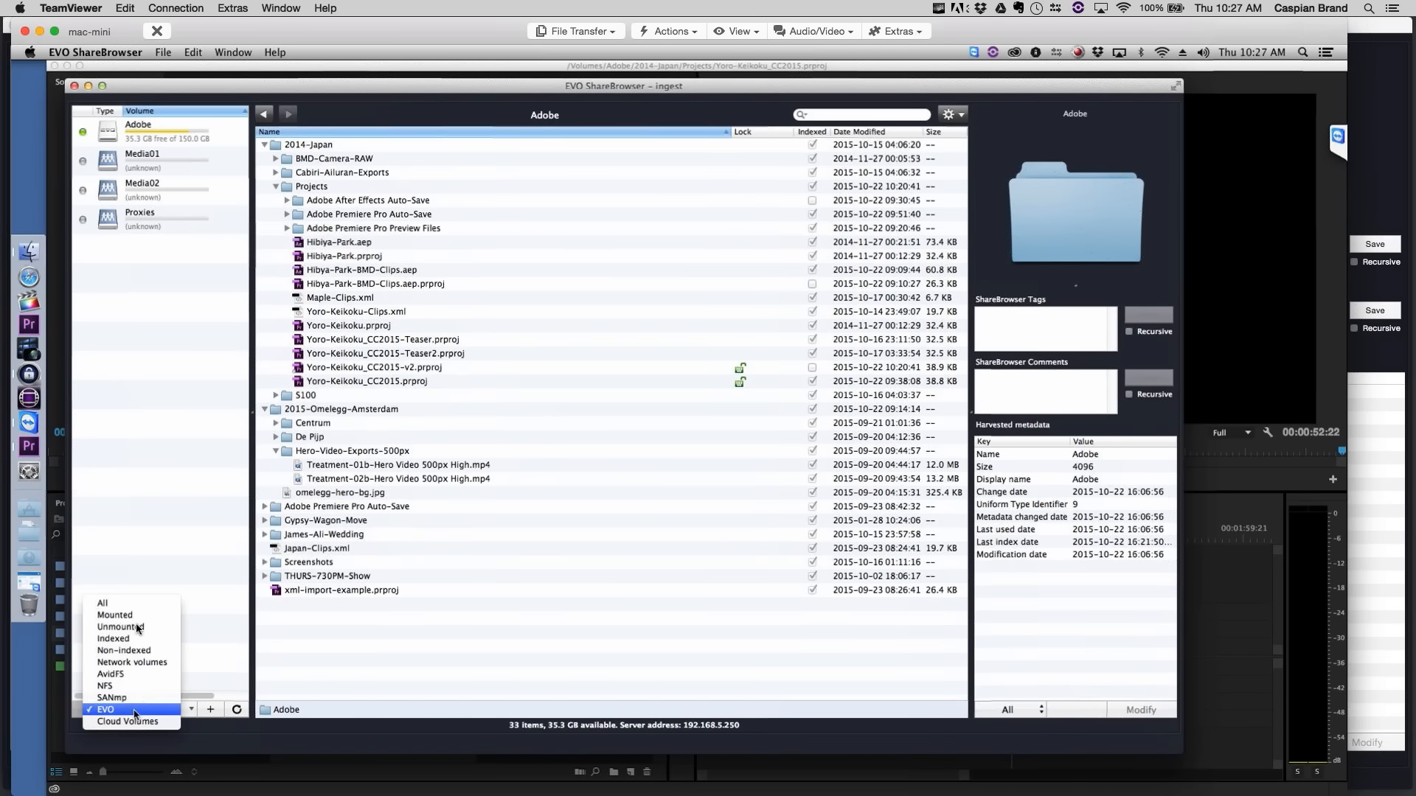
left_click(115, 615)
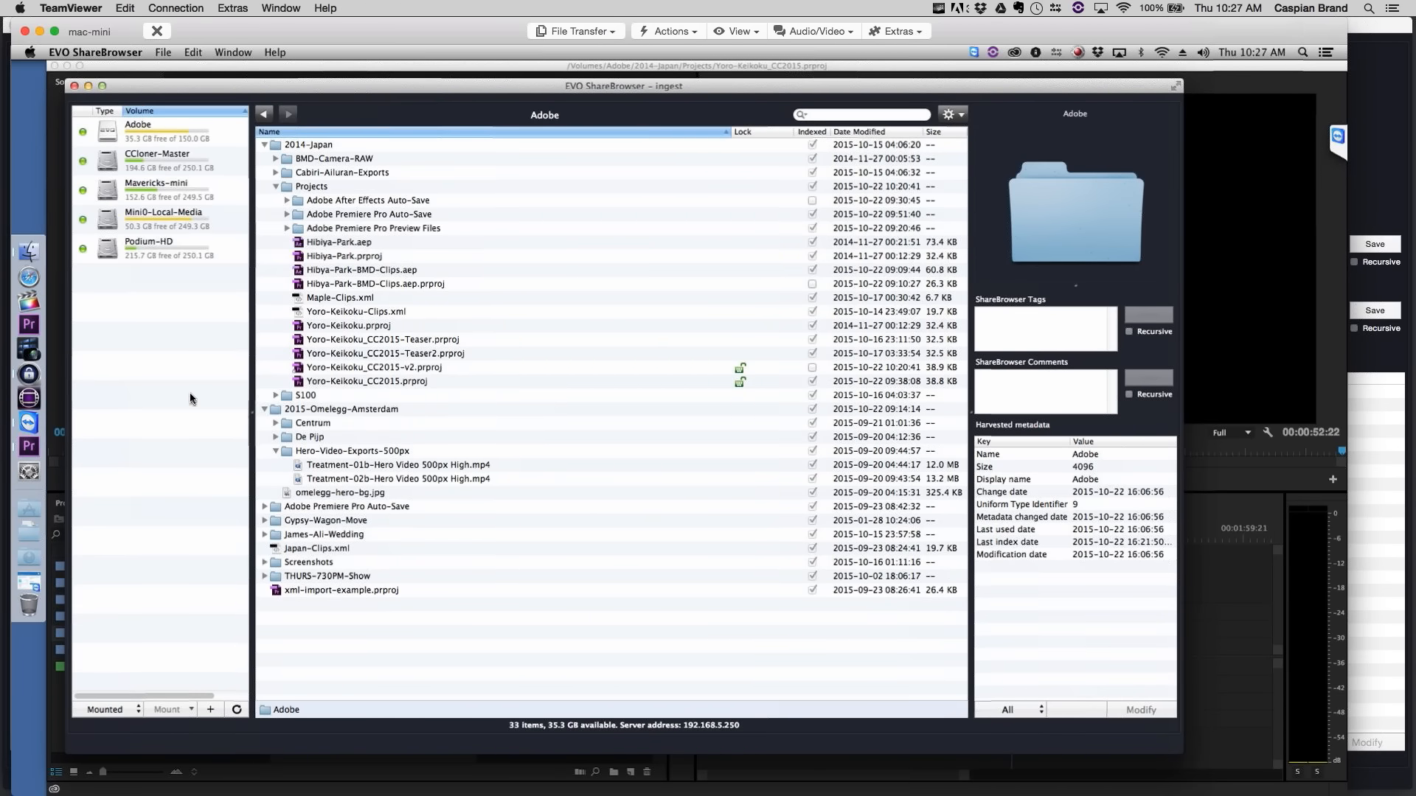
mouse_move(196, 280)
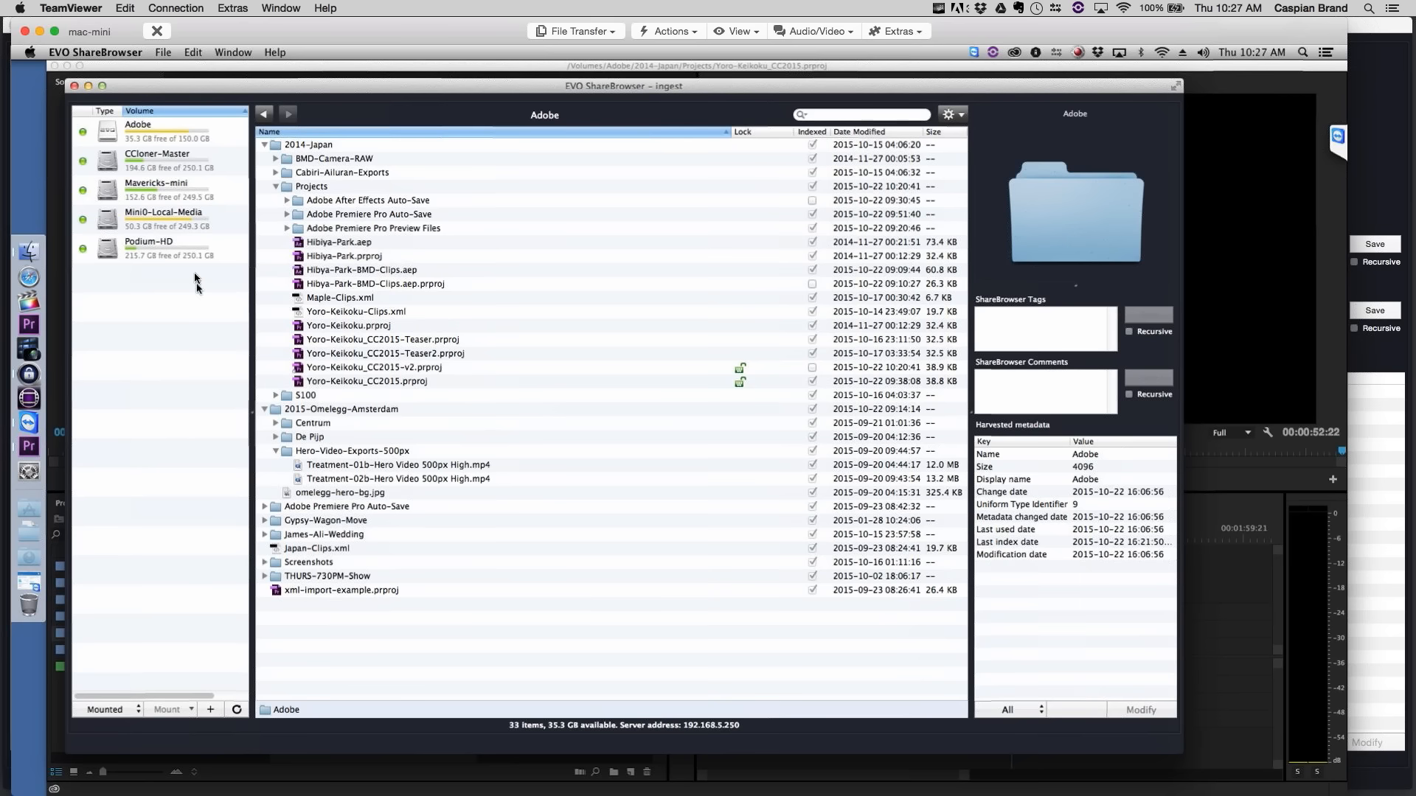
mouse_move(28, 250)
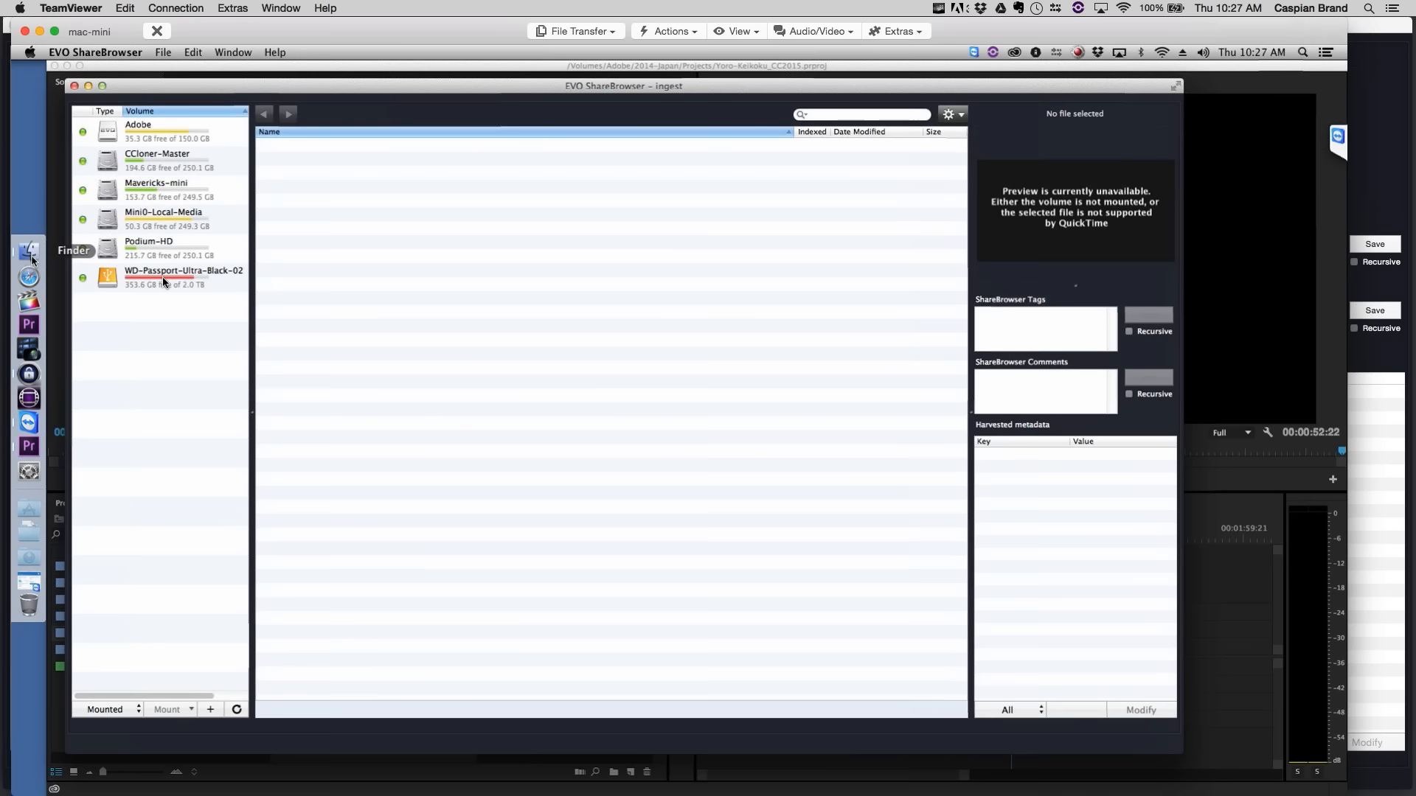
left_click(183, 277)
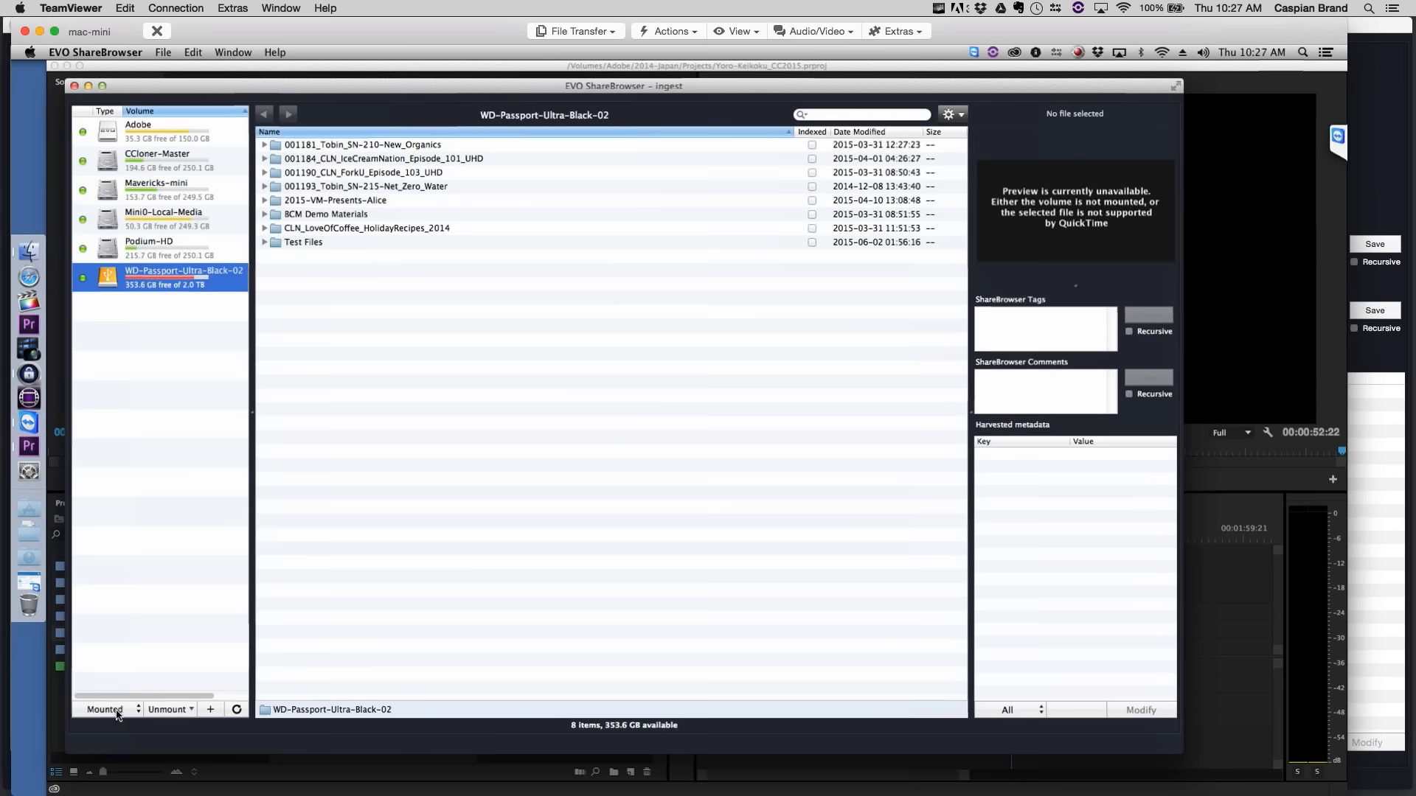
- Return to the EVO volumes list and mount Media01 over the network
left_click(106, 709)
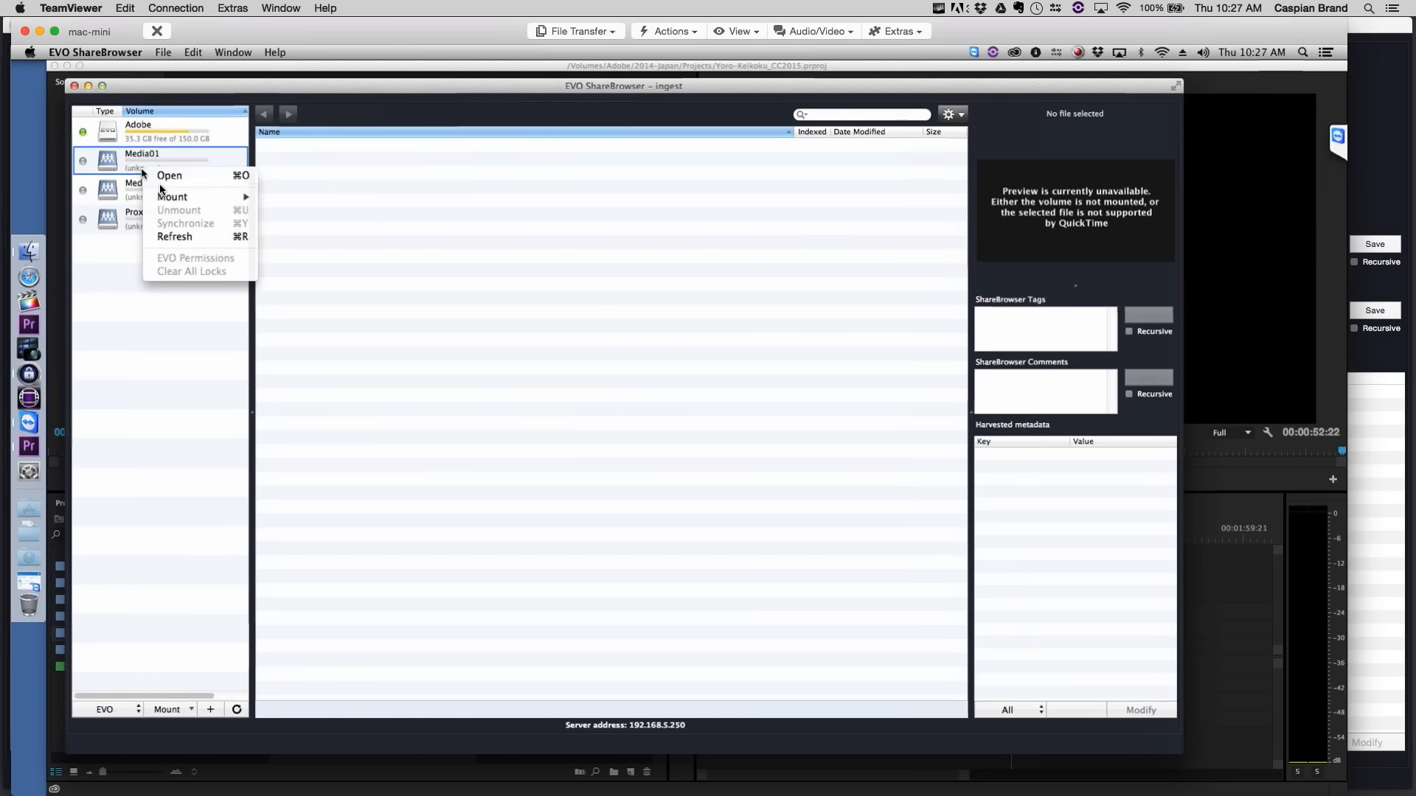
mouse_move(171, 196)
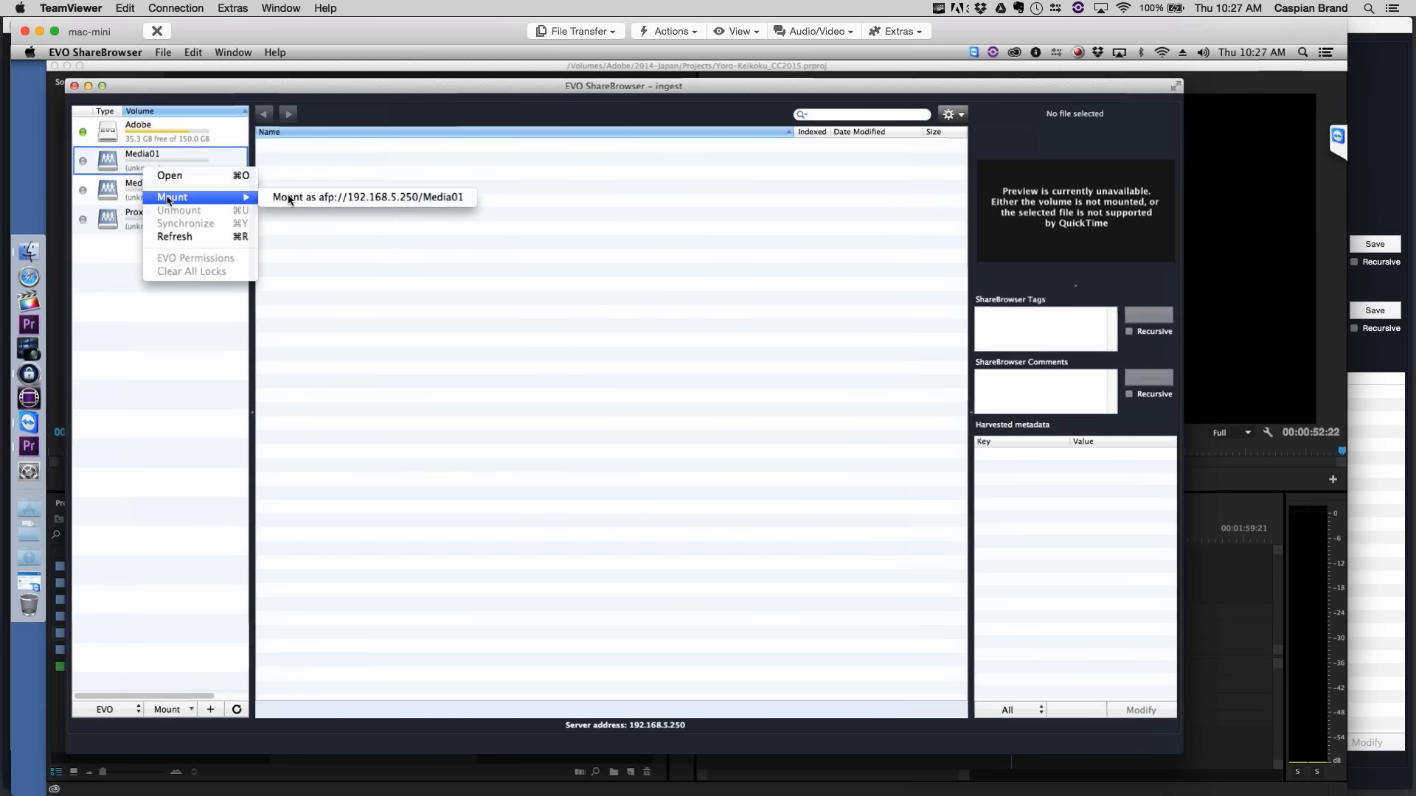
left_click(365, 196)
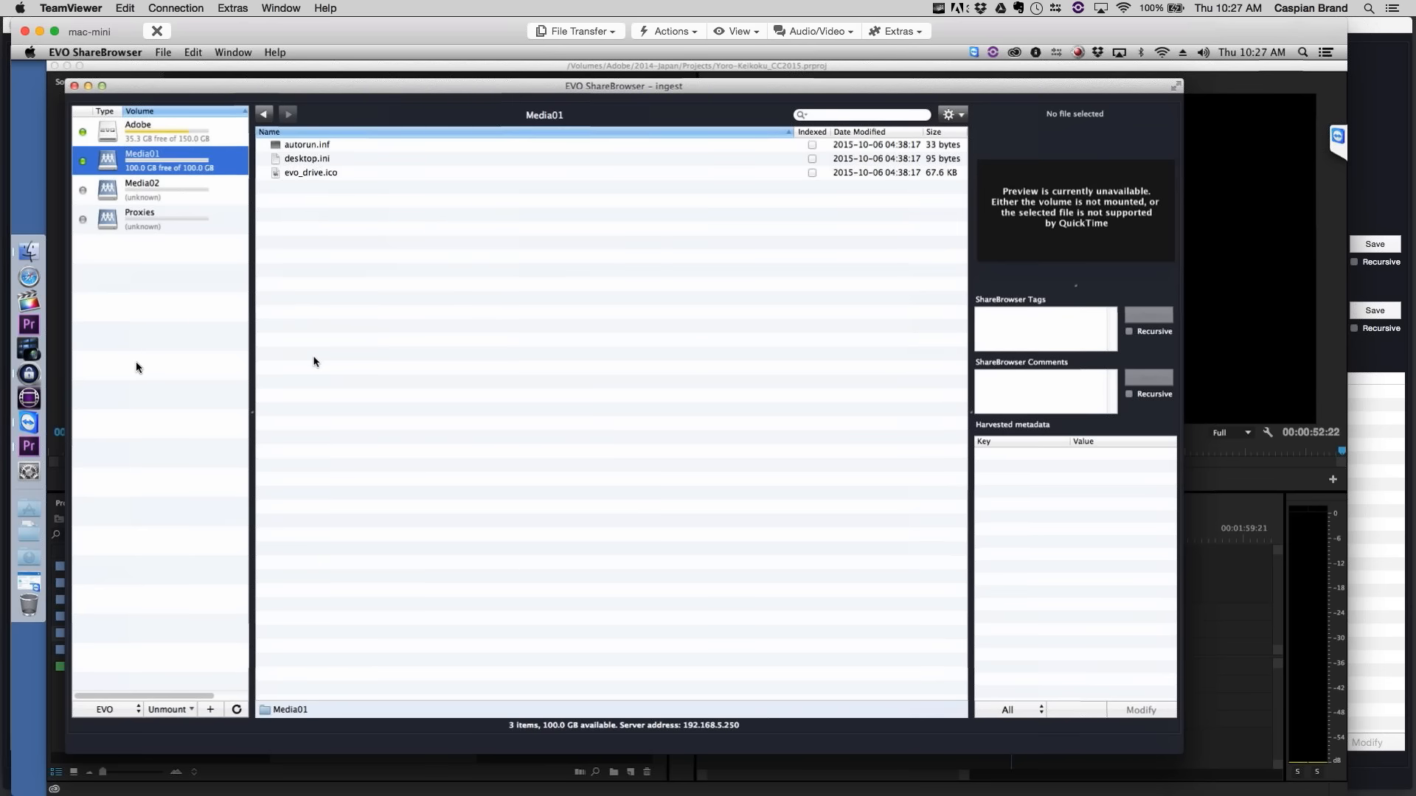
left_click(108, 709)
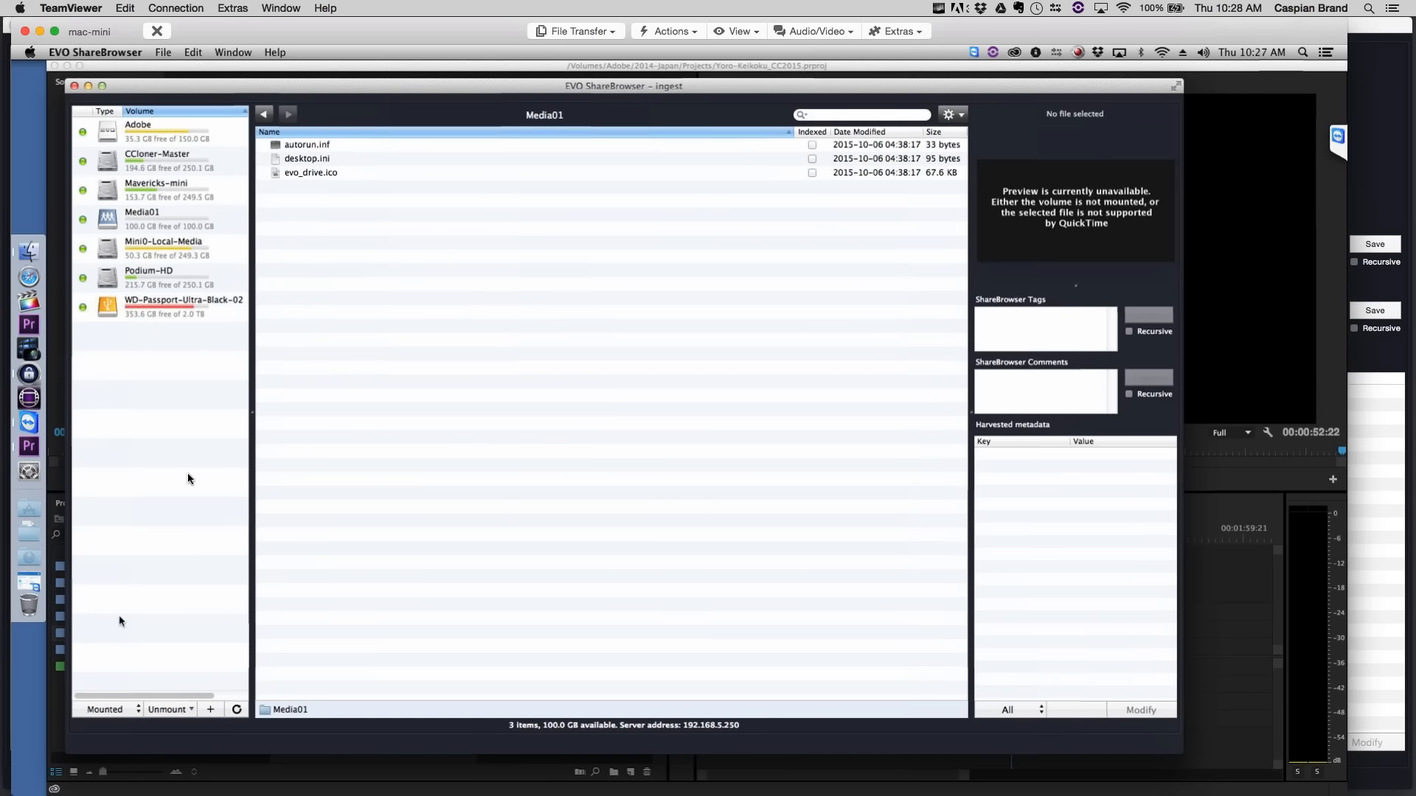
- Attempt copying the 001184 Ice Cream Nation folder to Media01 and acknowledge the not-enough-space error
left_click(183, 305)
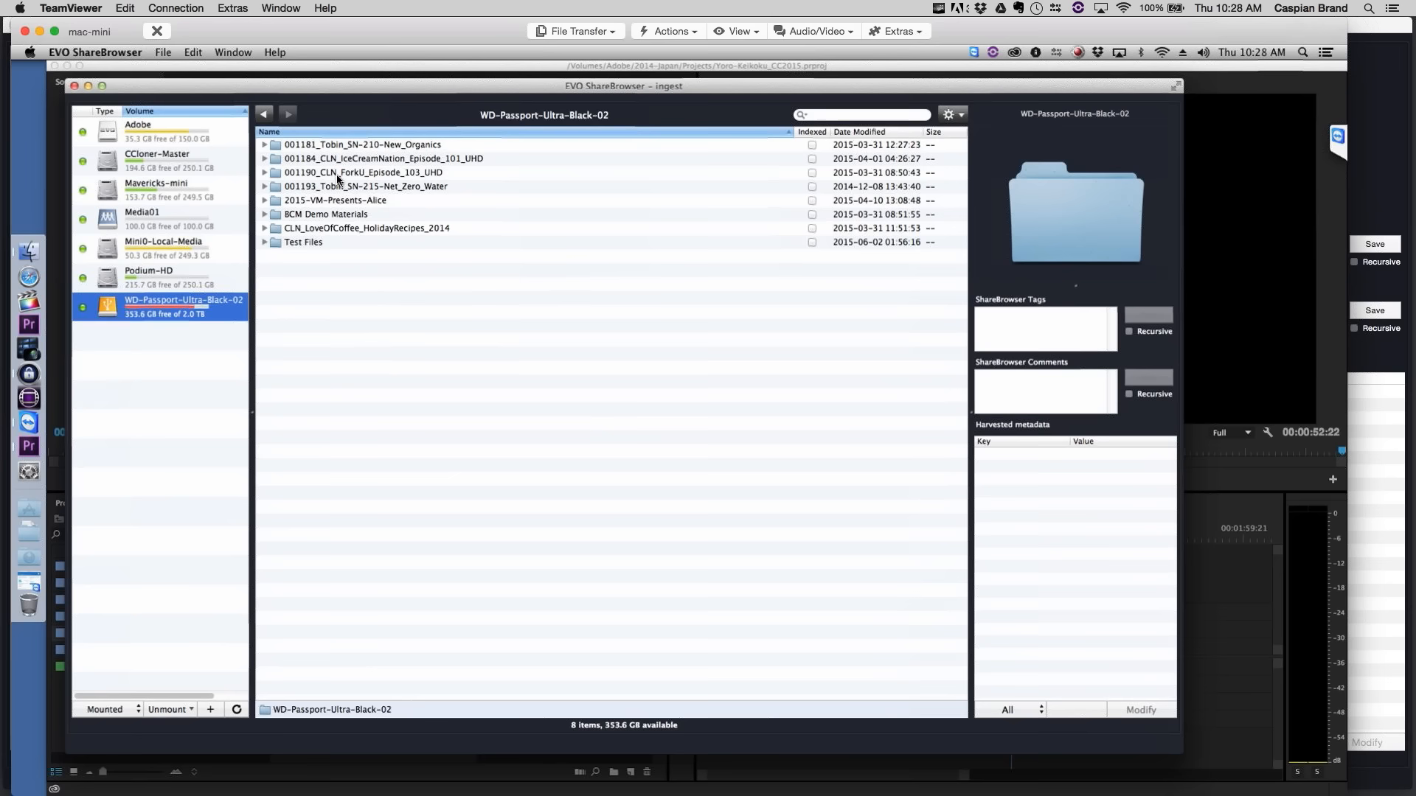
left_click(383, 158)
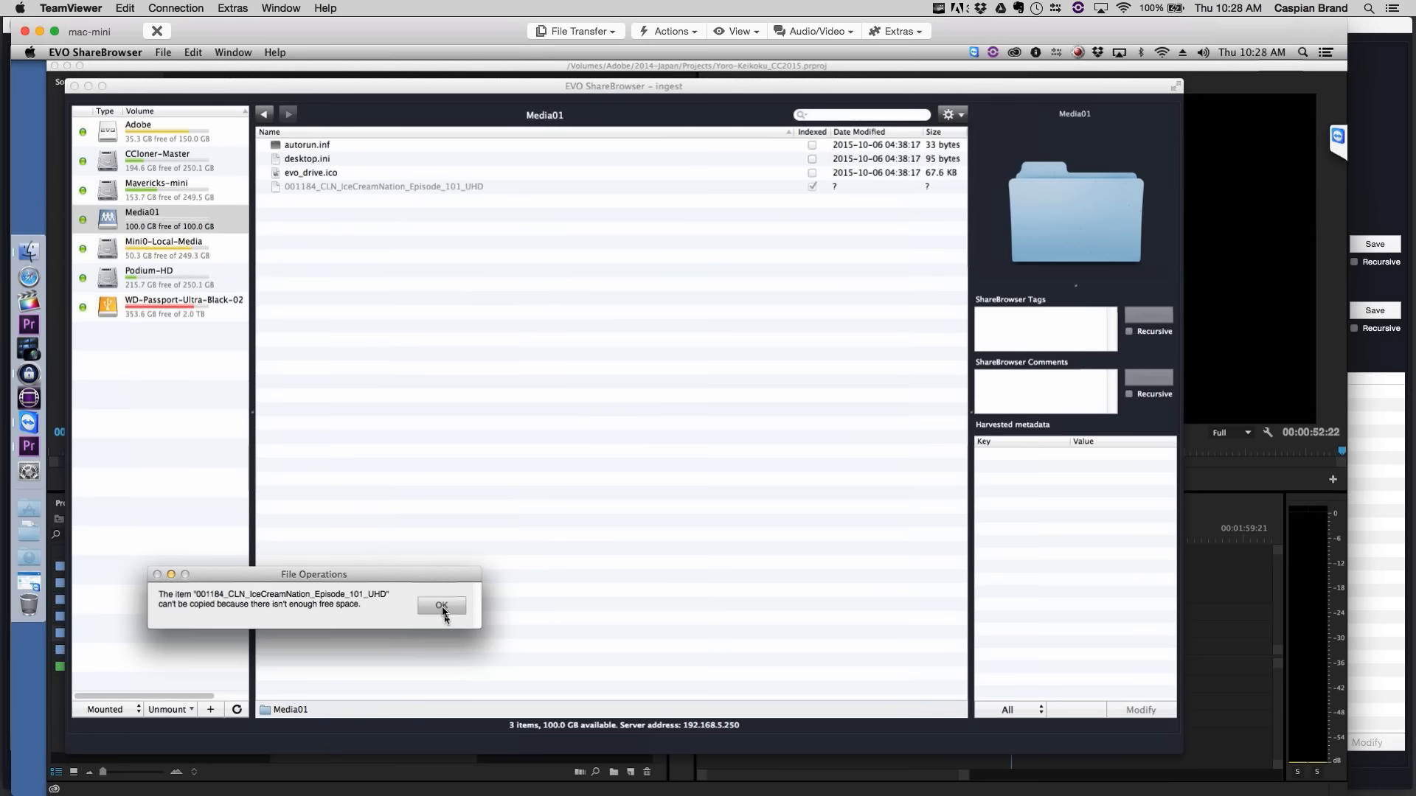
left_click(441, 605)
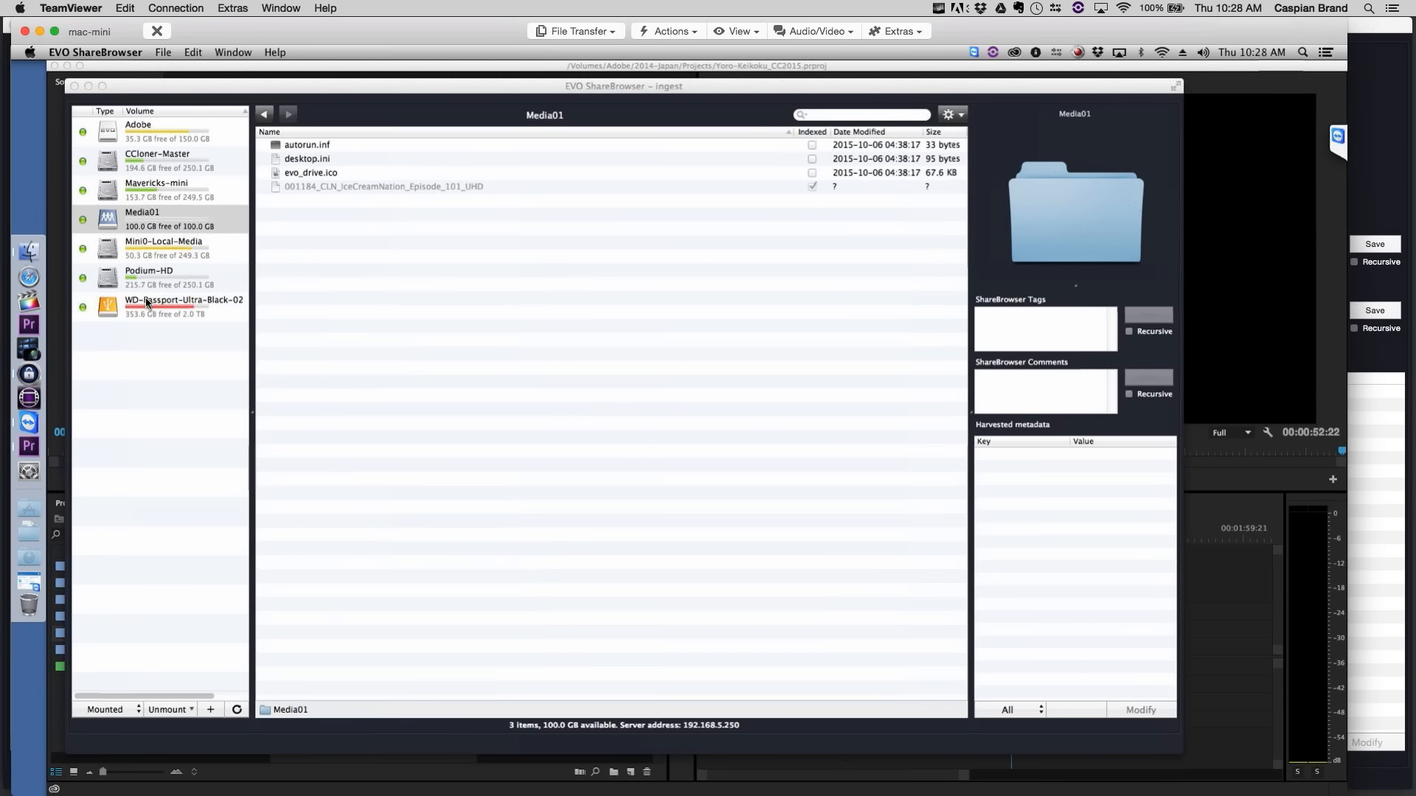
left_click(184, 303)
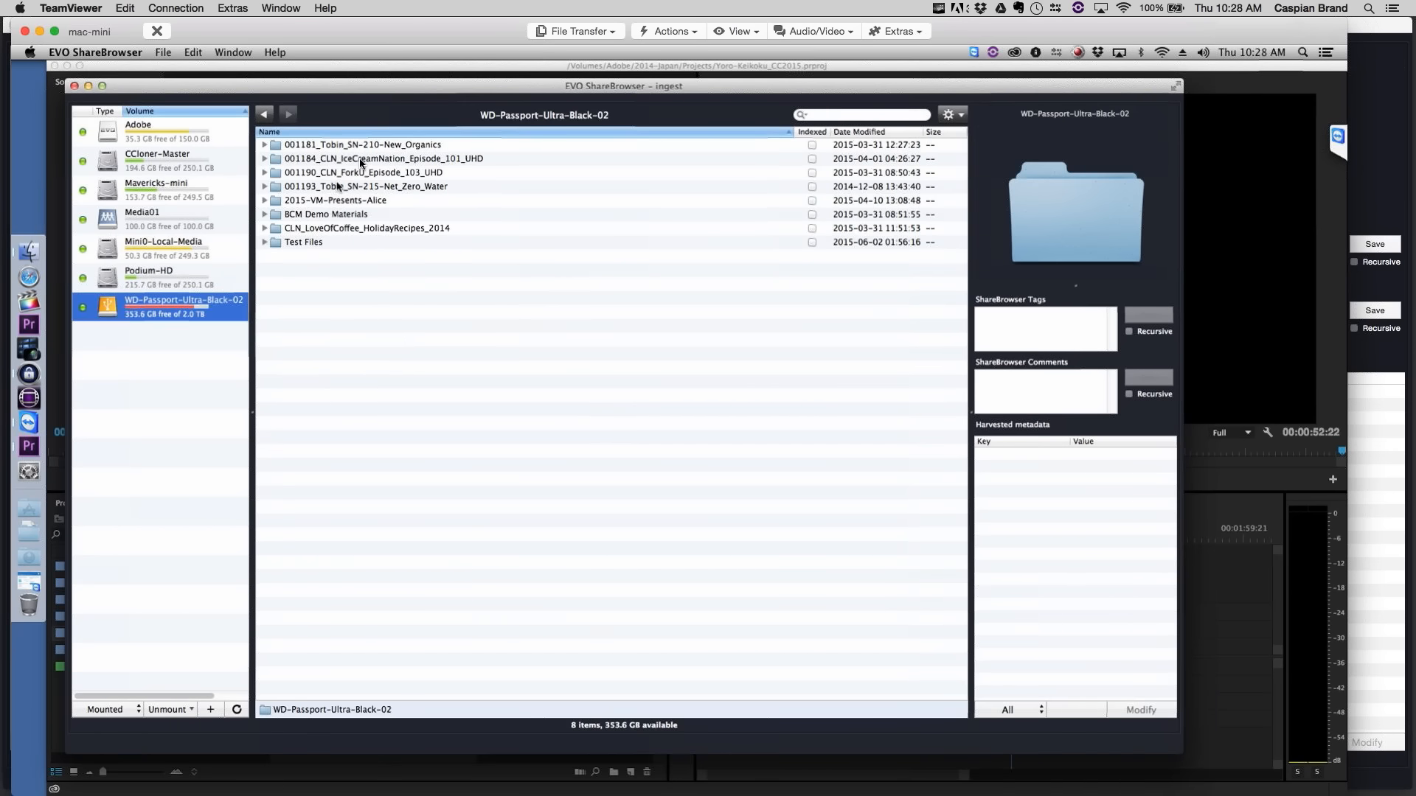
- Copy the CLN_LoveOfCoffee_HolidayRecipes_2014 folder onto Media01 instead
left_click(383, 157)
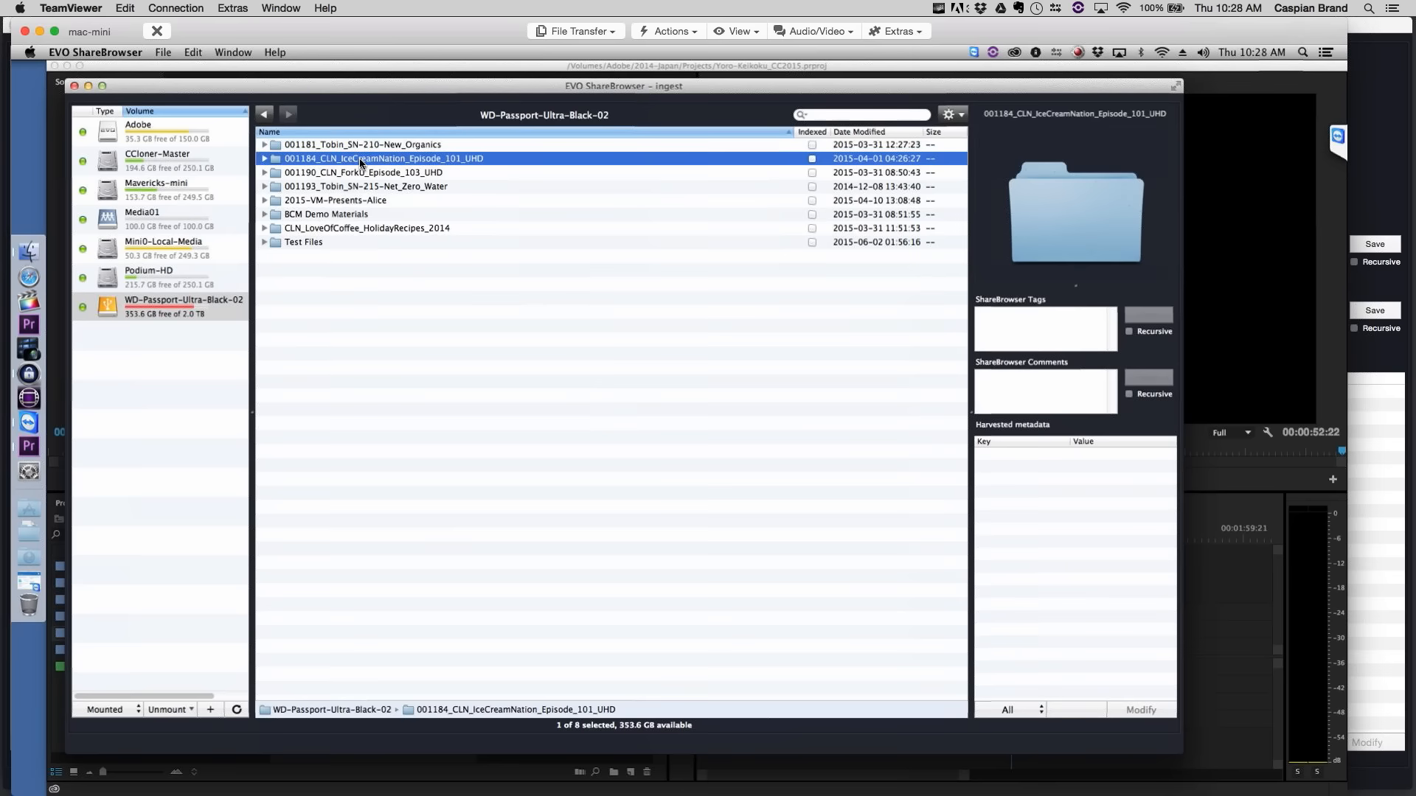
right_click(383, 157)
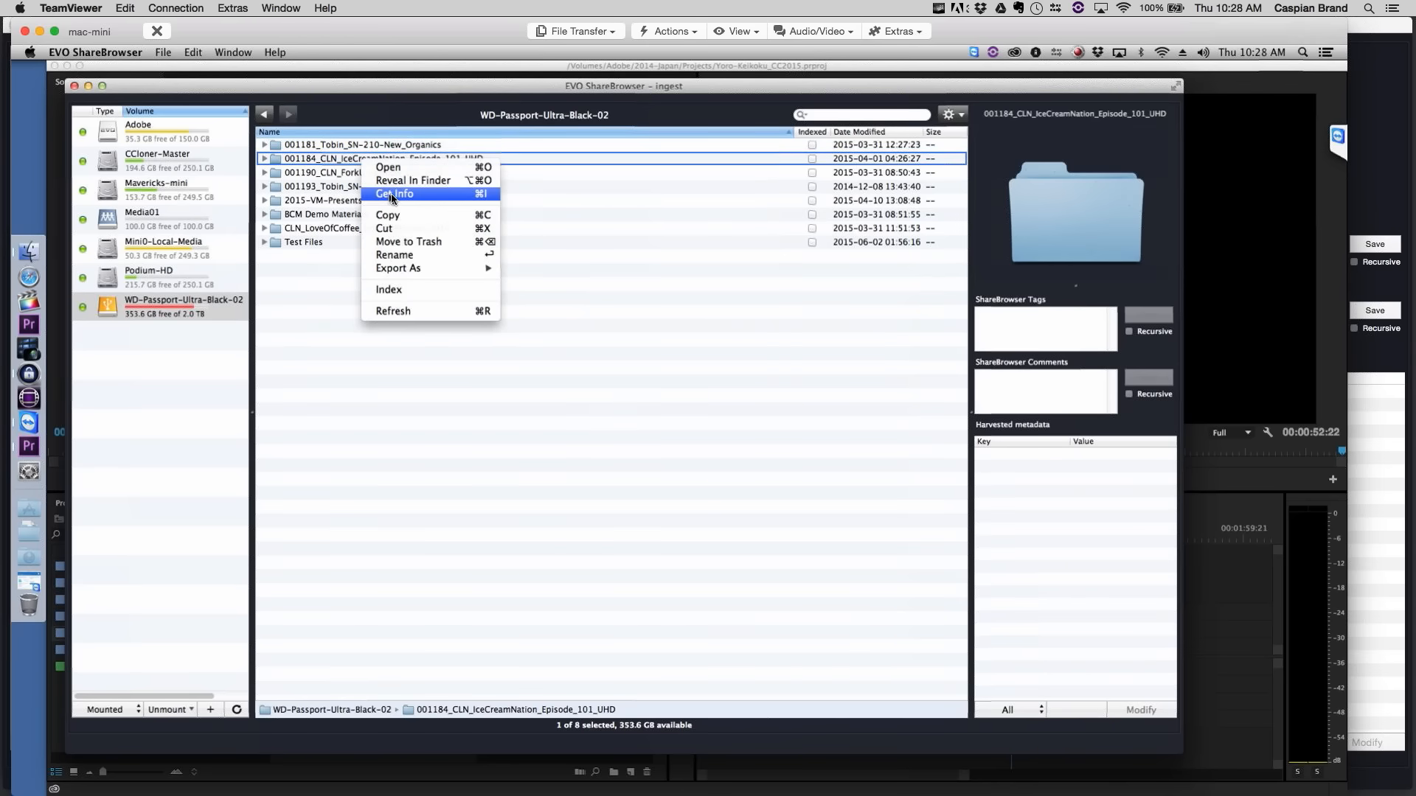
left_click(397, 193)
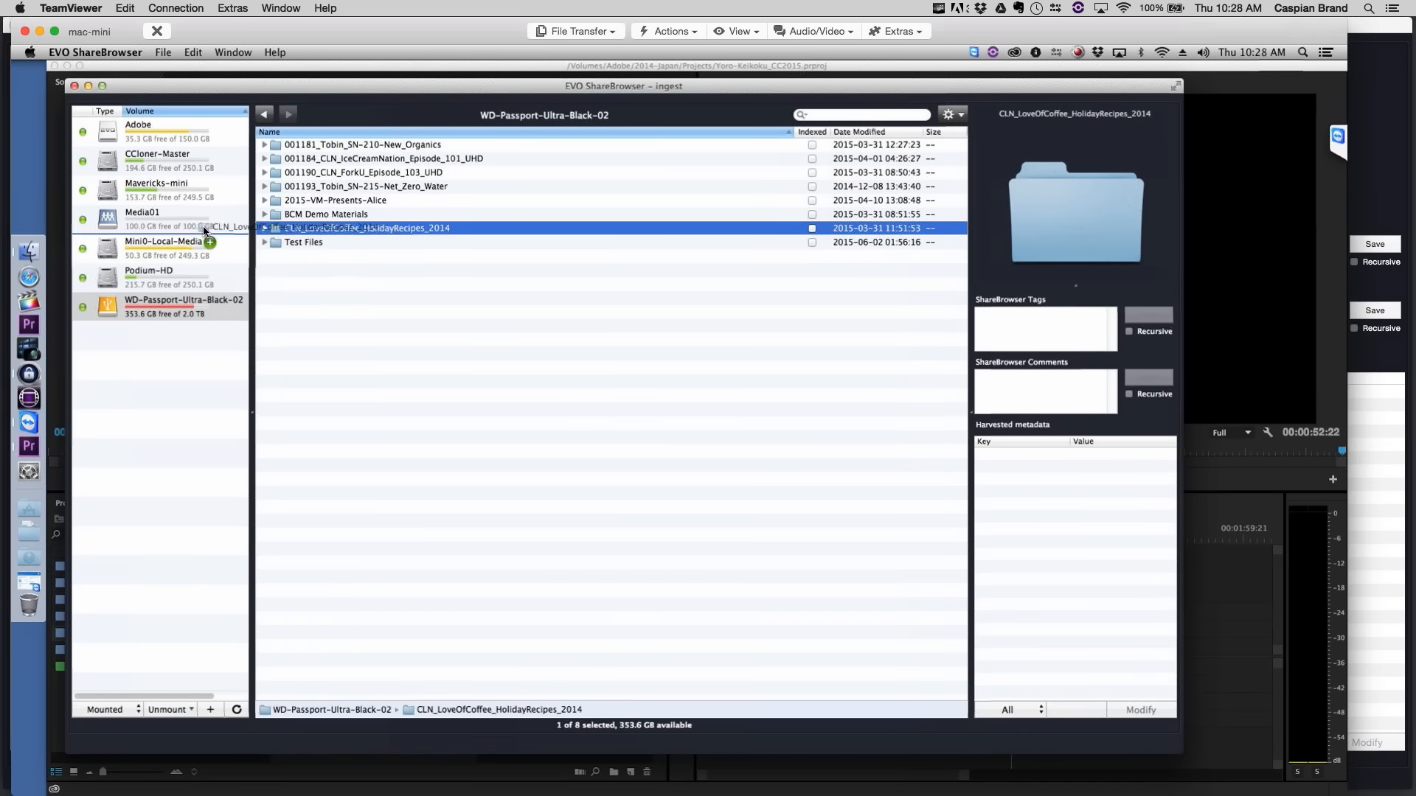
left_click(141, 219)
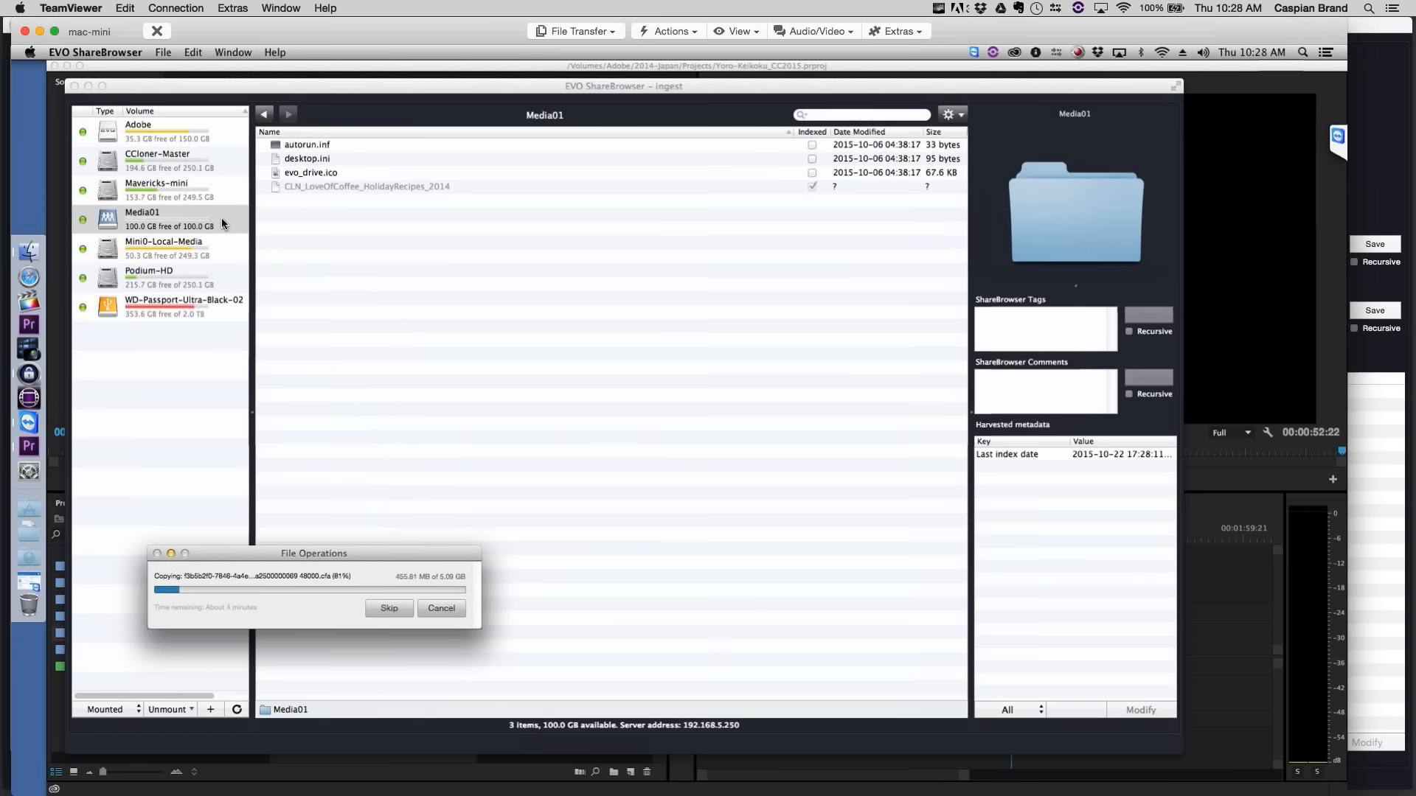
mouse_move(221, 223)
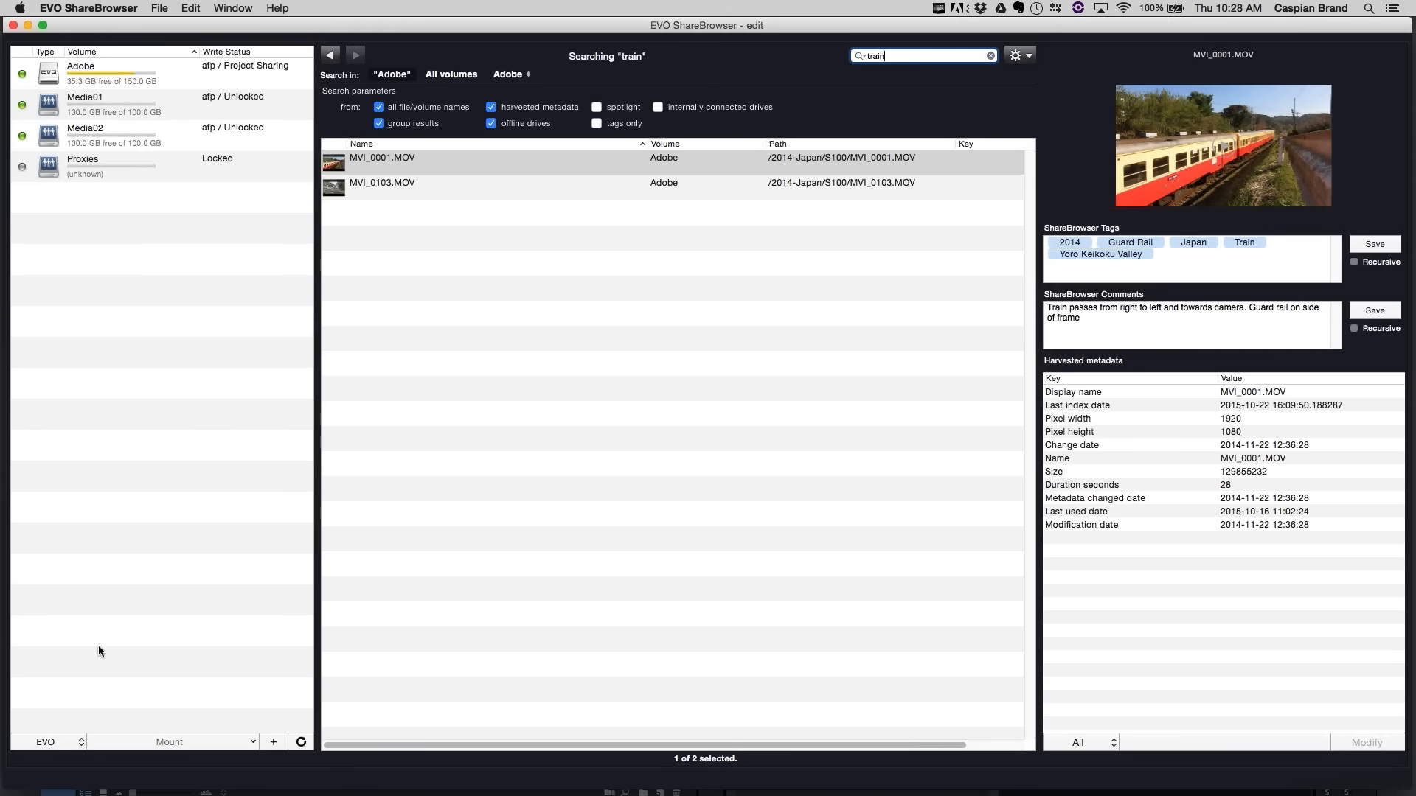
- Filter the volume list to indexed volumes and browse Passport-Ultra-Titanium-01
left_click(60, 742)
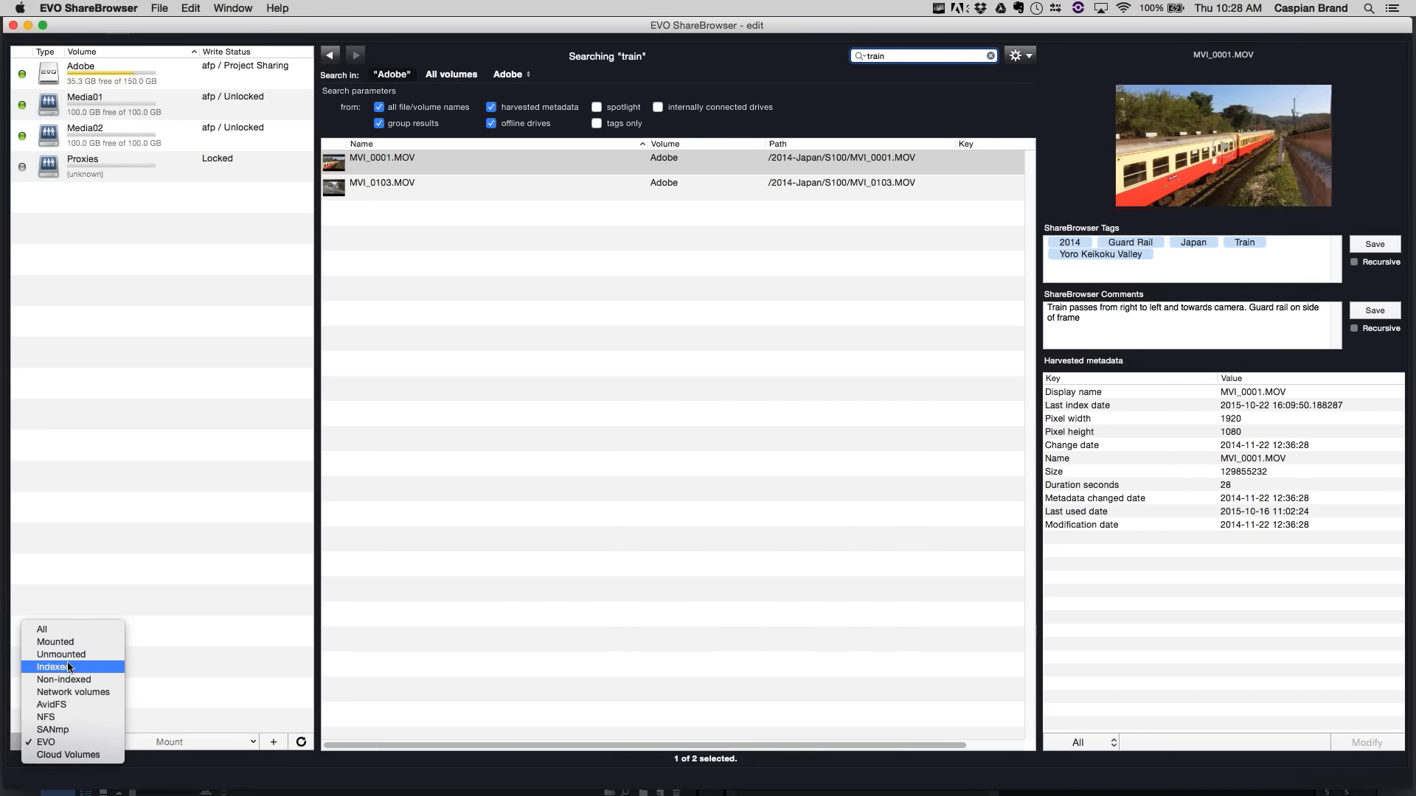
left_click(53, 667)
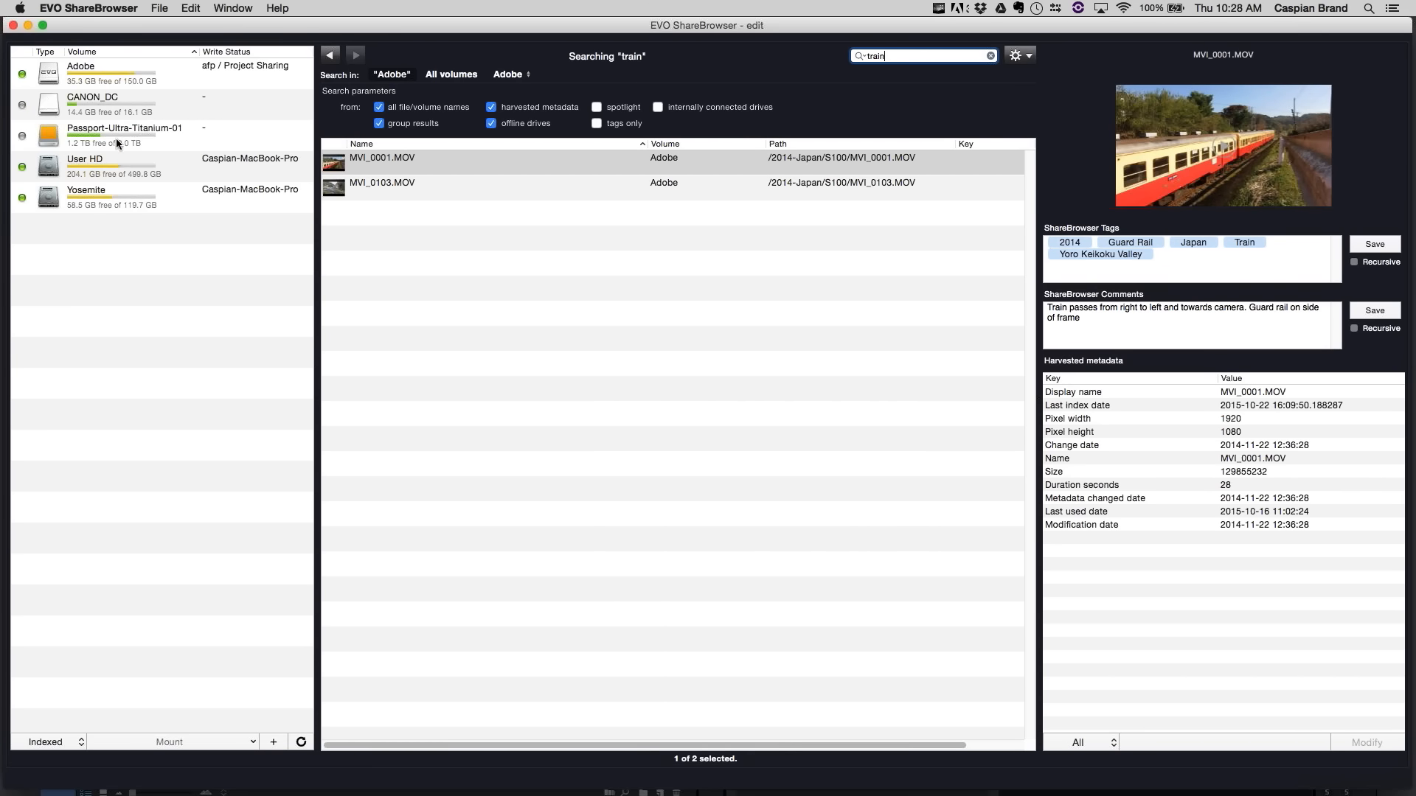
left_click(124, 127)
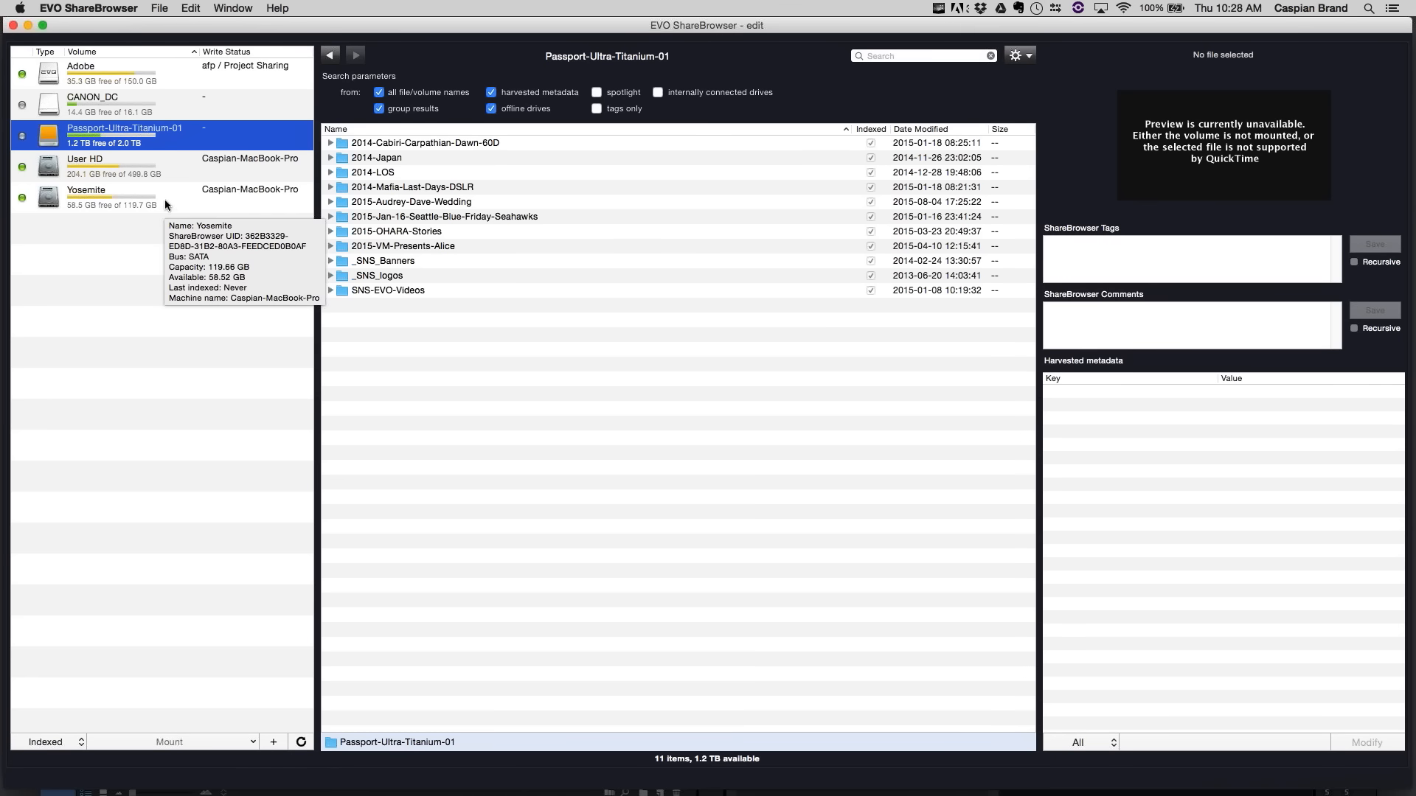
mouse_move(166, 534)
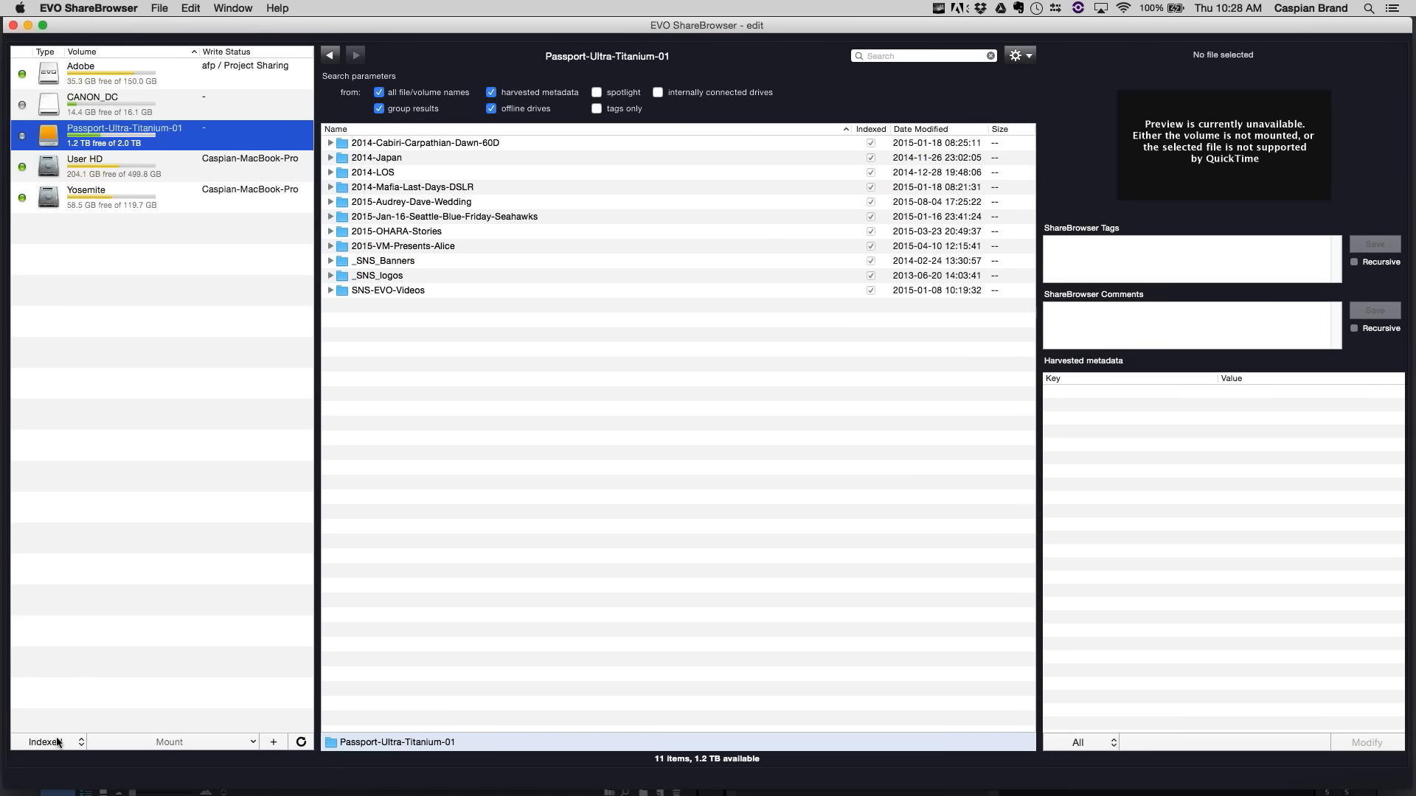
- Switch the filter to mounted volumes and browse Media01 with the copied folder
left_click(47, 742)
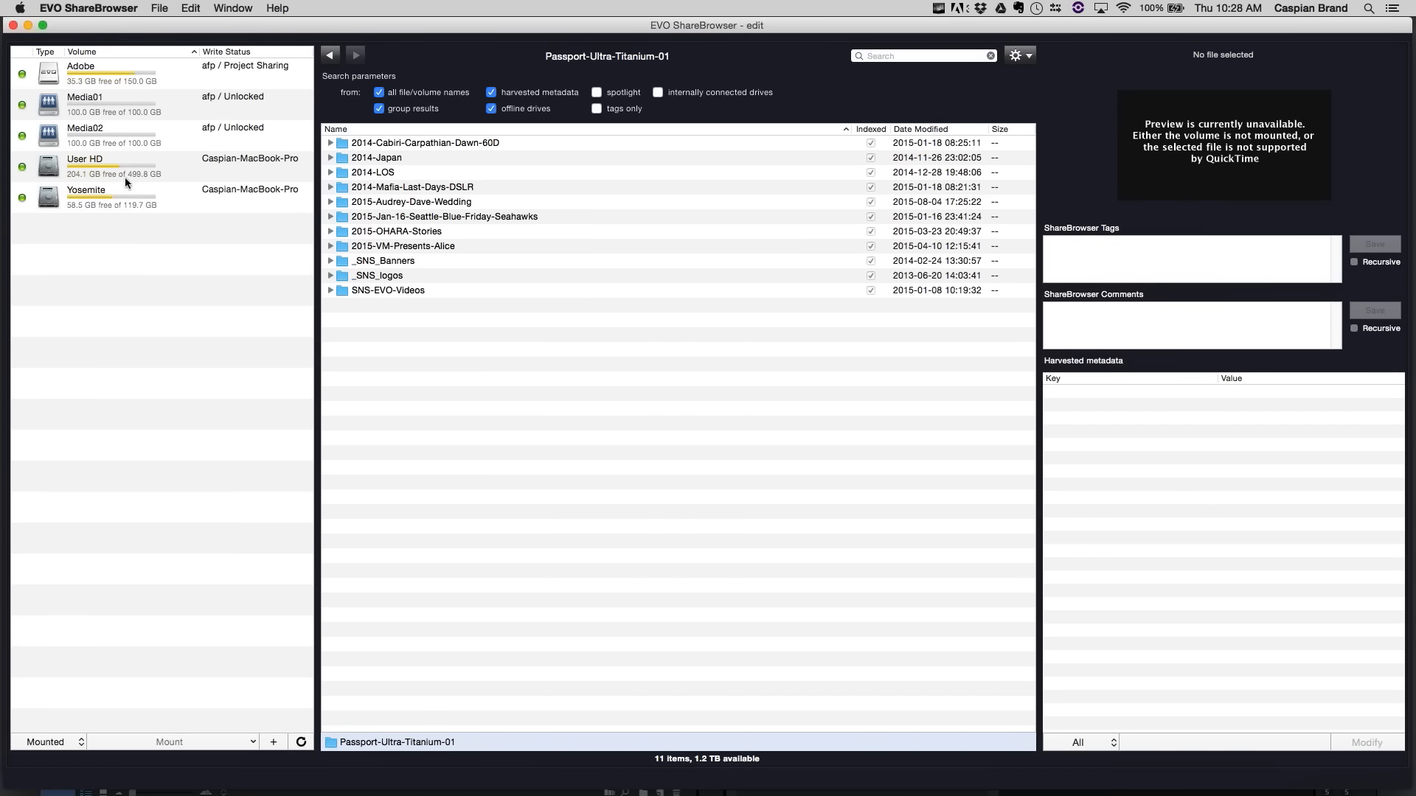
left_click(85, 101)
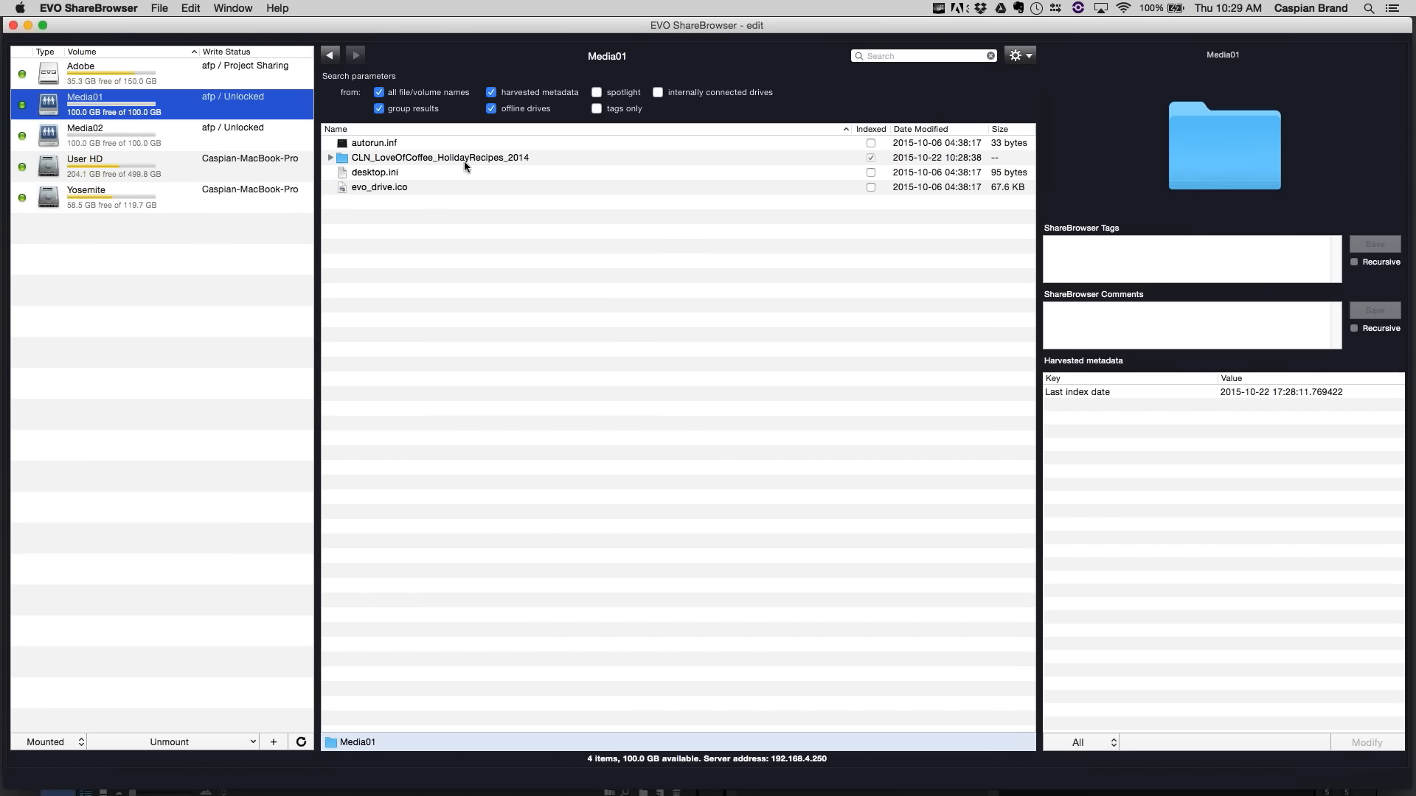
left_click(441, 158)
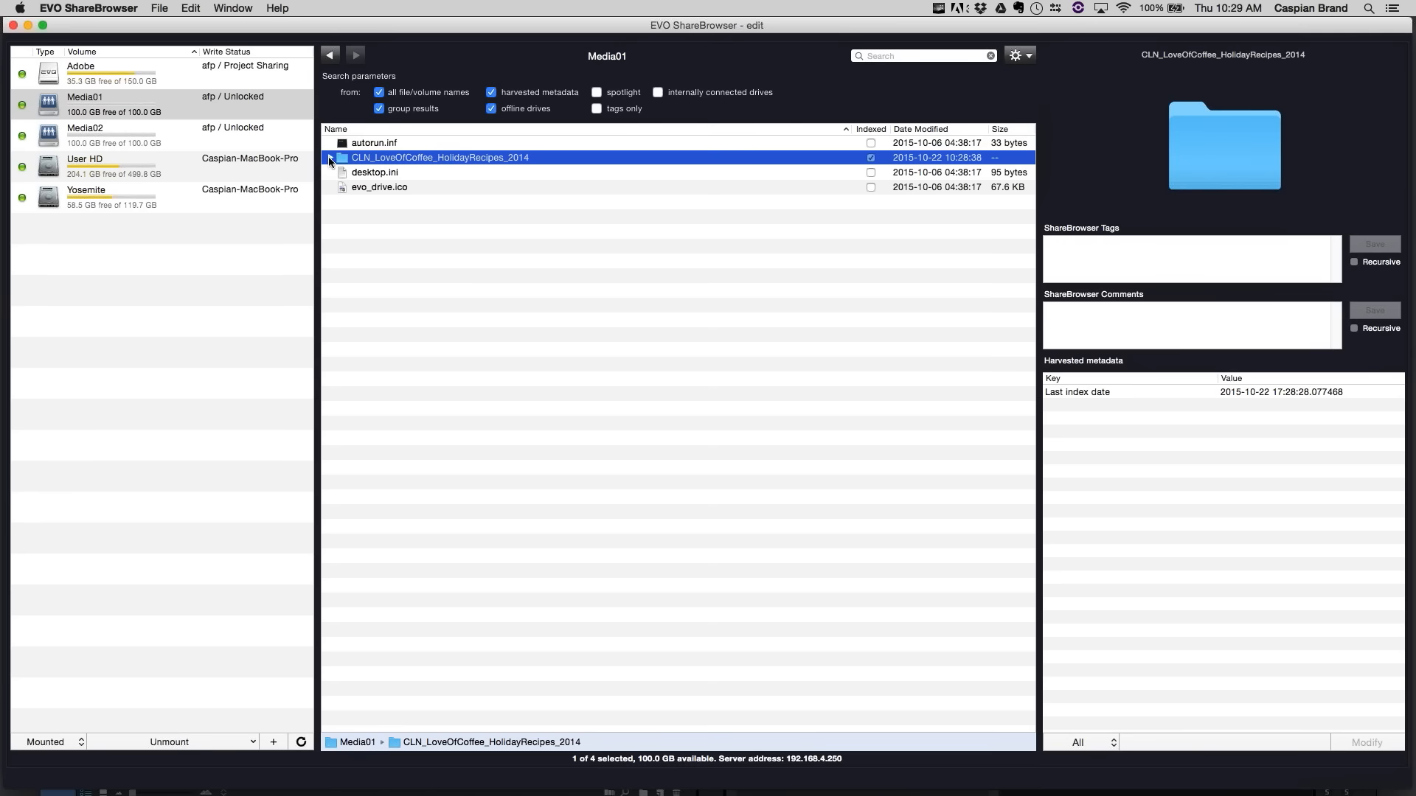
- Expand down to WLL VIDEO and copy the 137 Ginerbread Latte Recipe clip for pasting into Adobe
left_click(341, 158)
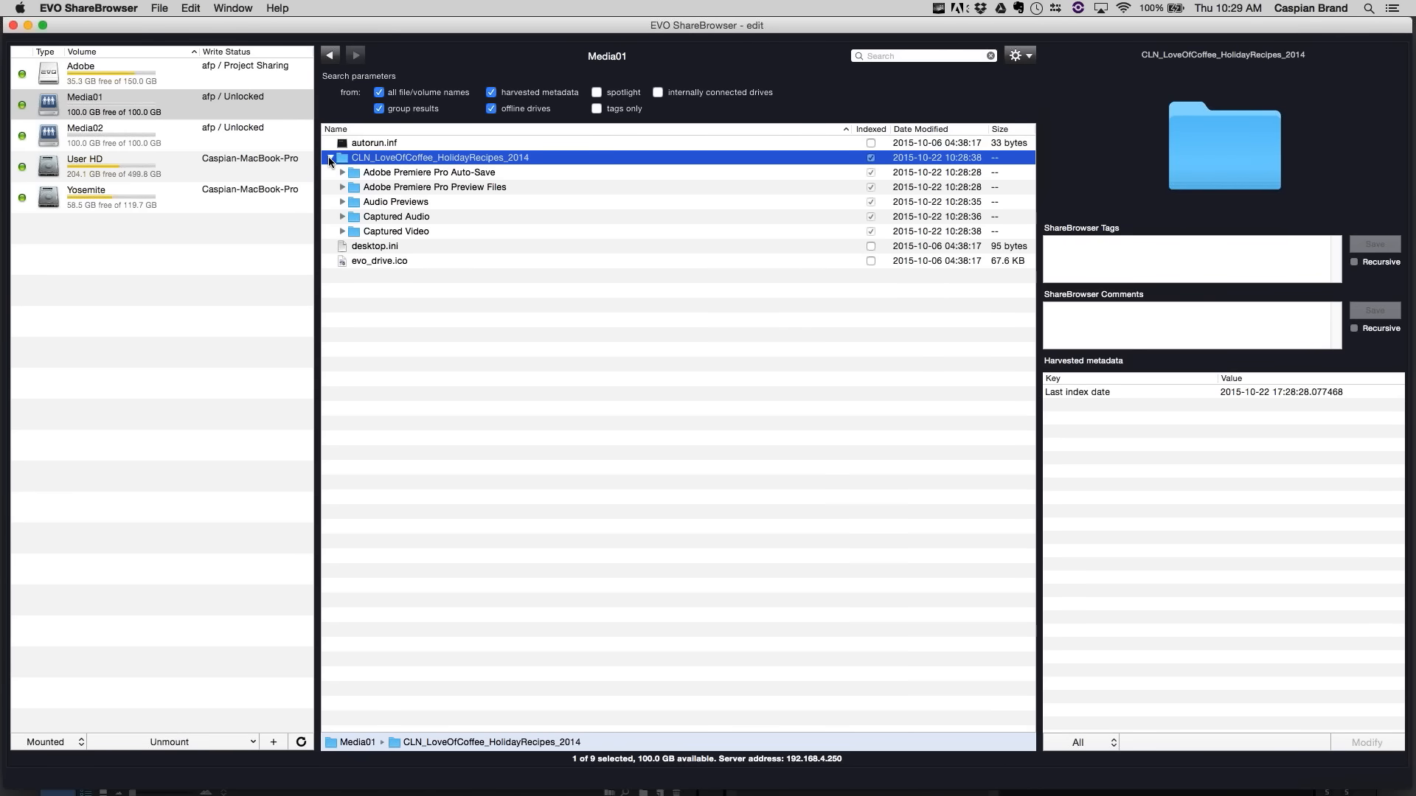
left_click(340, 232)
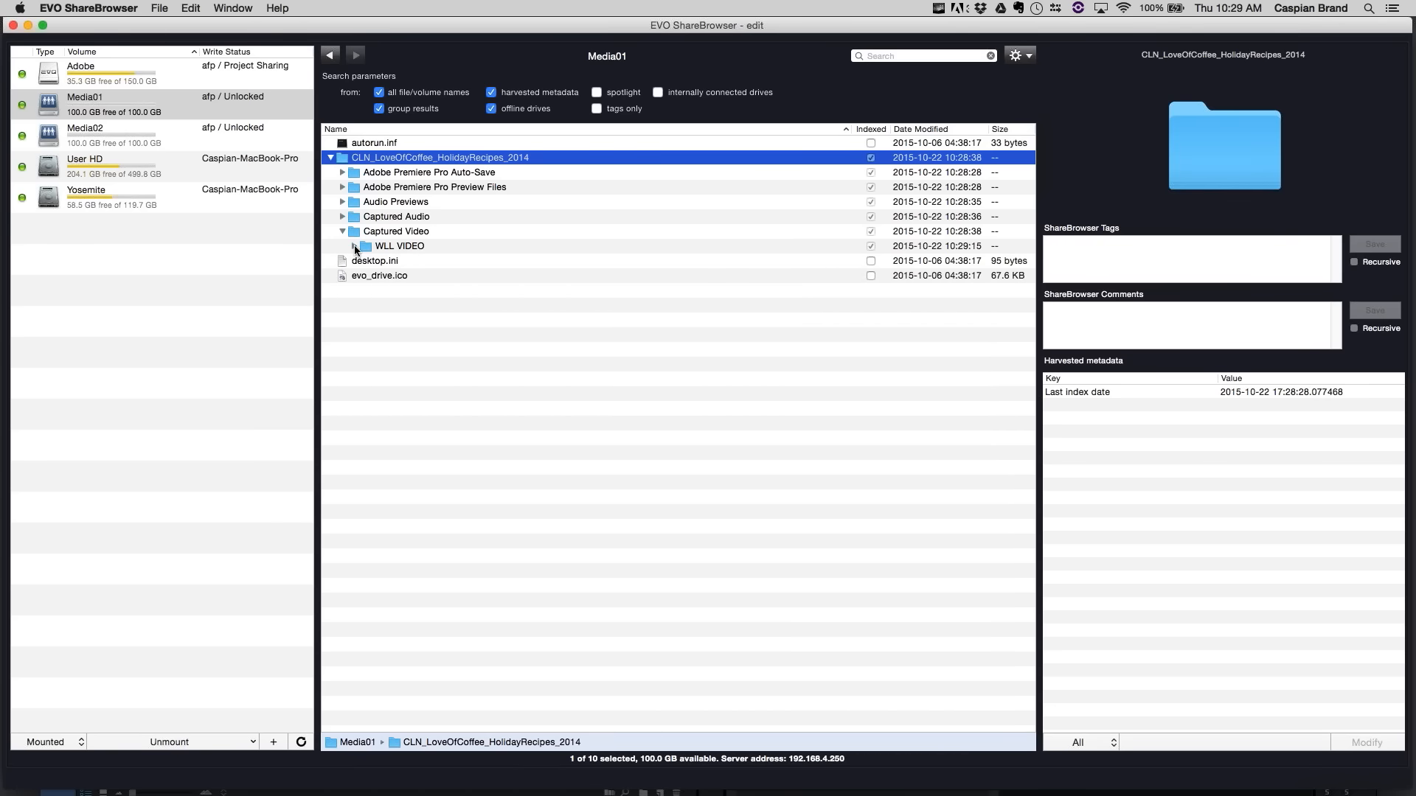
left_click(352, 246)
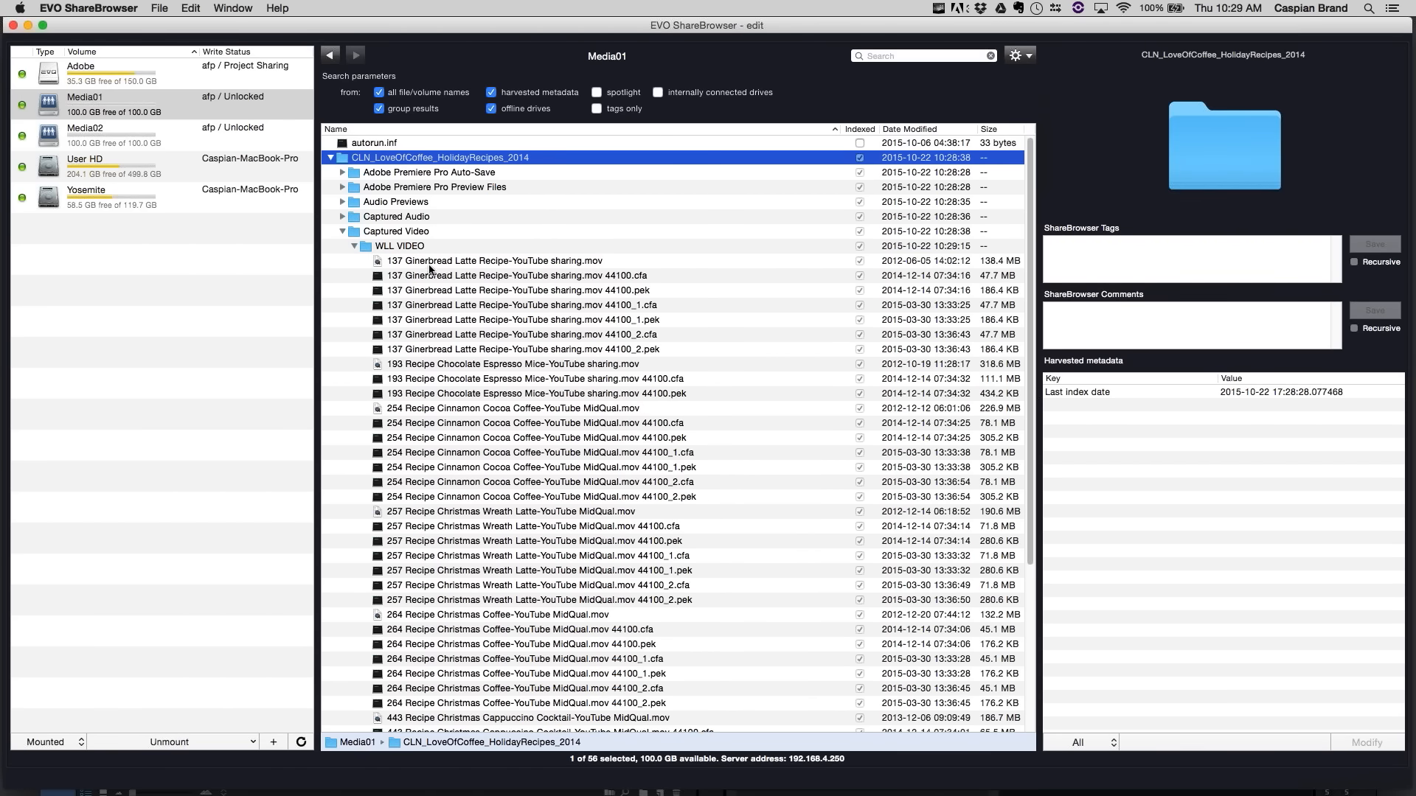
right_click(496, 261)
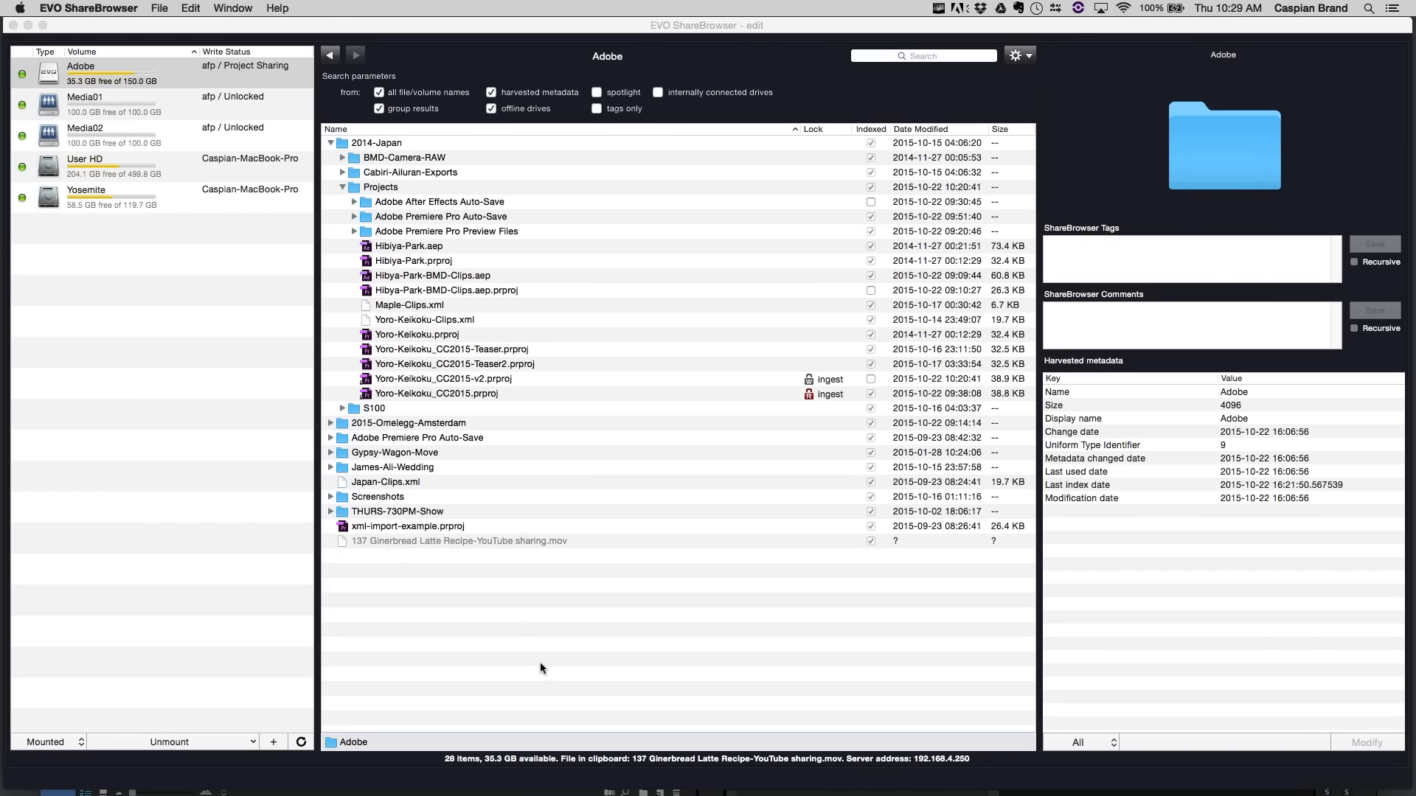
left_click(88, 8)
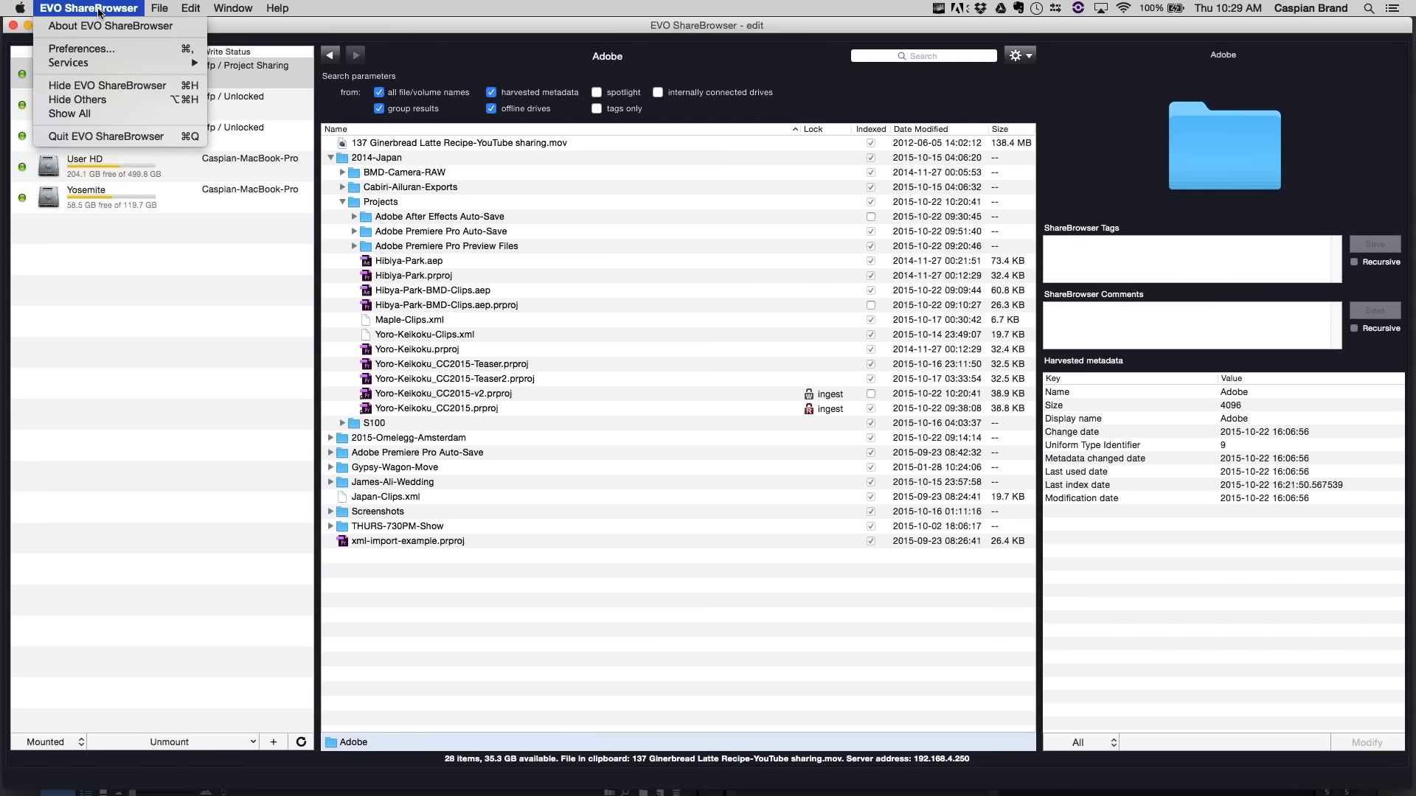
left_click(81, 47)
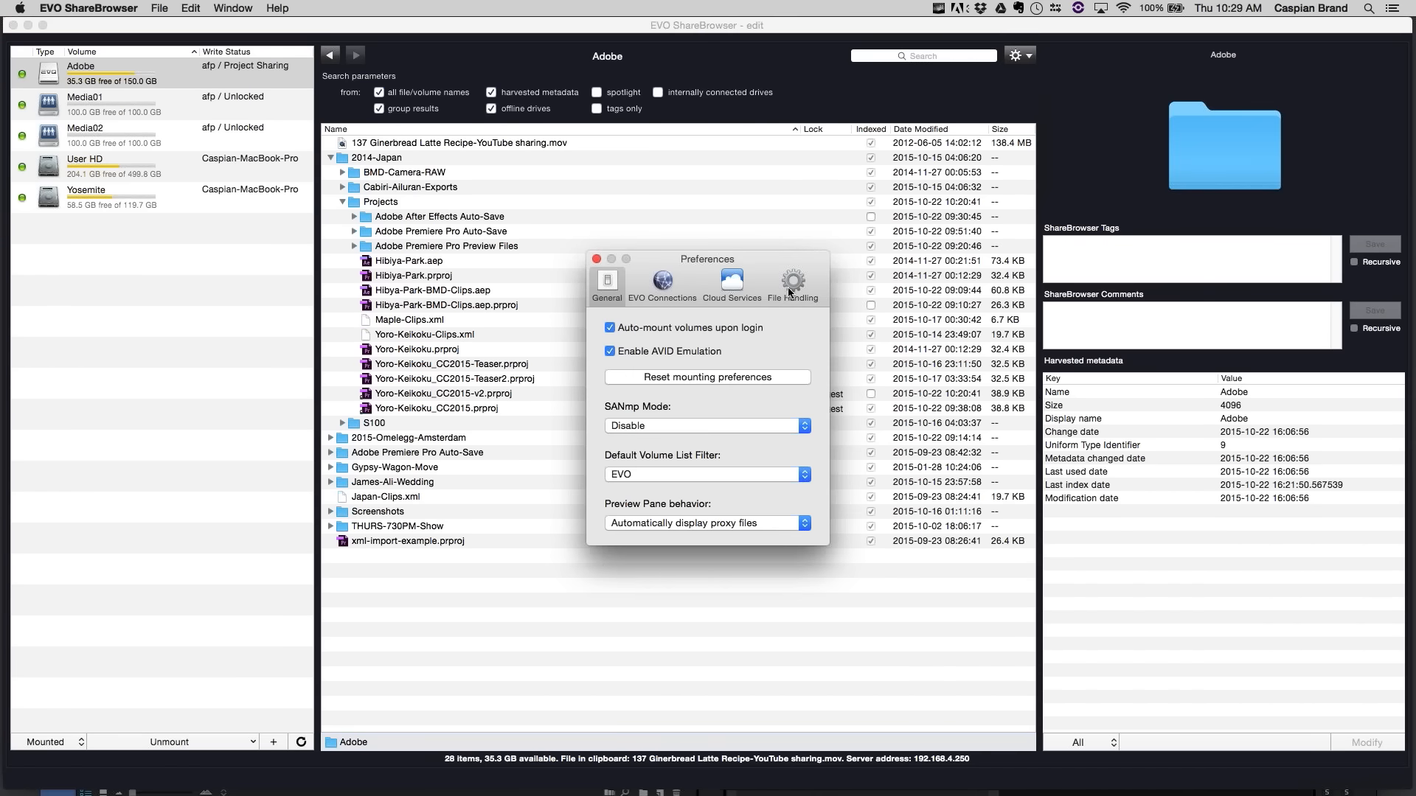
left_click(792, 281)
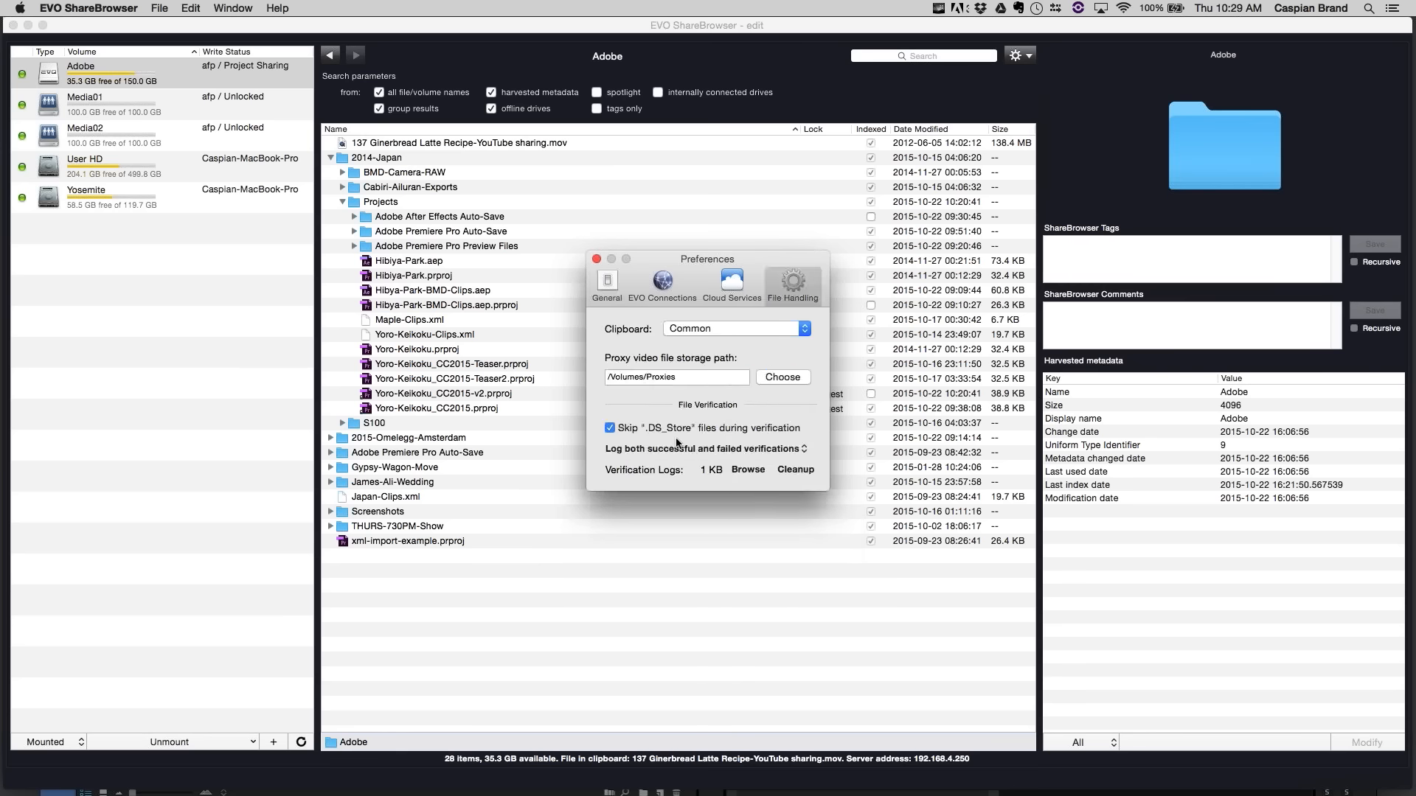
left_click(705, 449)
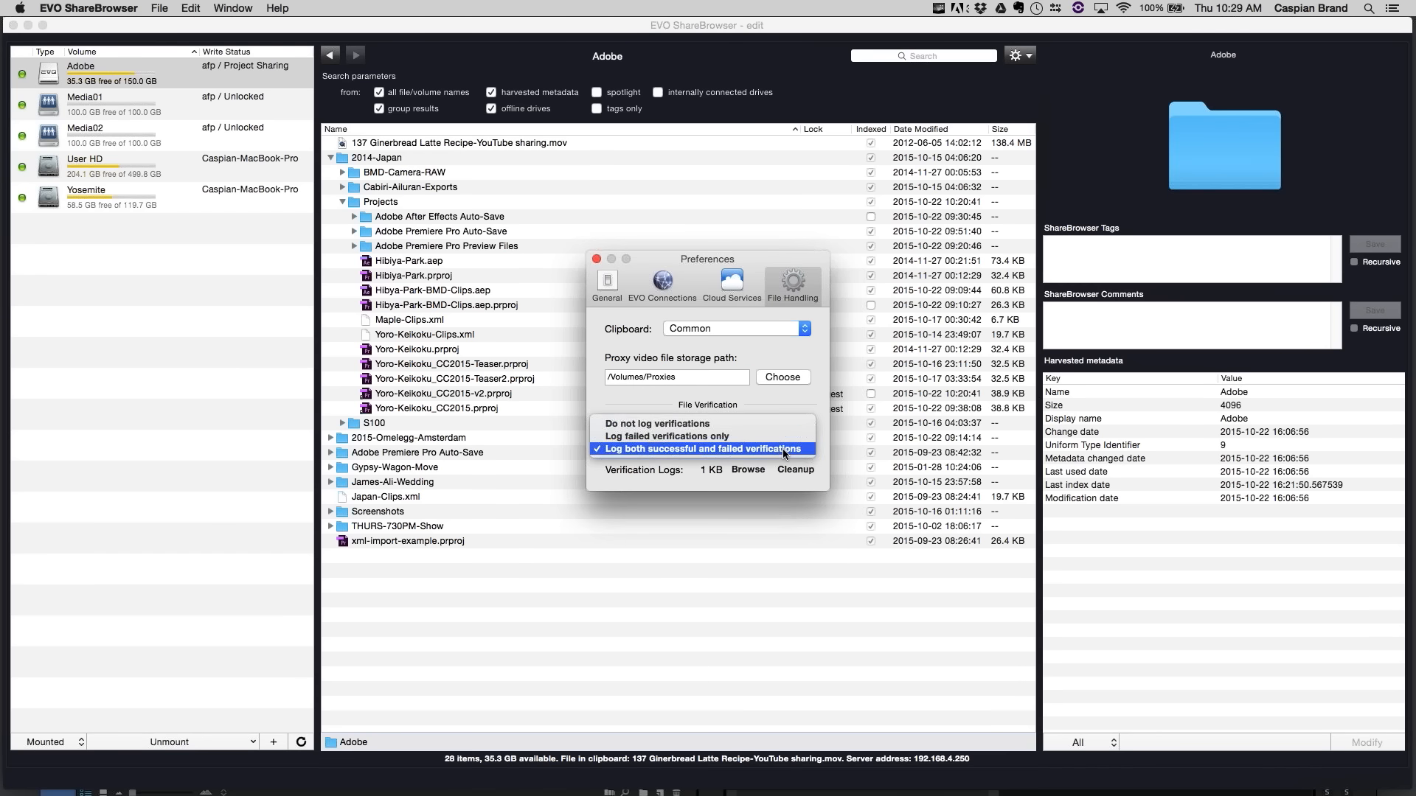
left_click(705, 449)
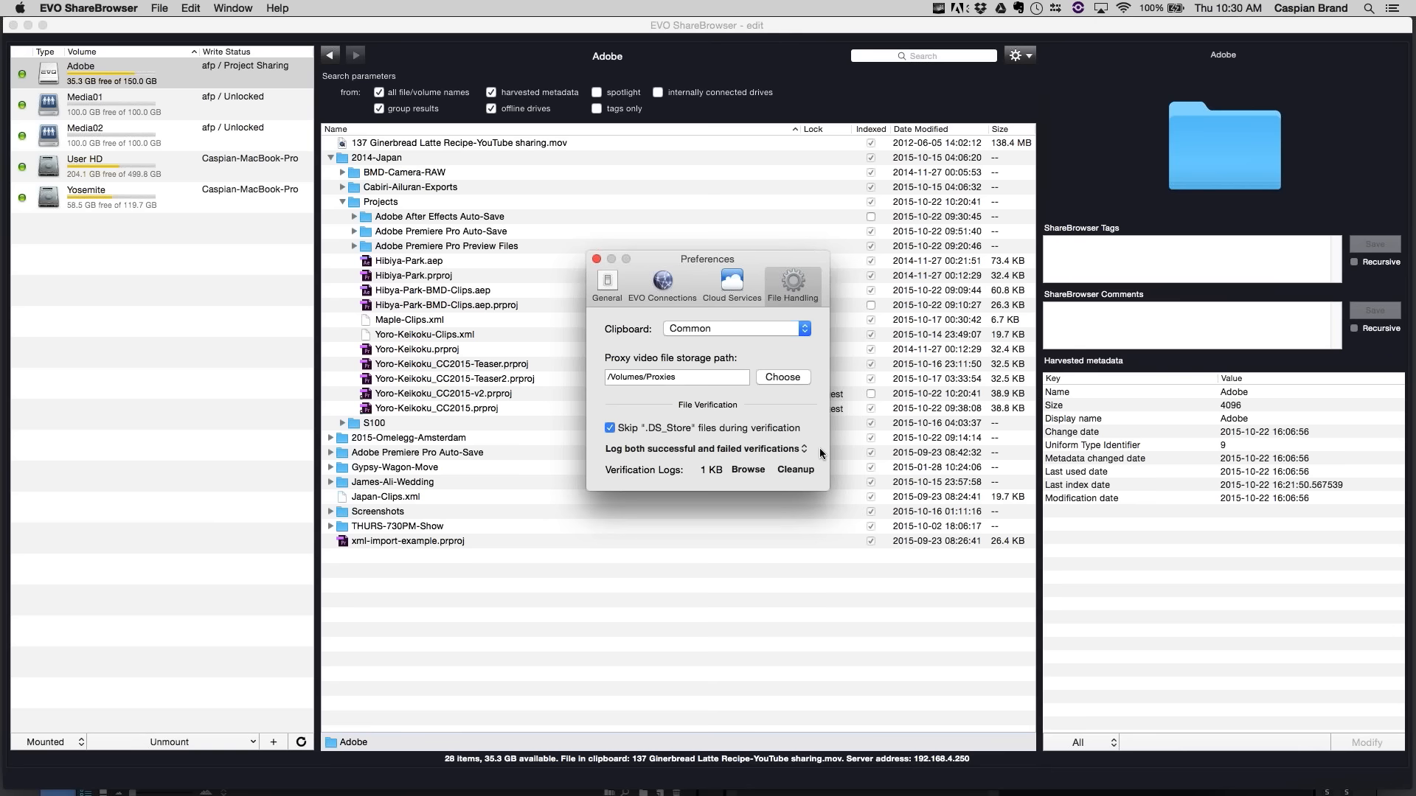
mouse_move(743, 391)
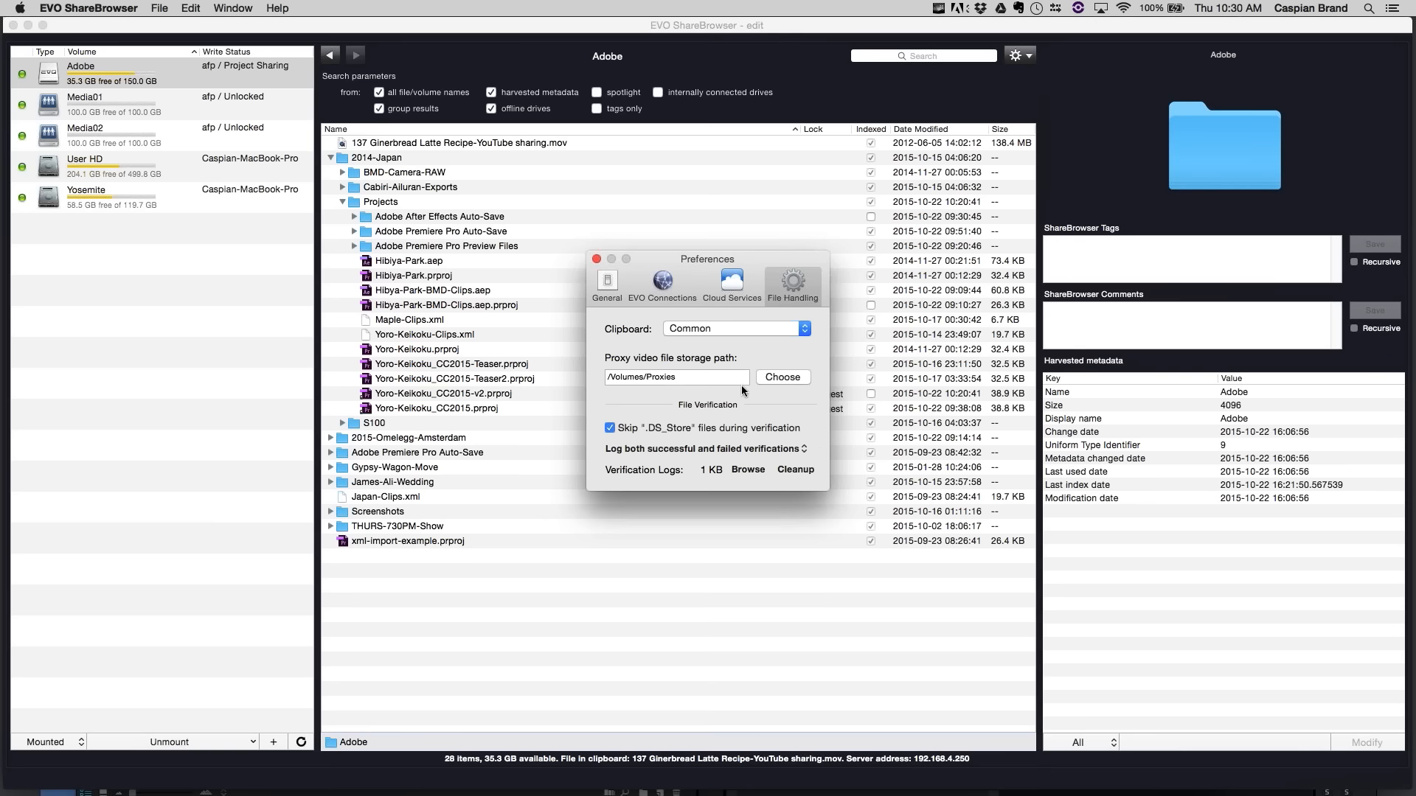
left_click(596, 259)
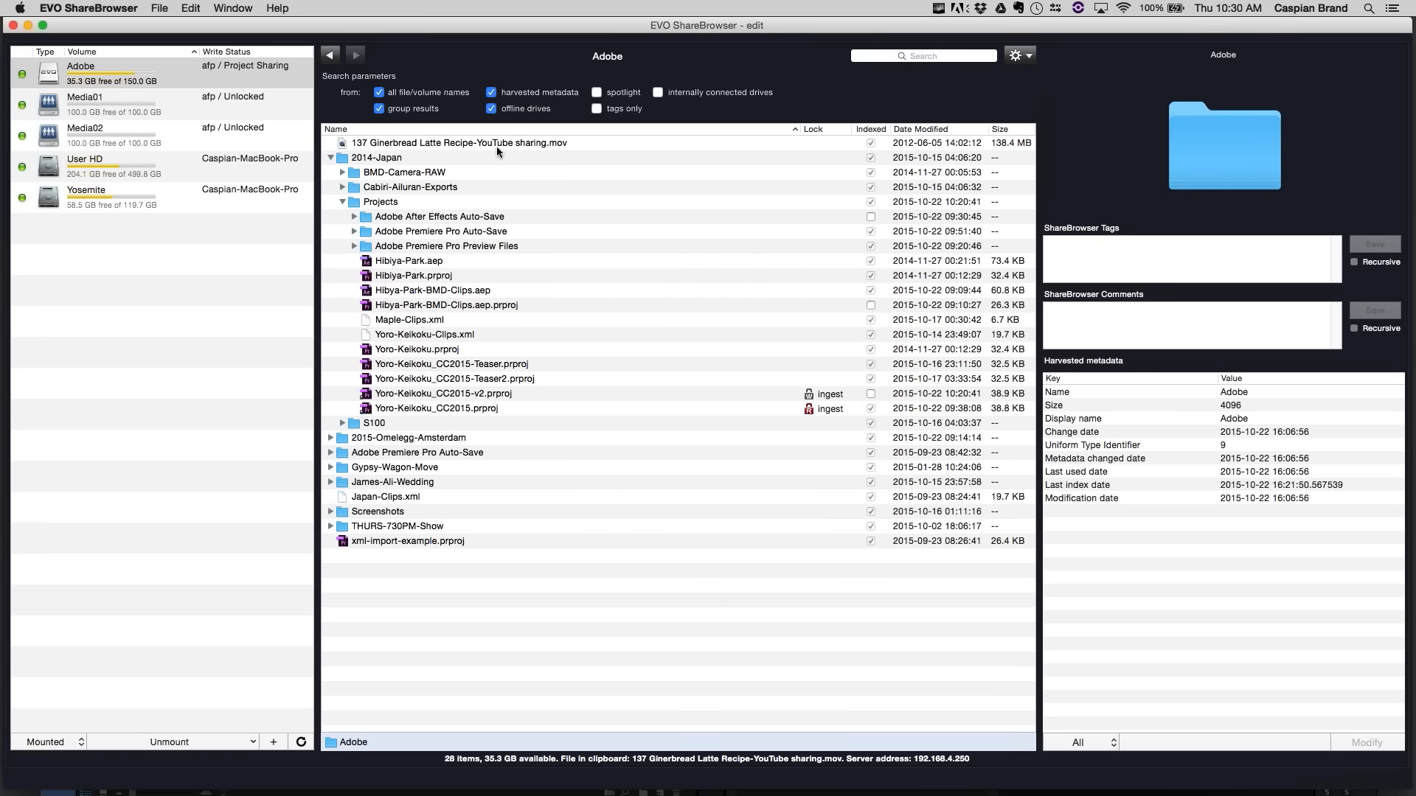
- Store the Ginerbread Latte Recipe movie's MD5 checksum to a file via its Checksums menu
right_click(460, 143)
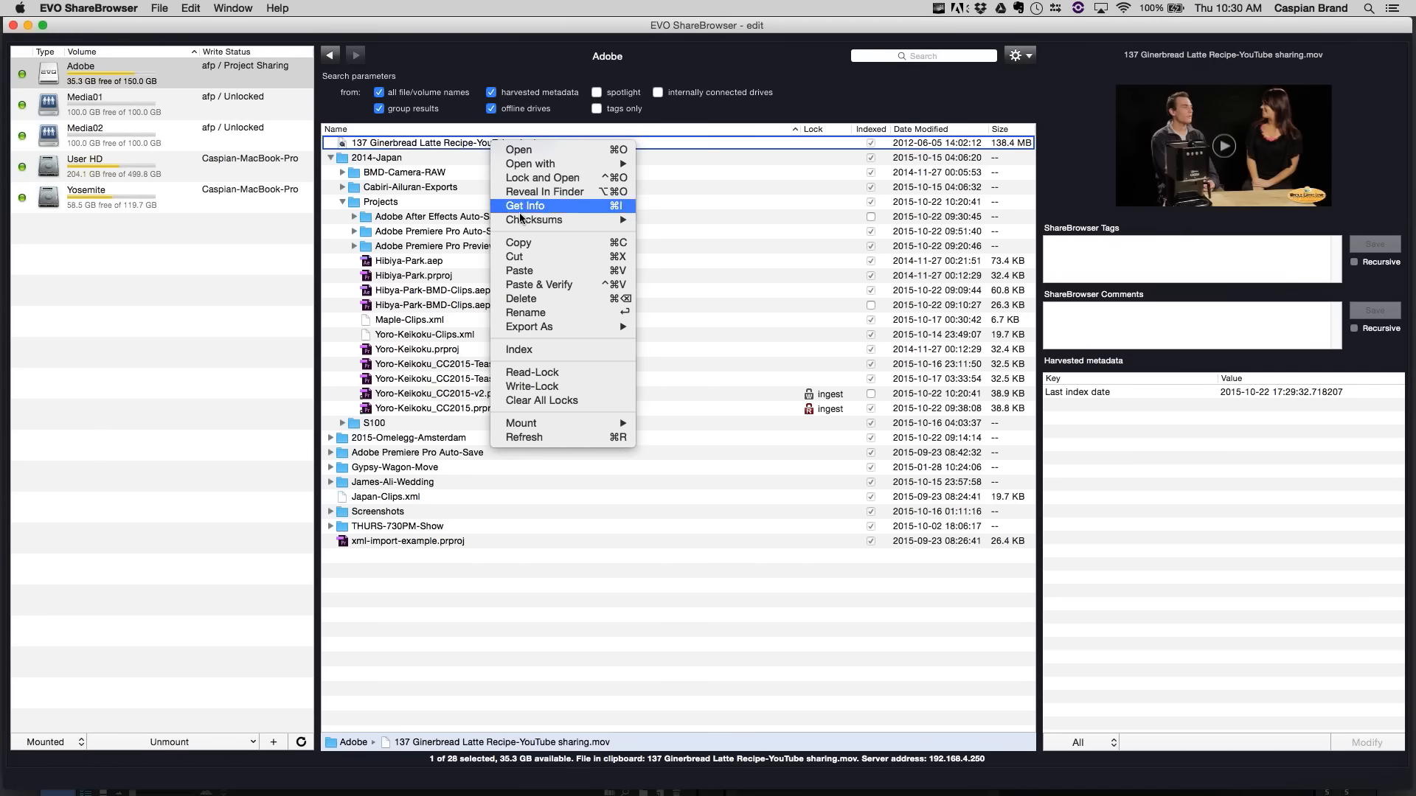
mouse_move(534, 220)
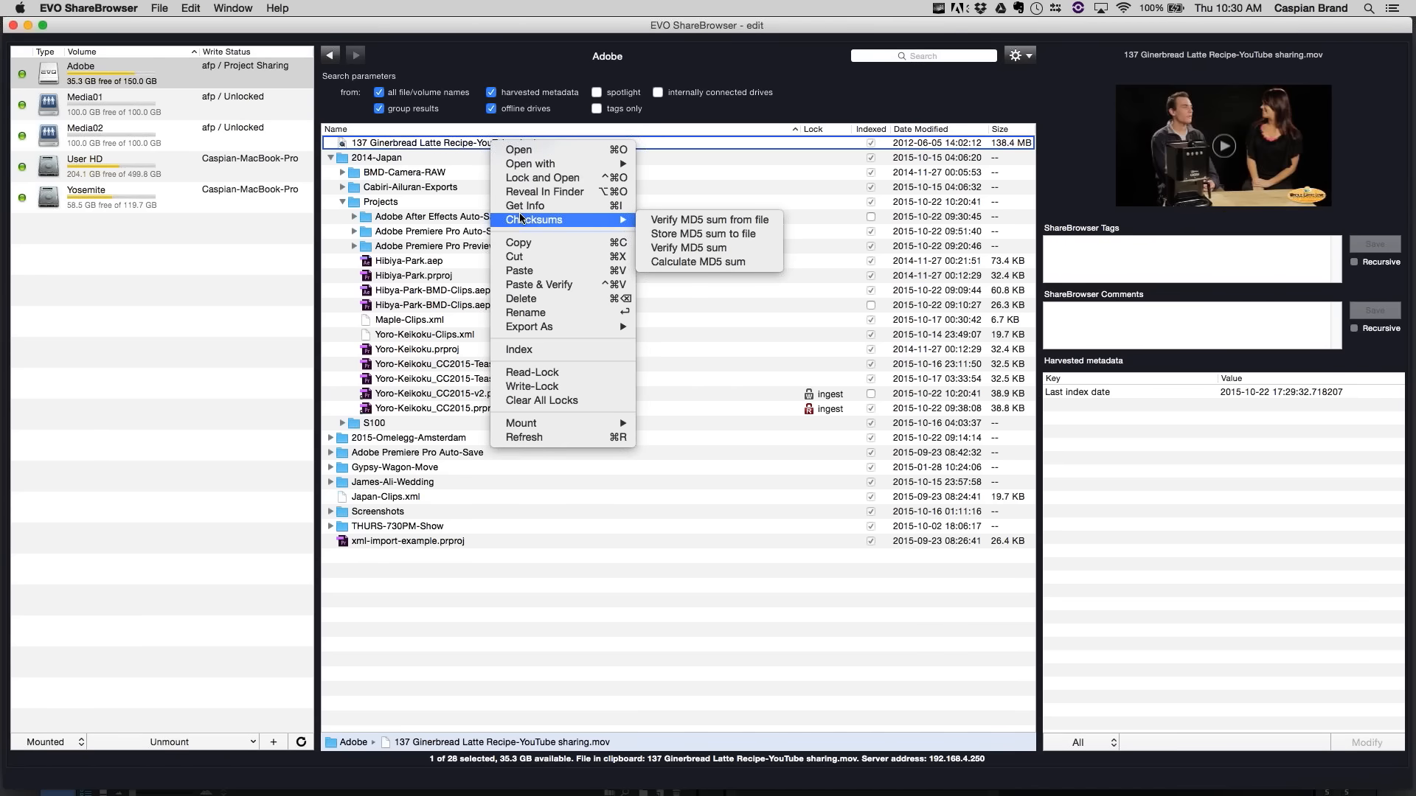
mouse_move(556, 223)
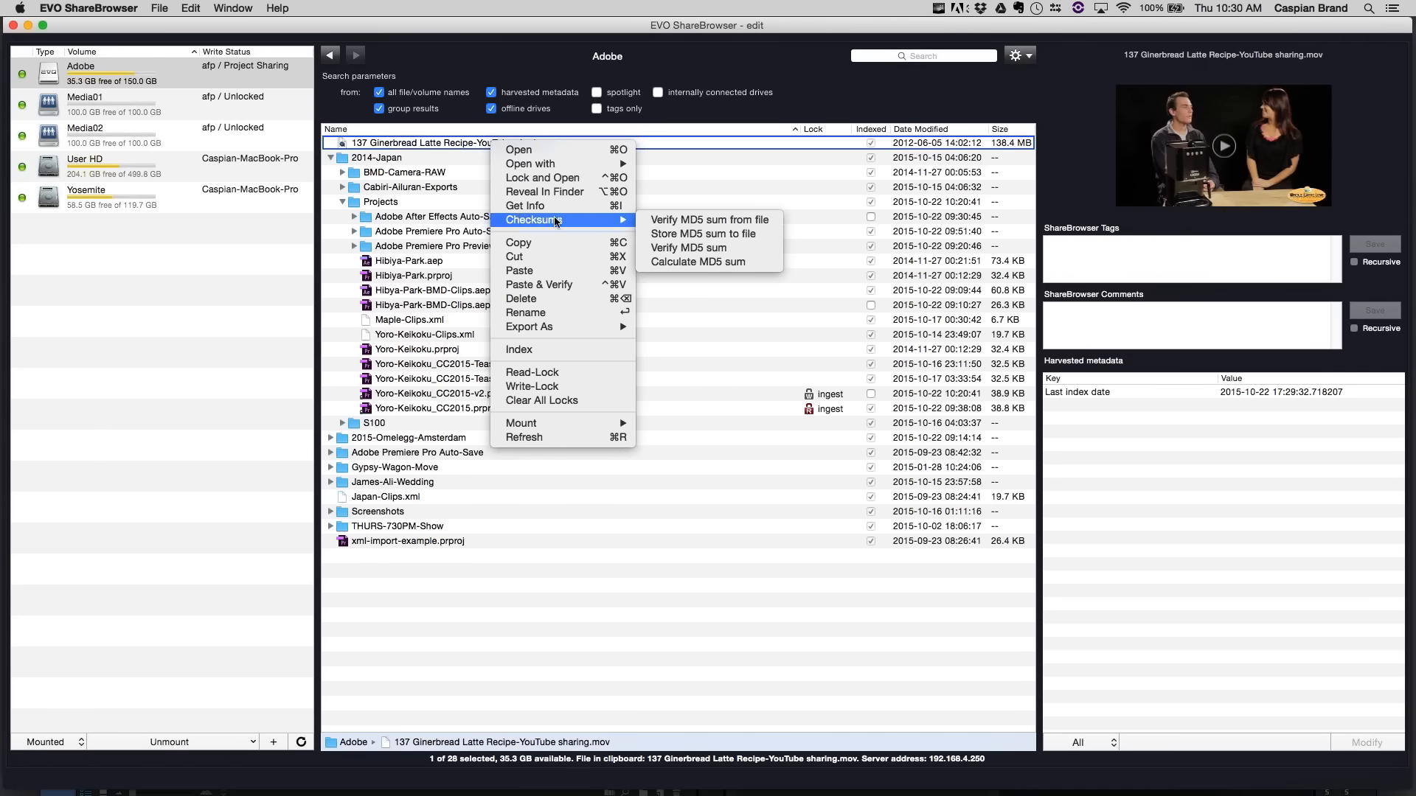
left_click(688, 247)
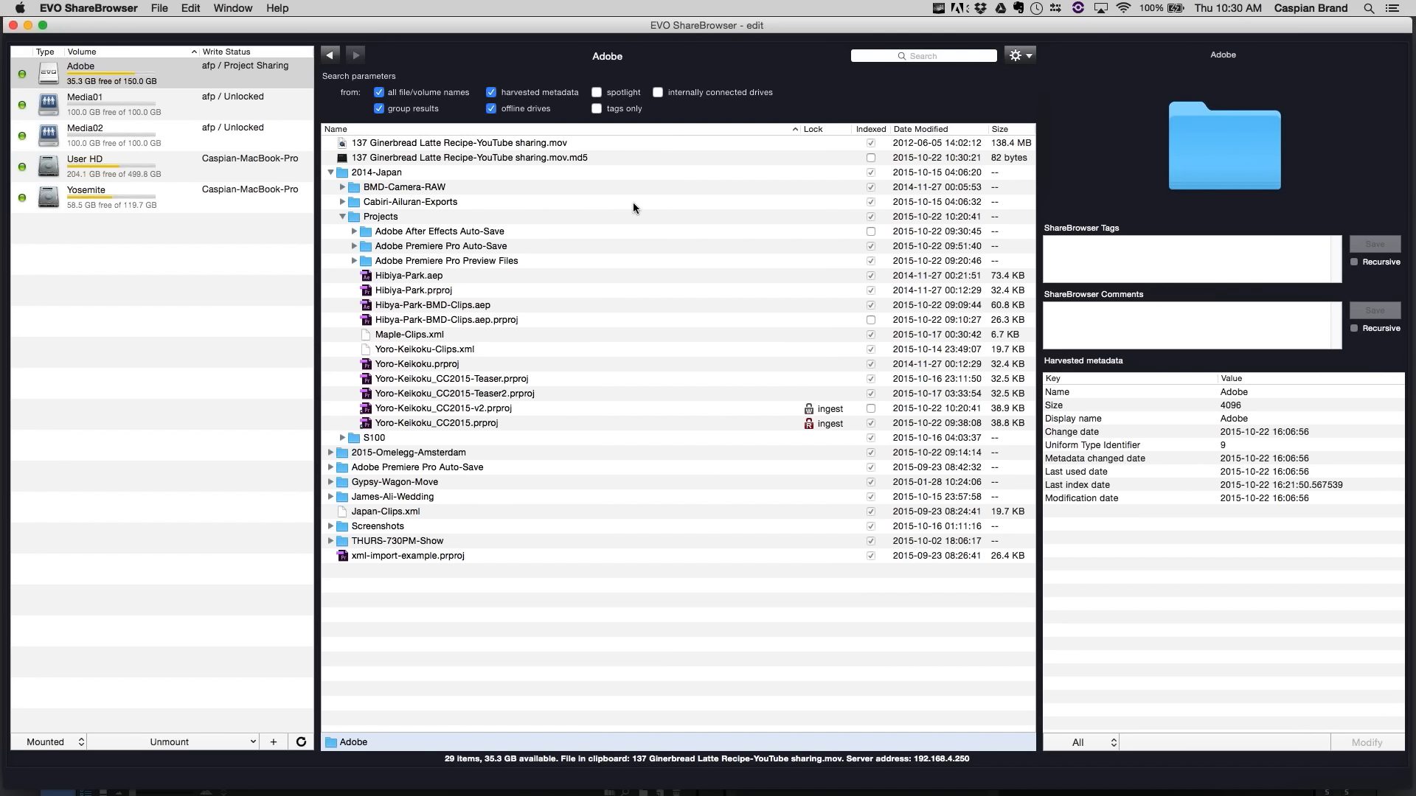
mouse_move(646, 490)
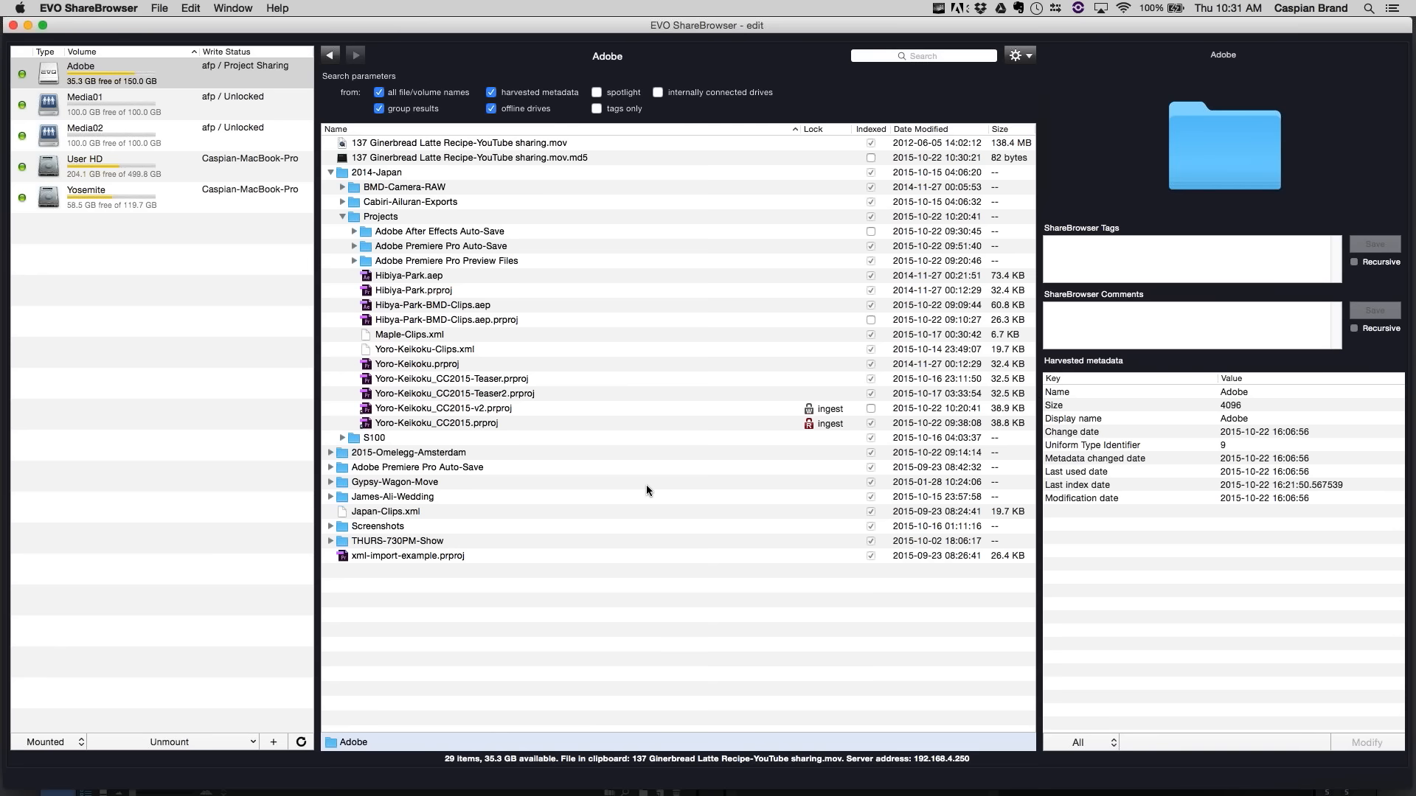
mouse_move(404, 478)
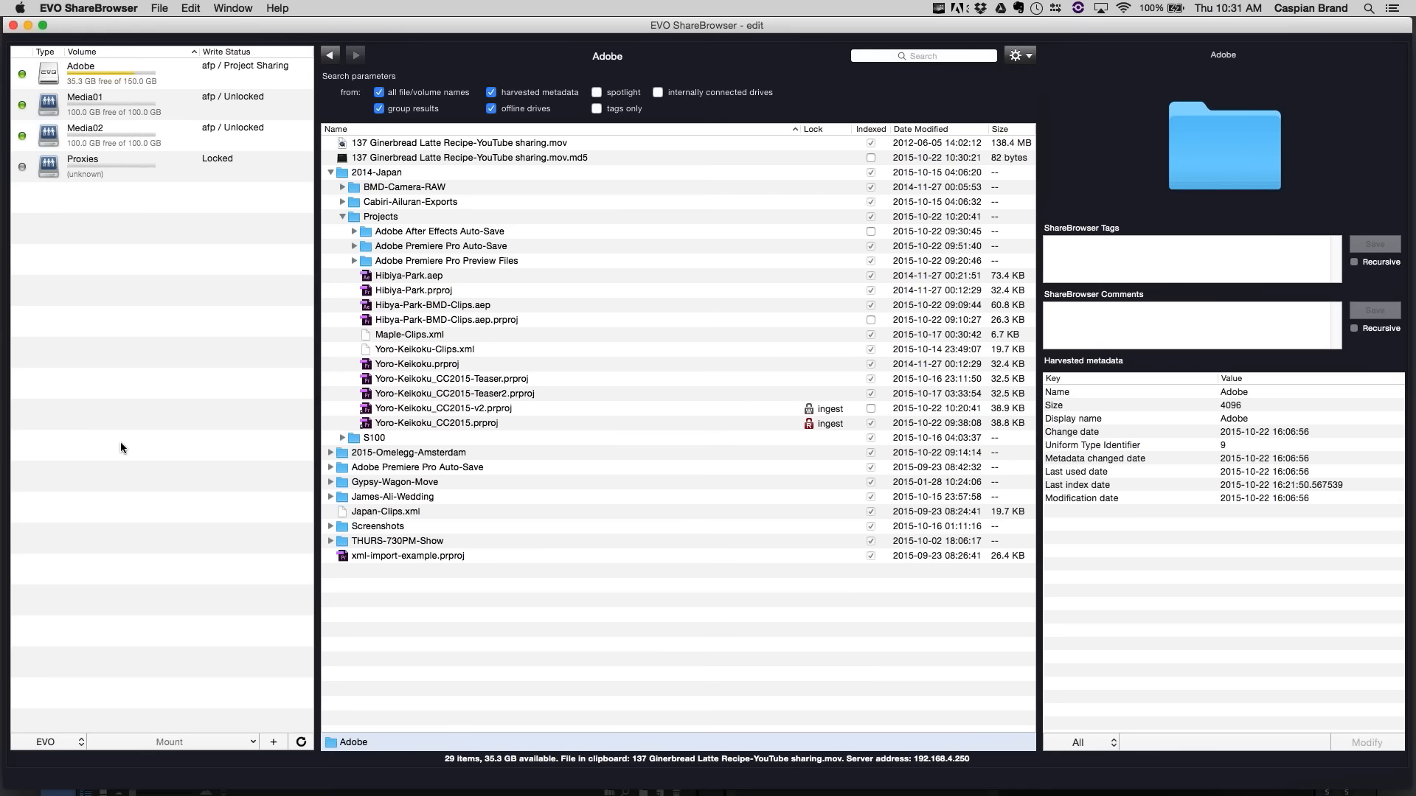
mouse_move(156, 112)
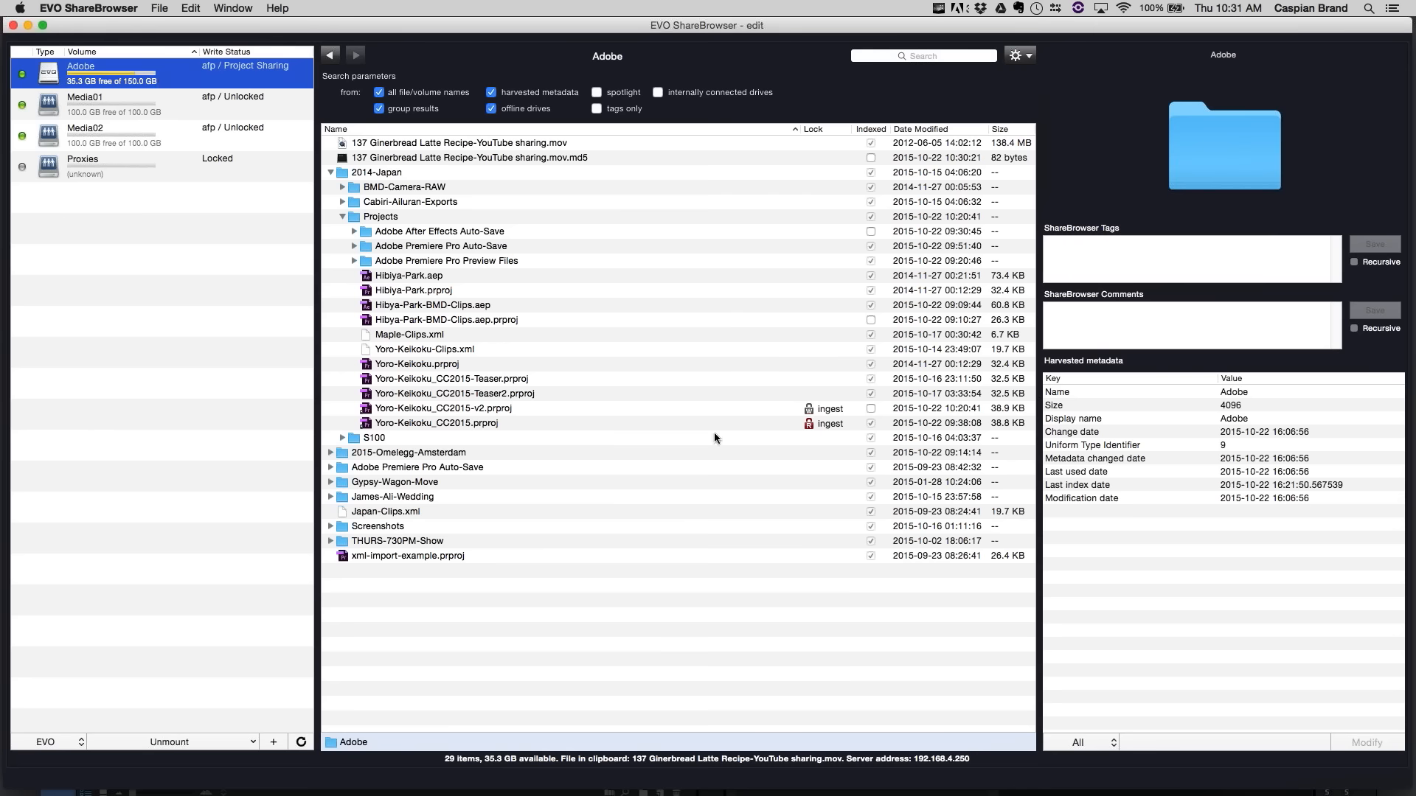
mouse_move(835, 434)
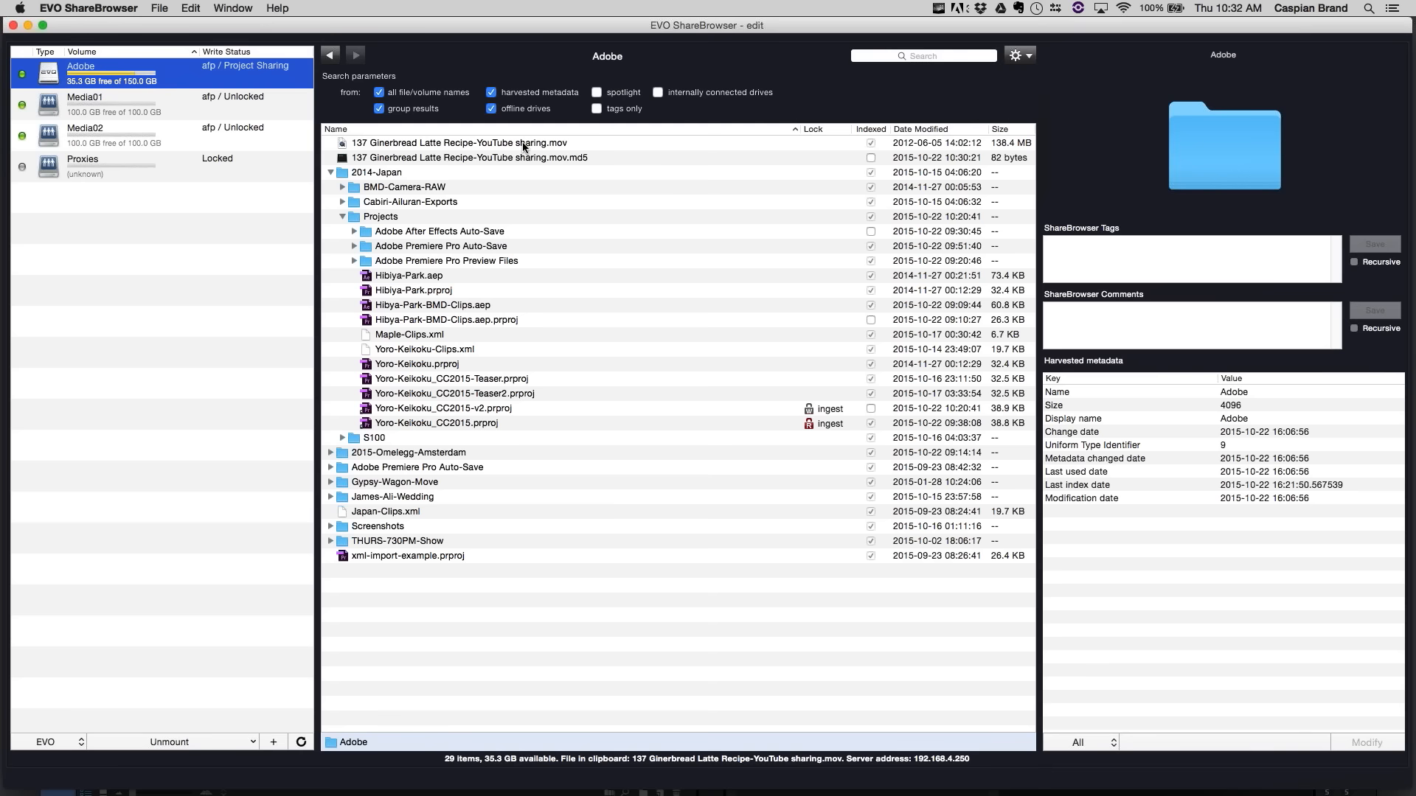
- Delete the Ginerbread Latte Recipe movie from the Adobe share
right_click(442, 143)
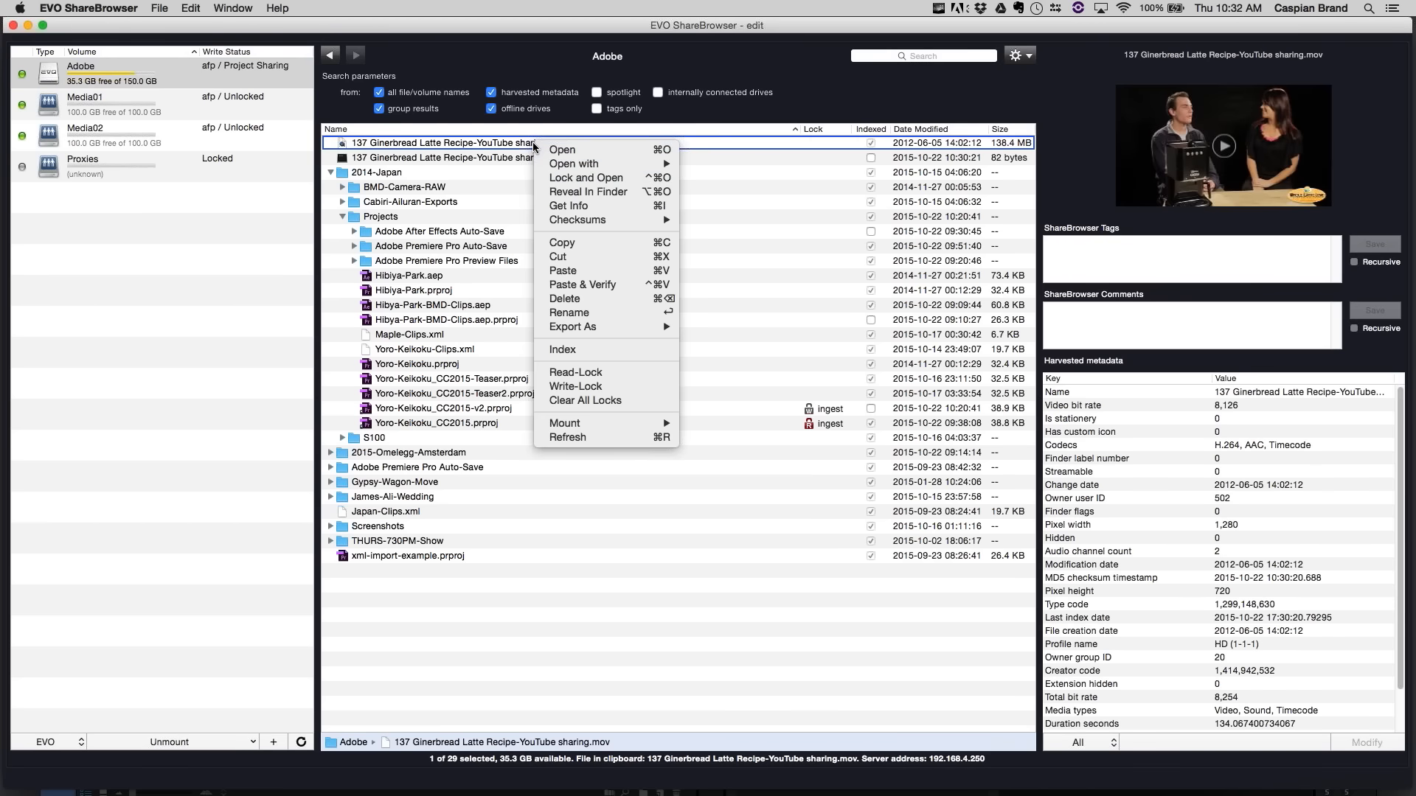
left_click(565, 298)
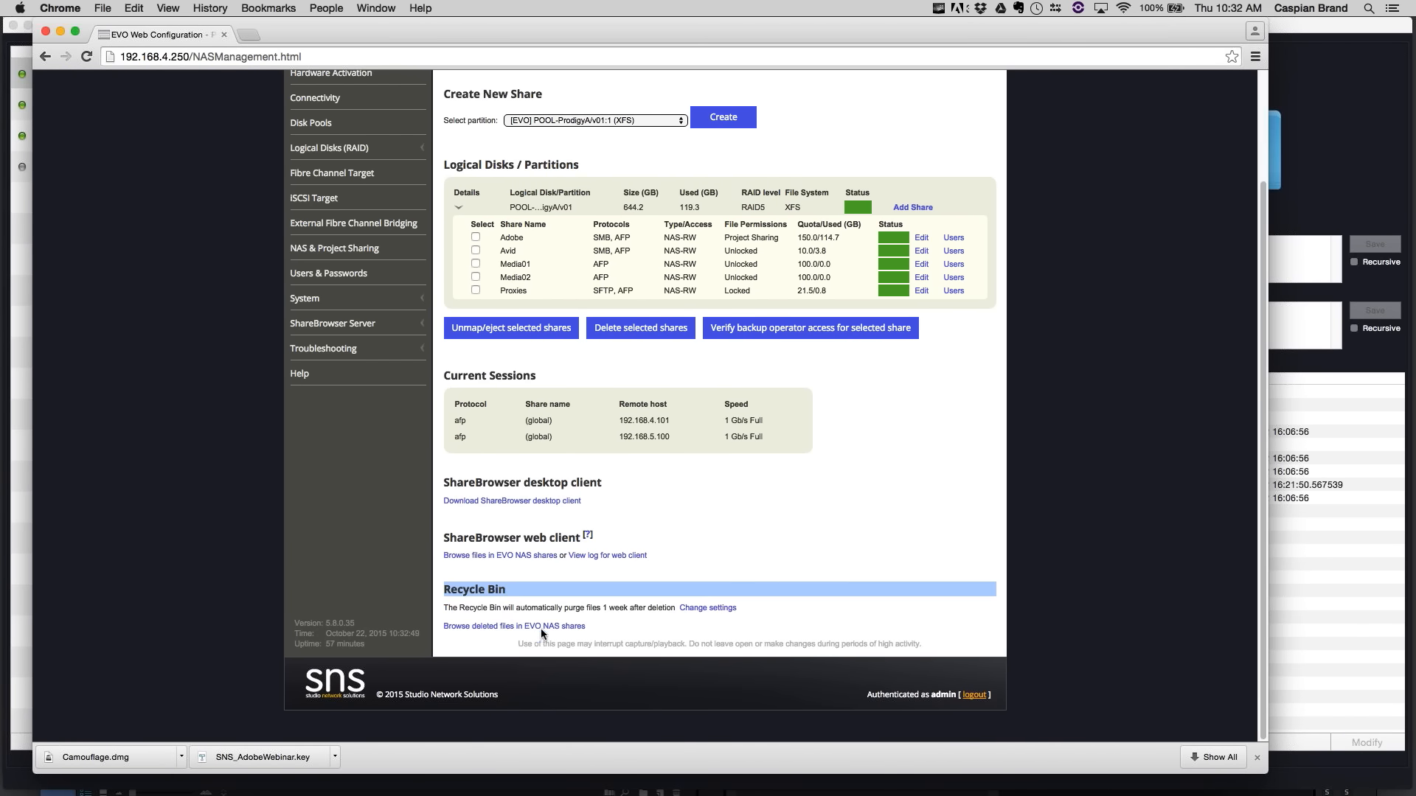
- Browse the deleted files, mark the 138.4 MB movie and restore it, confirming with OK
left_click(513, 625)
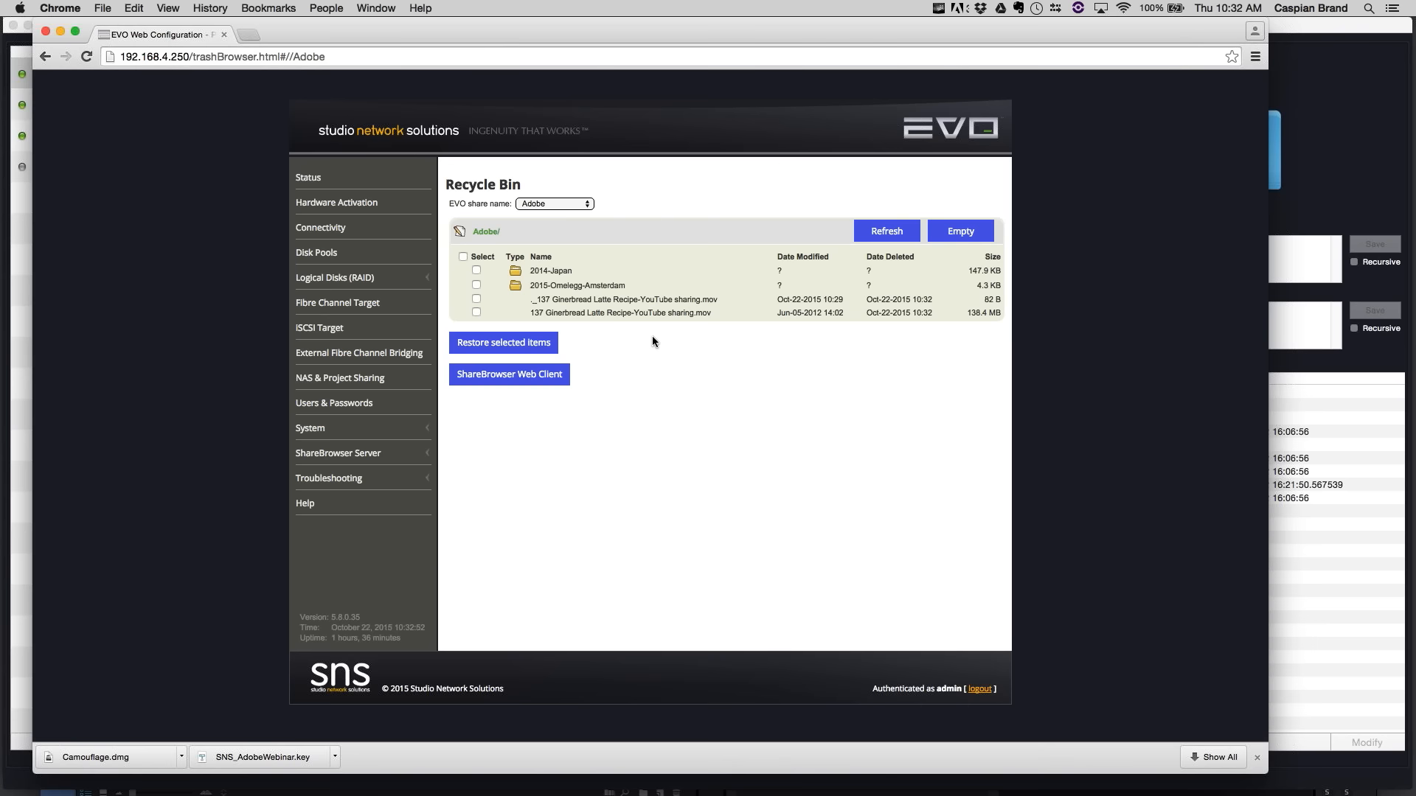
left_click(476, 313)
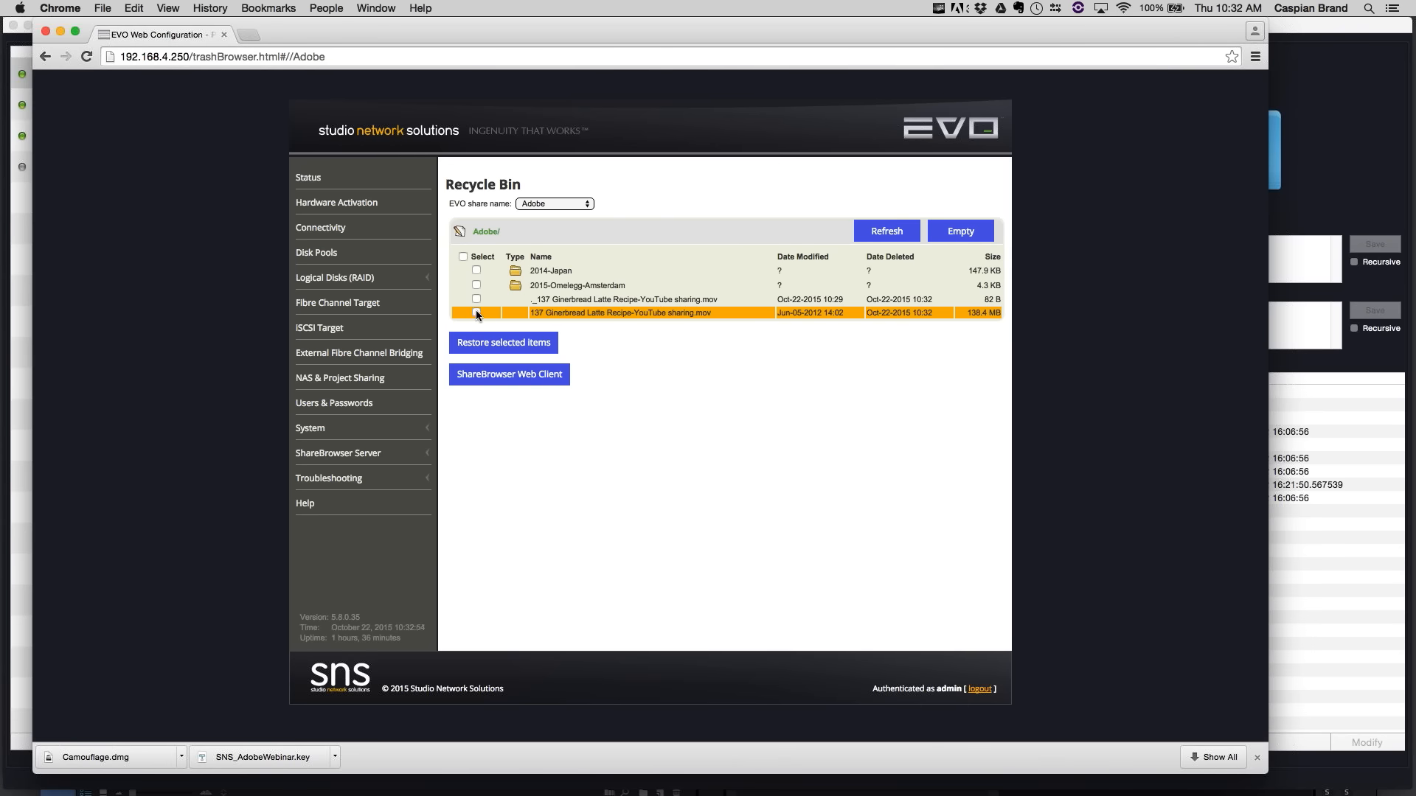
left_click(476, 312)
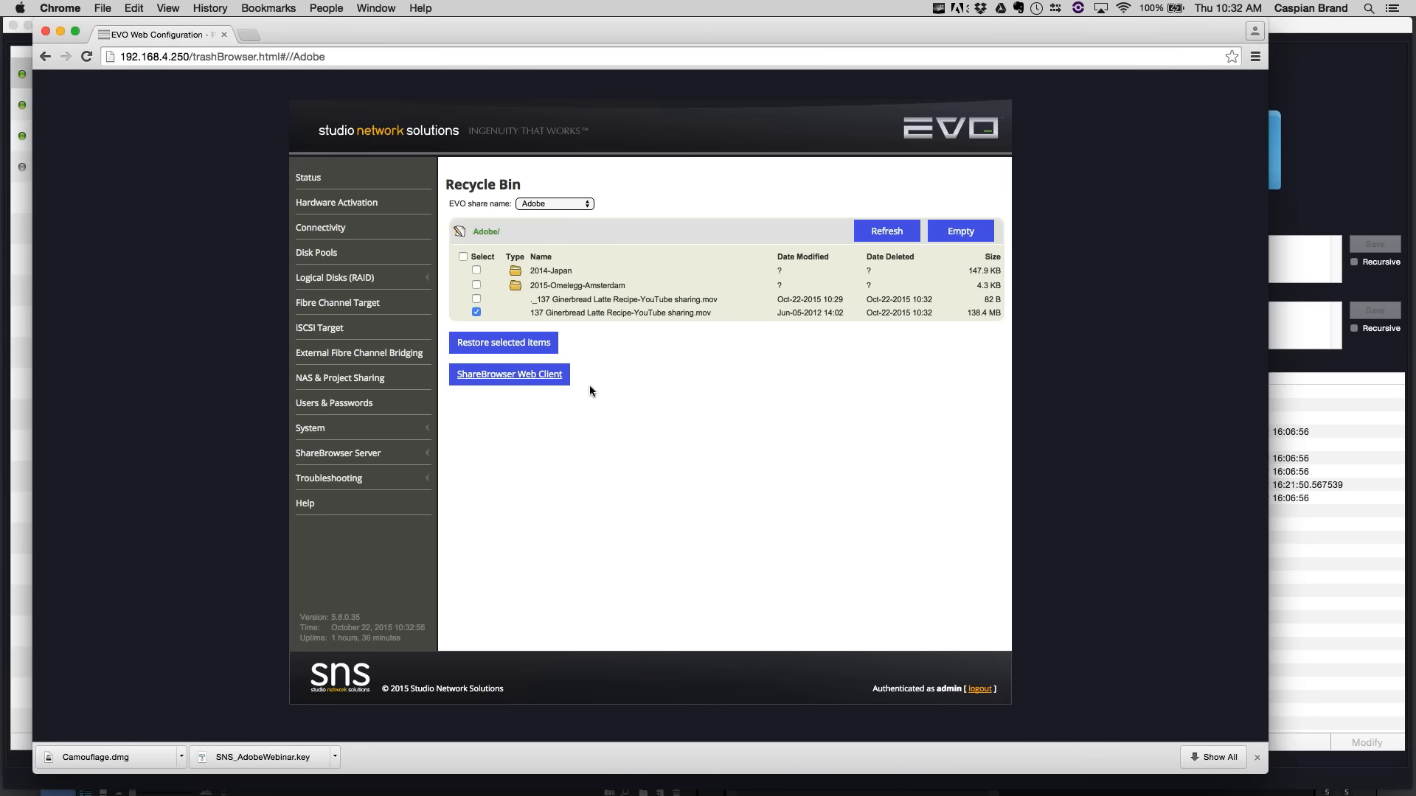
left_click(503, 342)
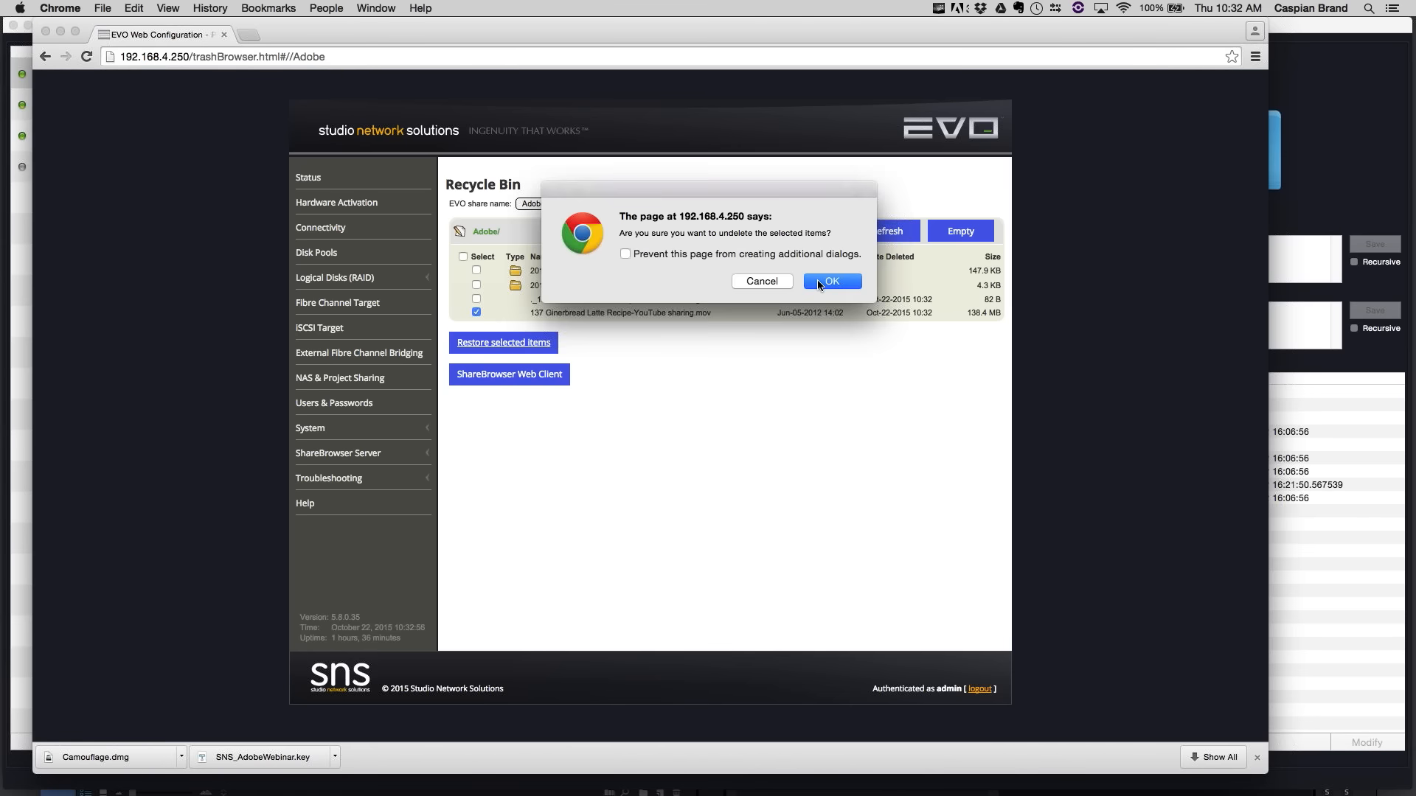
left_click(830, 280)
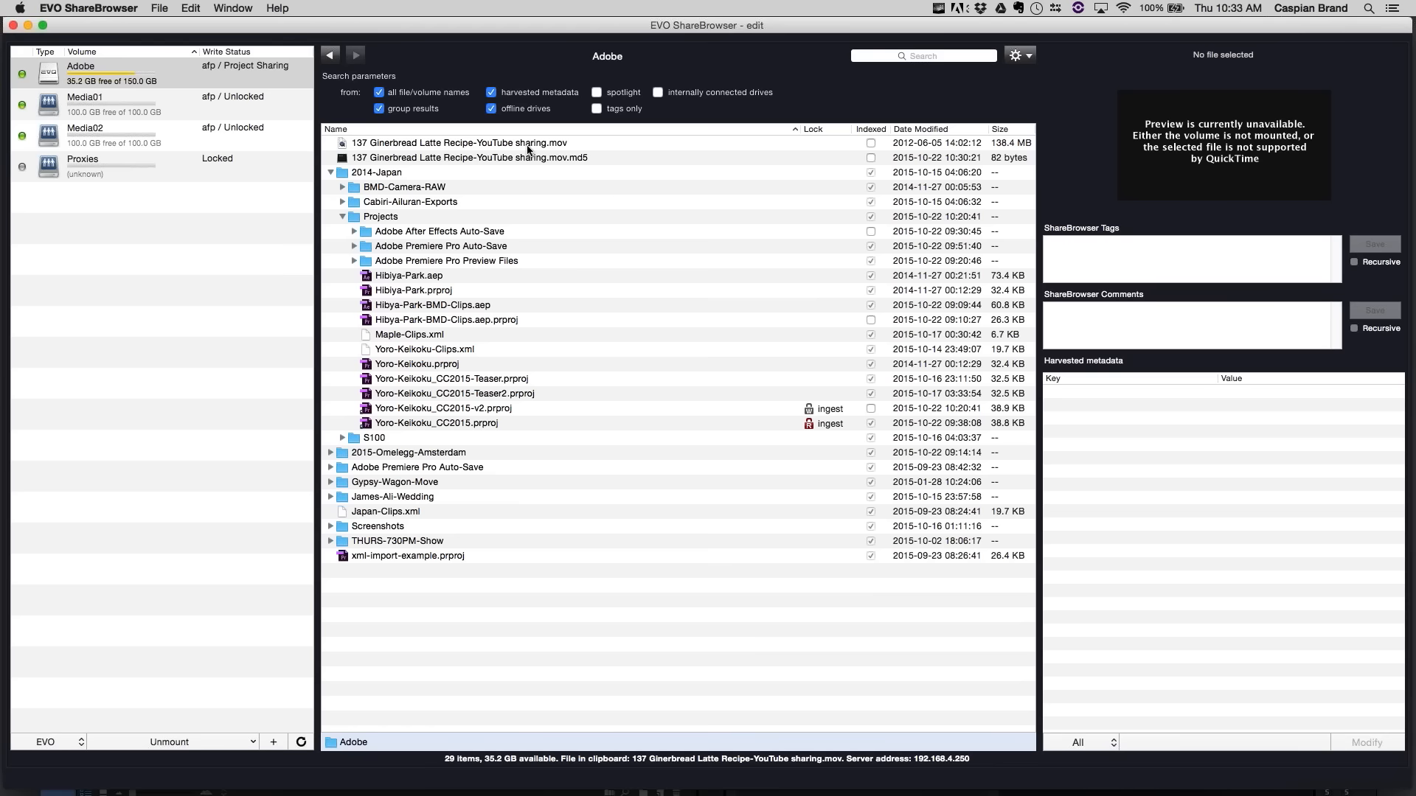
- Preview the restored Ginerbread Latte movie, then bring up the EVO ShareBrowser main menu
left_click(459, 143)
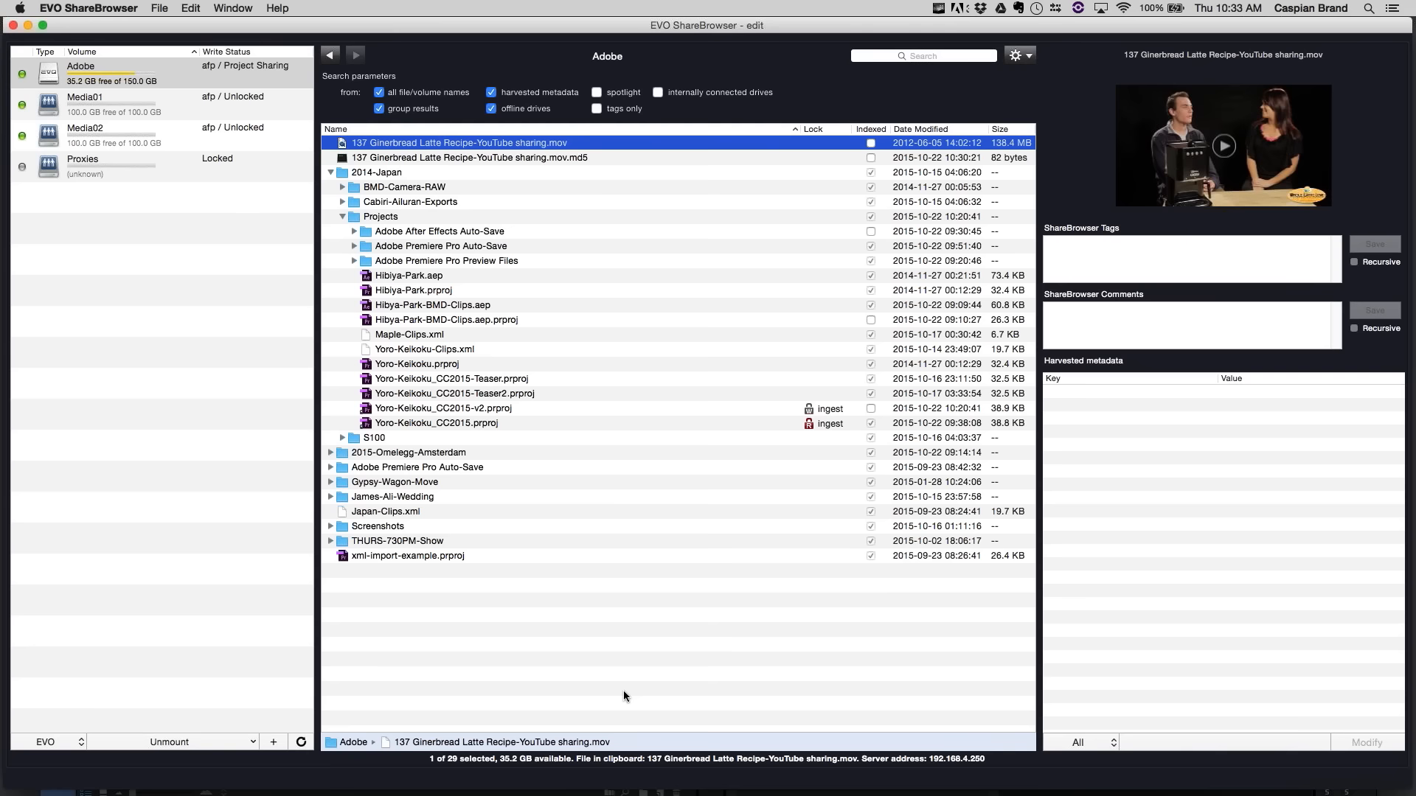
mouse_move(705, 332)
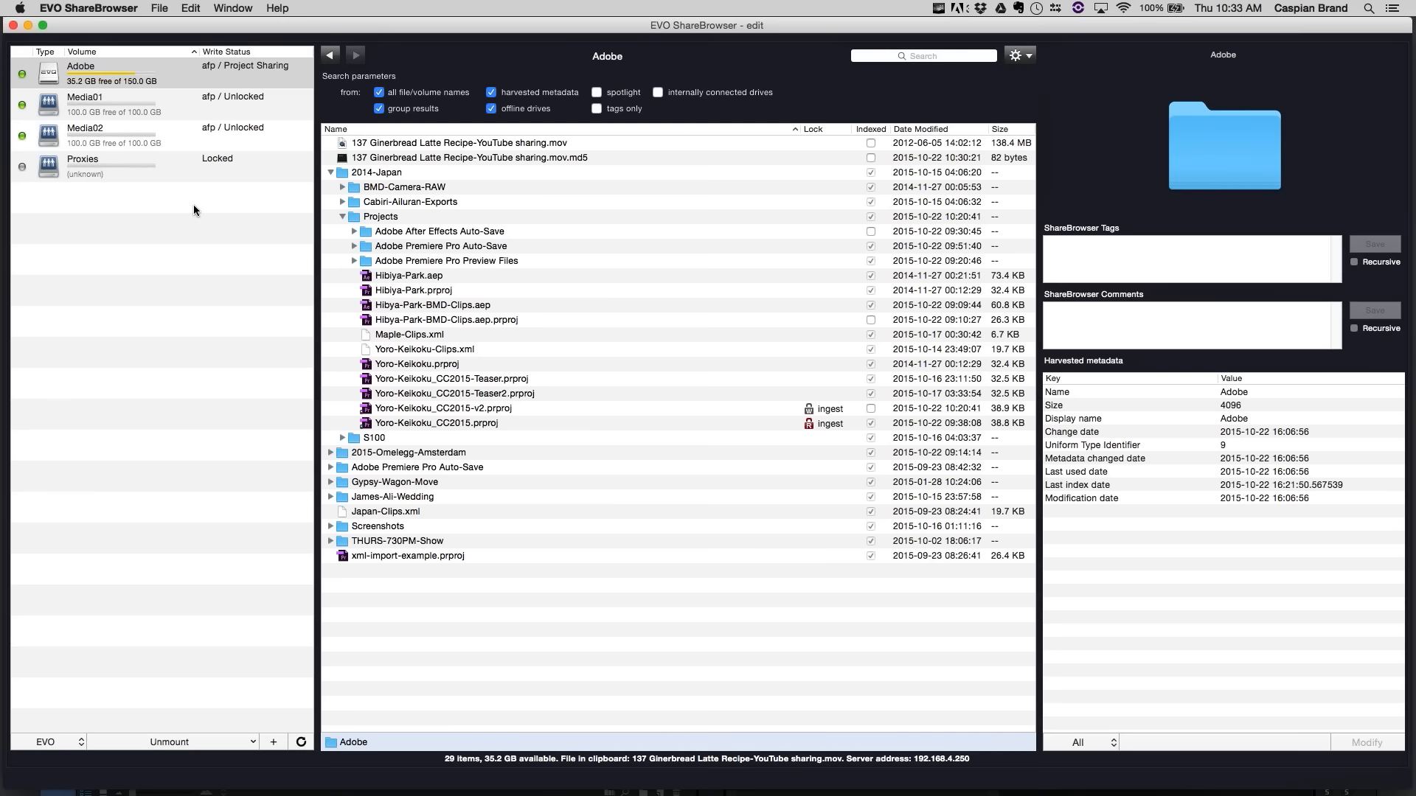
left_click(87, 9)
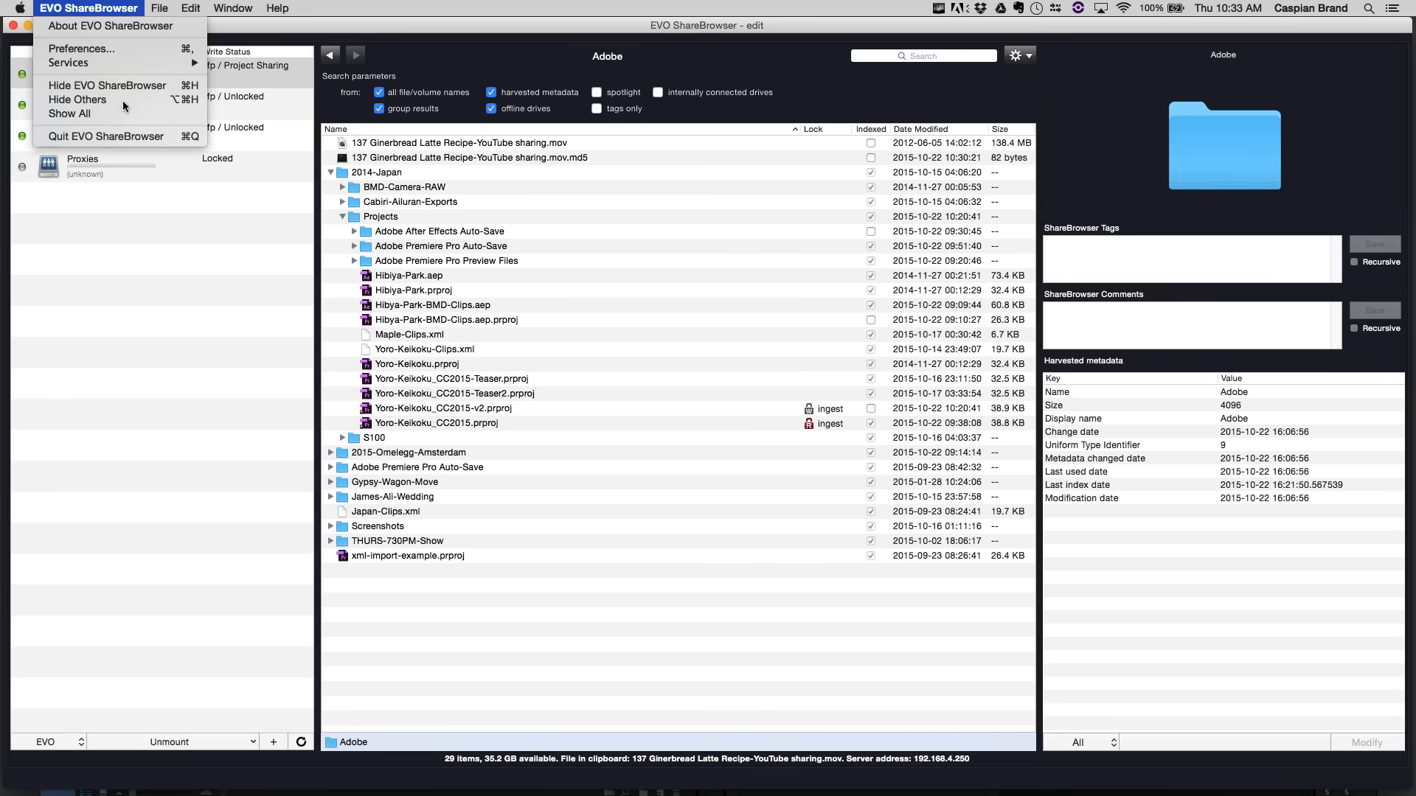
- Review the Cloud Services preferences (Dropbox, Hightail, Creative Cloud, Box, OneDrive) and close them unchanged
left_click(81, 49)
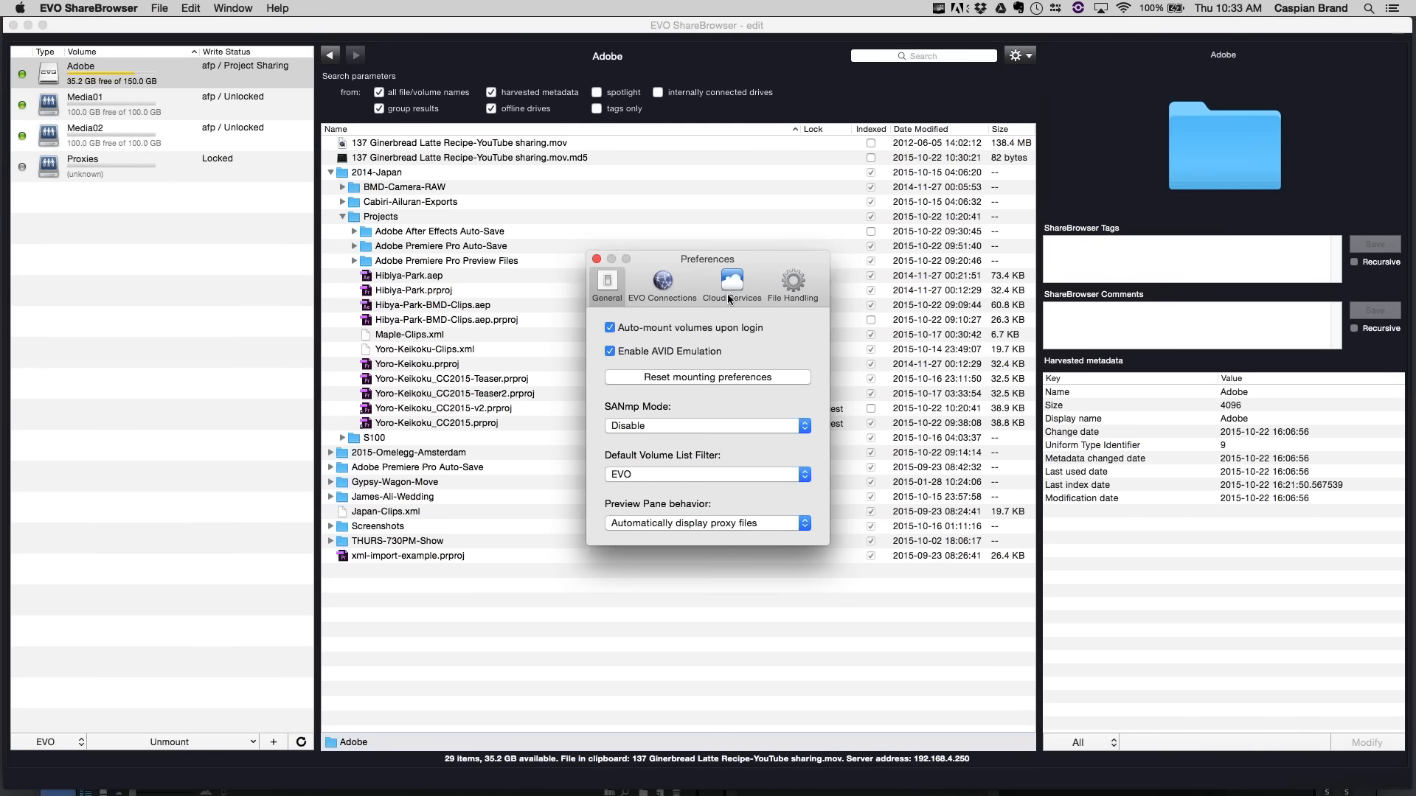
left_click(732, 282)
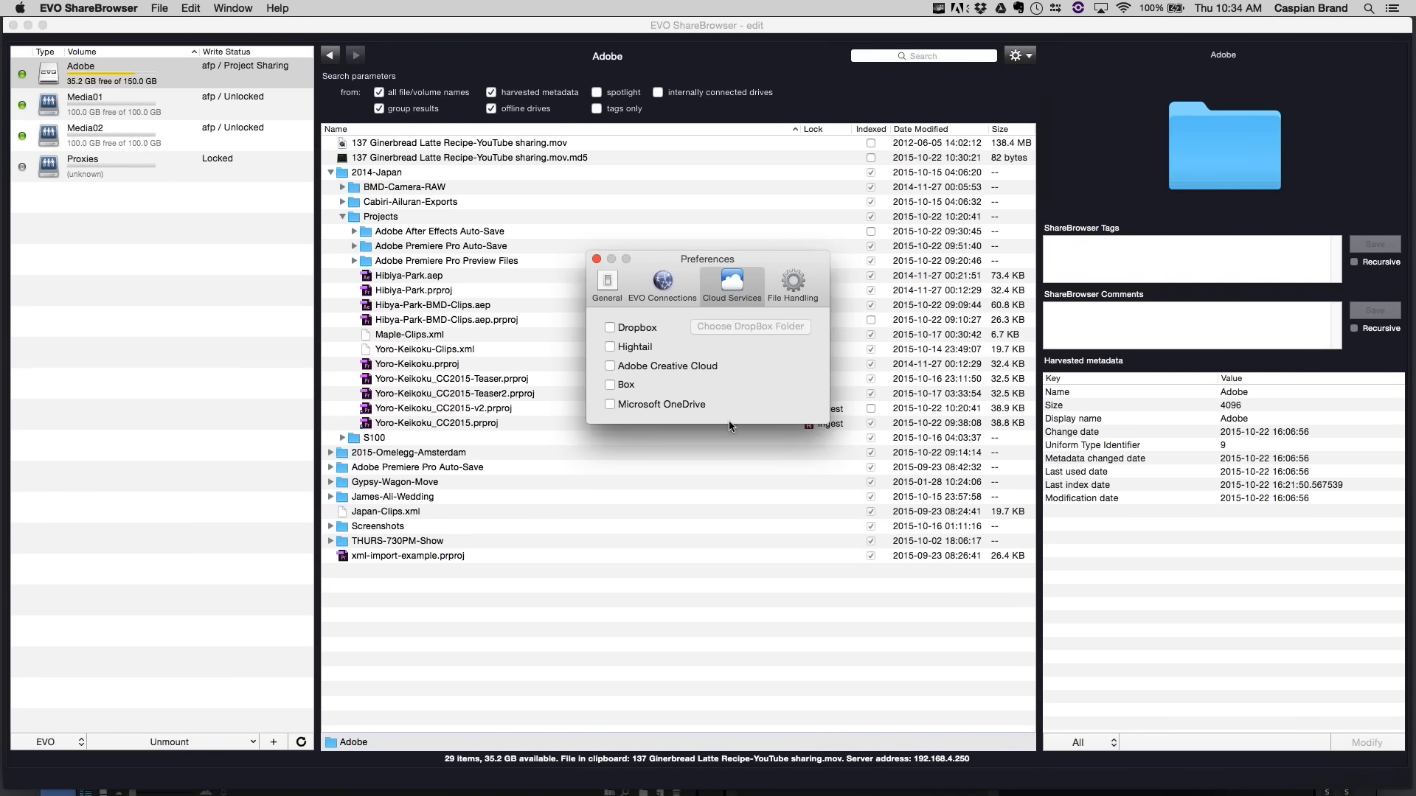
mouse_move(745, 421)
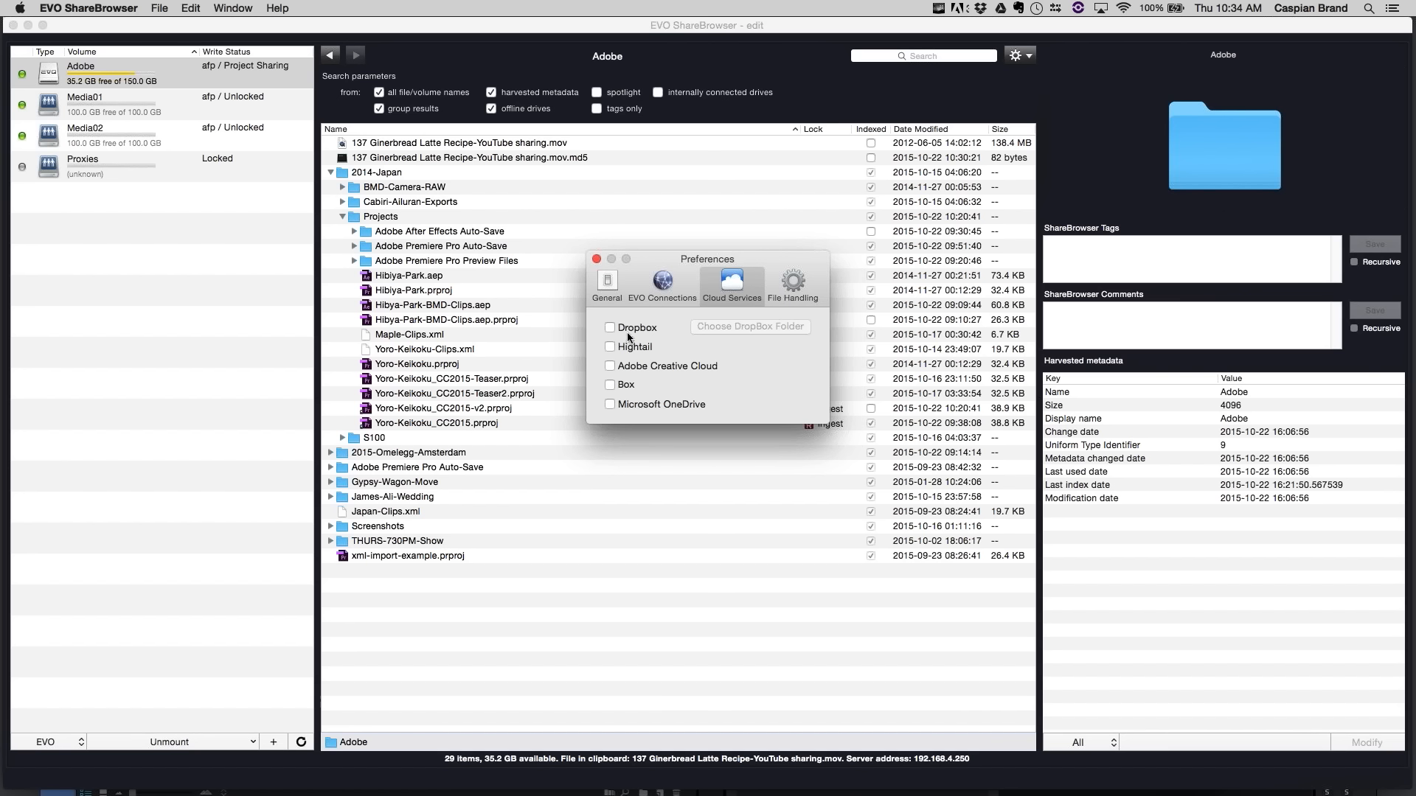
mouse_move(620, 360)
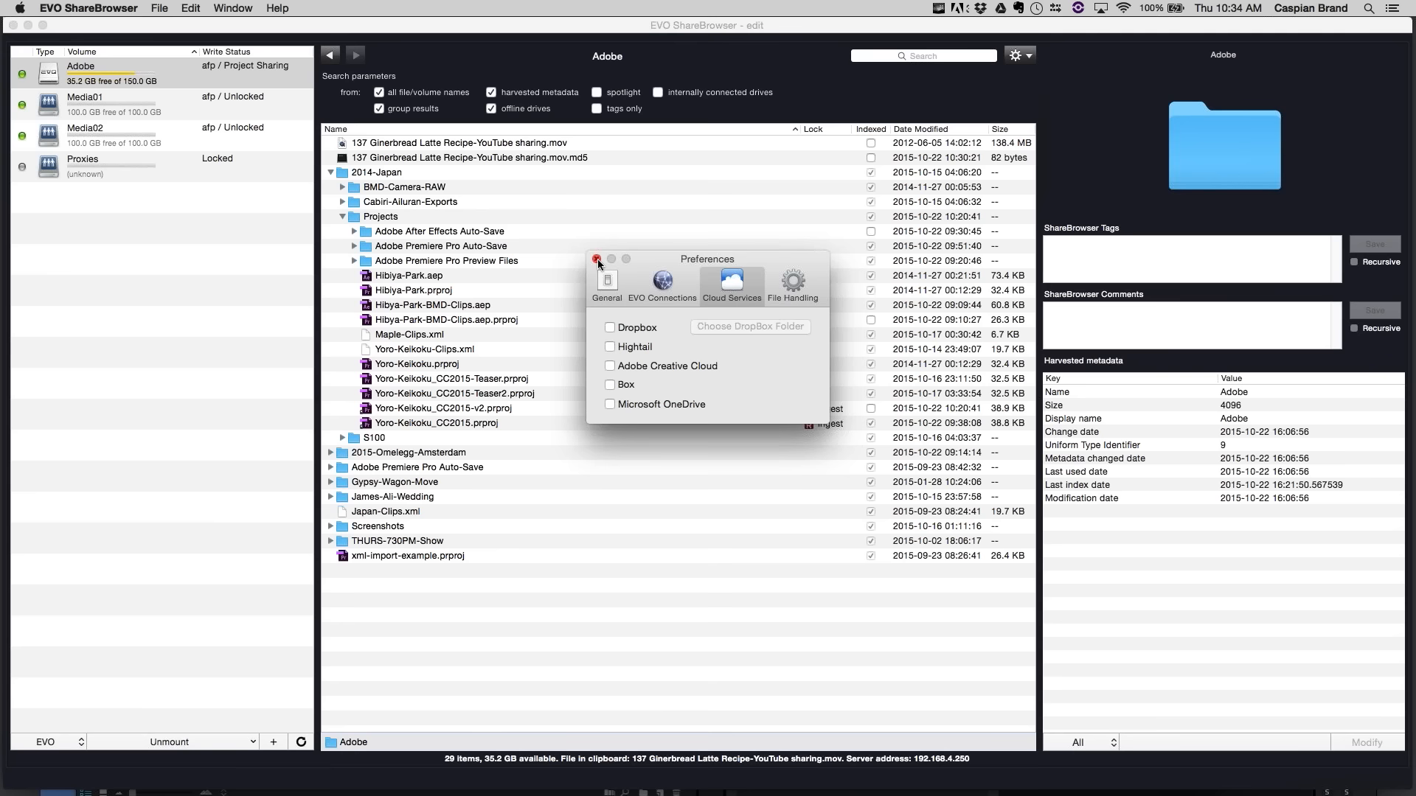
left_click(595, 259)
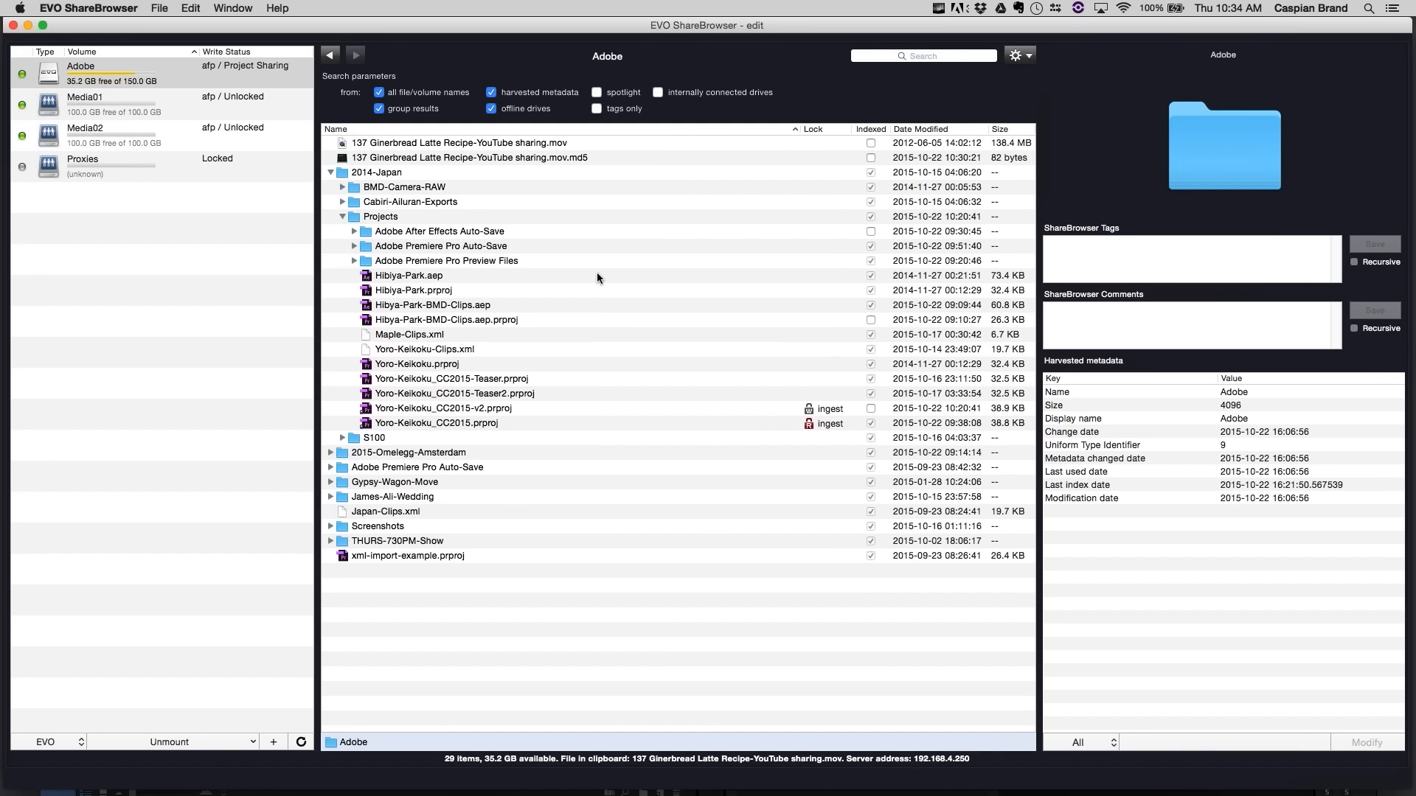
mouse_move(601, 280)
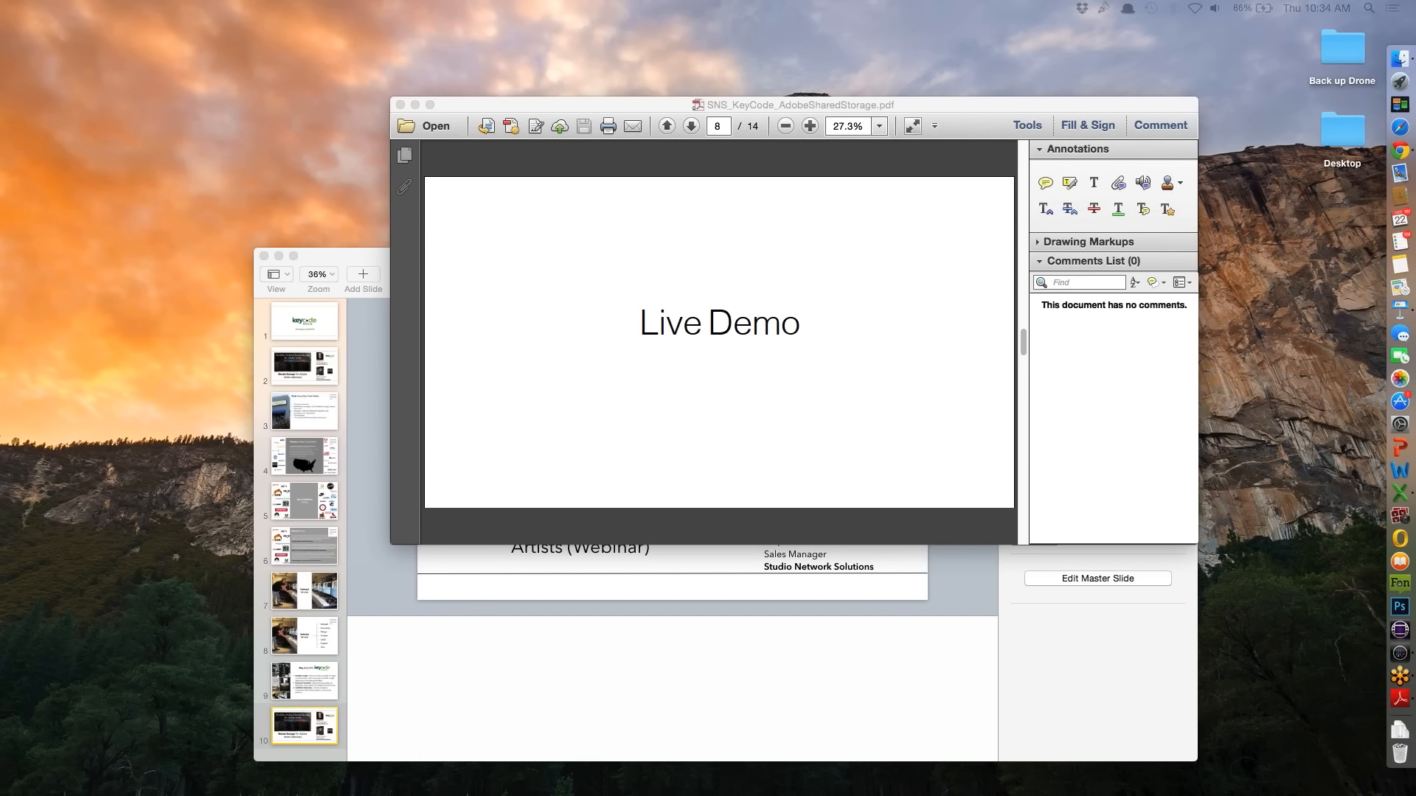
mouse_move(632, 114)
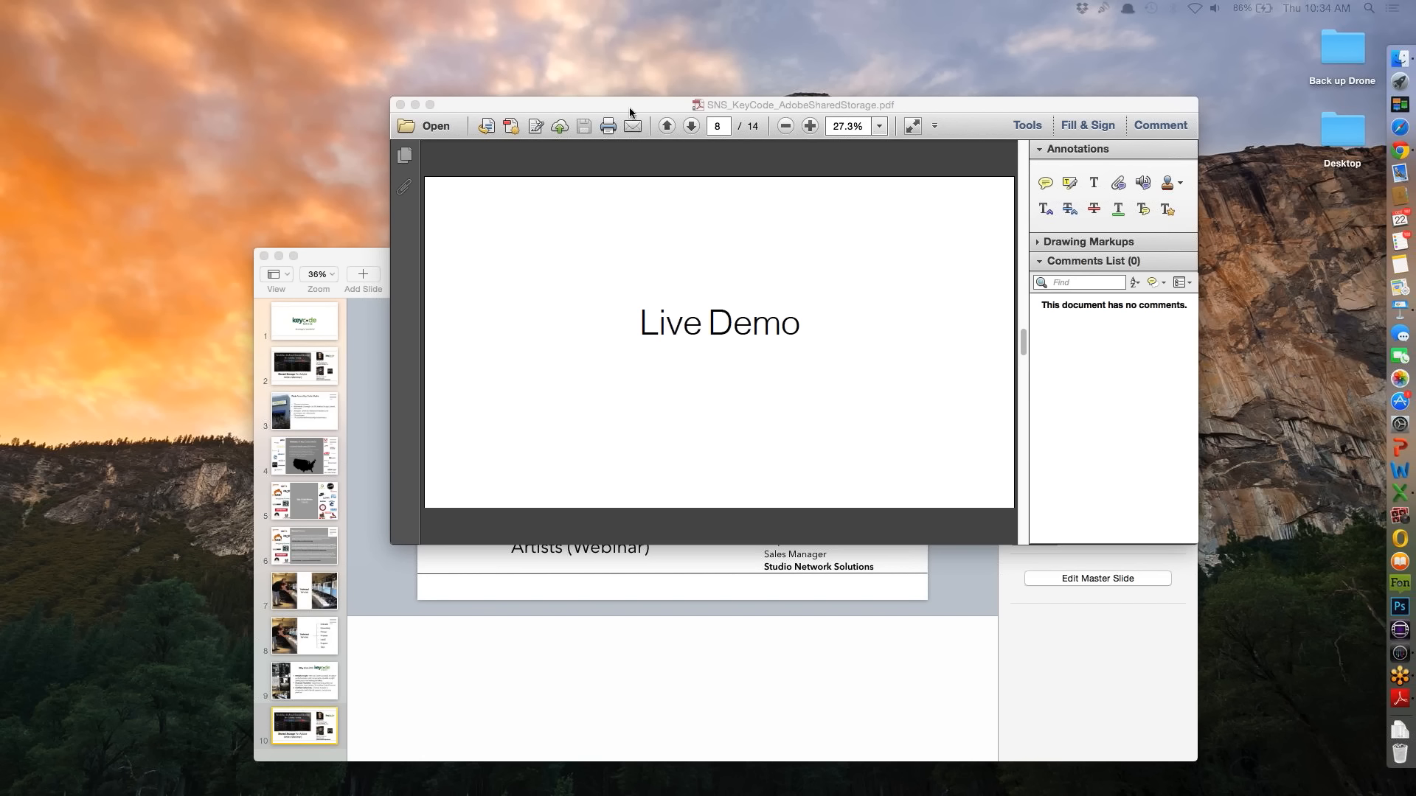
- Put the Adobe Reader presentation into Full Screen Mode on the EVO ShareBrowser overview slide
left_click(200, 9)
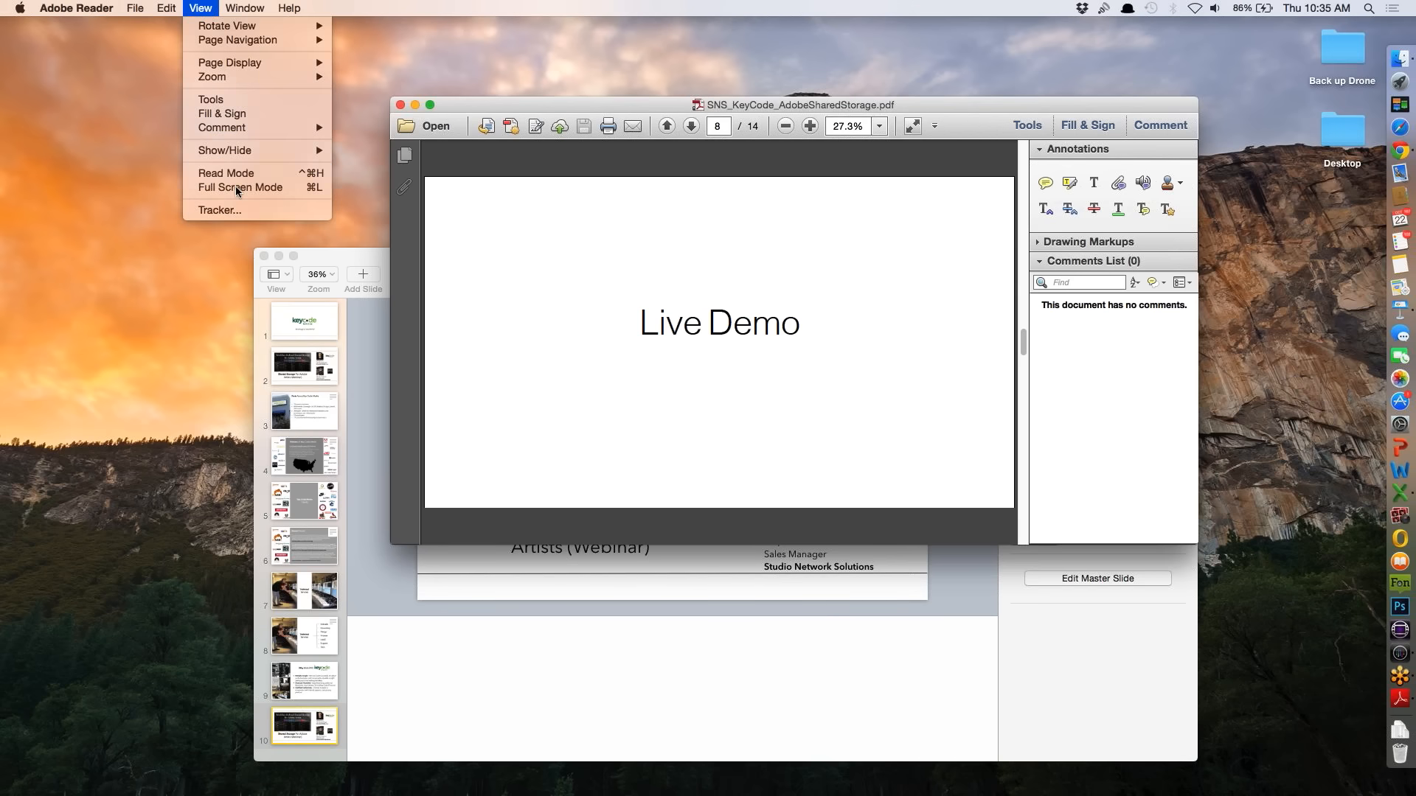
left_click(241, 187)
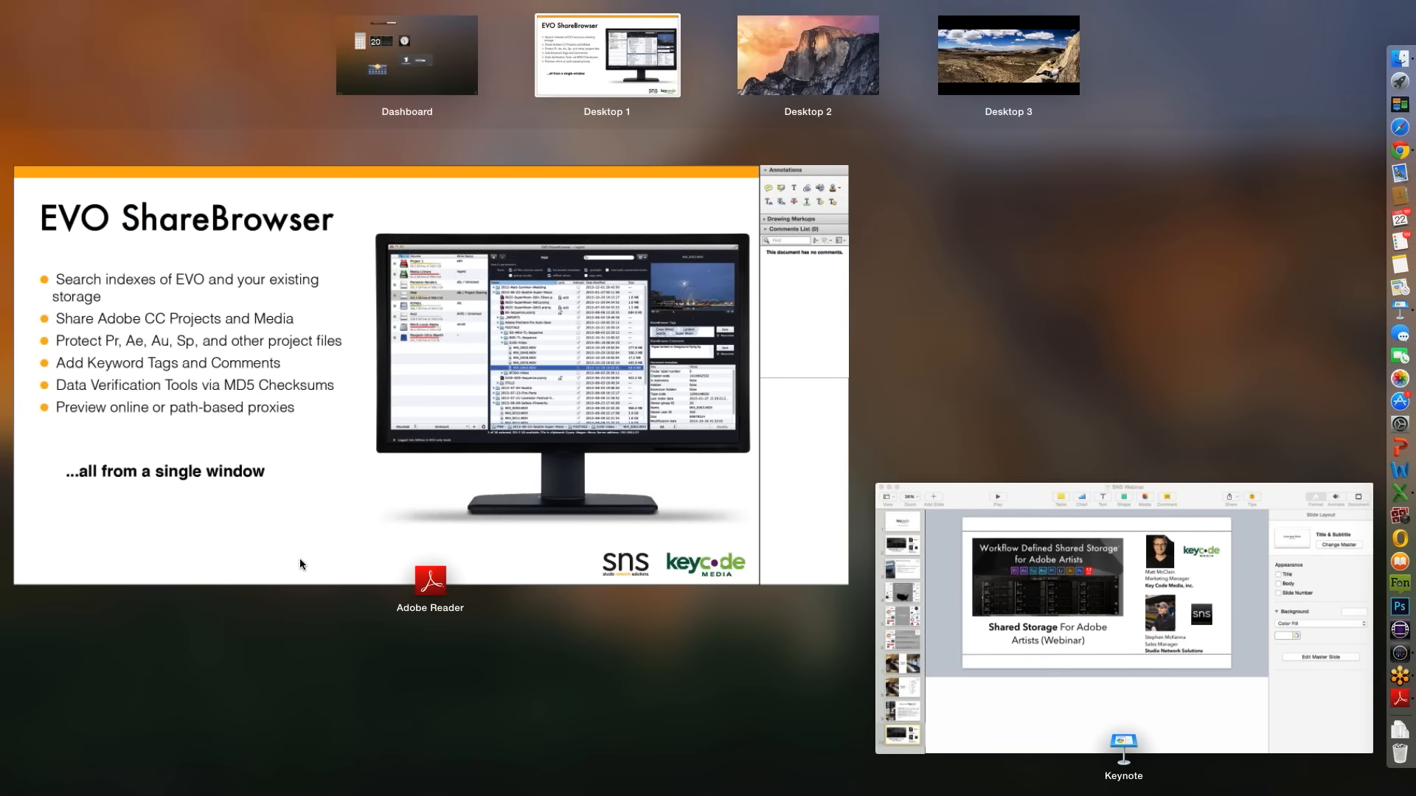
left_click(606, 54)
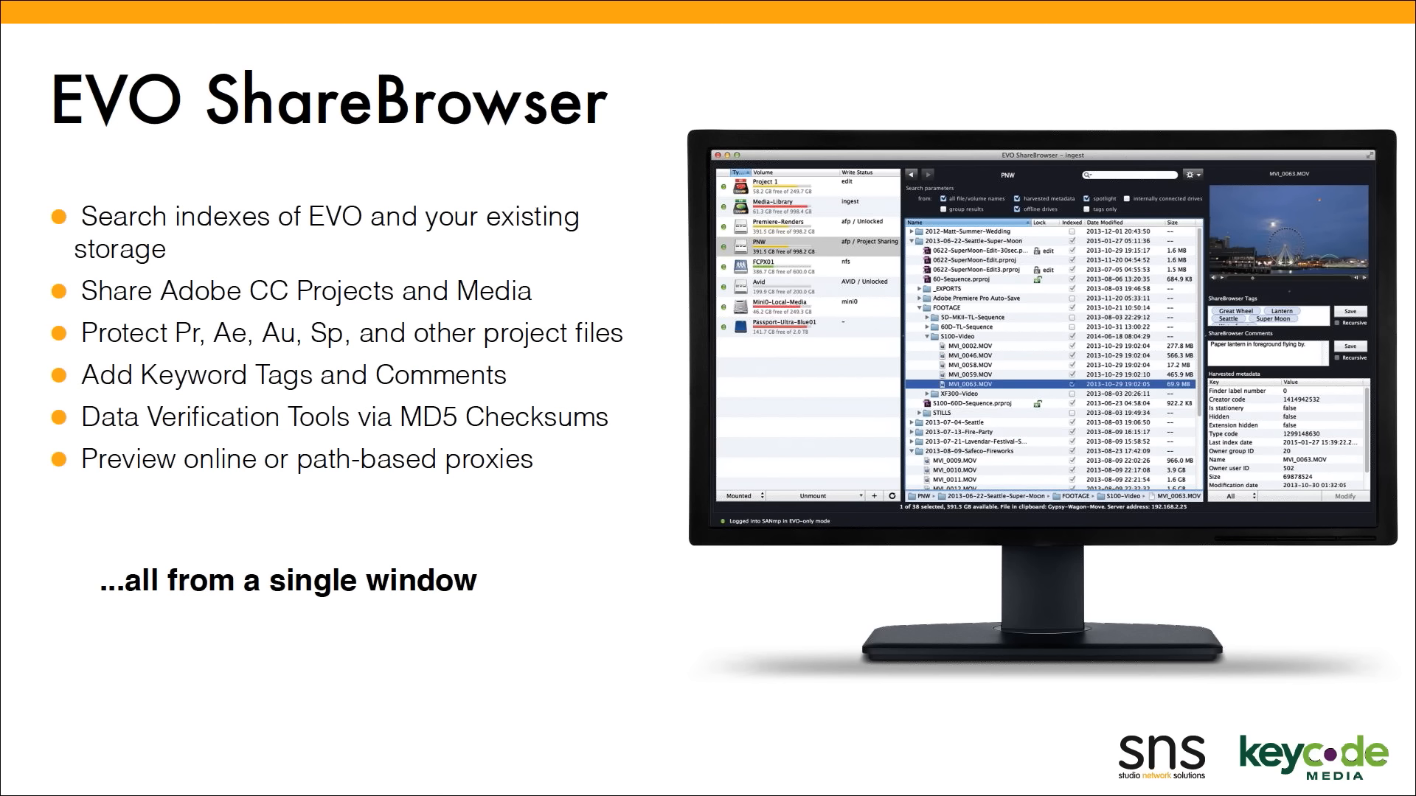